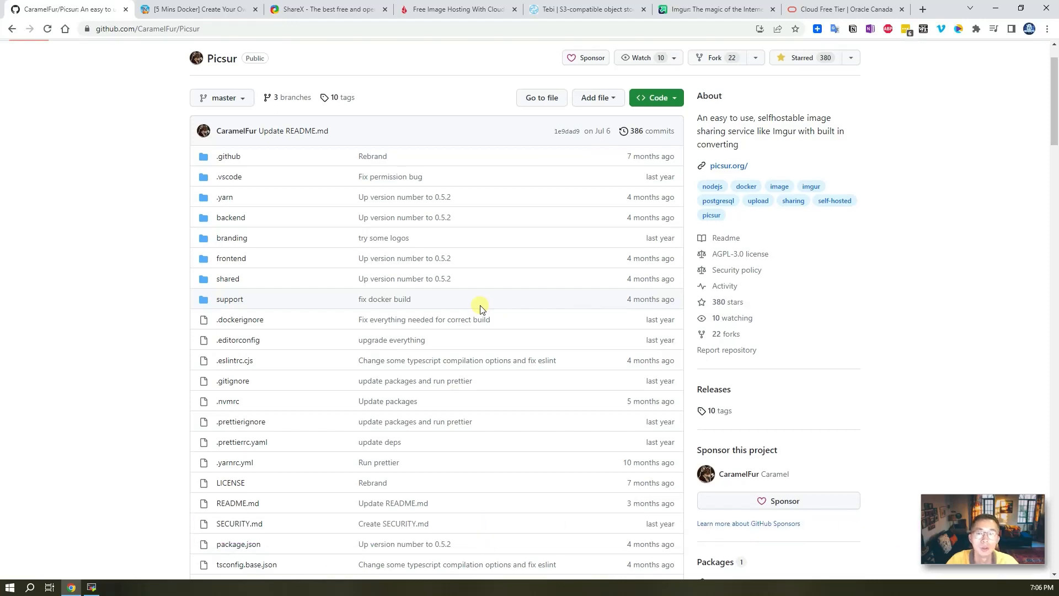
scroll("down", 3)
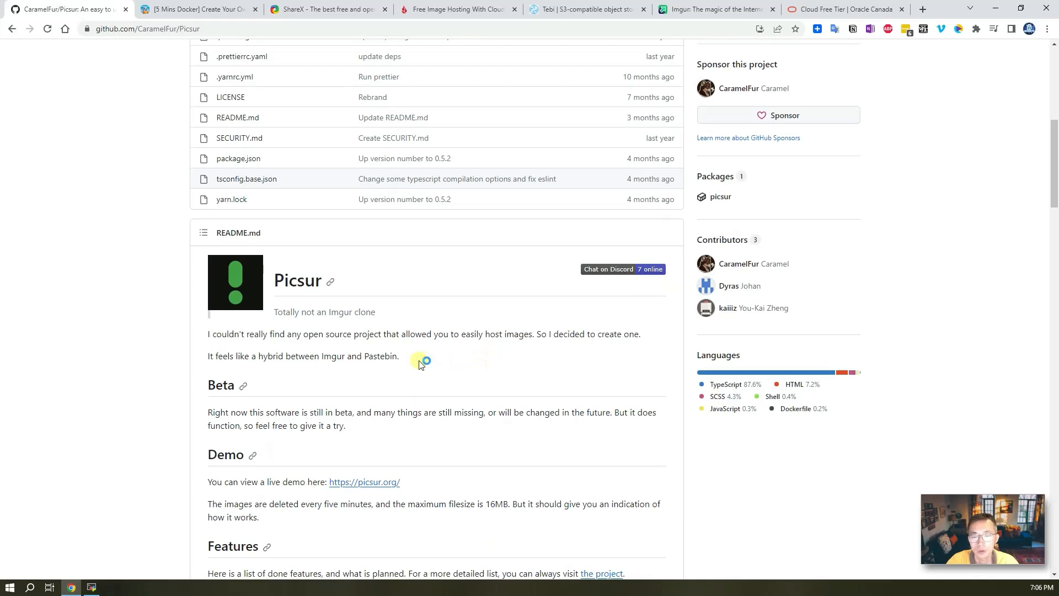
mouse_move(410, 359)
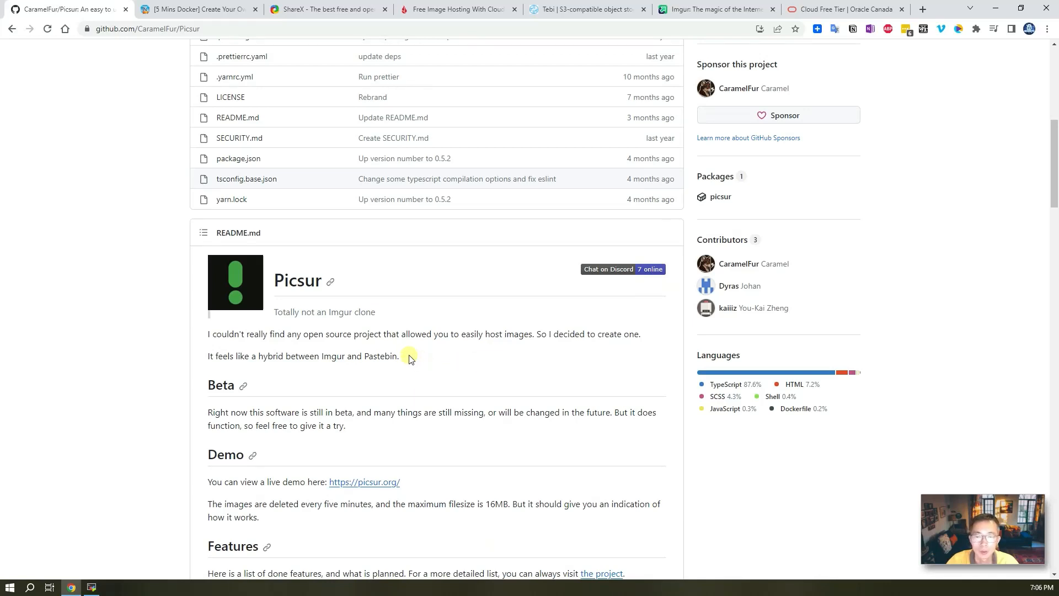
double_click(360, 357)
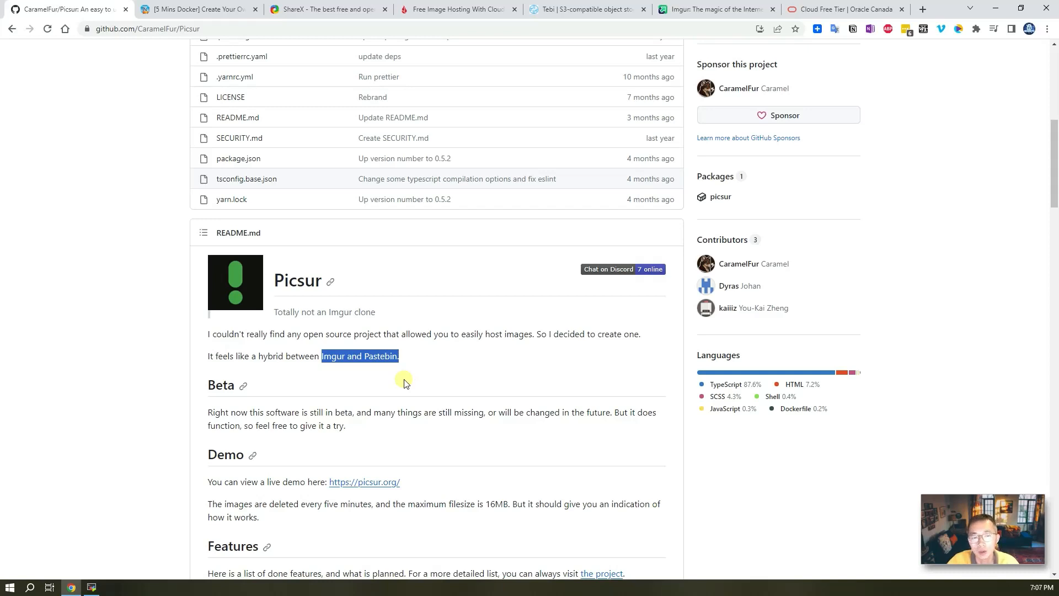
mouse_move(390, 482)
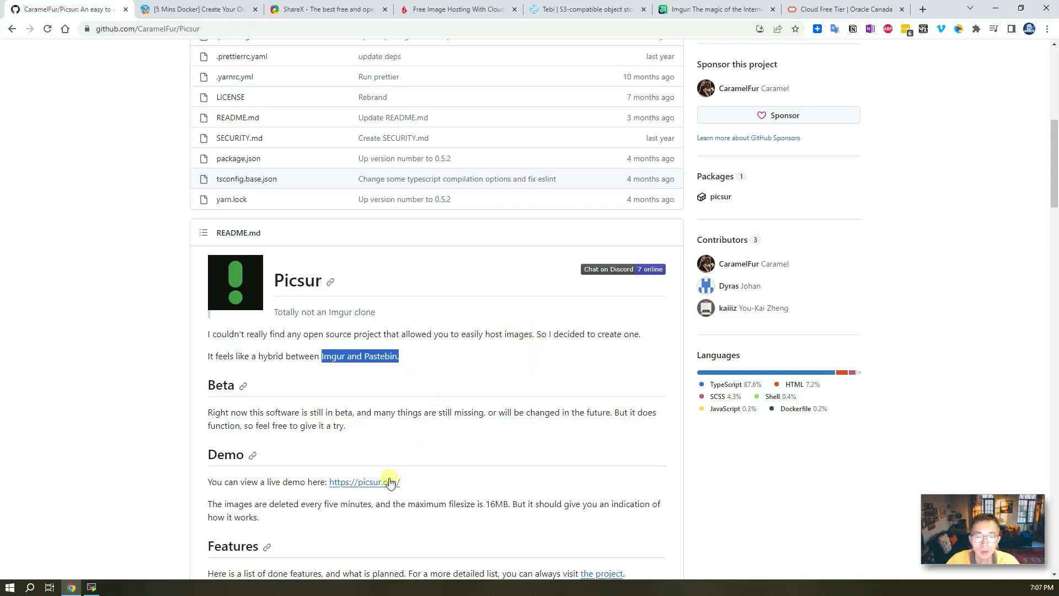
left_click(363, 482)
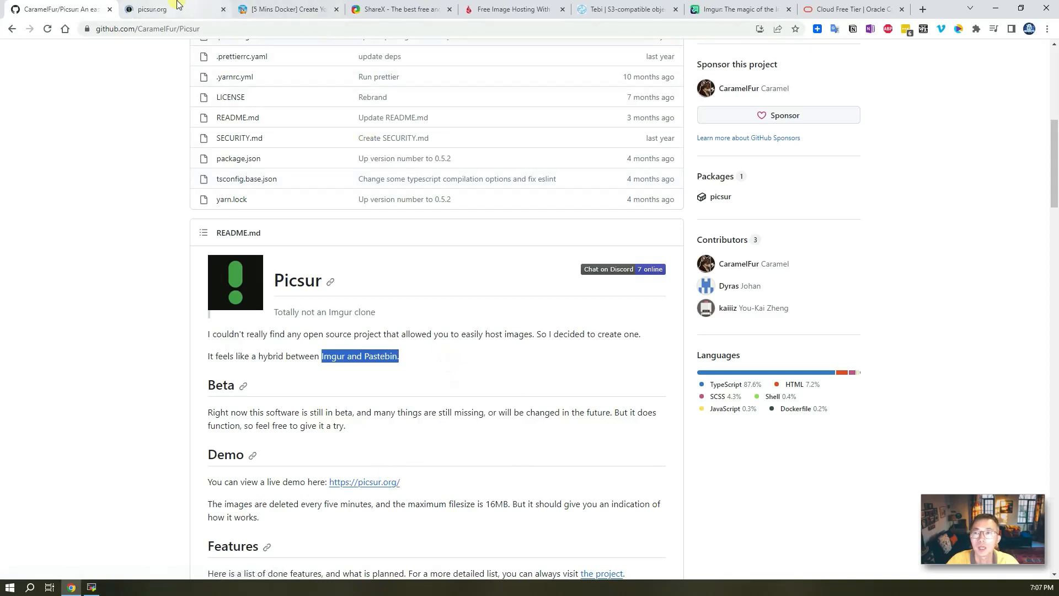
Switch to the picsur.org tab showing the demo's image upload page.
left_click(156, 9)
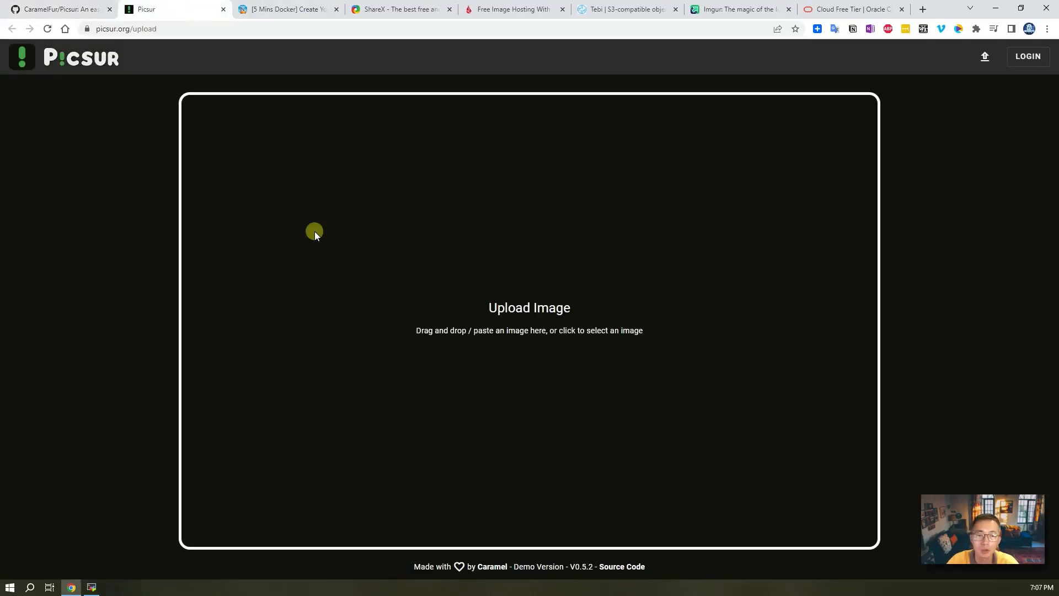
mouse_move(772, 591)
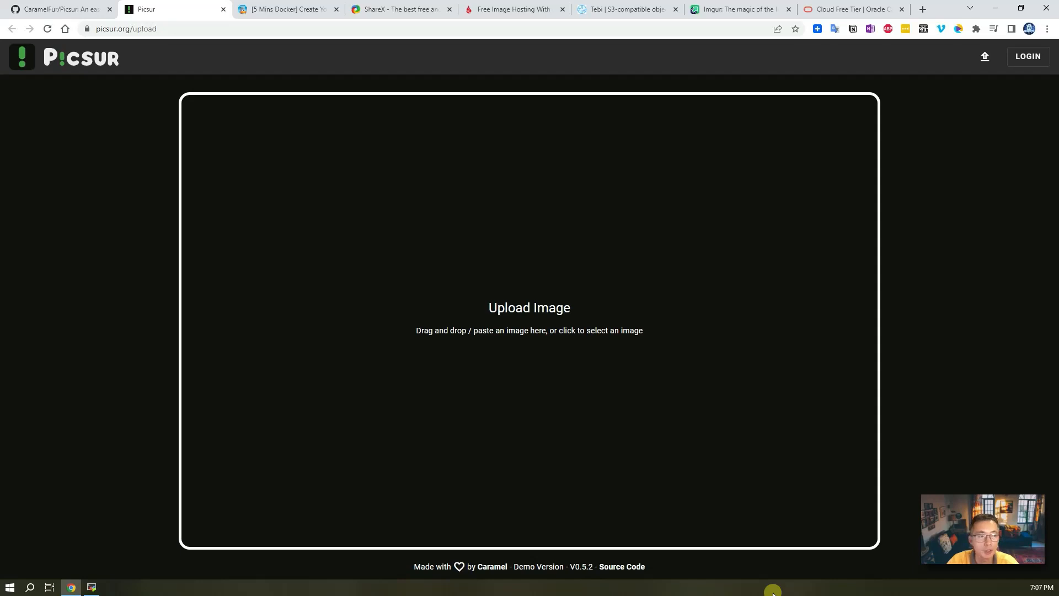
mouse_move(1028, 56)
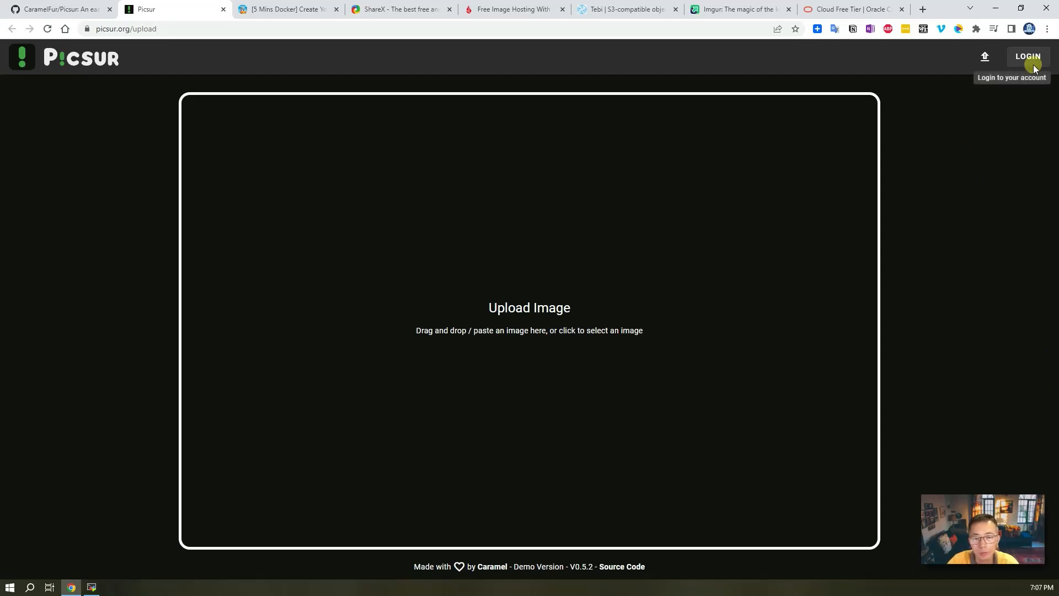
mouse_move(665, 77)
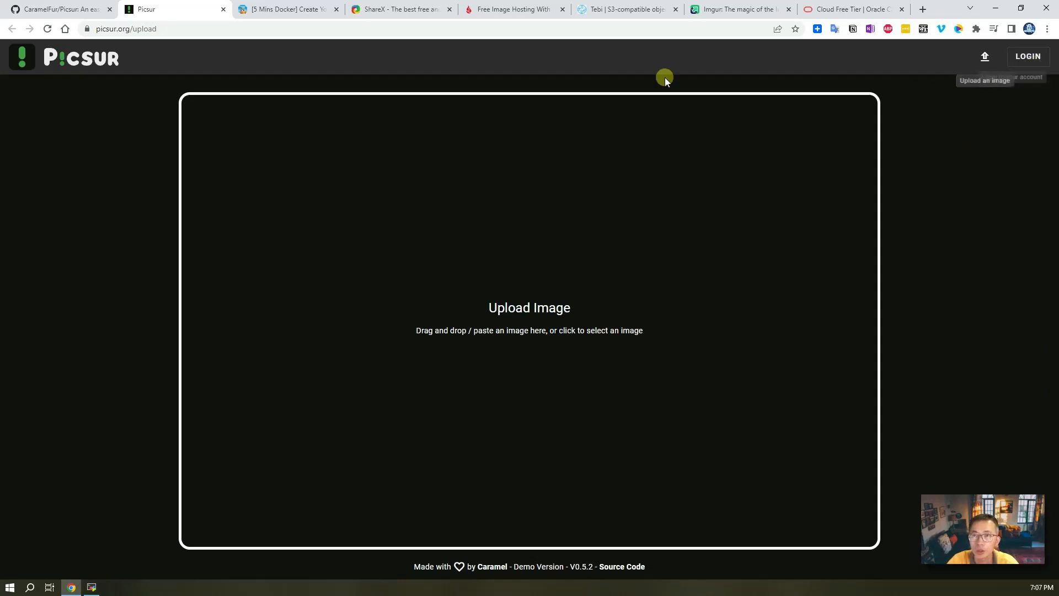
Read the README's Features checklist, highlighting User accounts, Exif stripping and Expiring images.
left_click(58, 9)
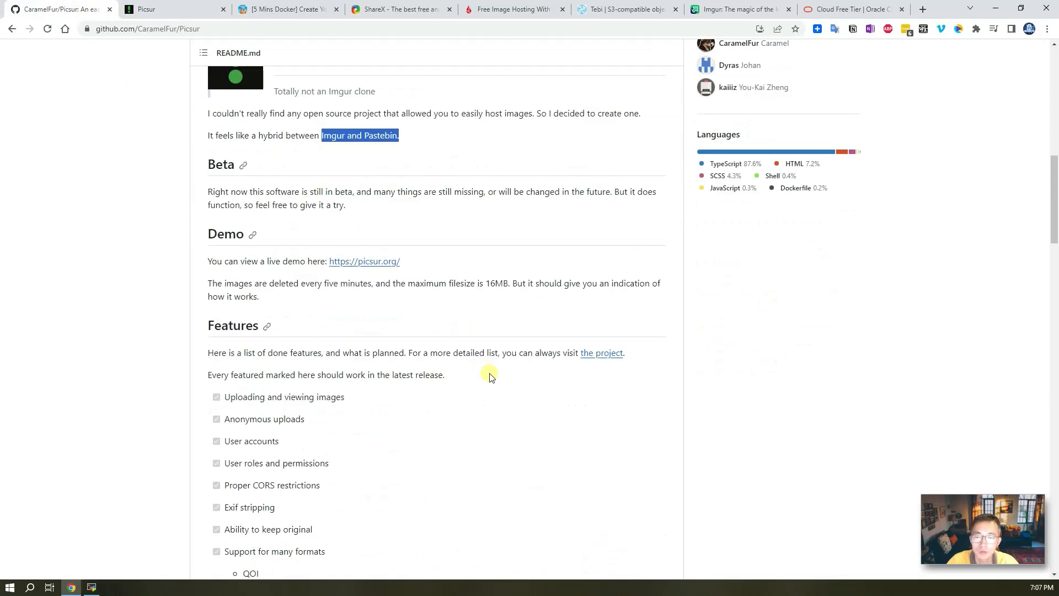
scroll("down", 3)
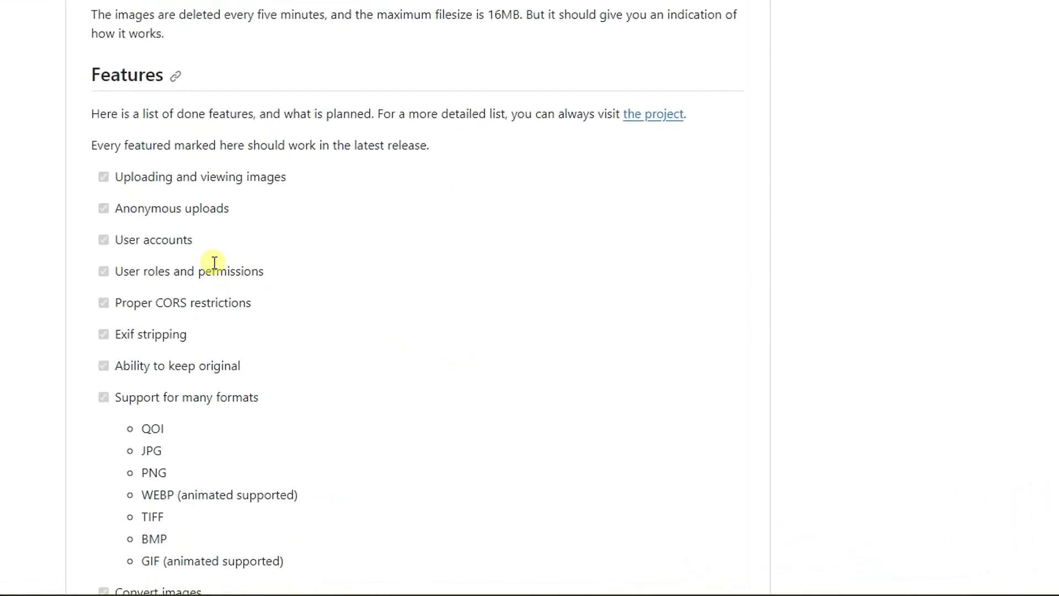
double_click(118, 206)
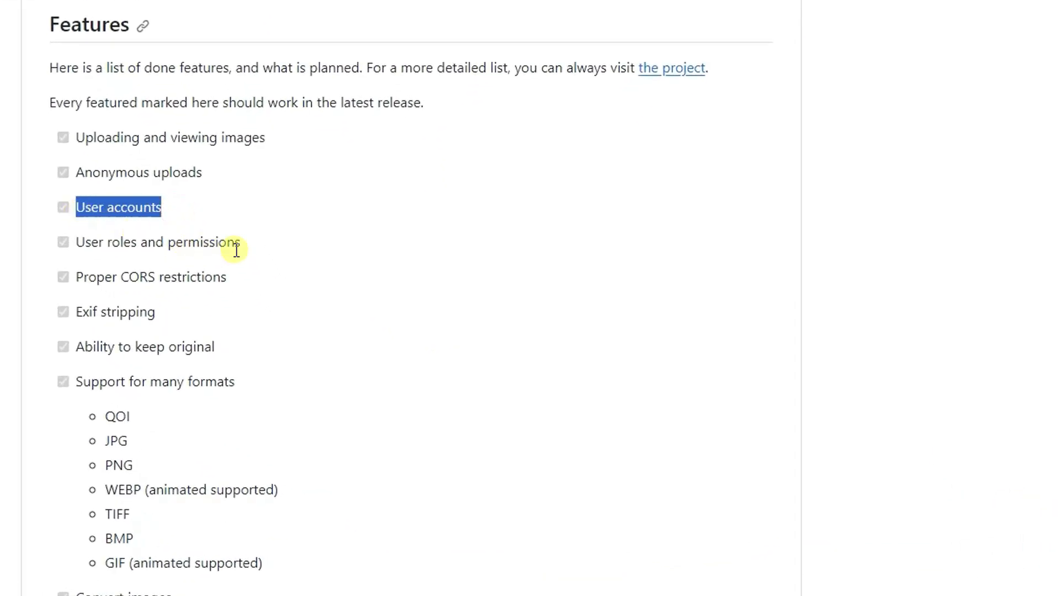
double_click(114, 311)
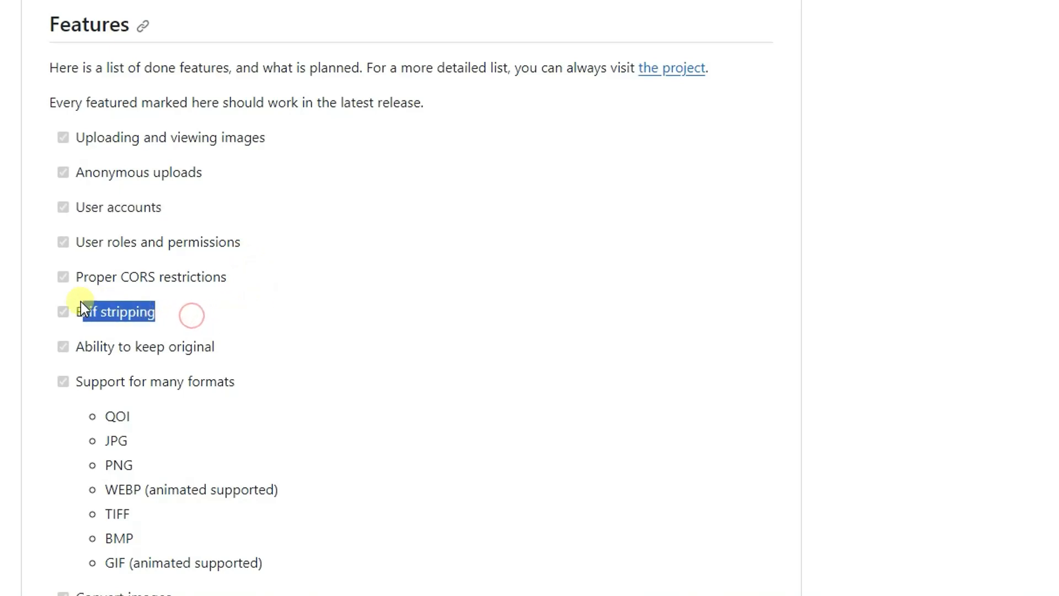
scroll("down", 3)
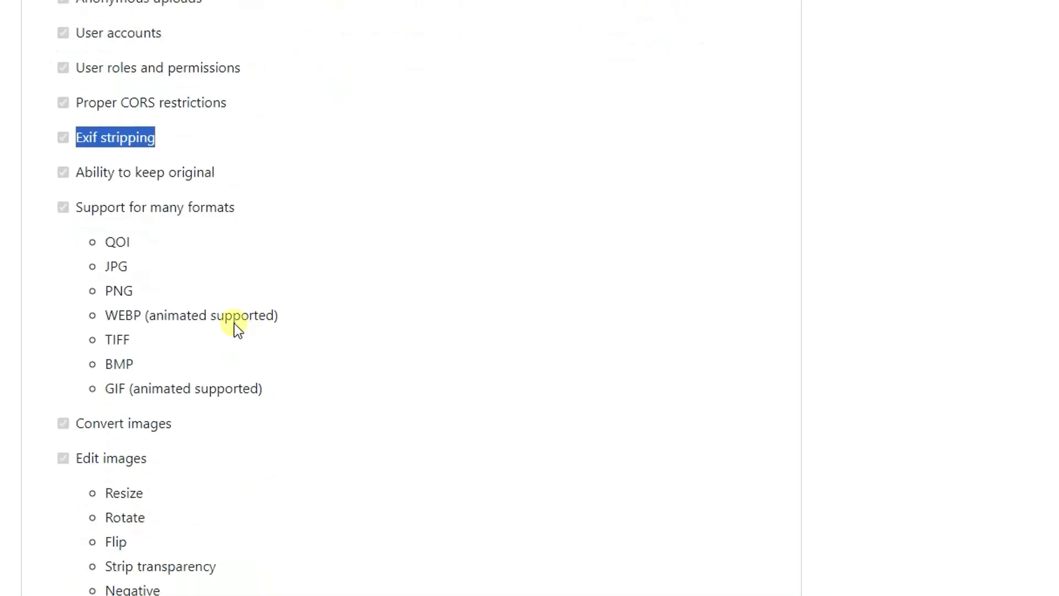
mouse_move(266, 297)
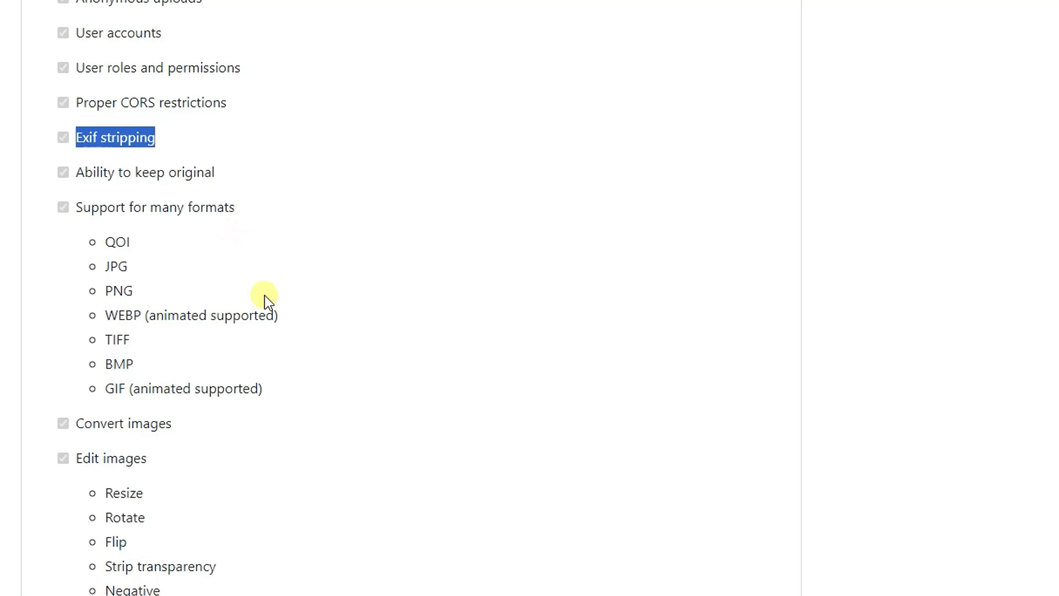
scroll("down", 3)
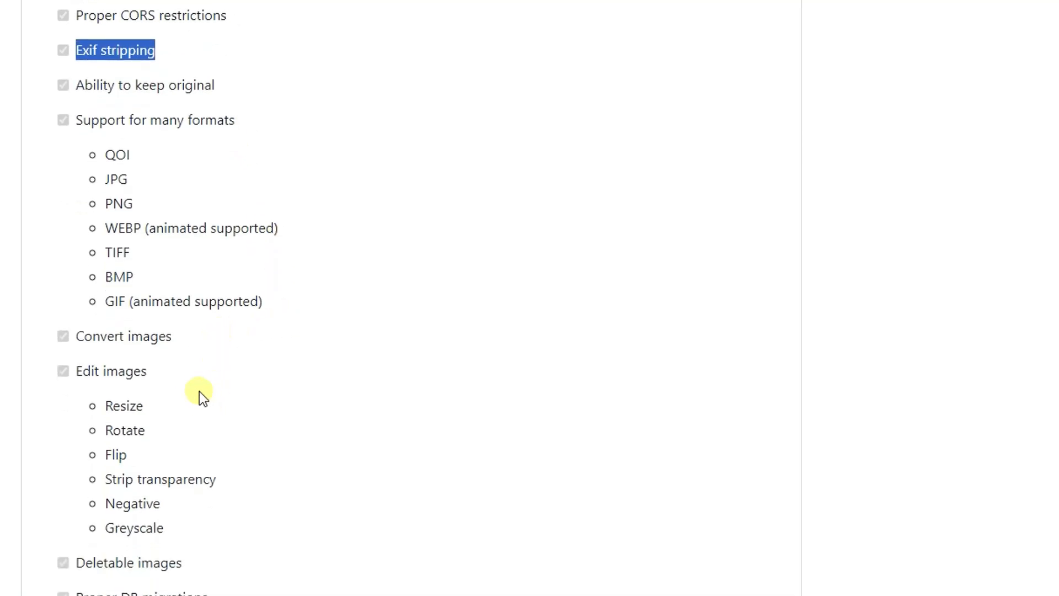
scroll("down", 3)
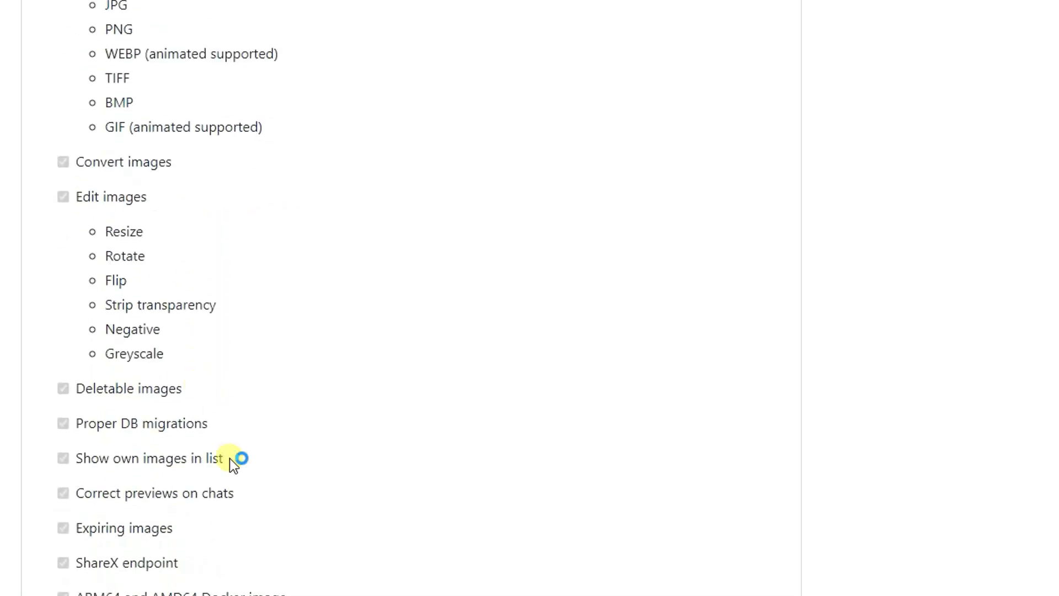
double_click(123, 527)
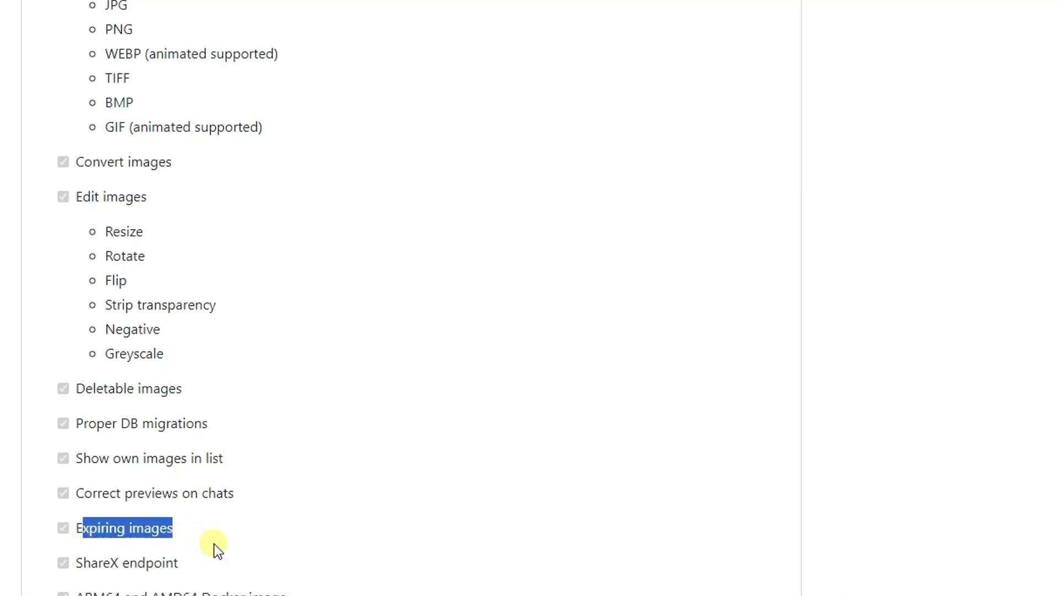
scroll("down", 3)
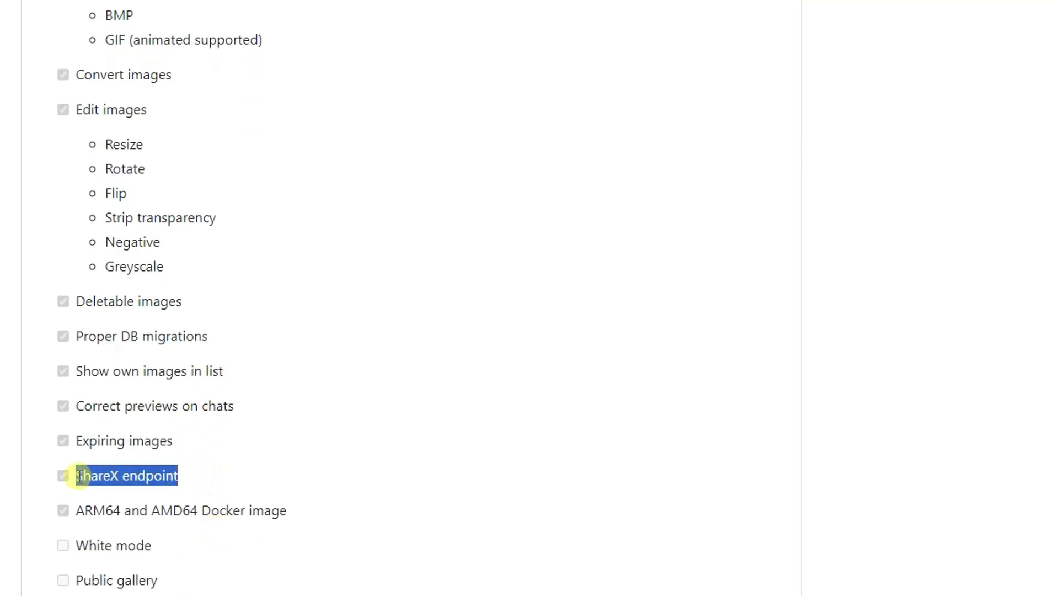
mouse_move(206, 480)
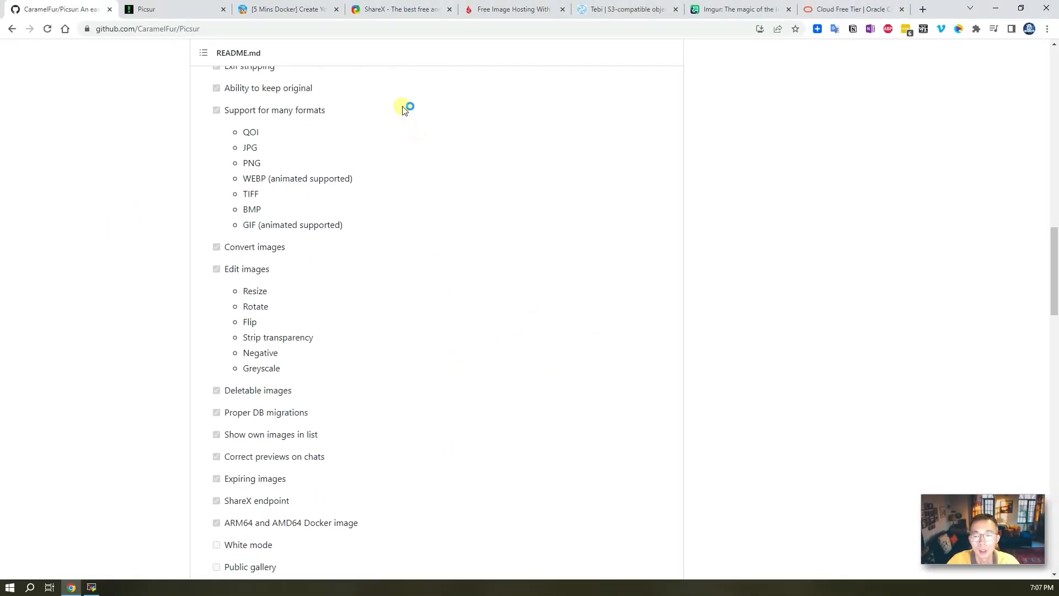
left_click(399, 10)
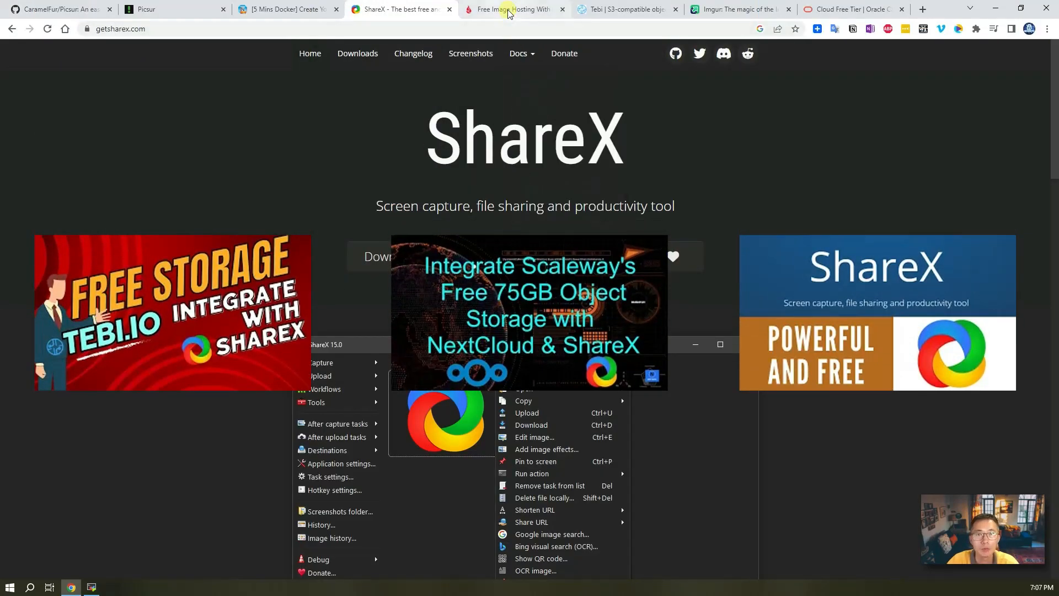
left_click(624, 9)
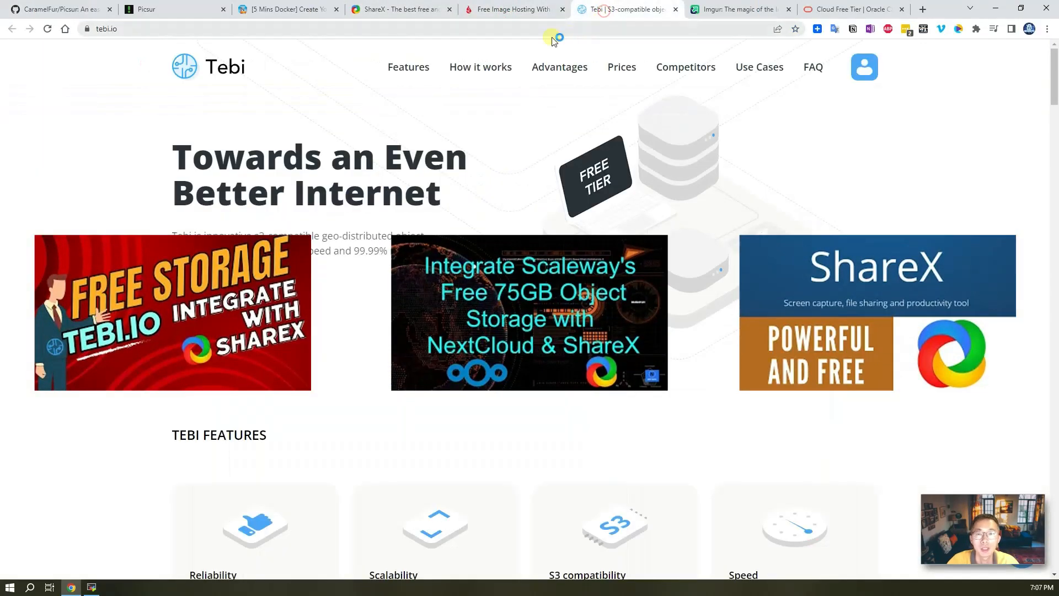
mouse_move(513, 9)
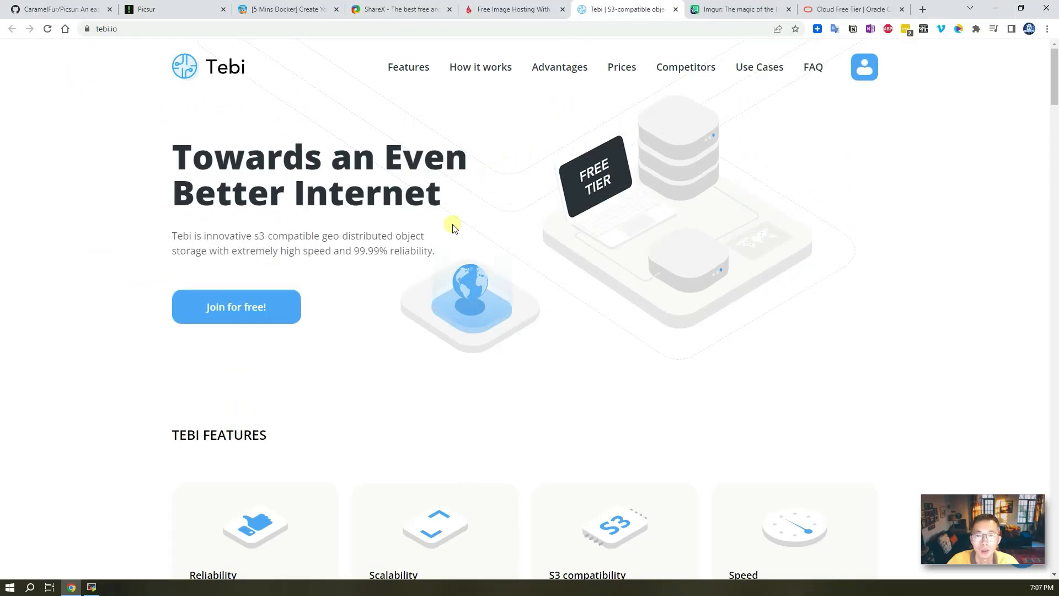
mouse_move(446, 198)
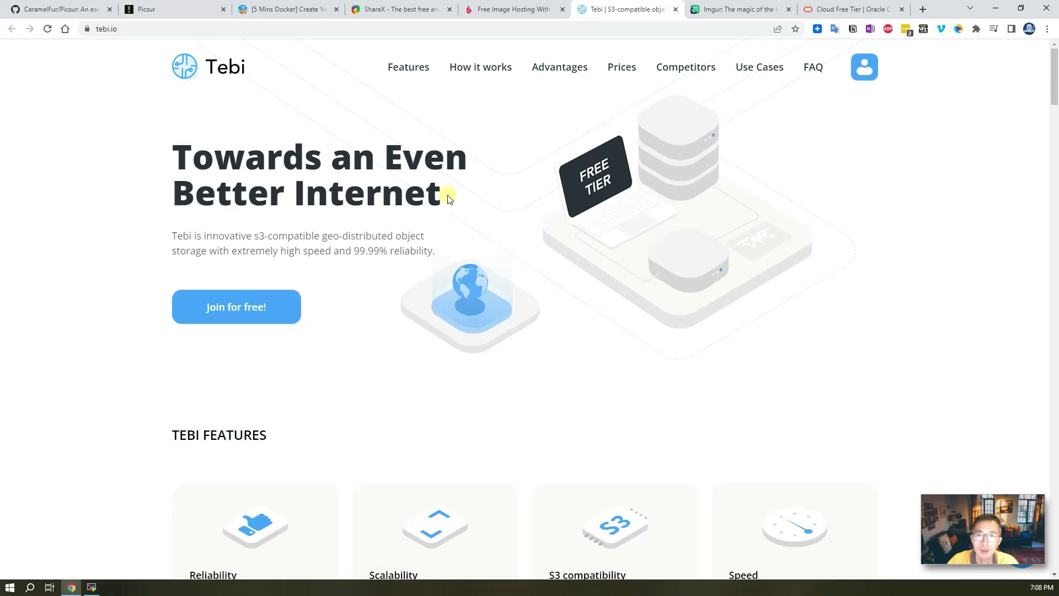
left_click(398, 9)
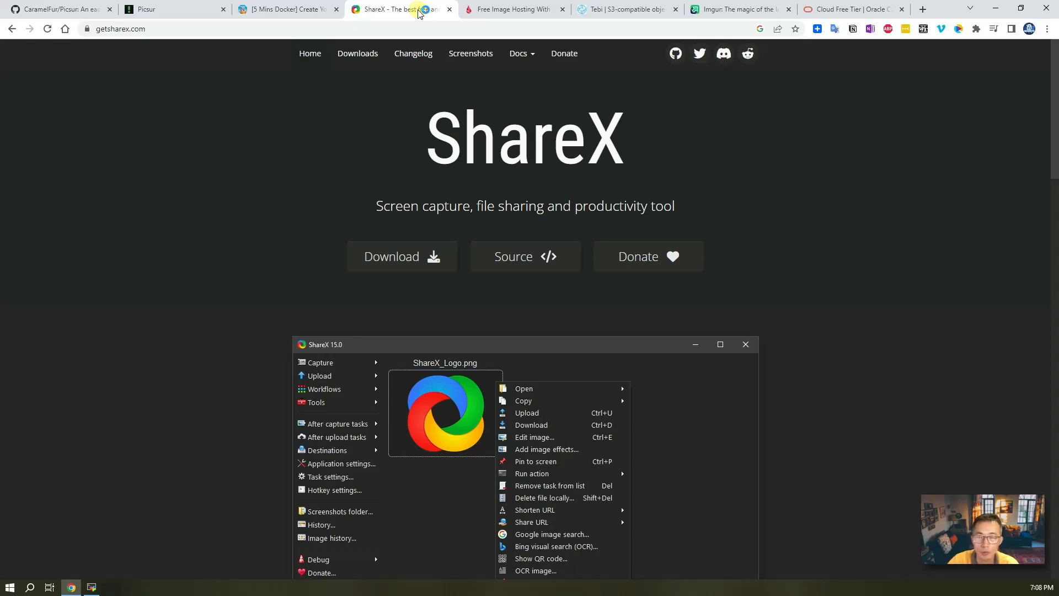
left_click(513, 9)
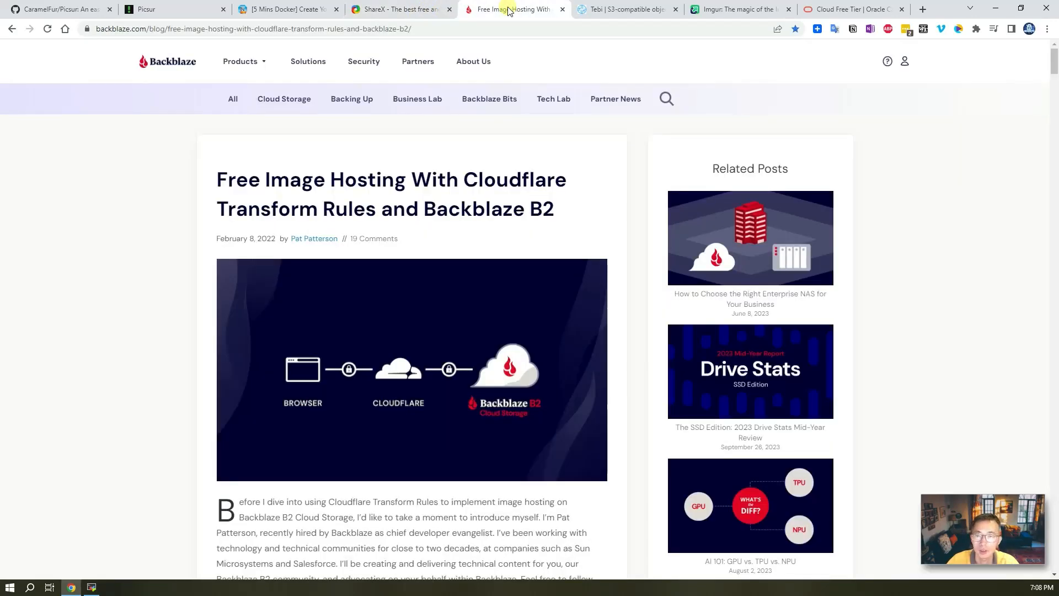
left_click(625, 9)
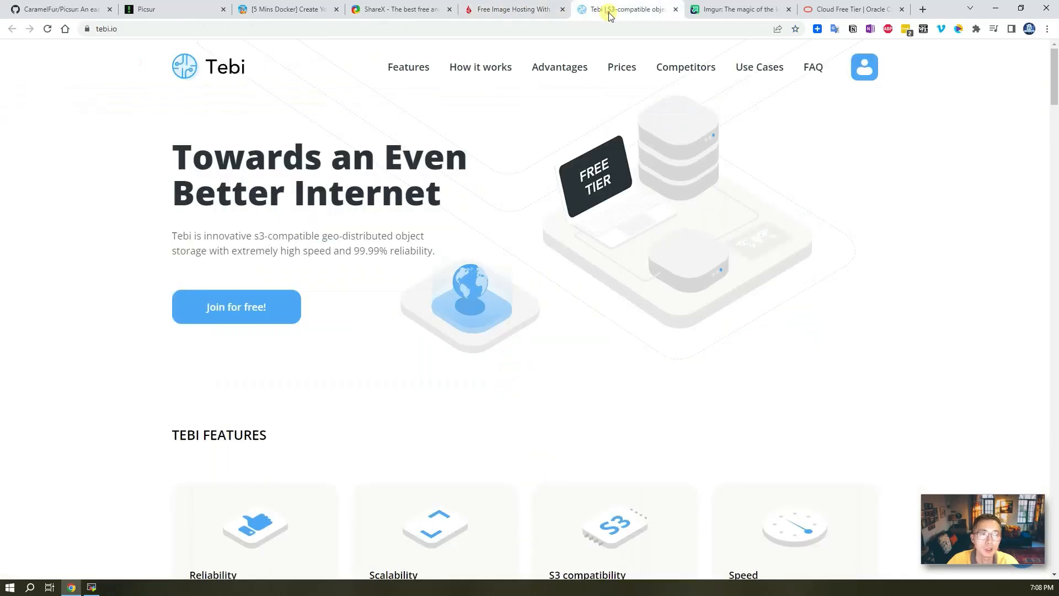
left_click(738, 9)
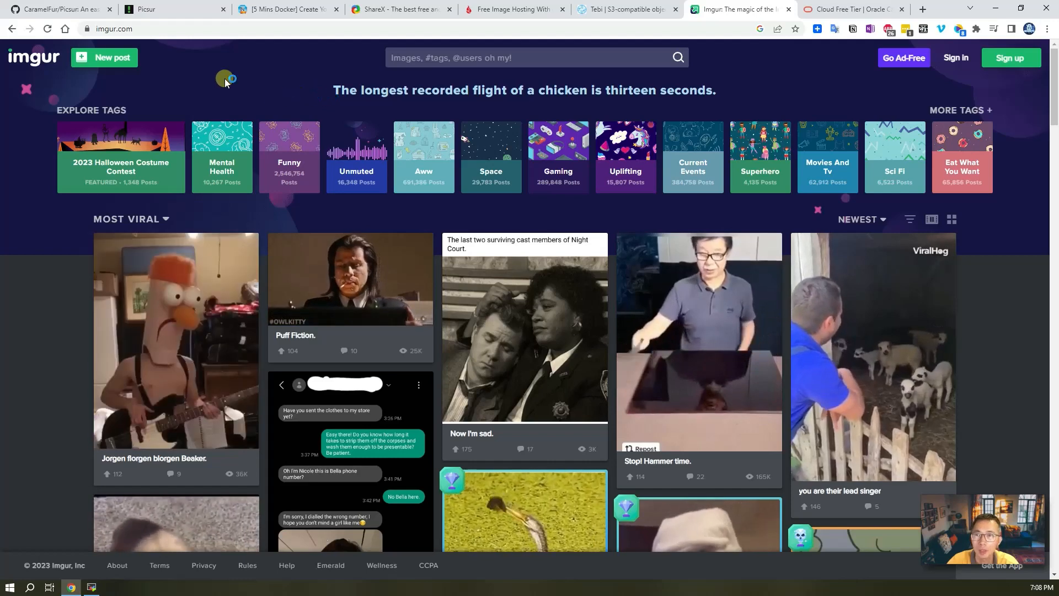
left_click(57, 9)
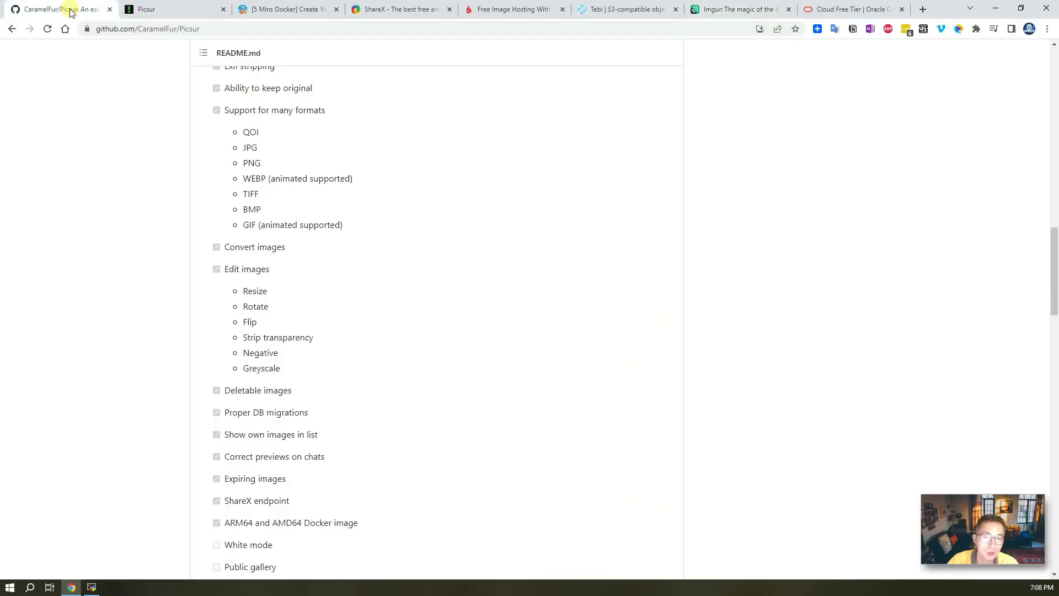
scroll("down", 3)
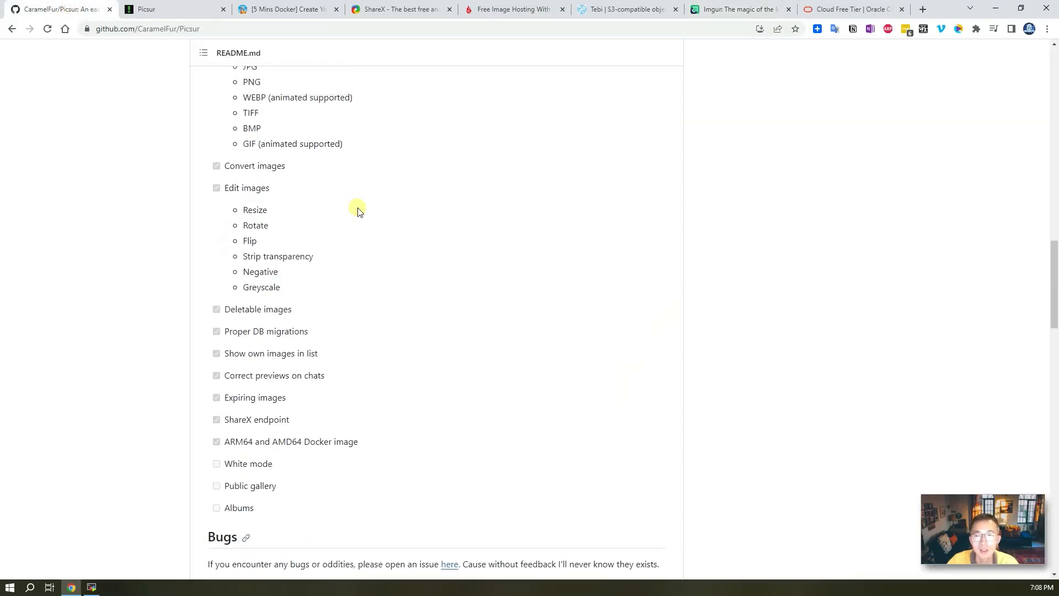
scroll("up", 3)
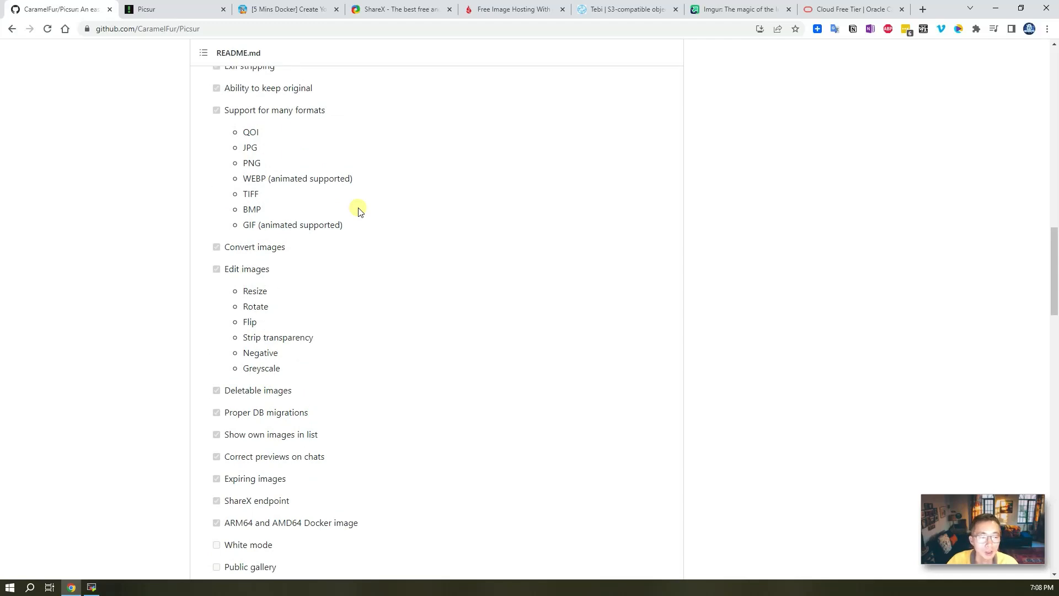
scroll("up", 3)
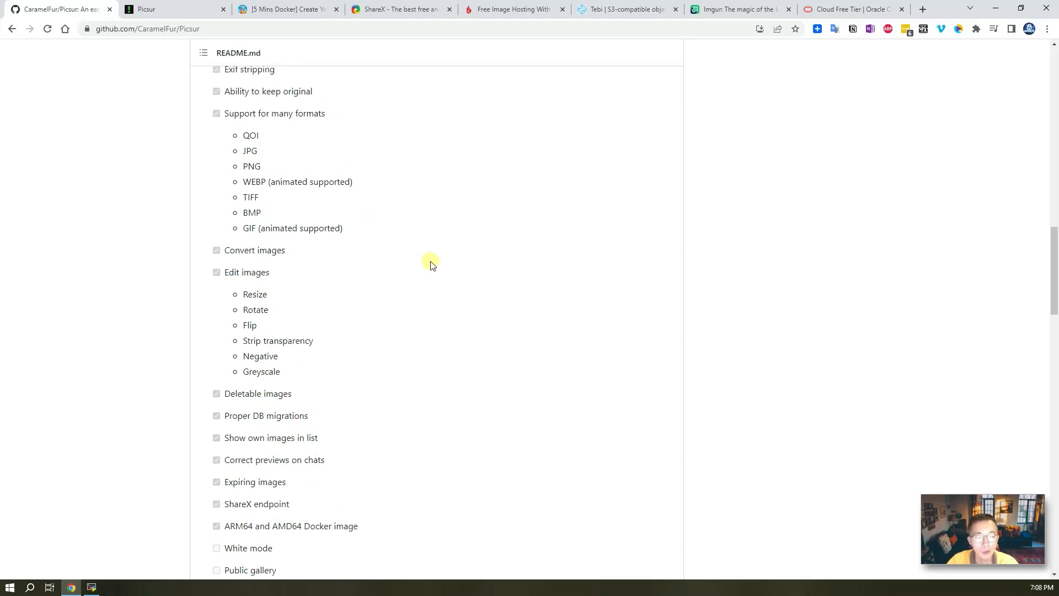
scroll("up", 3)
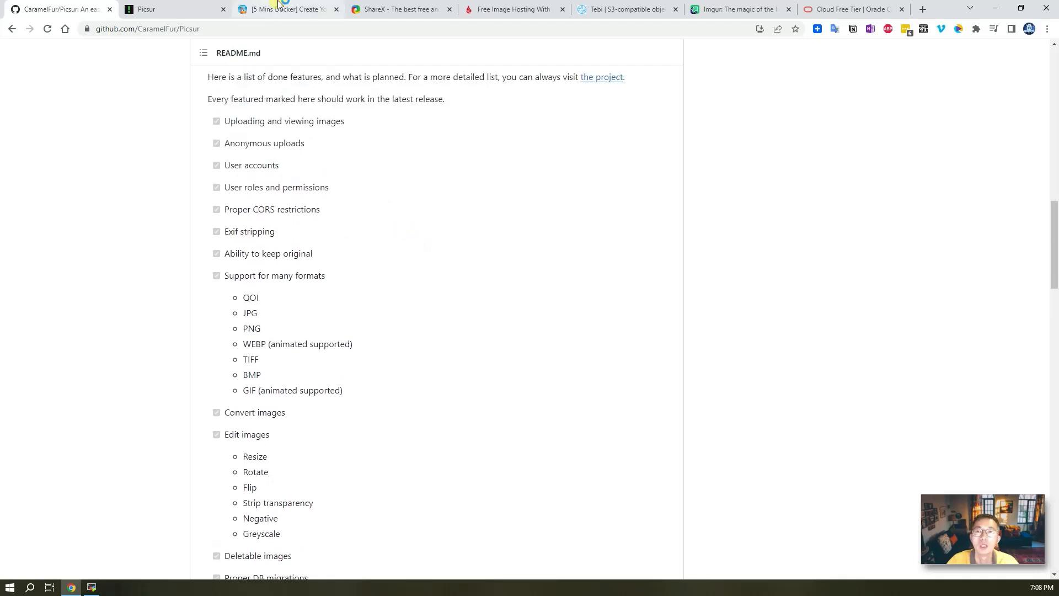
Expand the 51sec Picsur Docker article to full text, then move on to the Oracle Cloud Free Tier page.
left_click(287, 9)
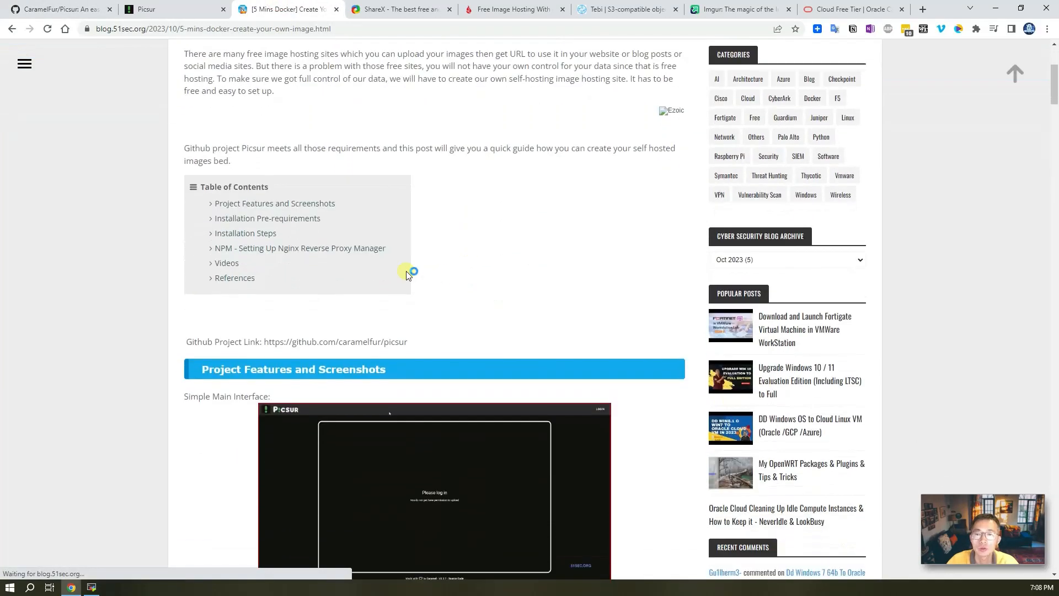
mouse_move(446, 264)
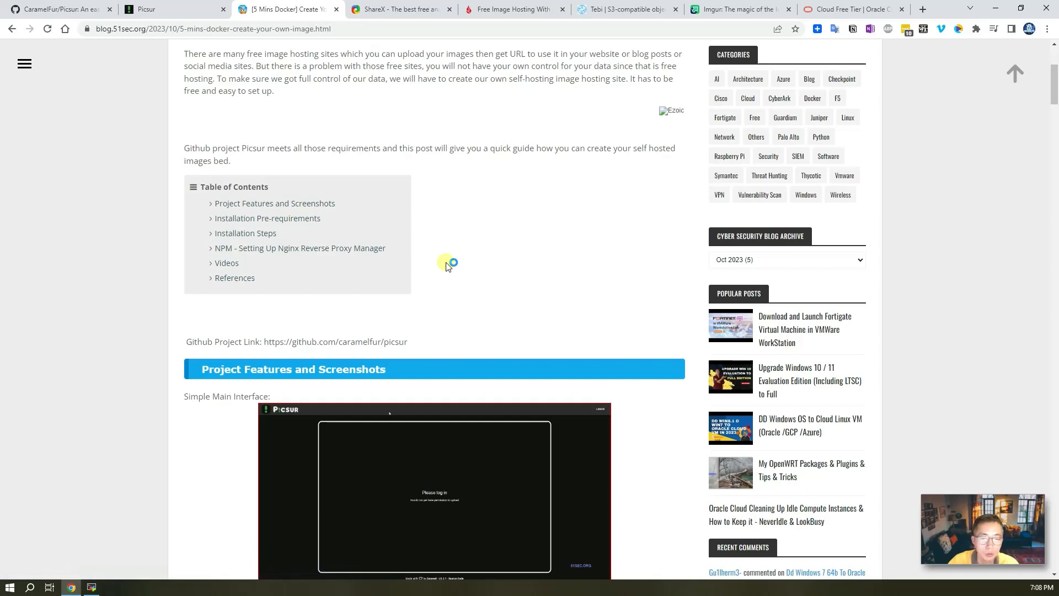
scroll("down", 3)
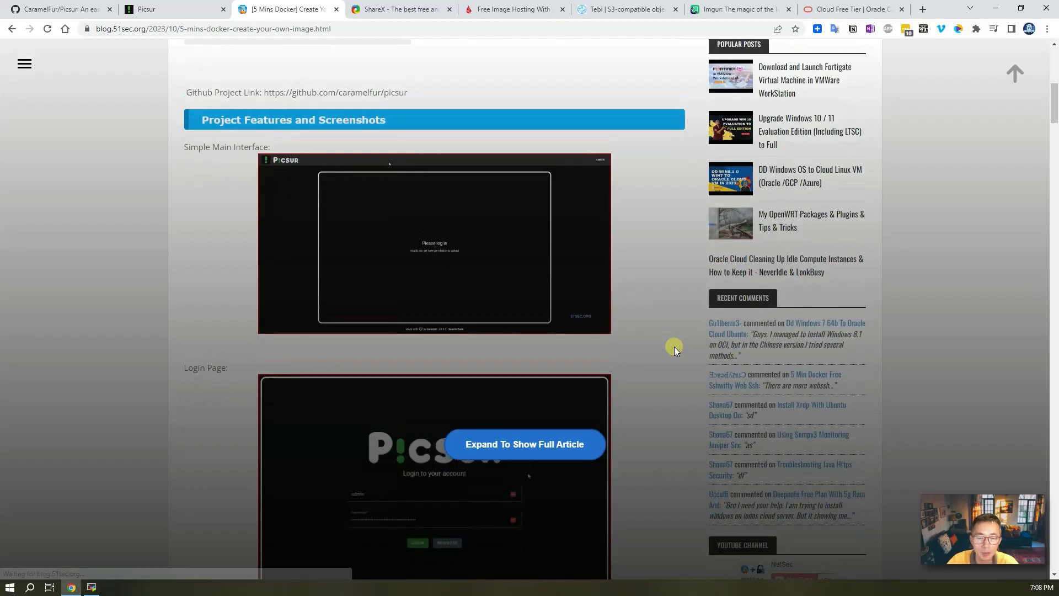
left_click(524, 443)
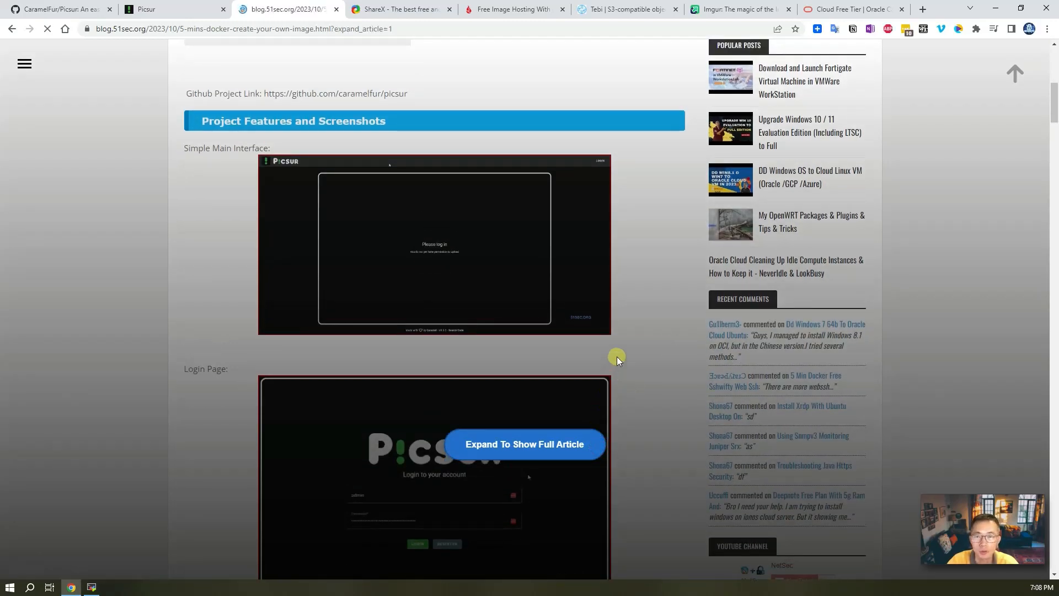
left_click(524, 444)
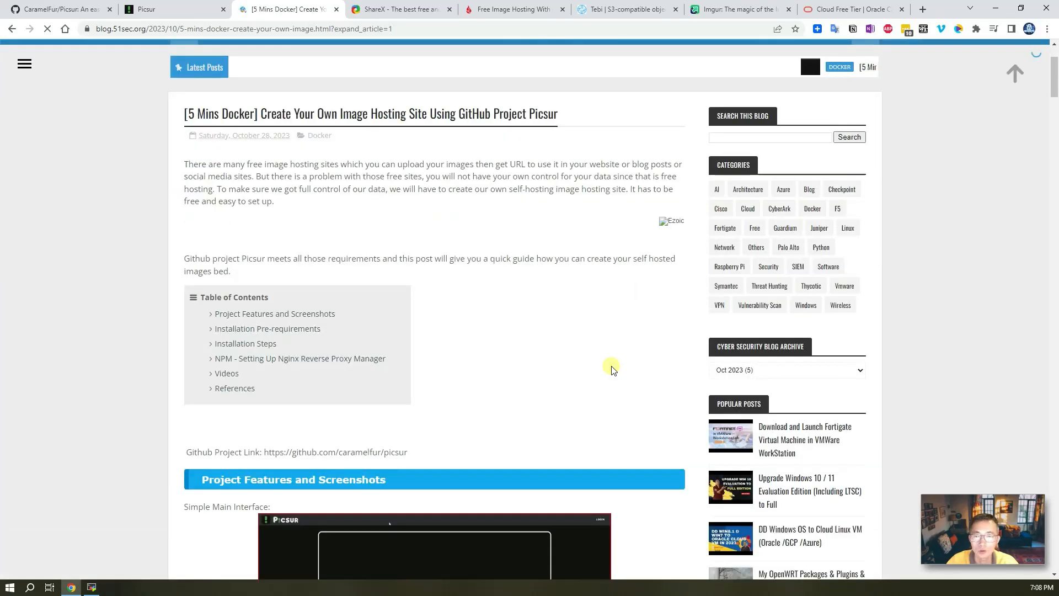
scroll("down", 3)
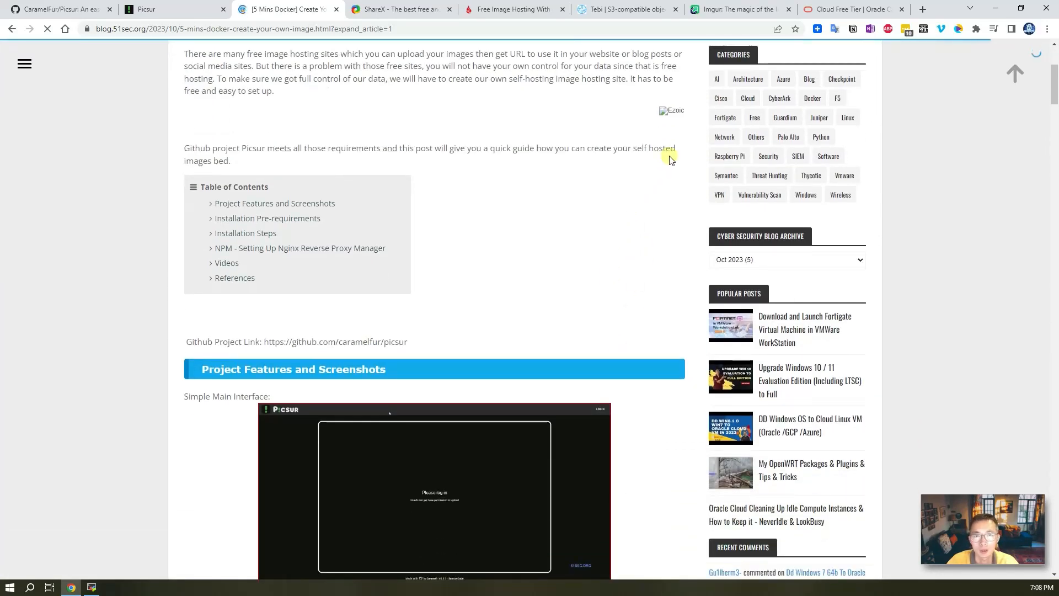
left_click(852, 9)
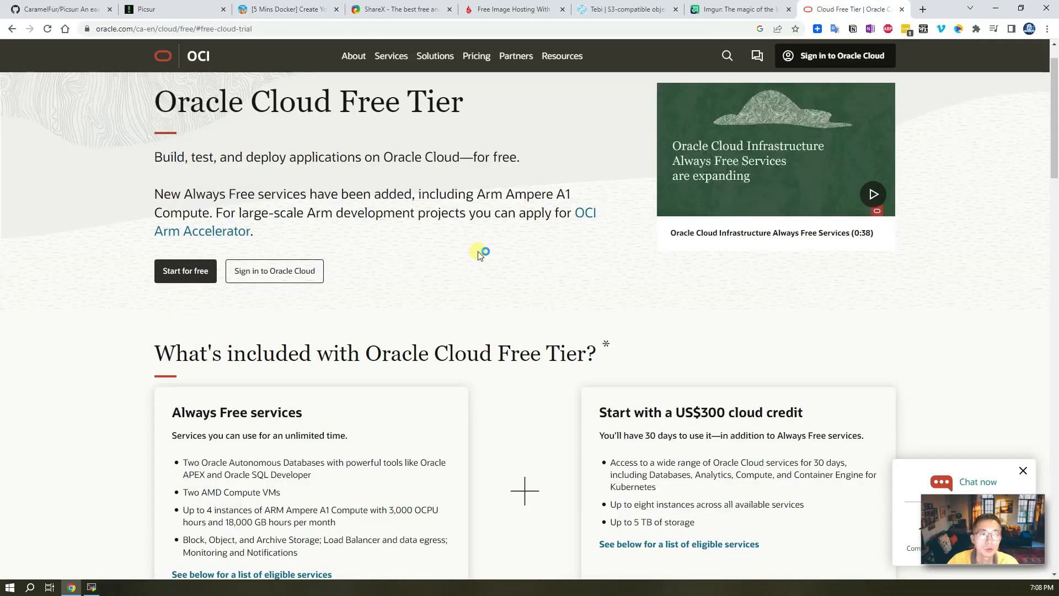
scroll("down", 3)
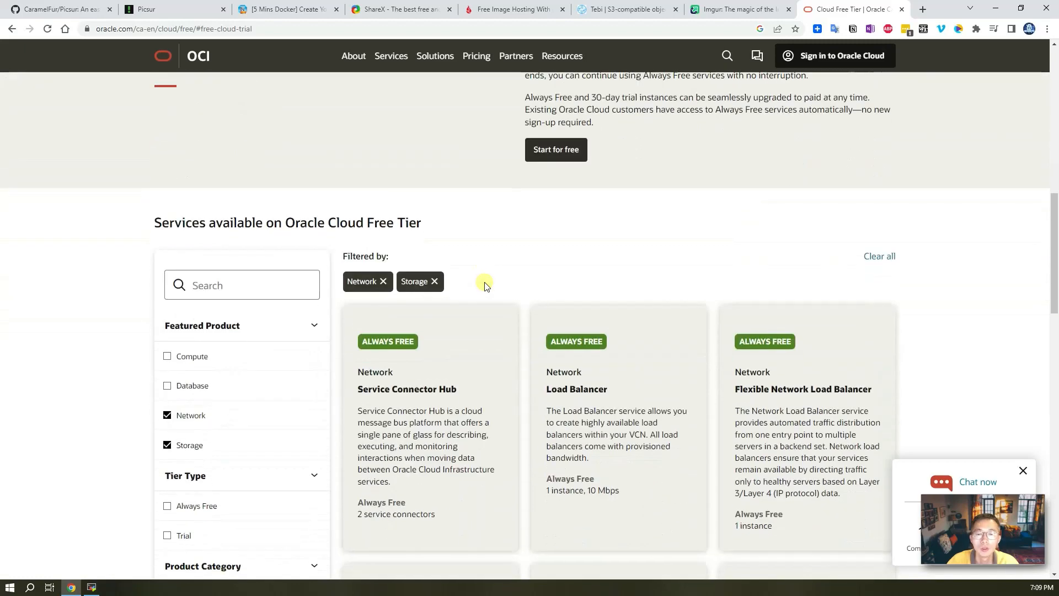
scroll("down", 3)
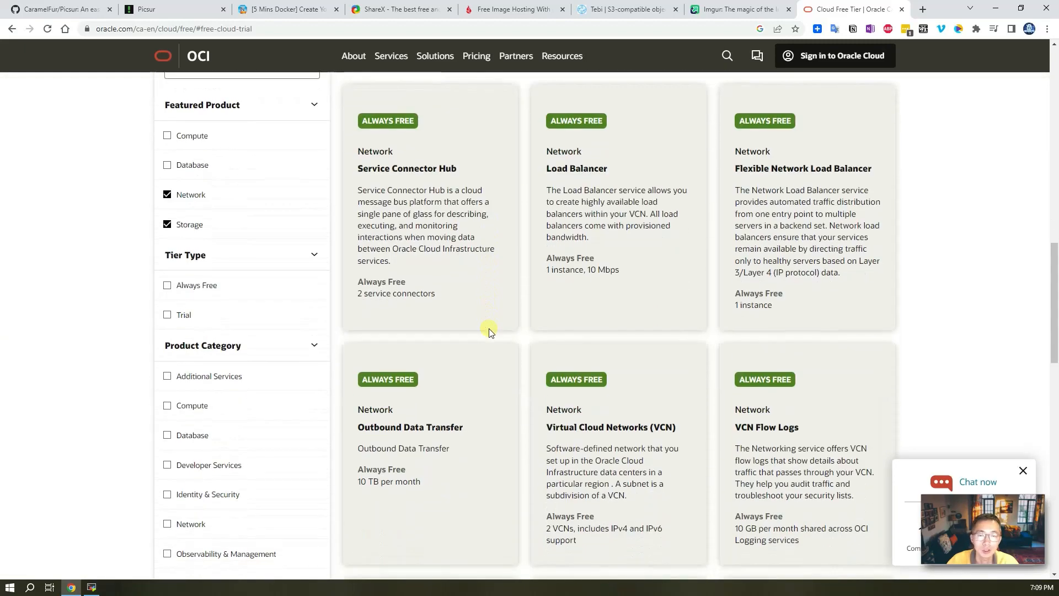
scroll("down", 3)
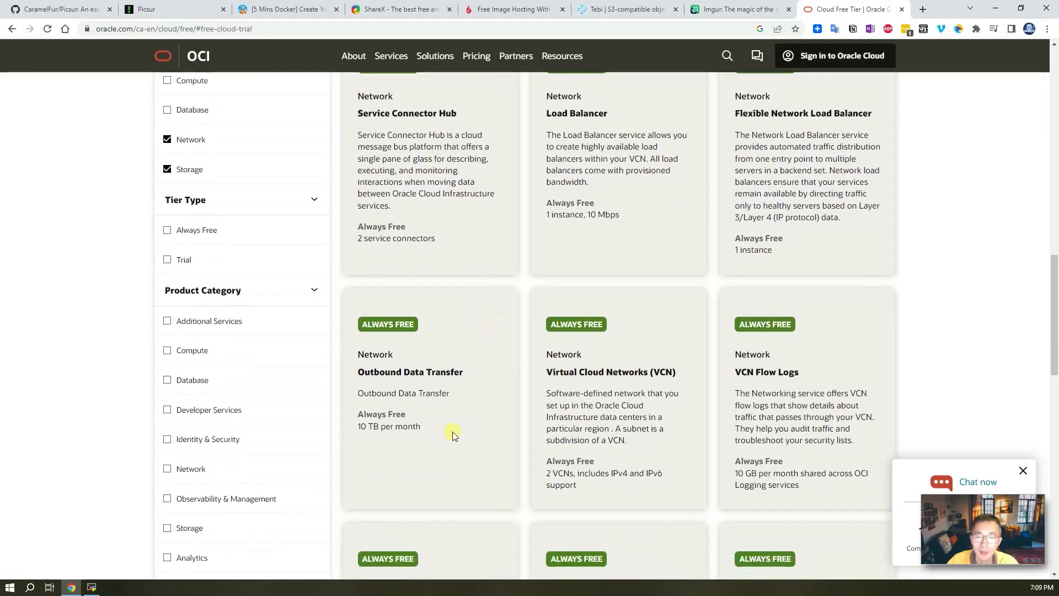
double_click(389, 426)
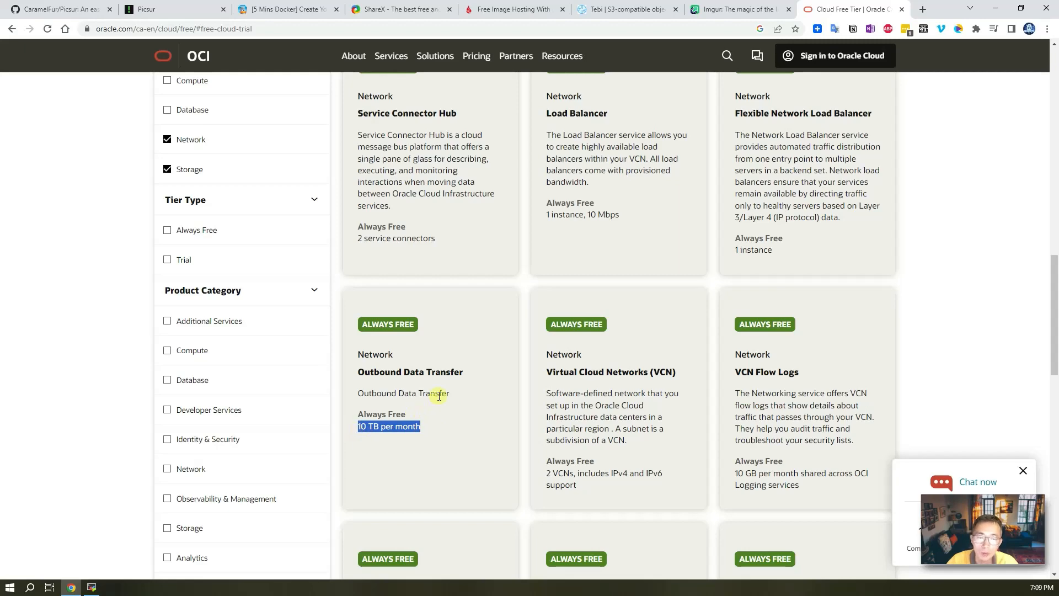
scroll("down", 3)
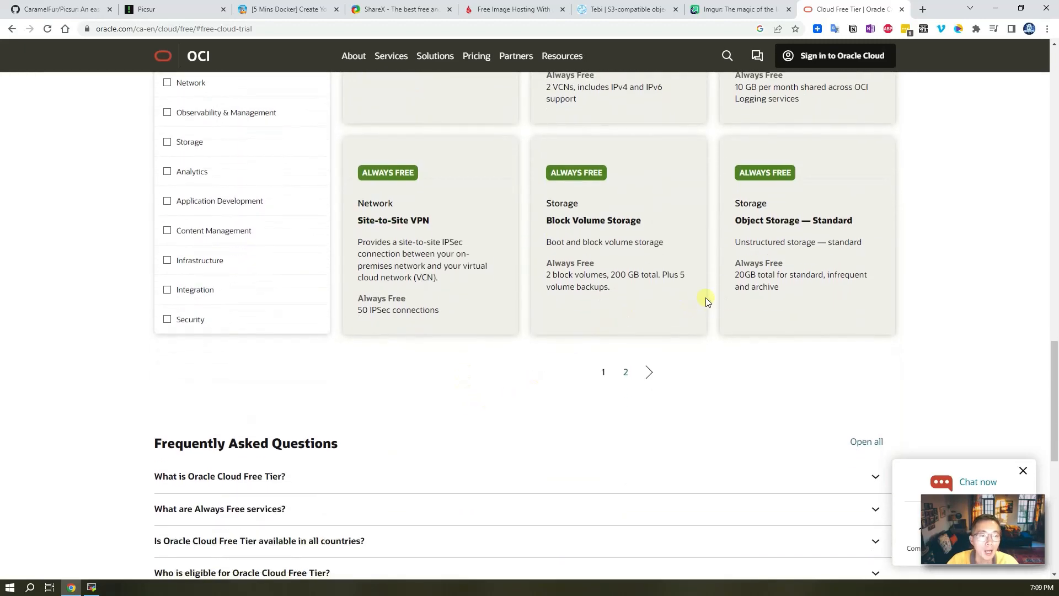
double_click(619, 275)
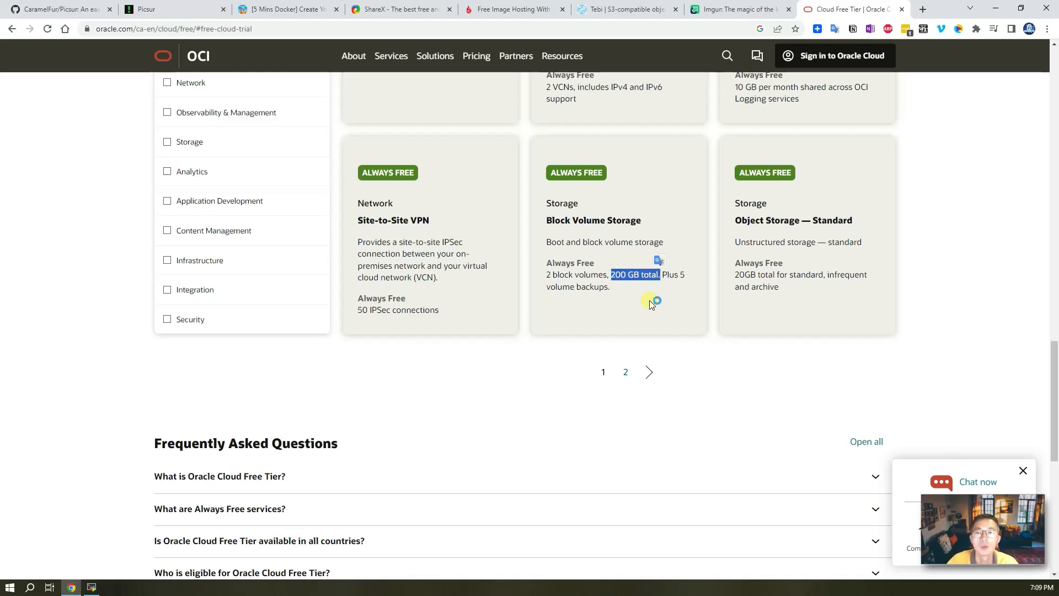
mouse_move(612, 291)
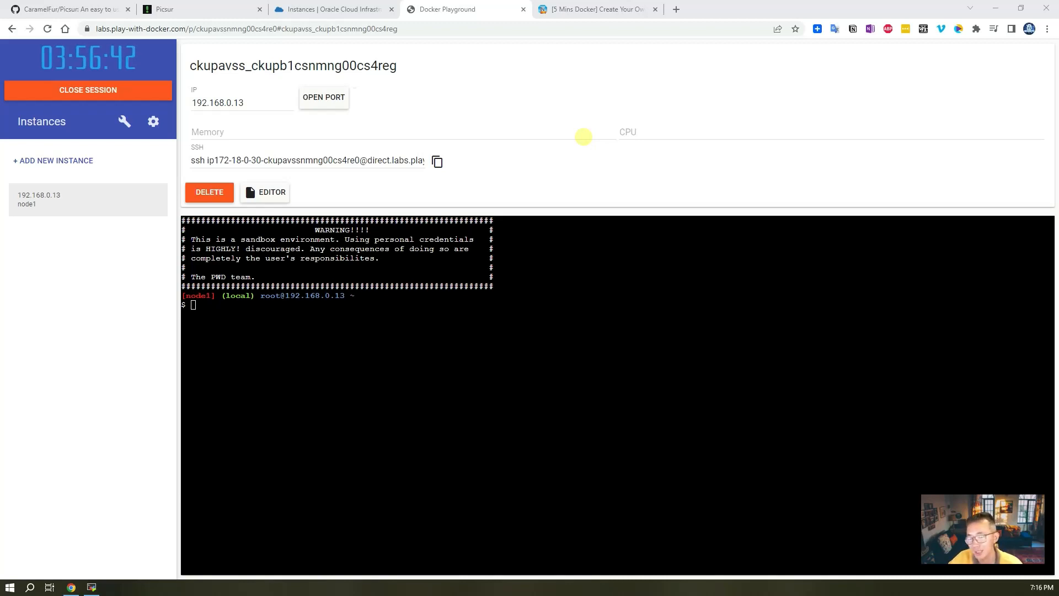
mouse_move(363, 107)
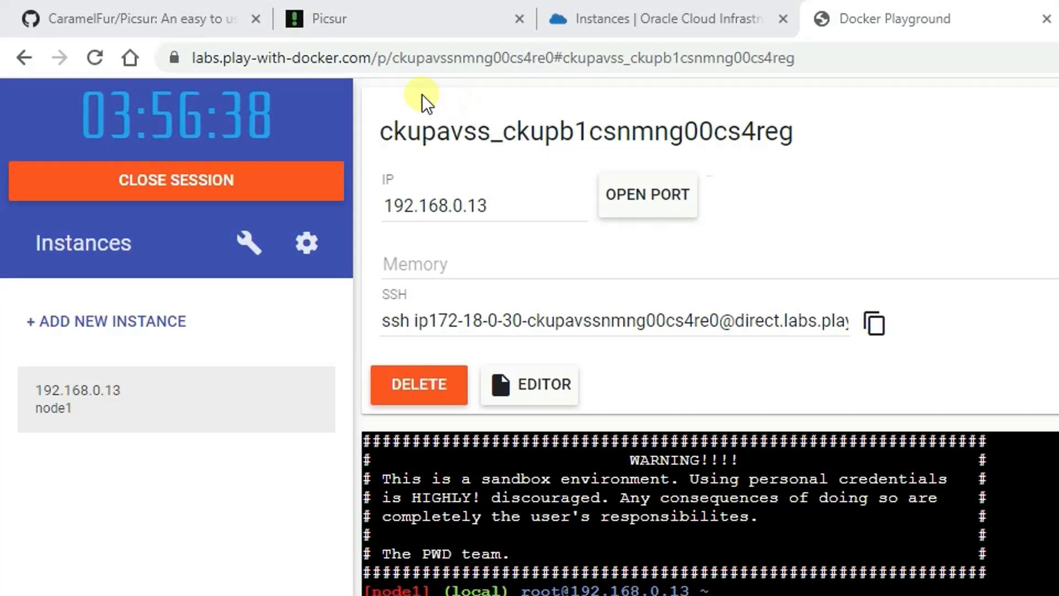
Create docker-compose.yml on node1 with vi, pasting the tutorial's picsur and picsur_postgres services.
left_click(375, 57)
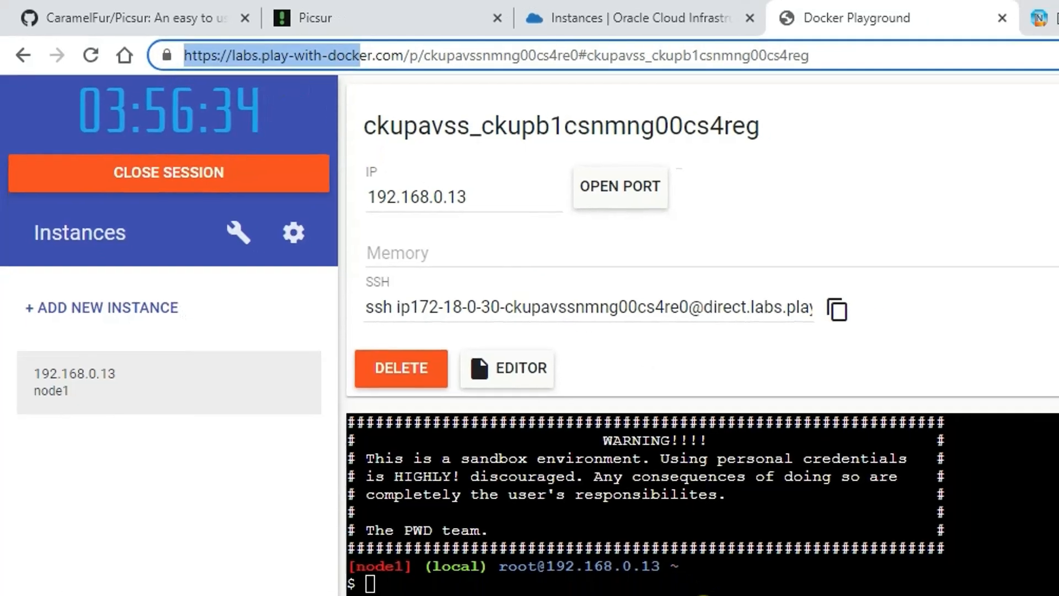
left_click(597, 9)
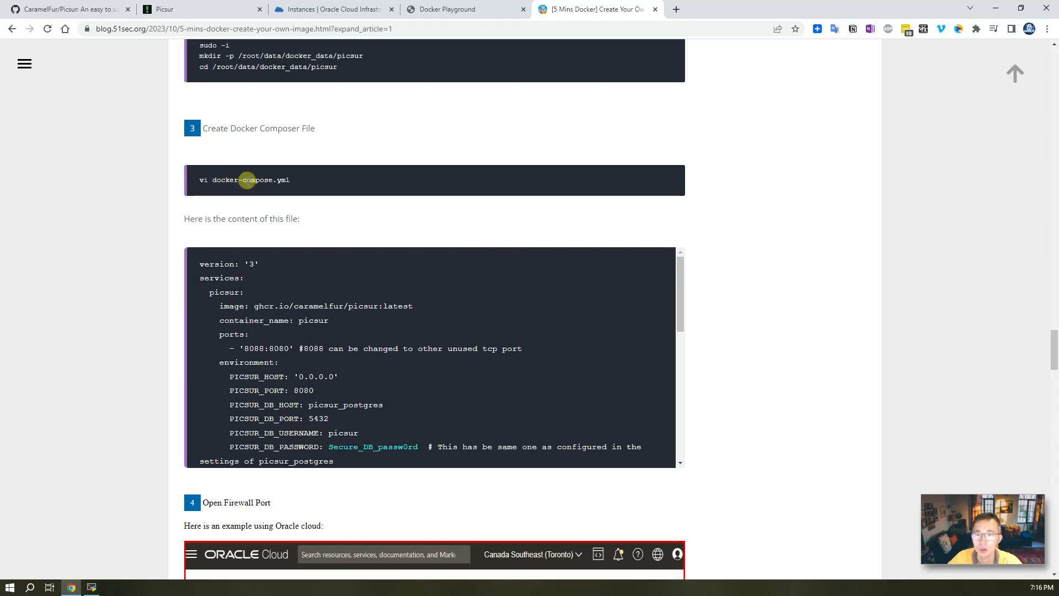
mouse_move(308, 10)
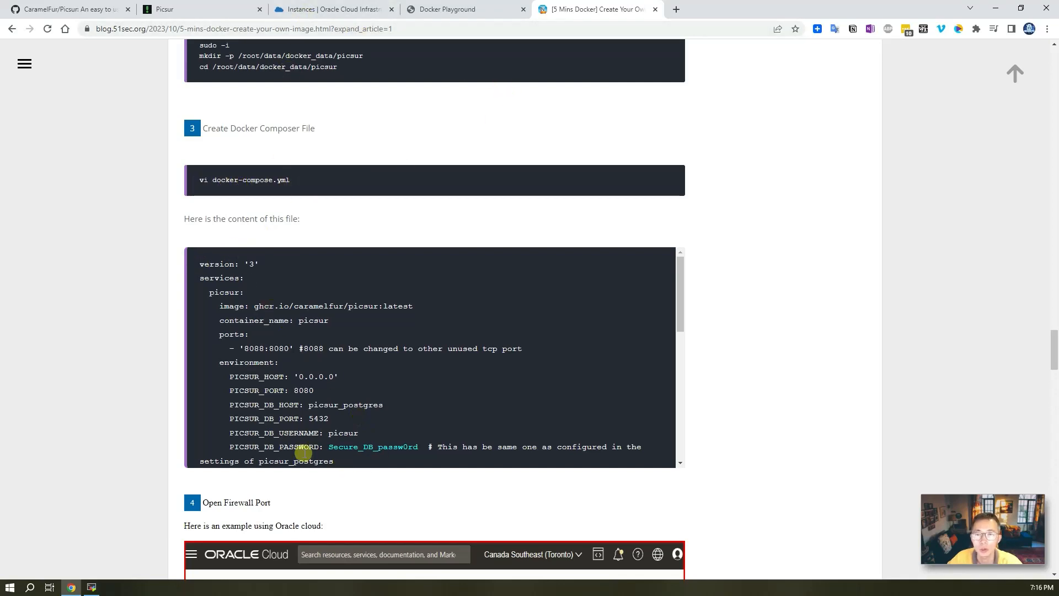
mouse_move(324, 134)
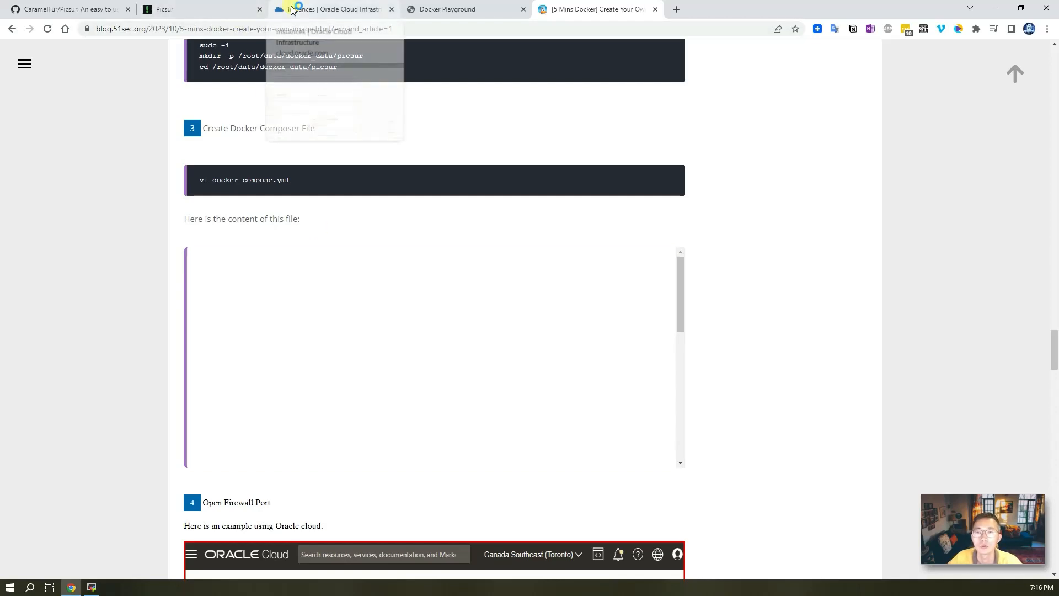
left_click(446, 9)
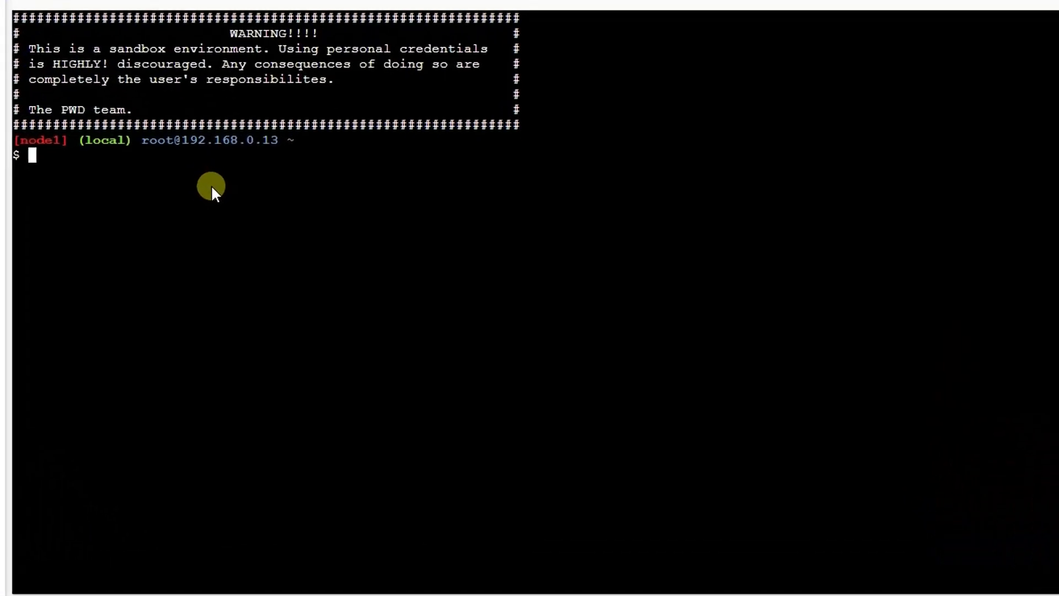
type("vi docker-compose")
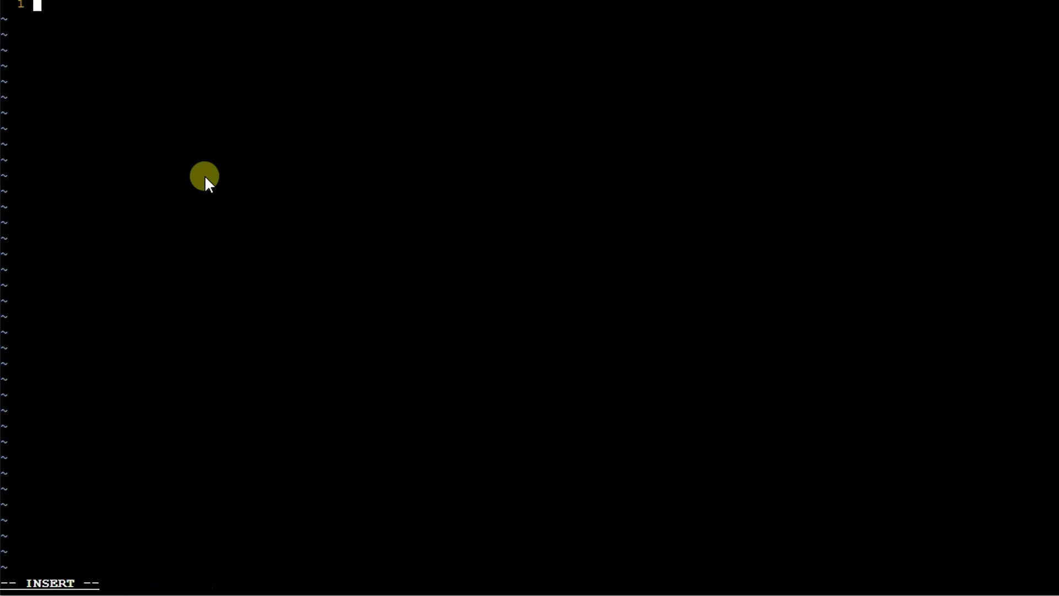
mouse_move(139, 163)
type("cat")
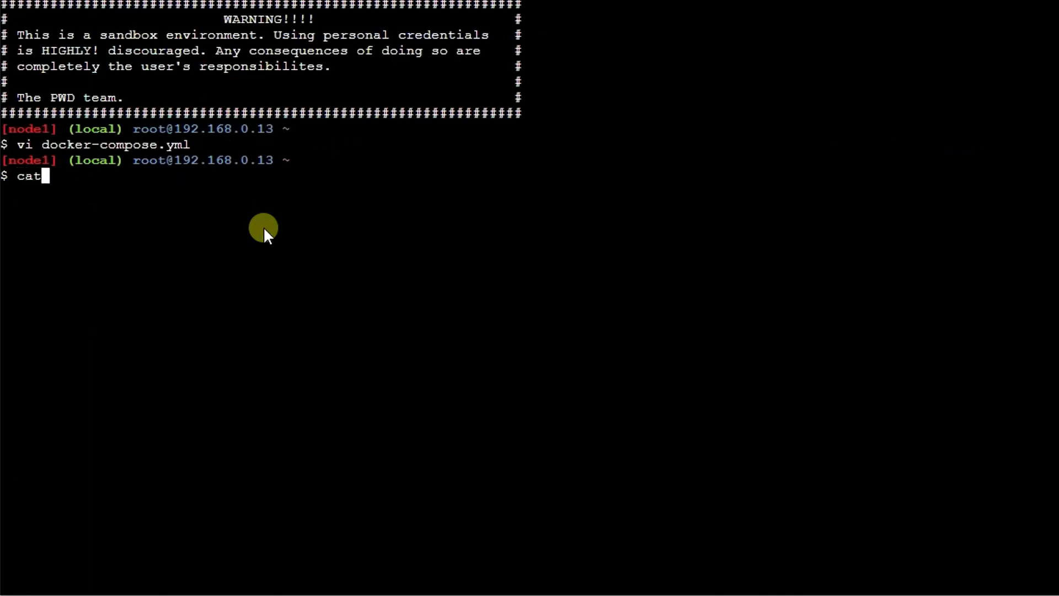
key("Return")
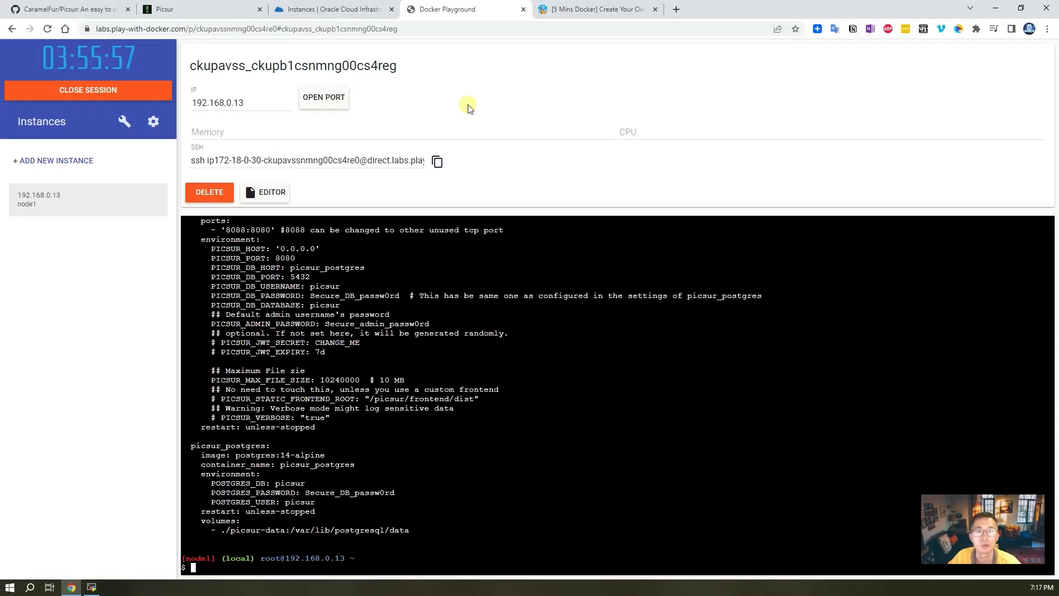
left_click(596, 9)
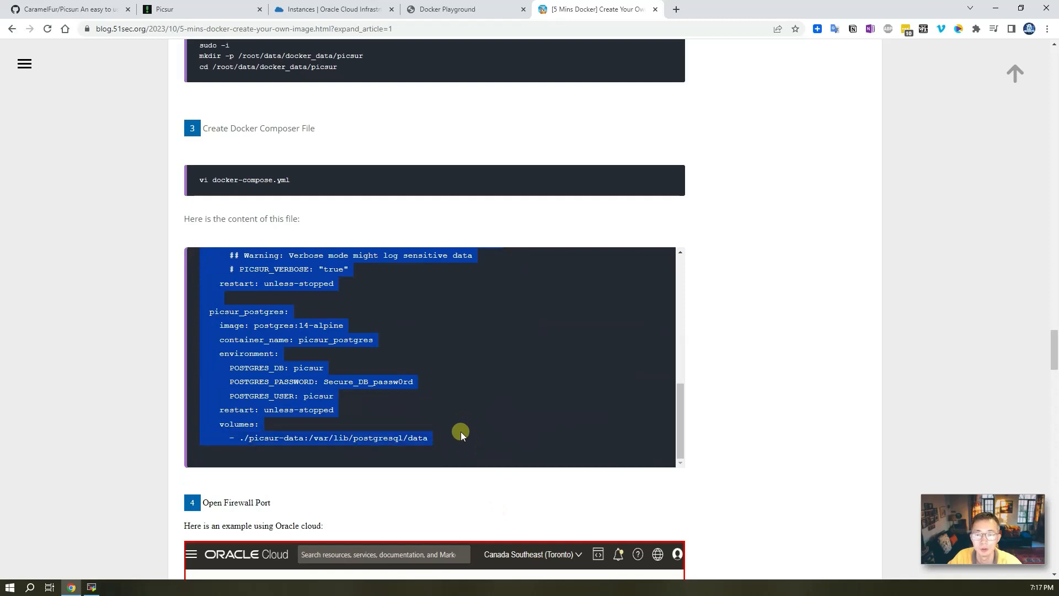
Run docker-compose up on node1 to start the Picsur and Postgres containers.
left_click(464, 8)
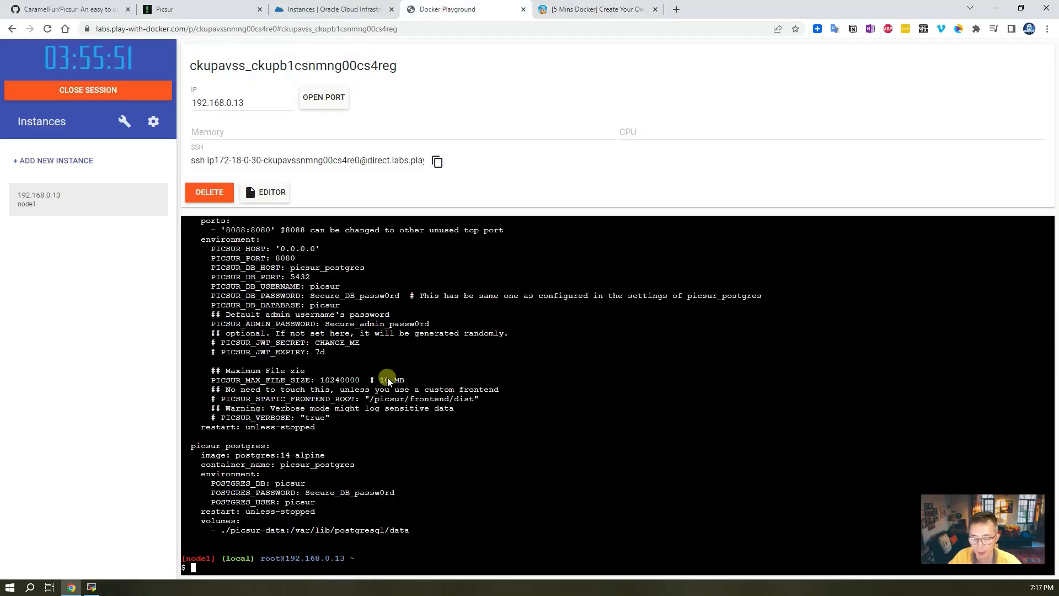
type("docker")
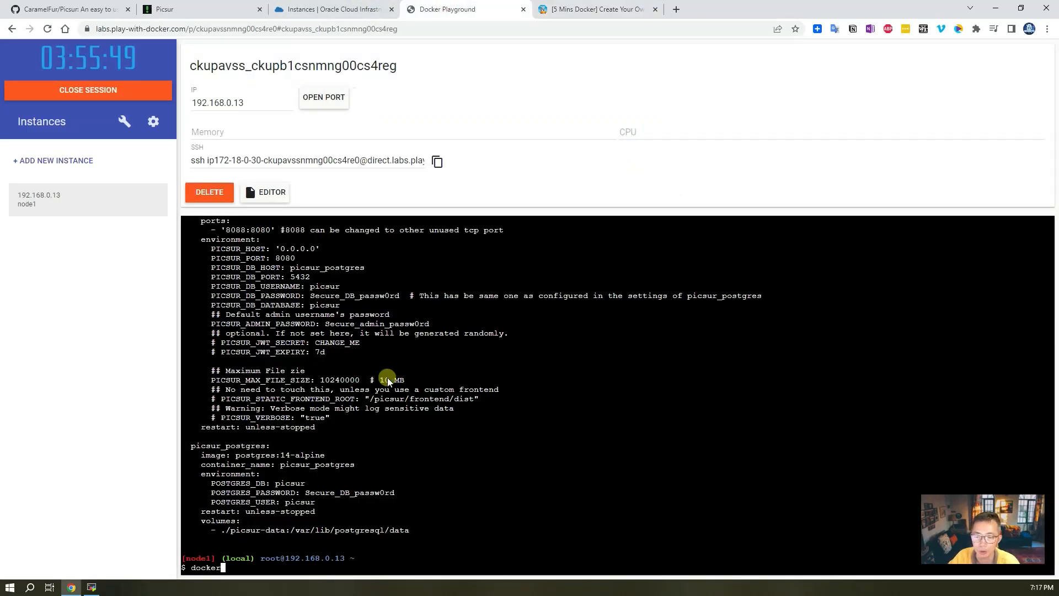
type("-compose")
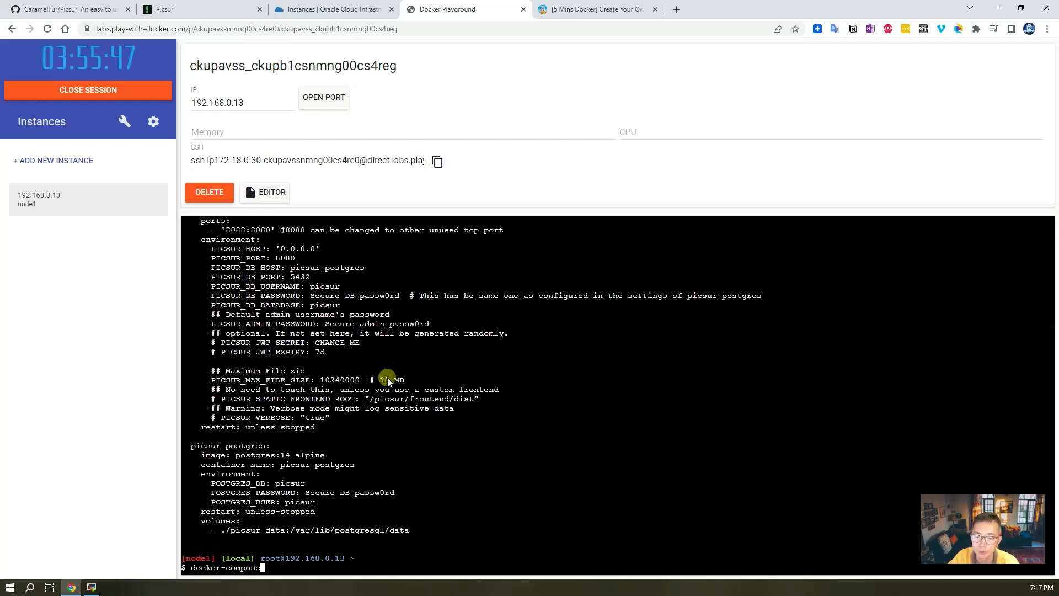
type("up -d")
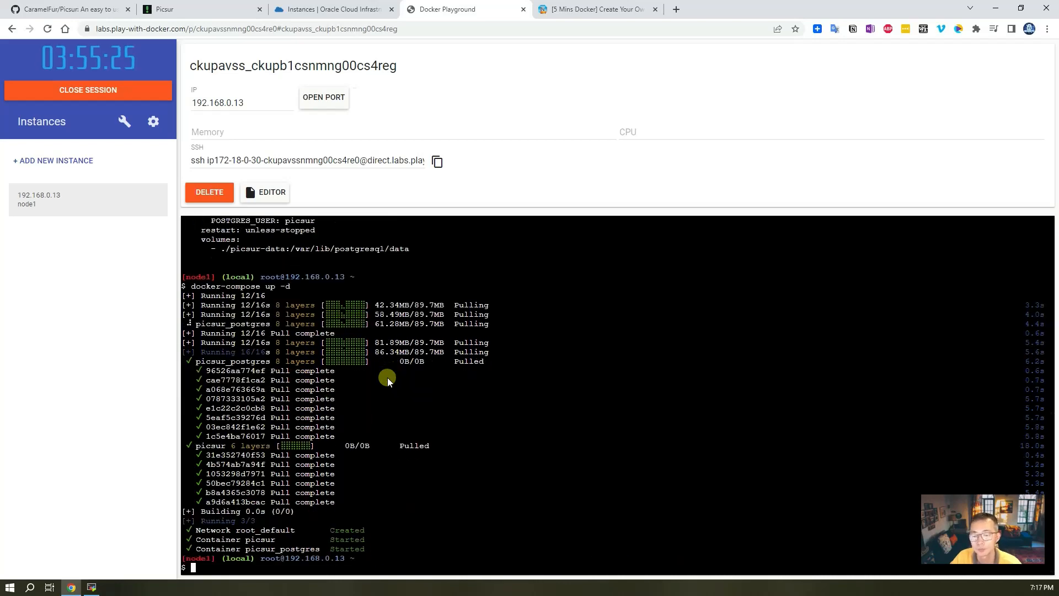
scroll("up", 3)
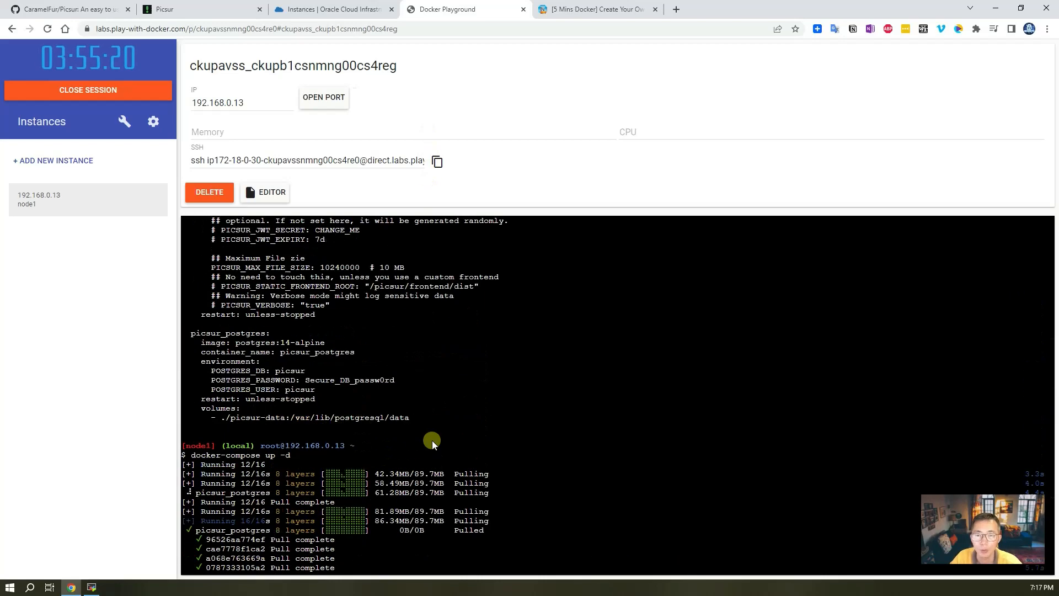
scroll("up", 3)
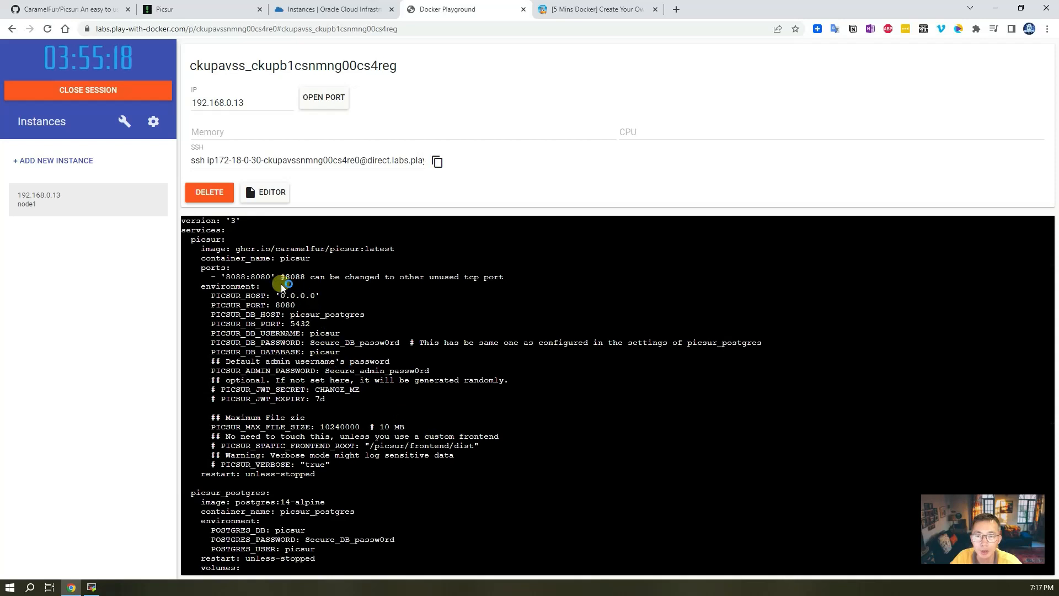
Open port 8088 on the playground instance so Picsur's upload page becomes reachable.
double_click(226, 275)
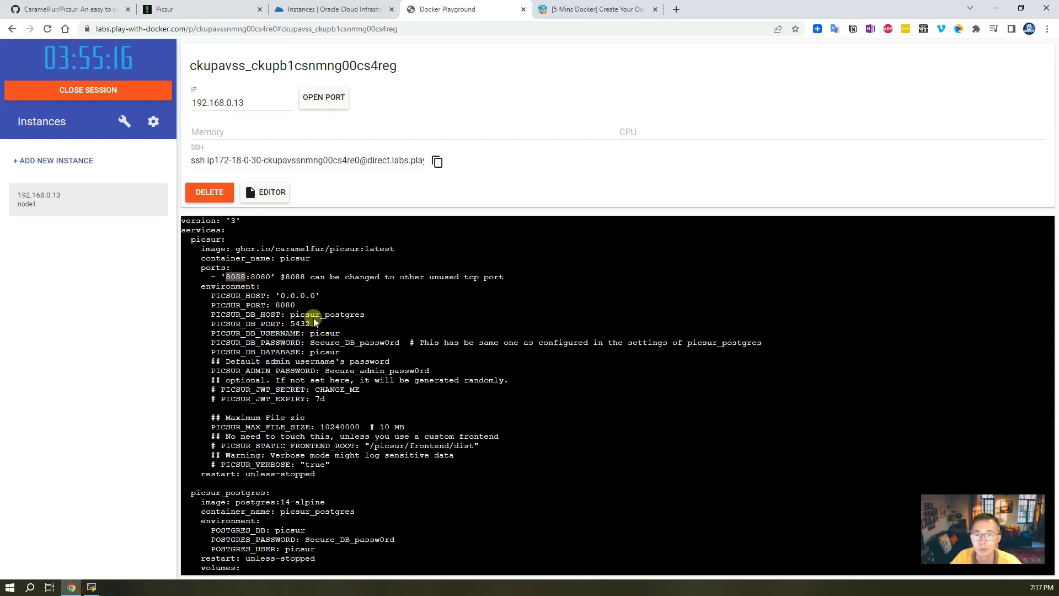
left_click(323, 97)
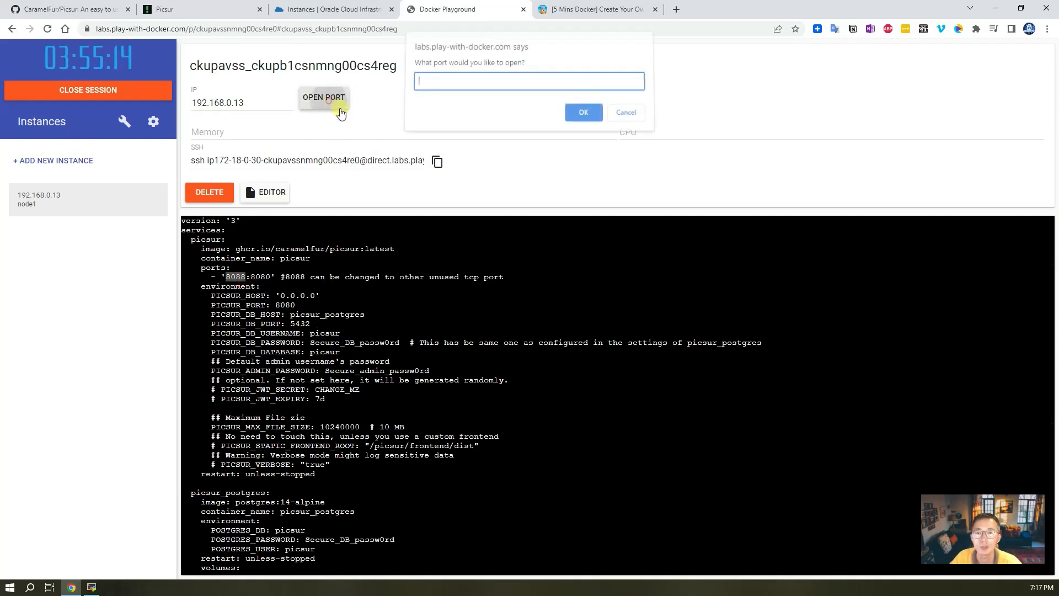
type("8088")
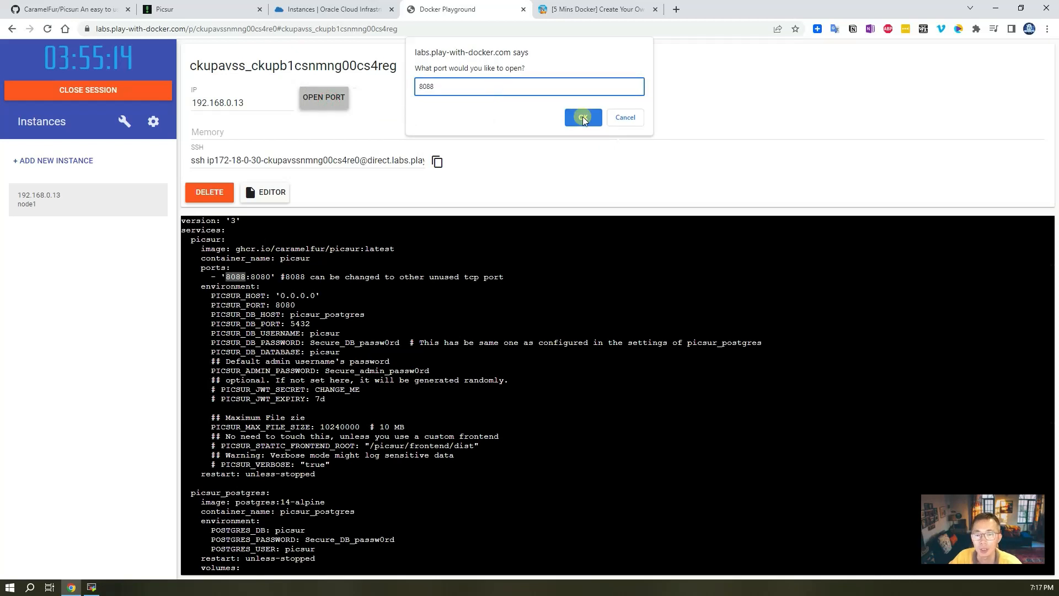
left_click(582, 117)
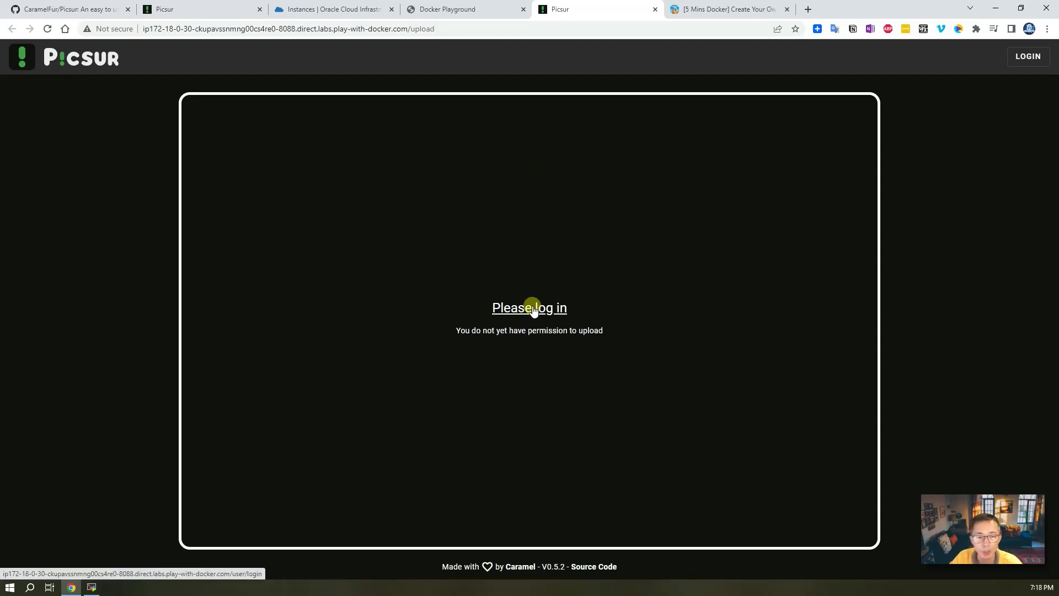
mouse_move(1027, 56)
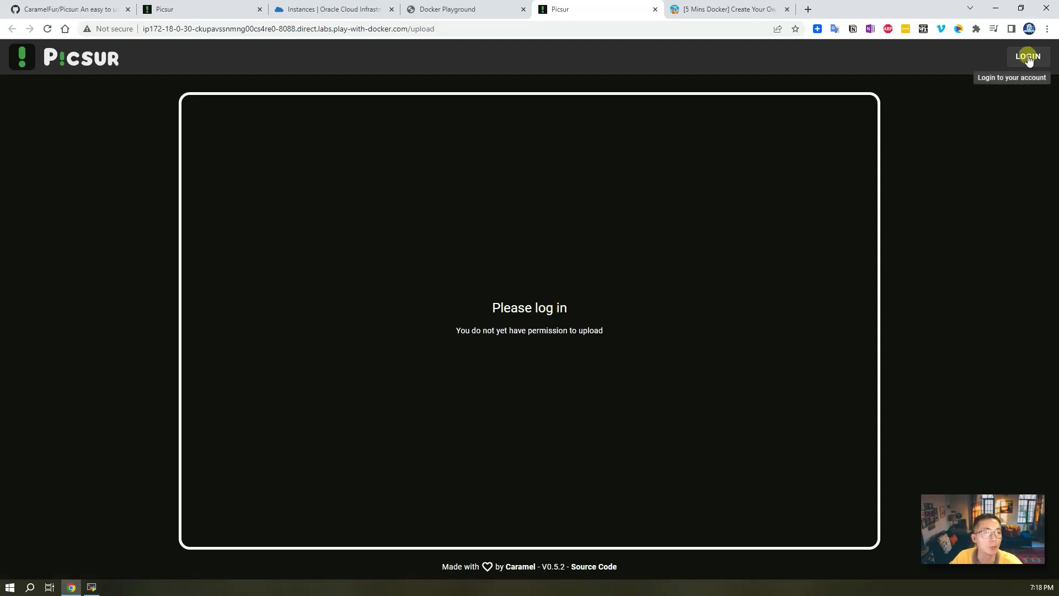
Sign in to Picsur as admin with the compose file's default admin password, reaching the upload page.
left_click(1027, 56)
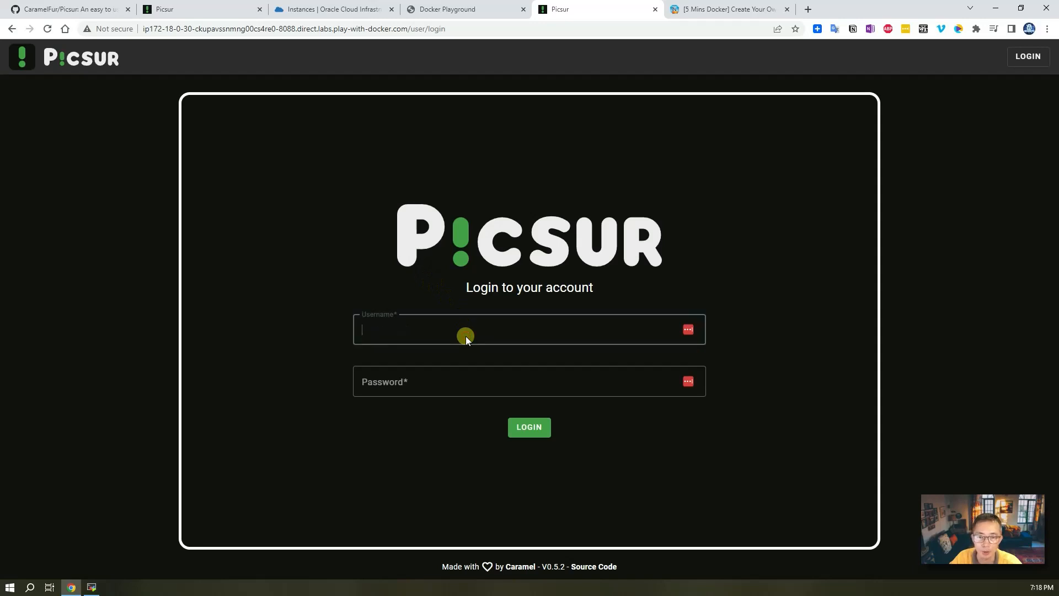
type("admin")
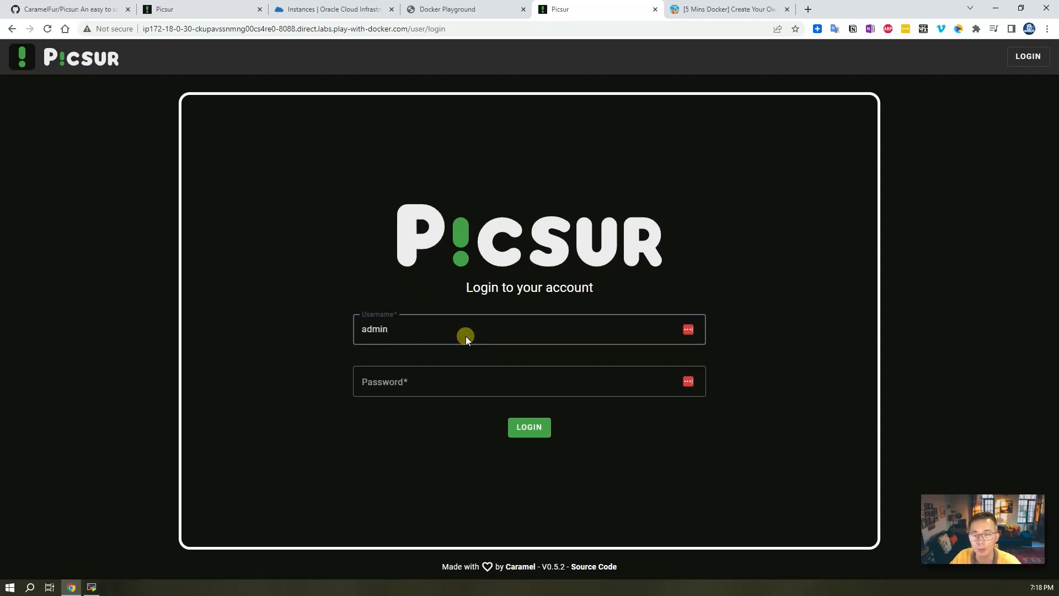
left_click(726, 9)
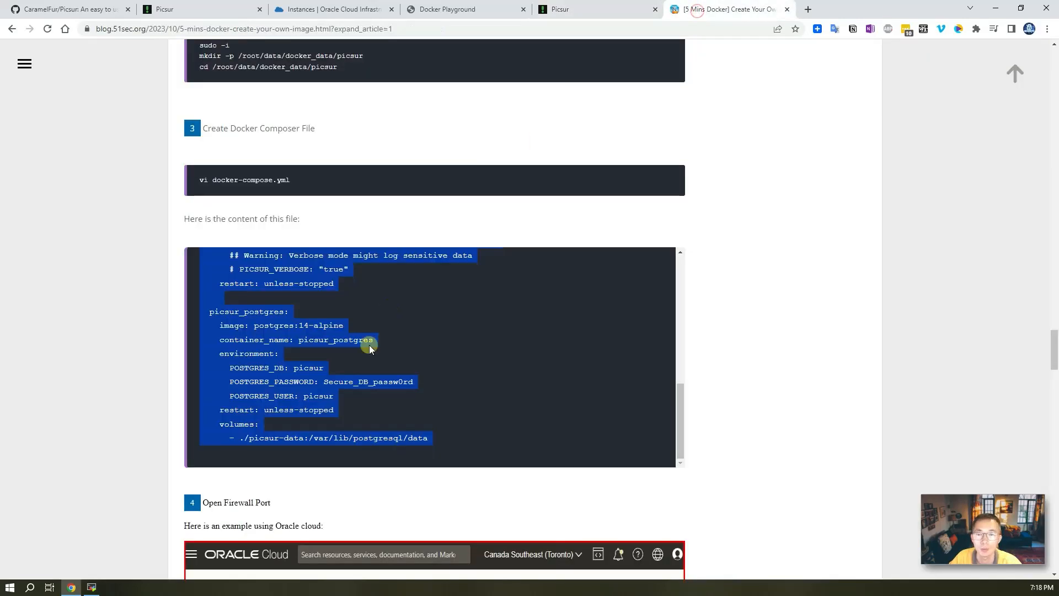
scroll("up", 3)
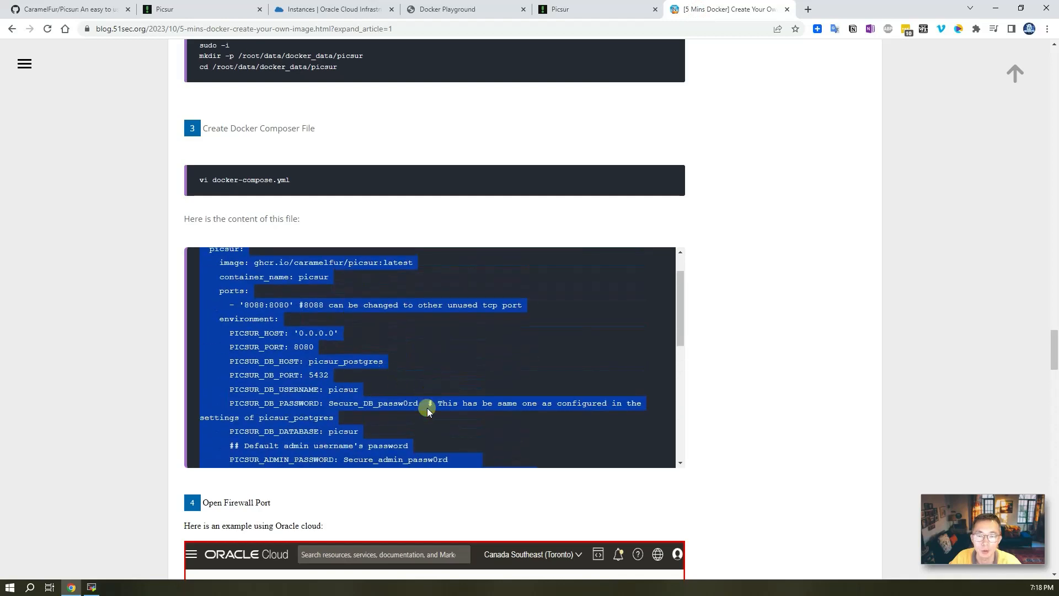
scroll("down", 3)
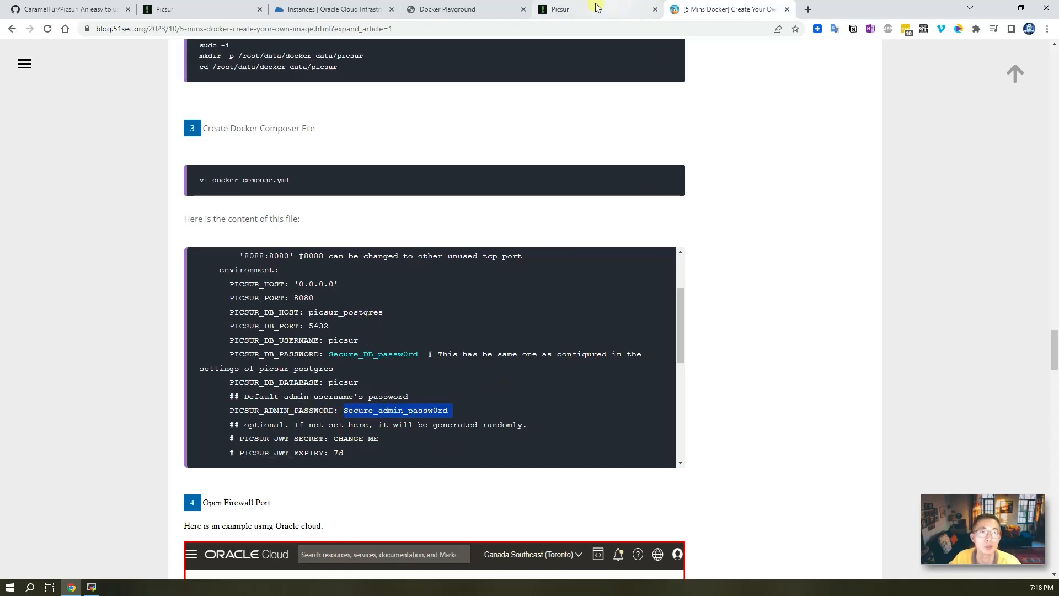
left_click(559, 9)
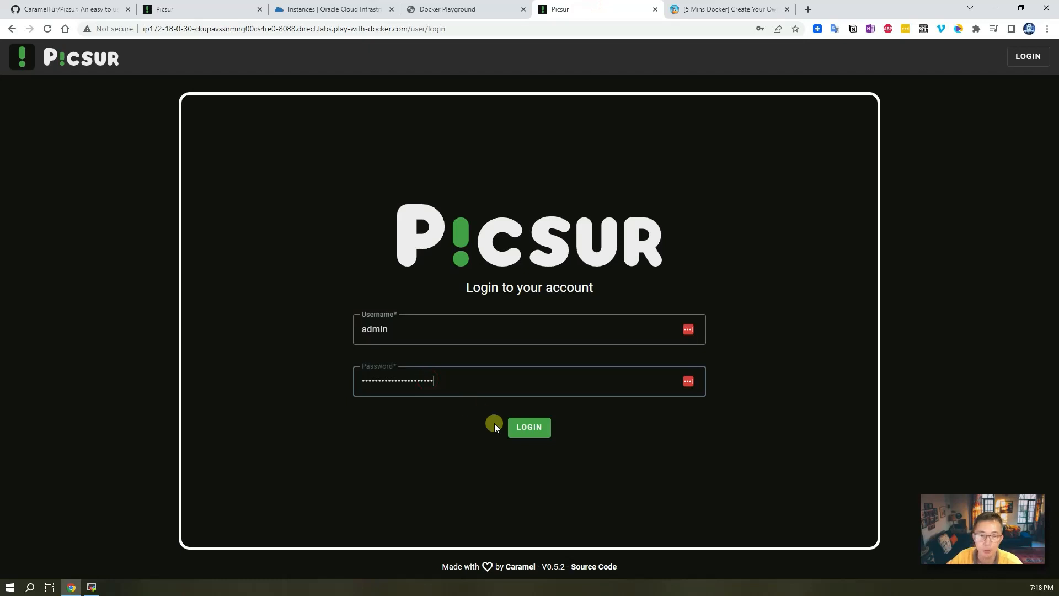
left_click(528, 427)
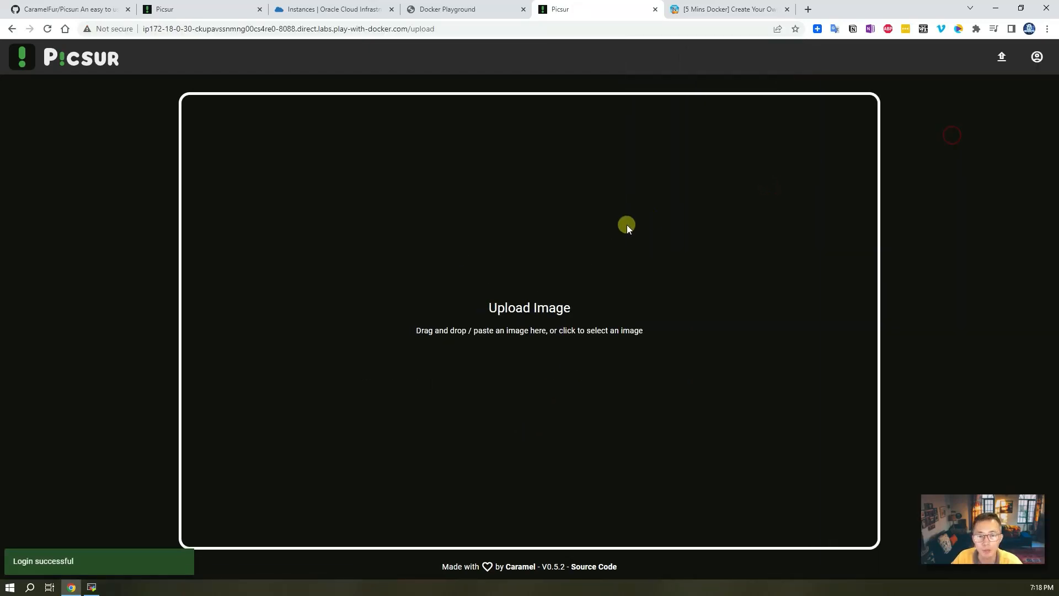
mouse_move(519, 319)
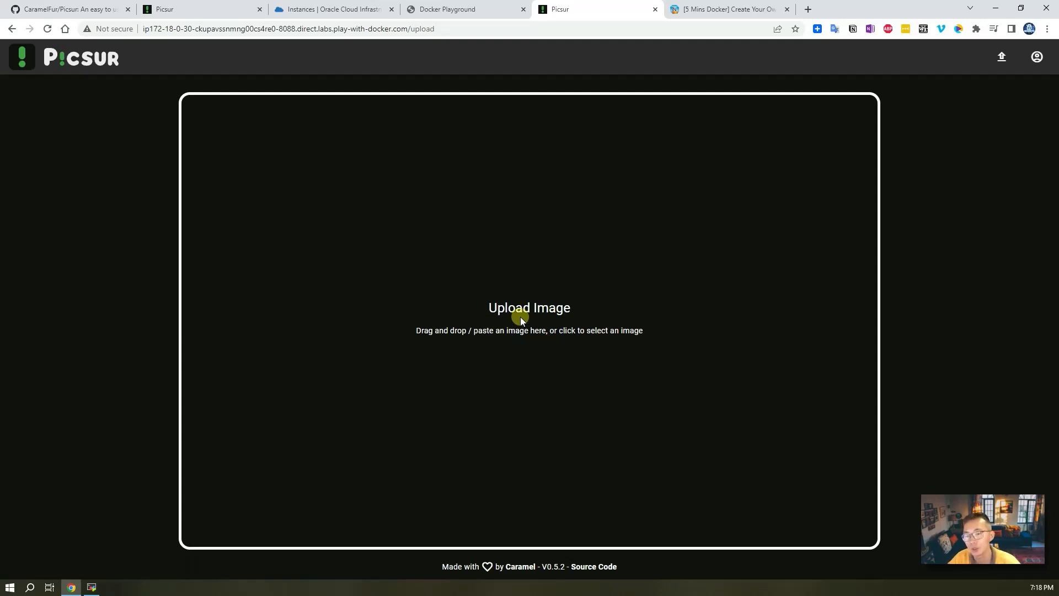
mouse_move(387, 95)
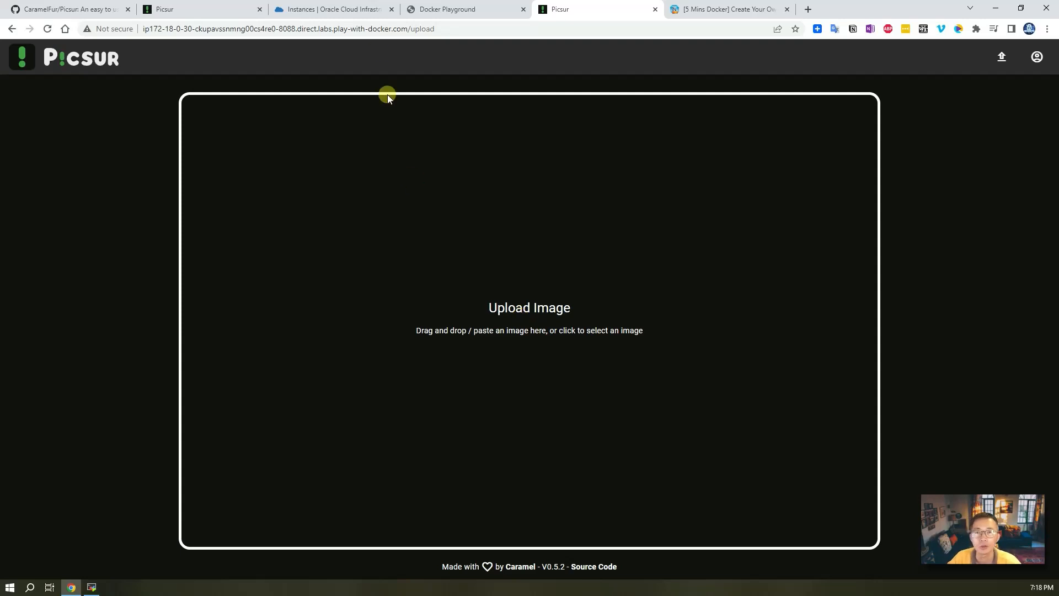
left_click(331, 9)
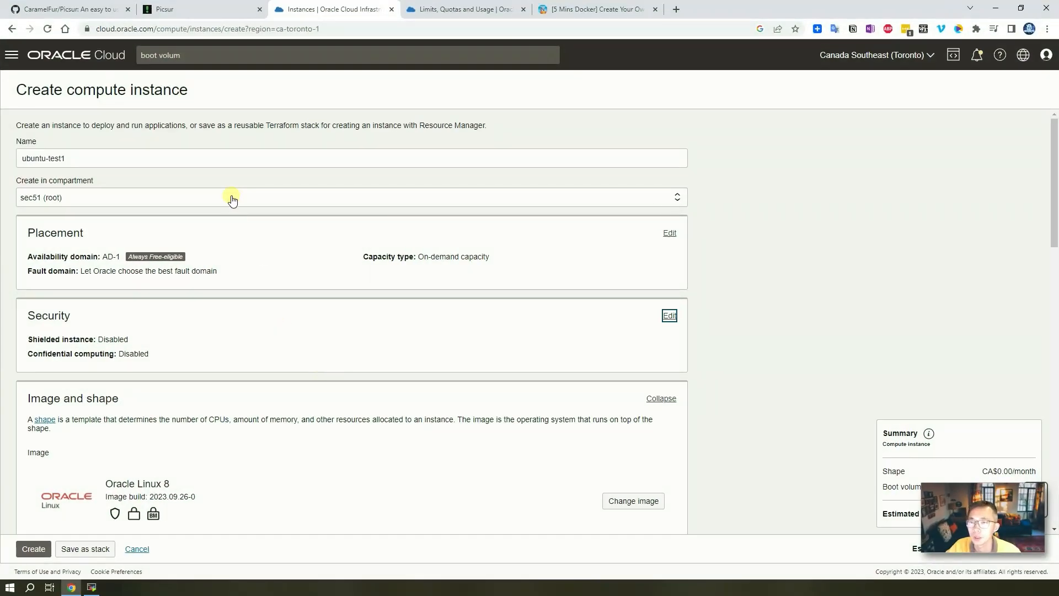
Choose Canonical Ubuntu 18.04 as the image for the VM.Standard.E2.1.Micro instance.
scroll("down", 3)
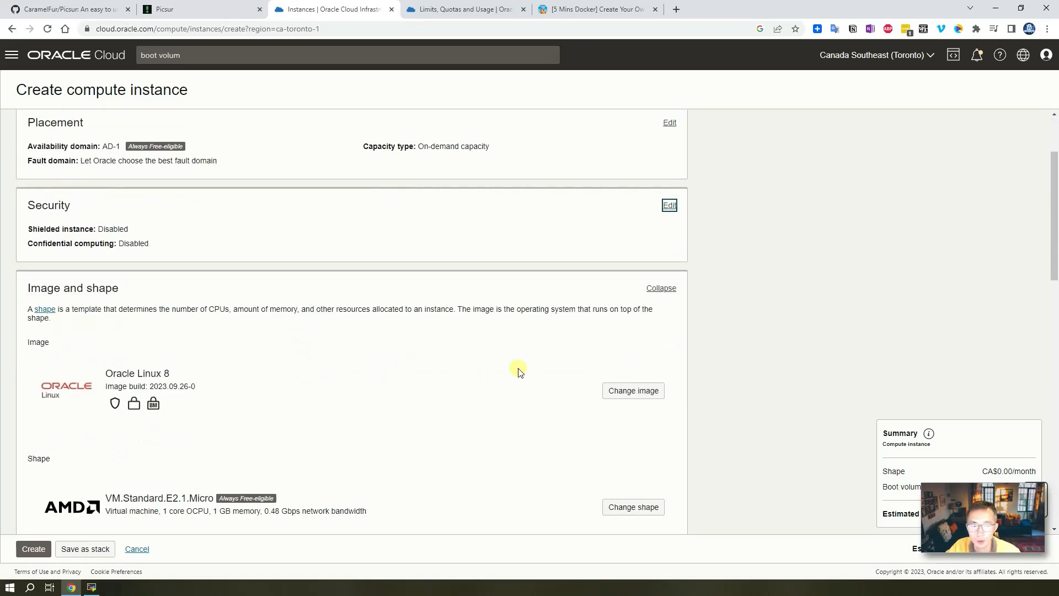
left_click(632, 390)
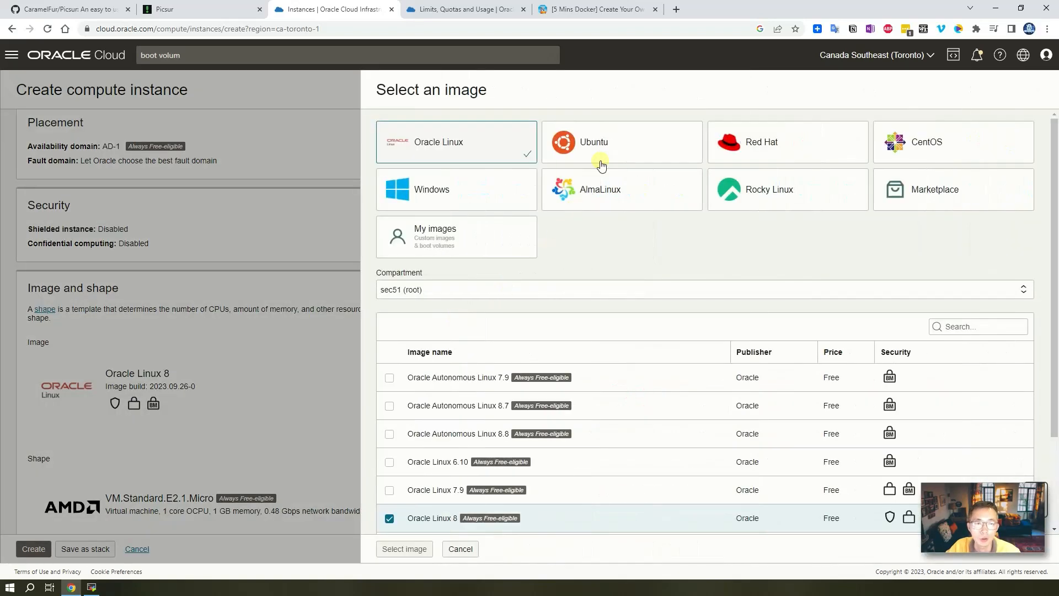
left_click(620, 142)
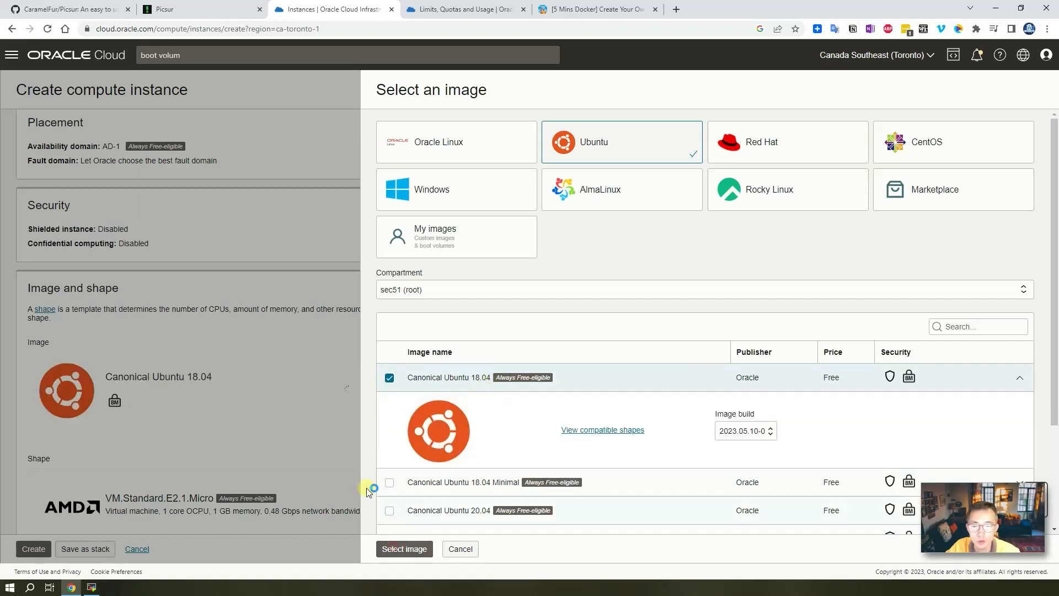
left_click(404, 548)
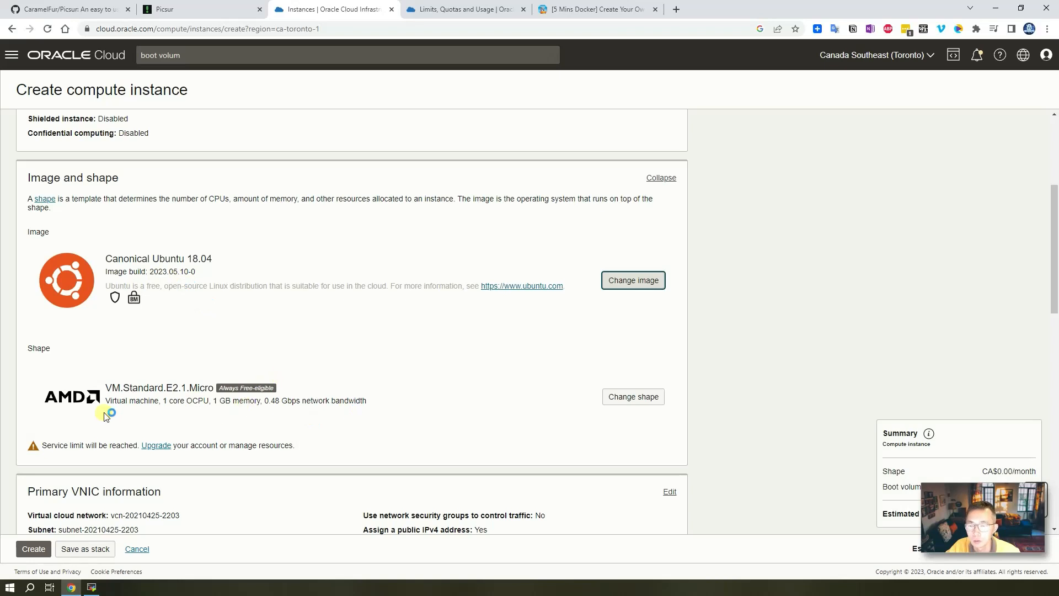
scroll("down", 3)
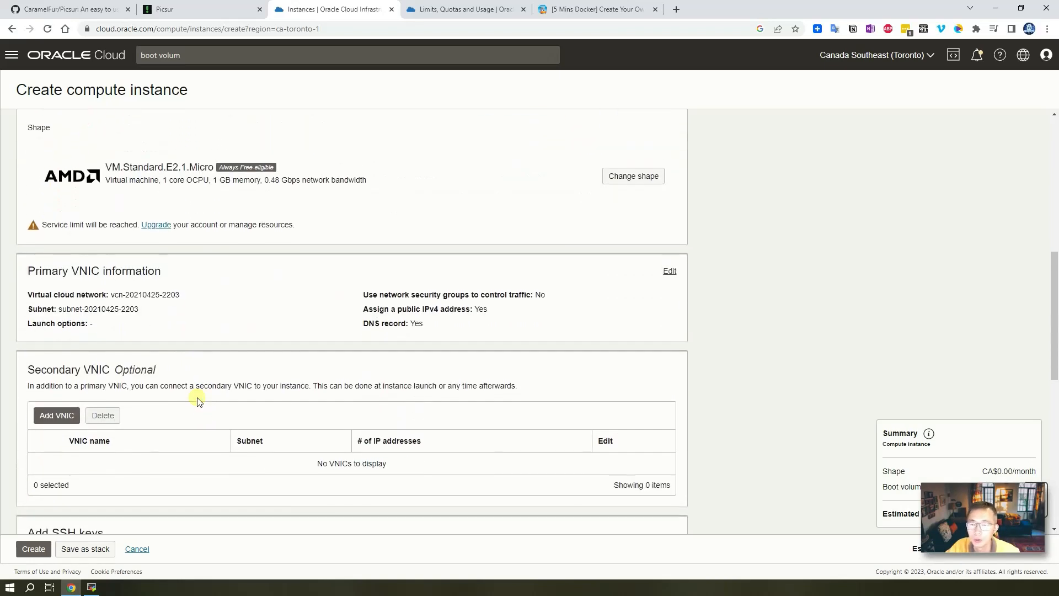
mouse_move(197, 309)
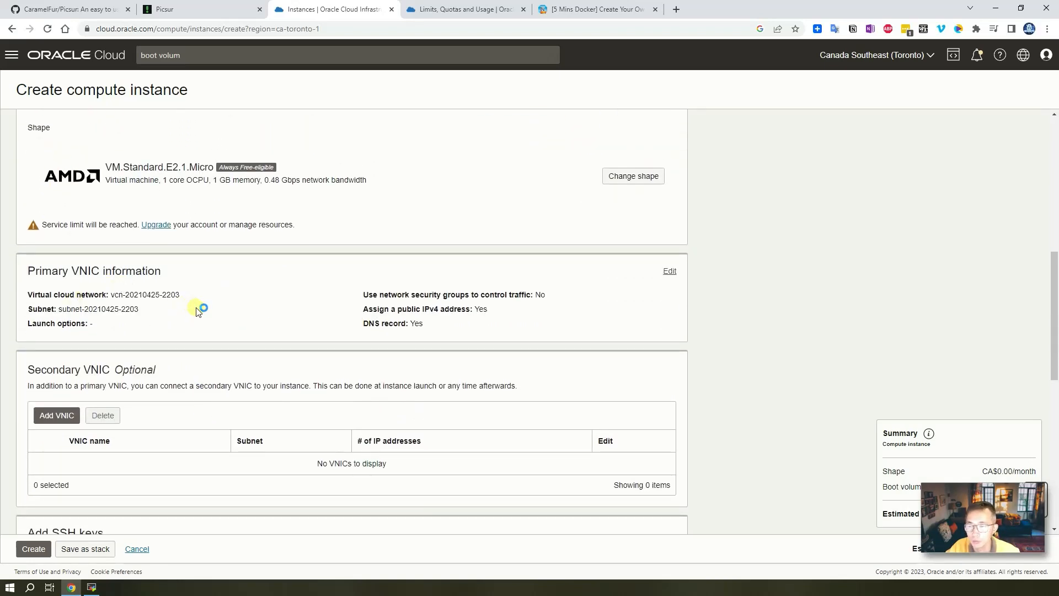
scroll("down", 3)
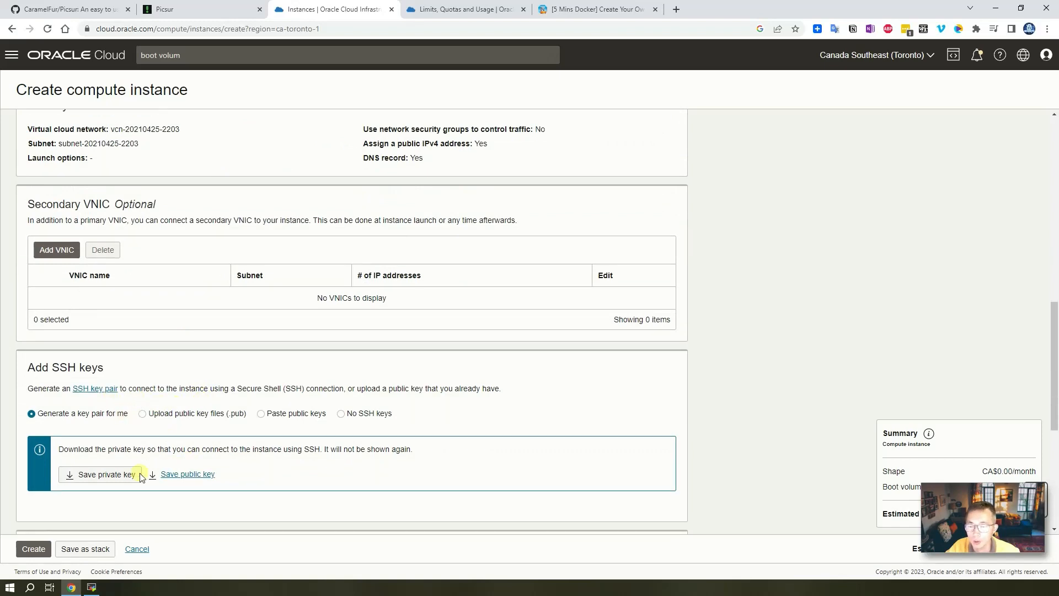
Attach the uploaded Oracle .pub SSH key and create the ubuntu-test1 instance.
left_click(142, 412)
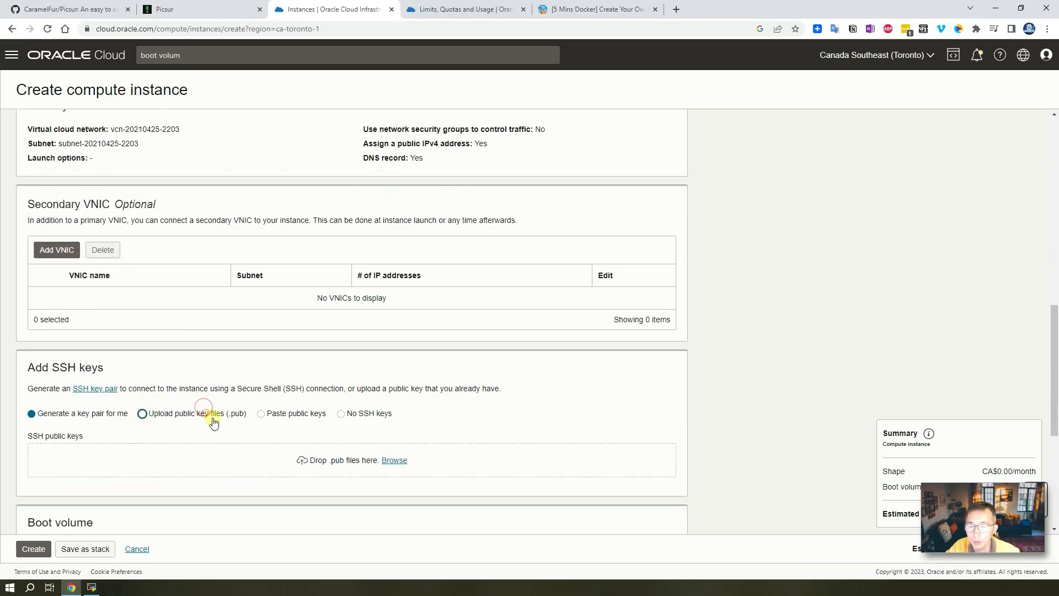
left_click(394, 460)
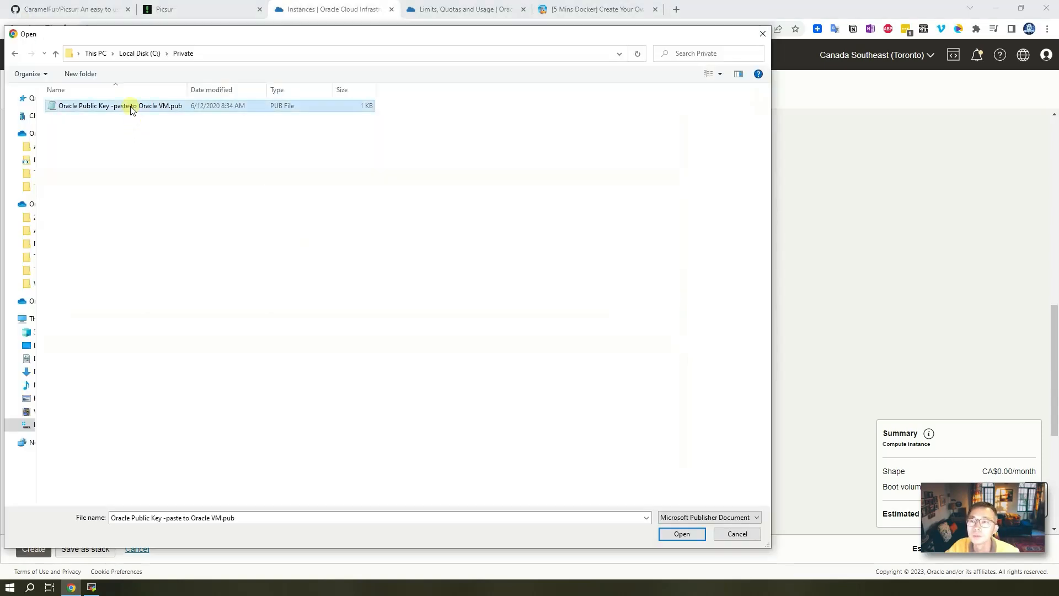
mouse_move(457, 329)
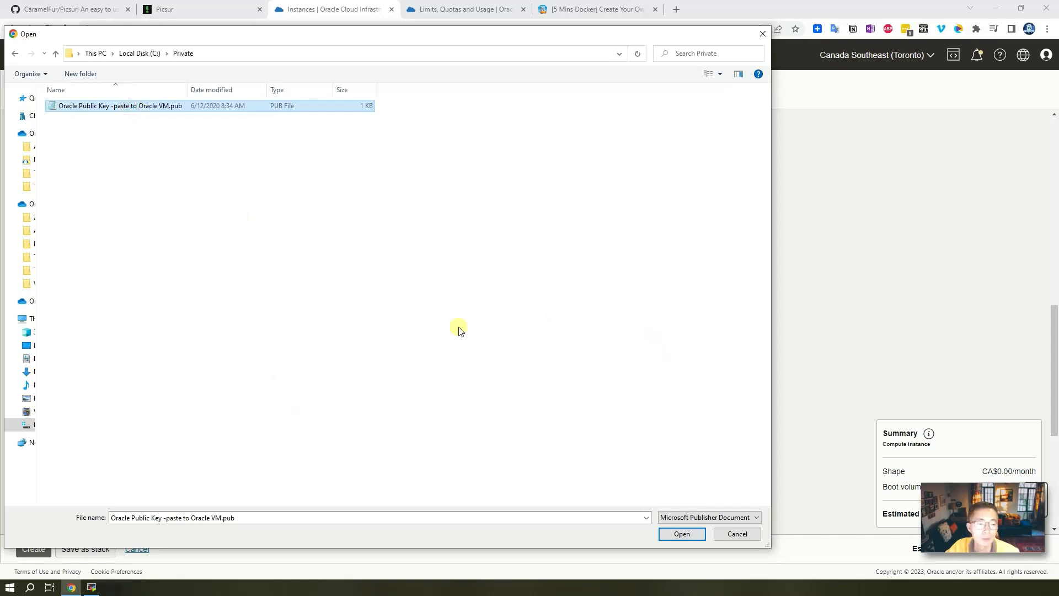
left_click(681, 534)
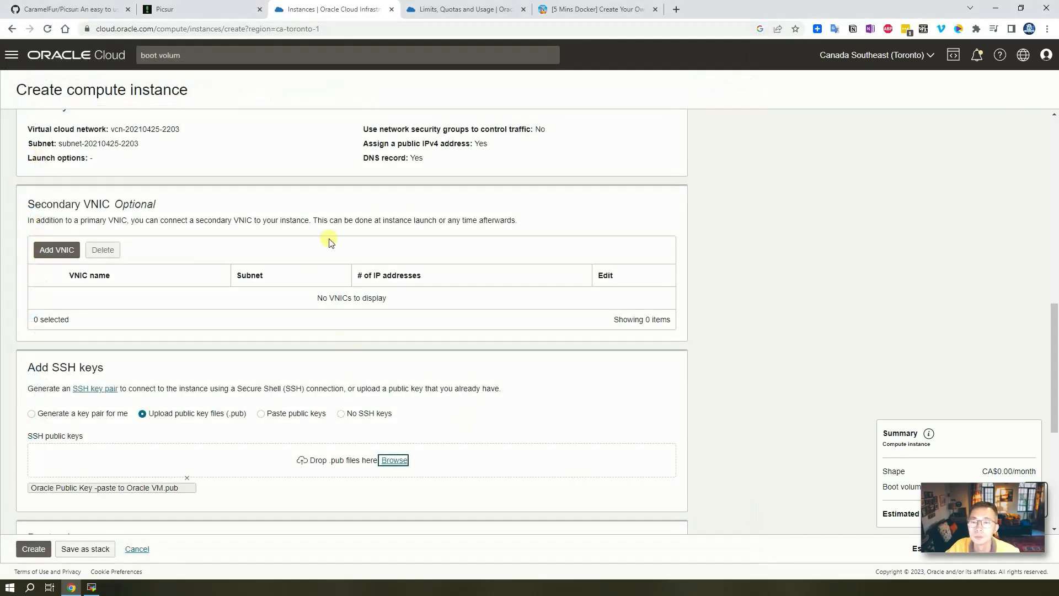
scroll("down", 3)
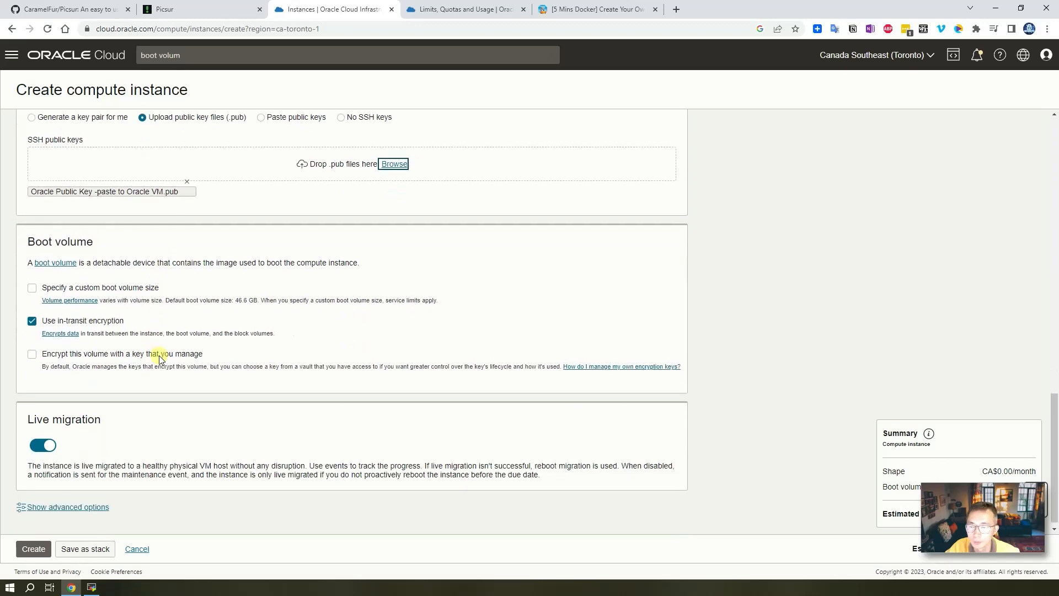
scroll("up", 3)
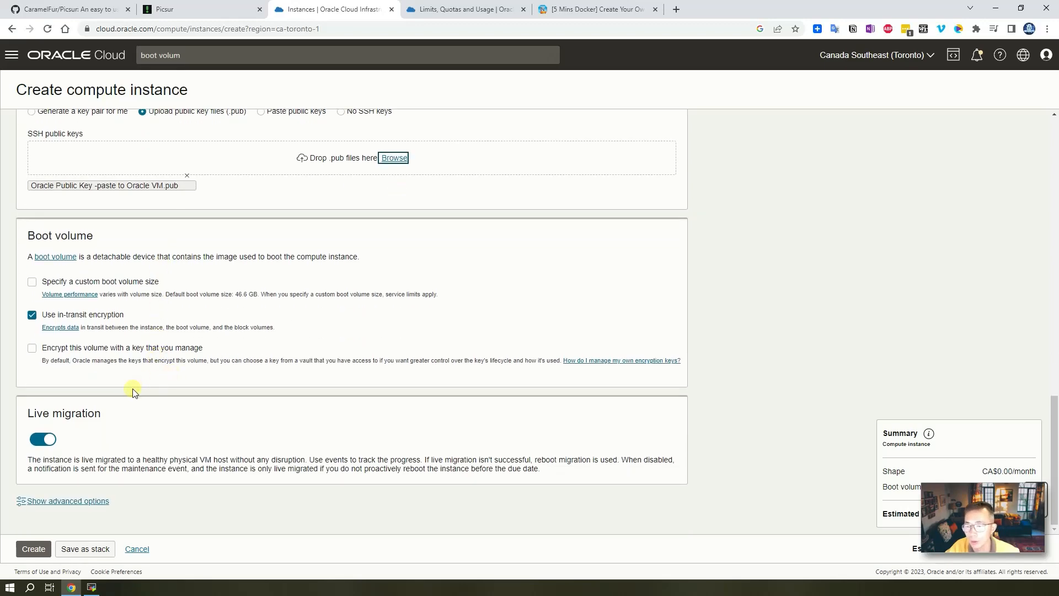
scroll("up", 3)
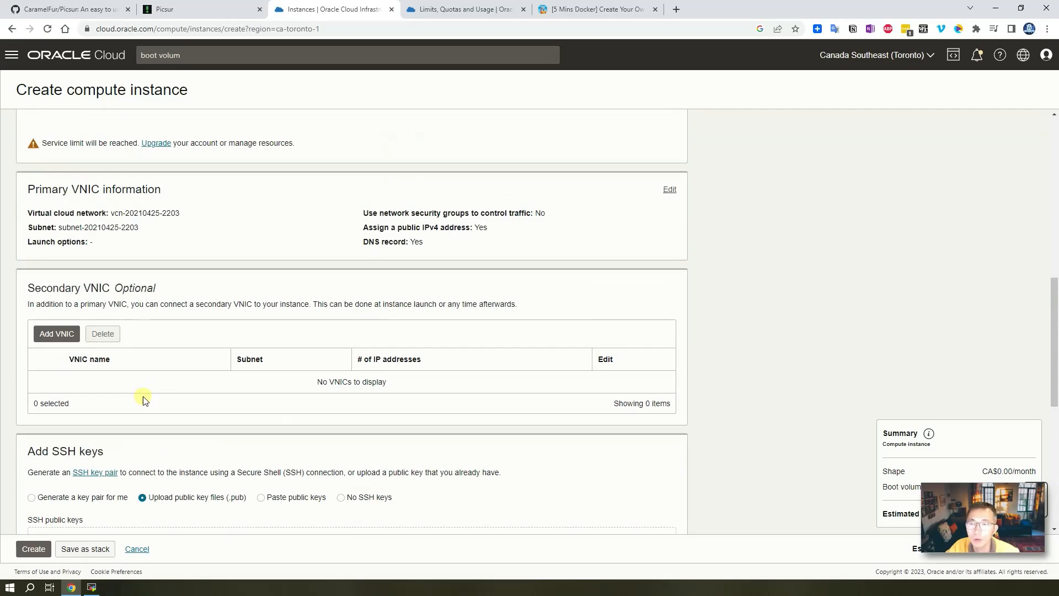
scroll("up", 3)
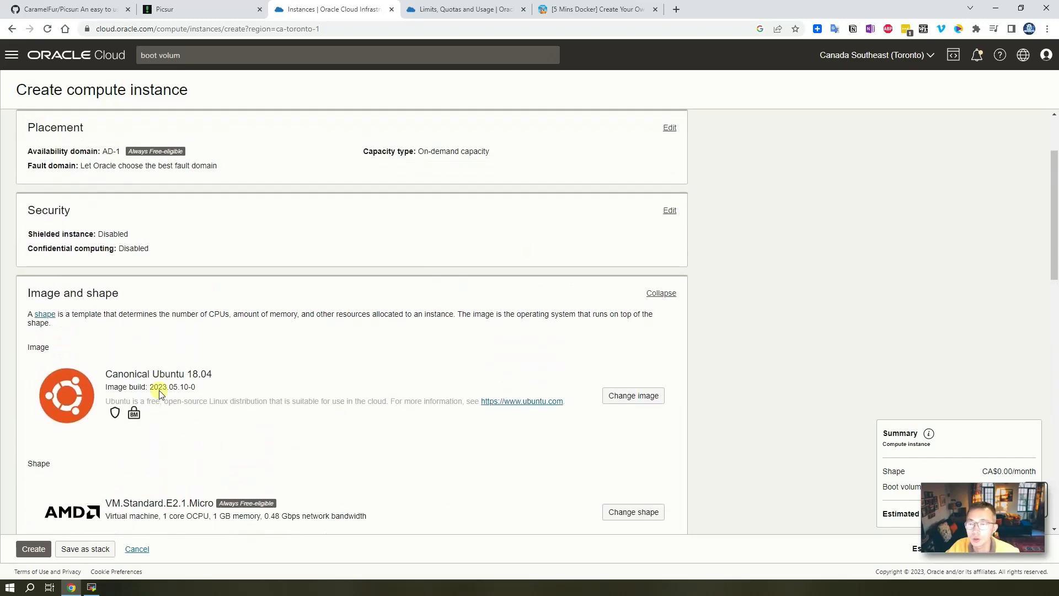
scroll("down", 3)
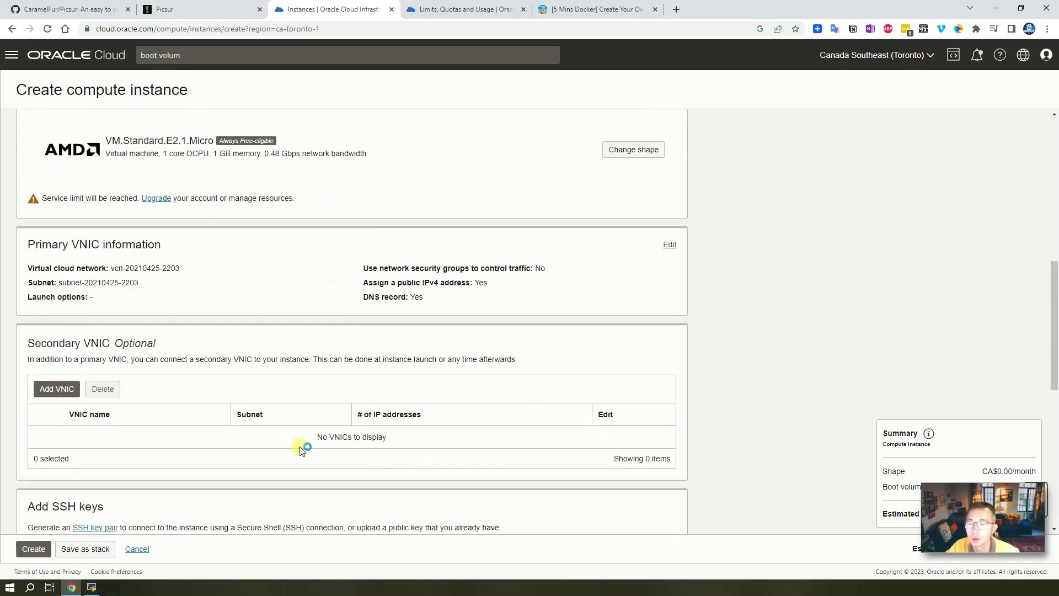
scroll("down", 3)
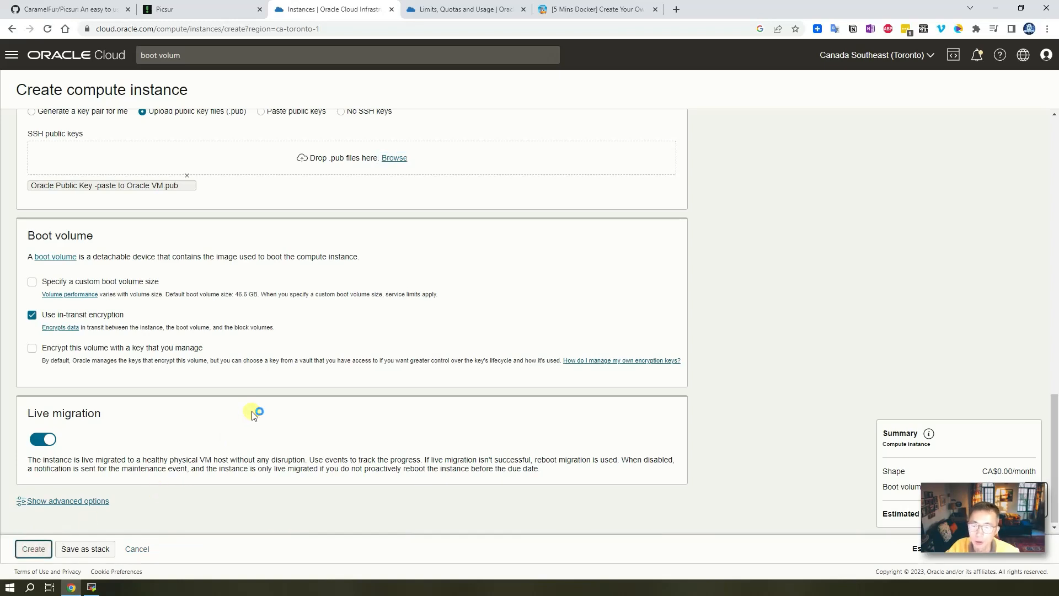
left_click(32, 548)
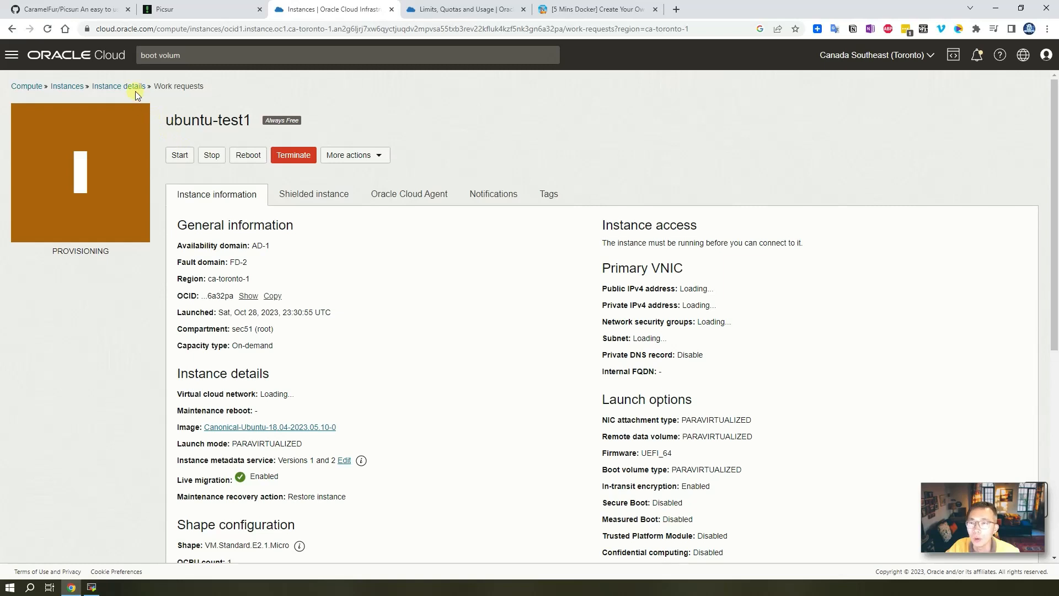
mouse_move(833, 394)
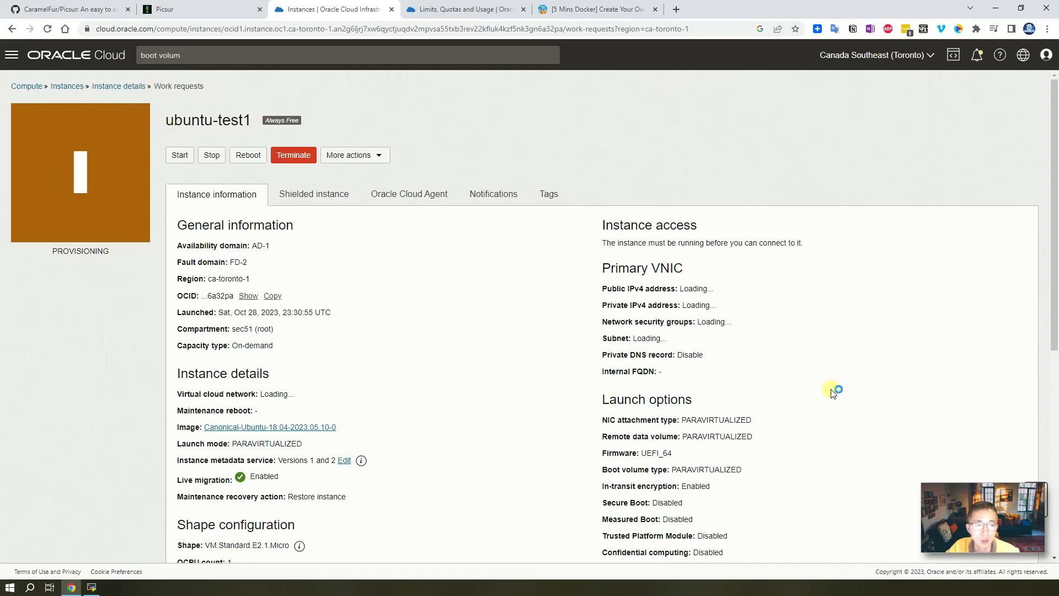
mouse_move(671, 365)
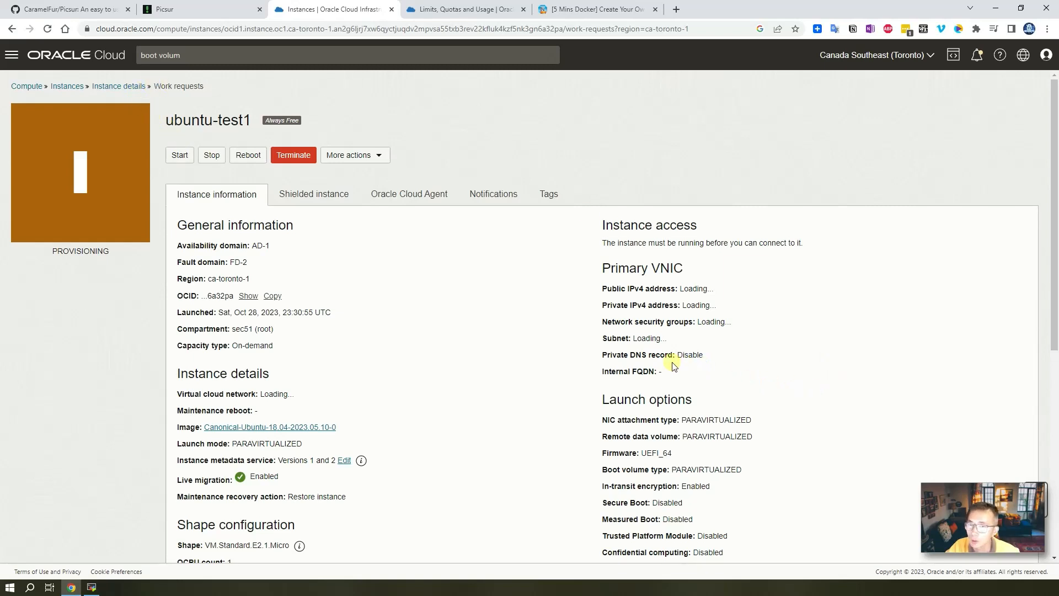
mouse_move(672, 341)
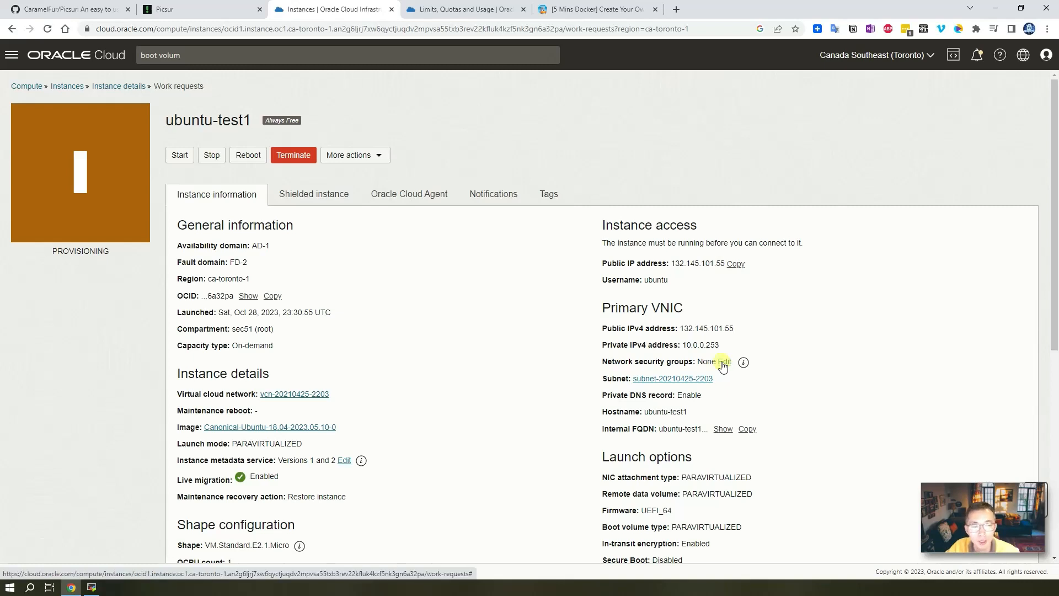
Assign the CommonPortsOpen network security group to ubuntu-test1 and view its ingress rules.
left_click(722, 362)
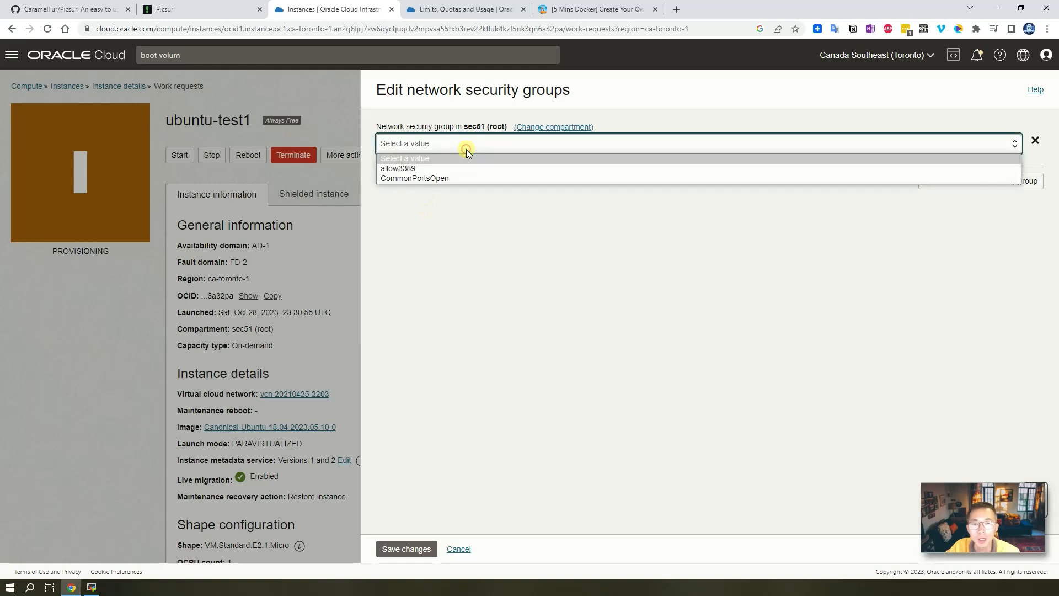
left_click(414, 177)
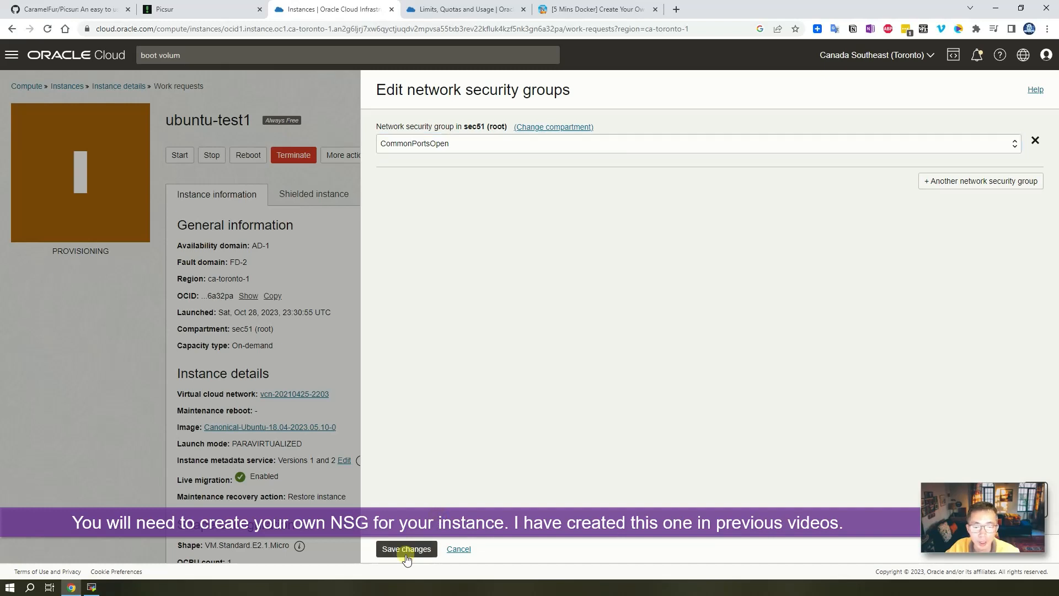
left_click(404, 548)
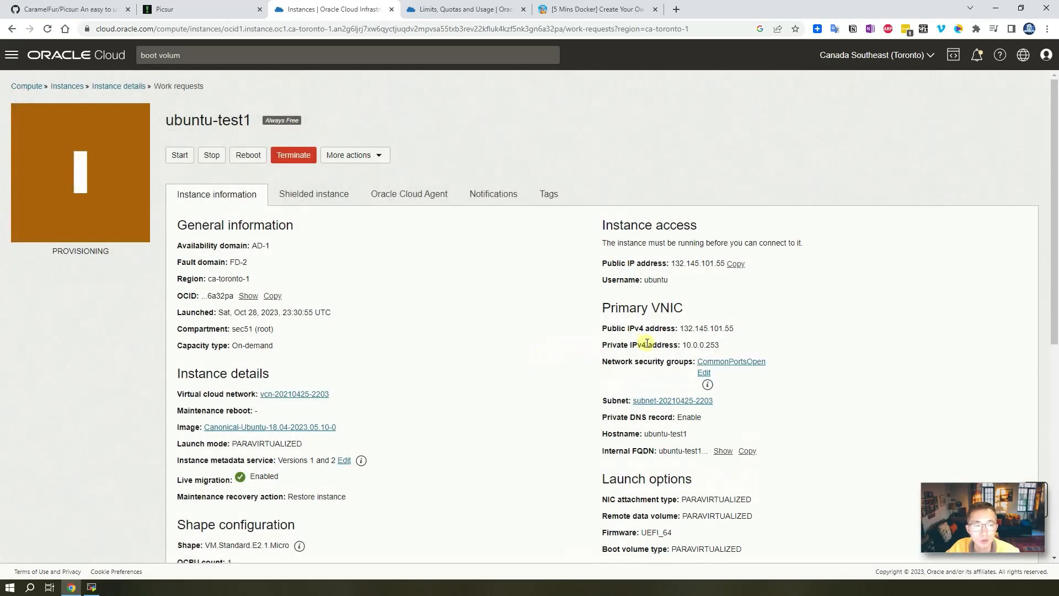
left_click(730, 360)
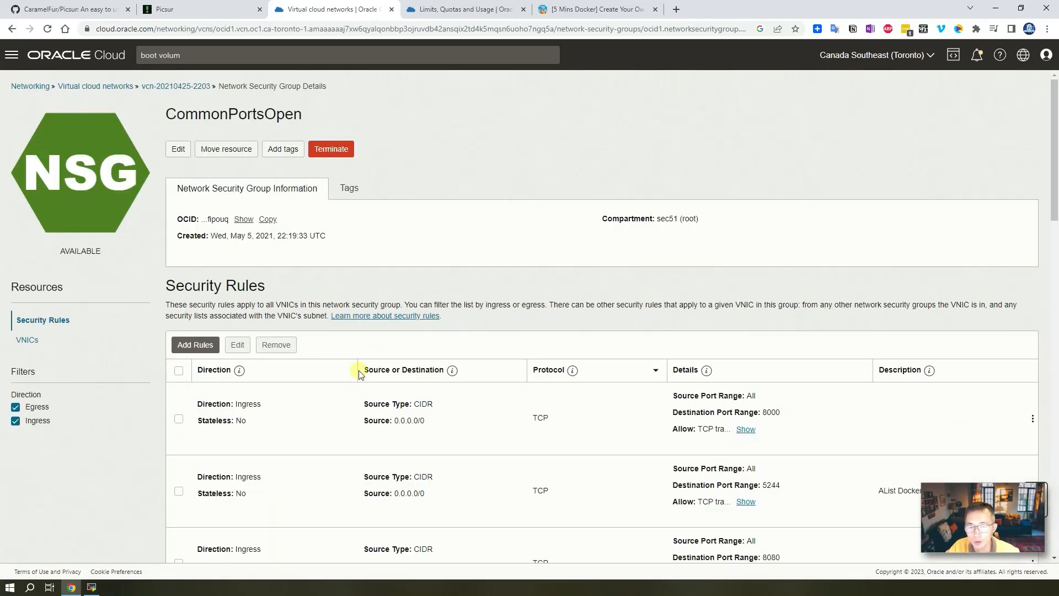
scroll("down", 3)
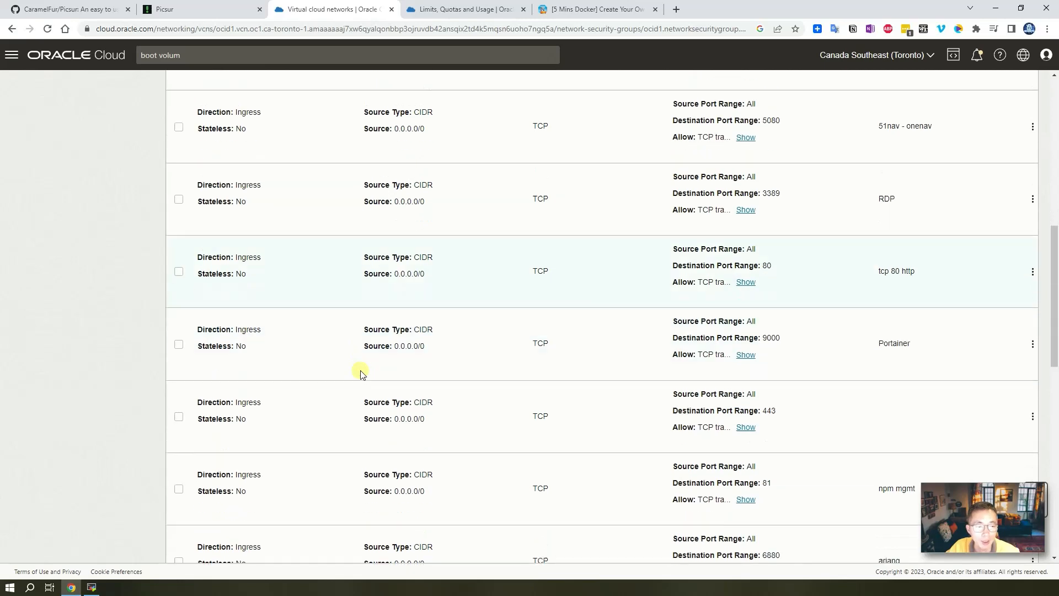
scroll("down", 3)
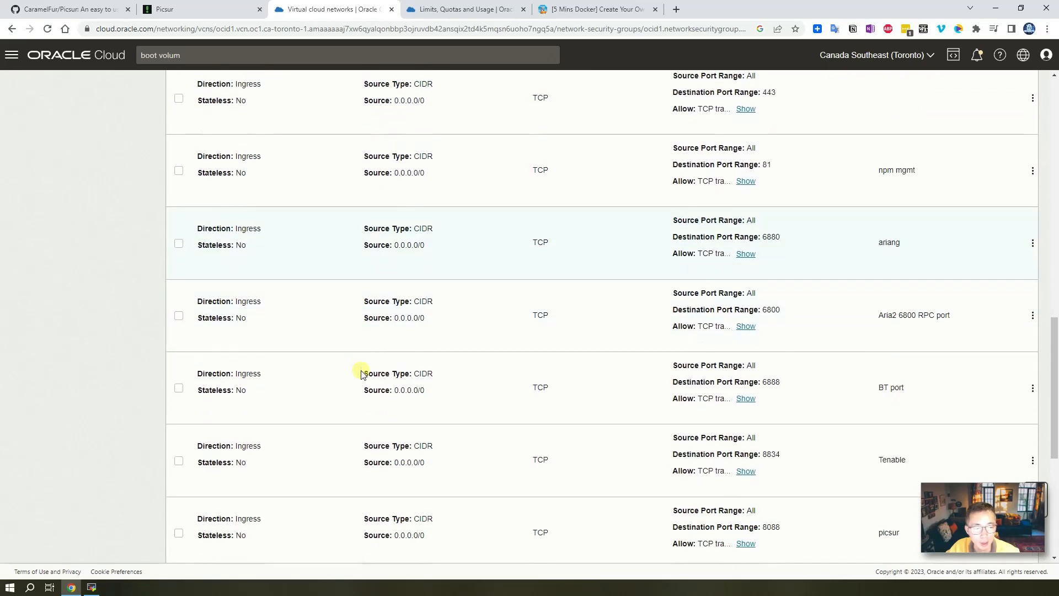
scroll("down", 3)
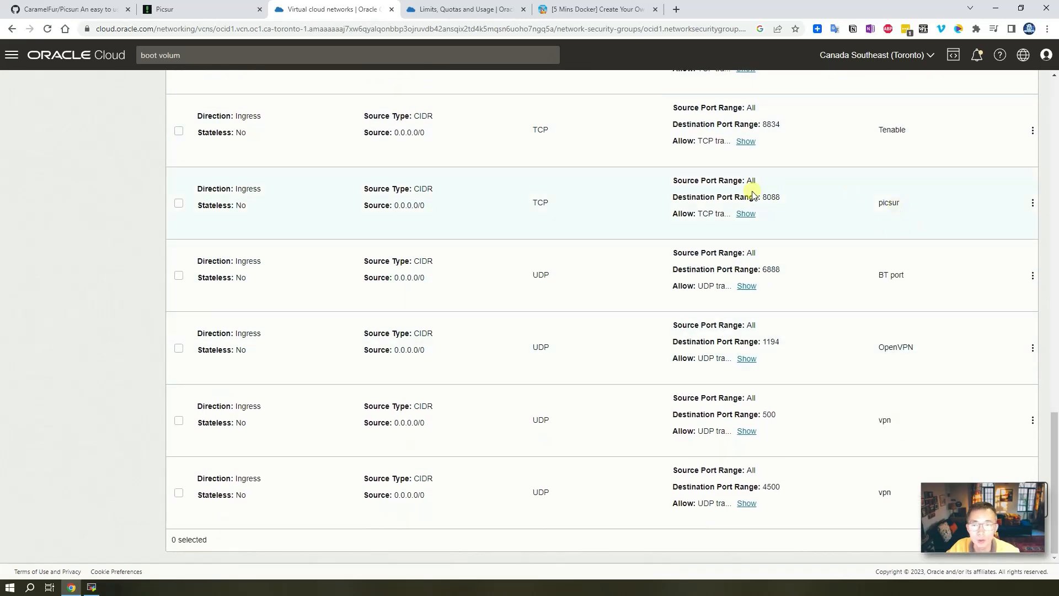
scroll("up", 3)
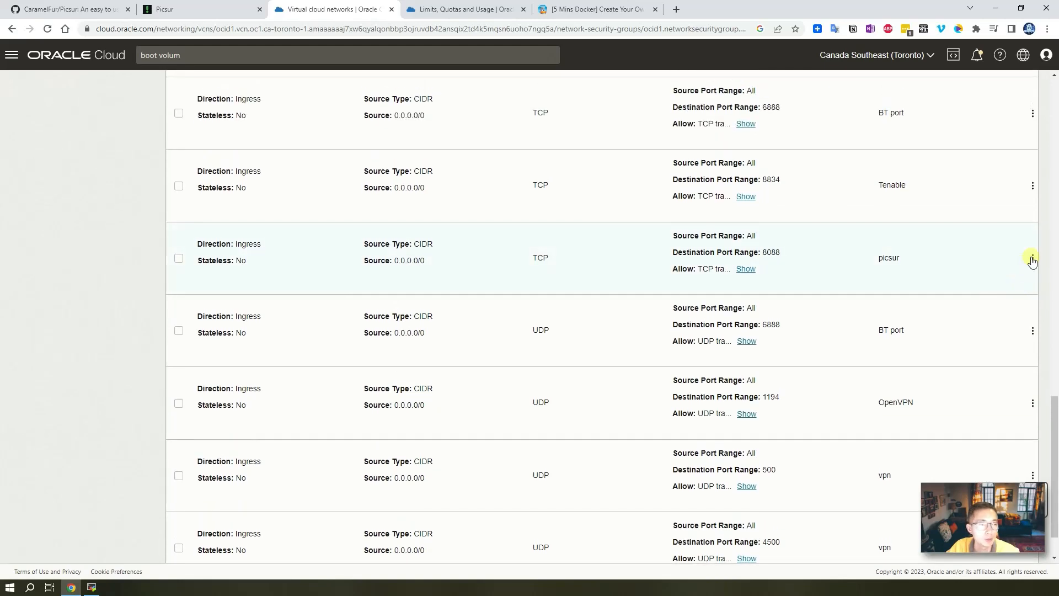
left_click(1032, 261)
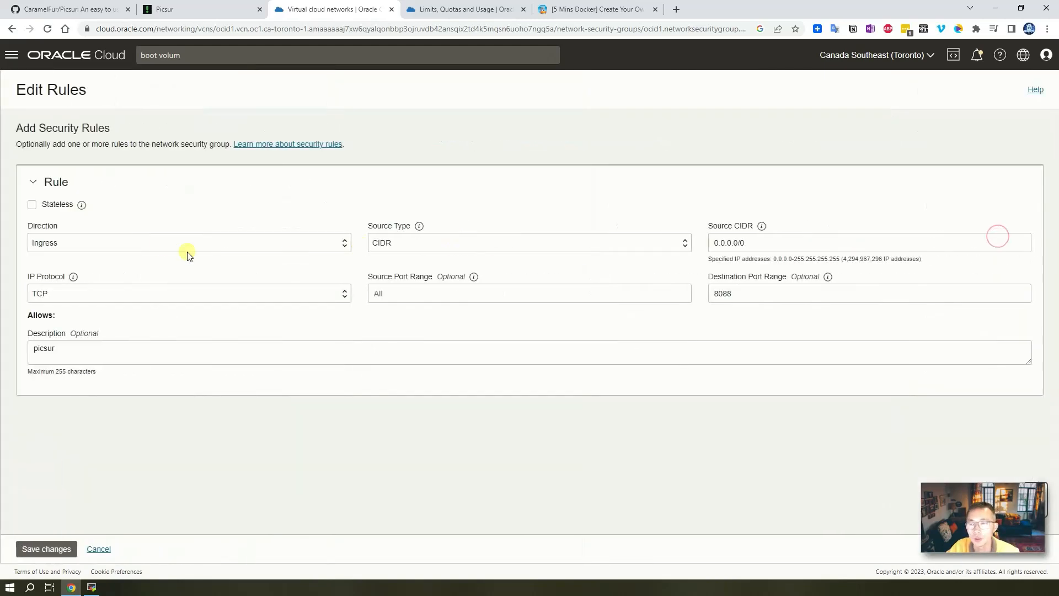
mouse_move(411, 252)
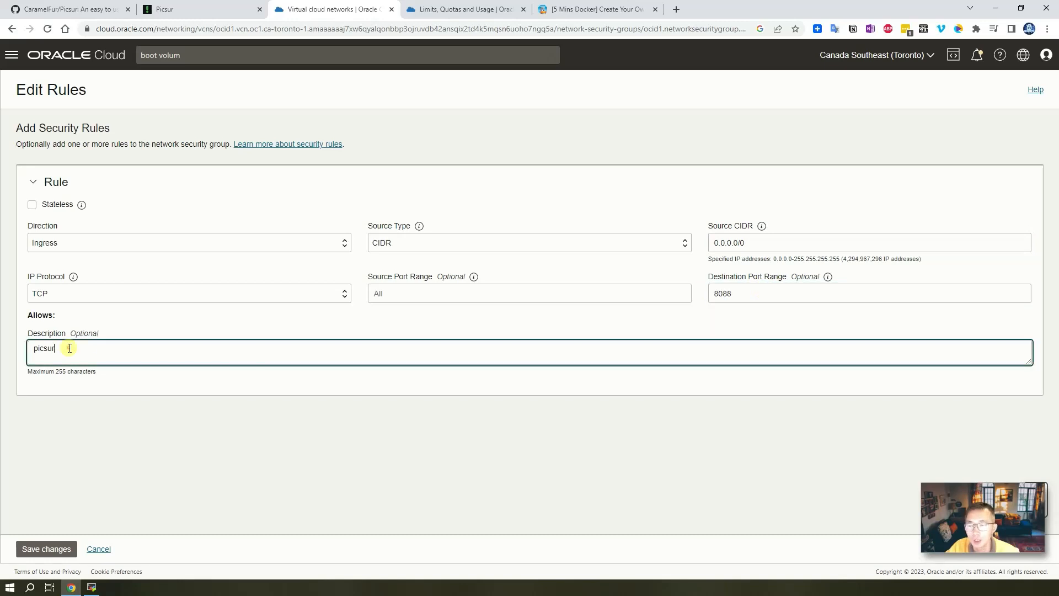
double_click(43, 347)
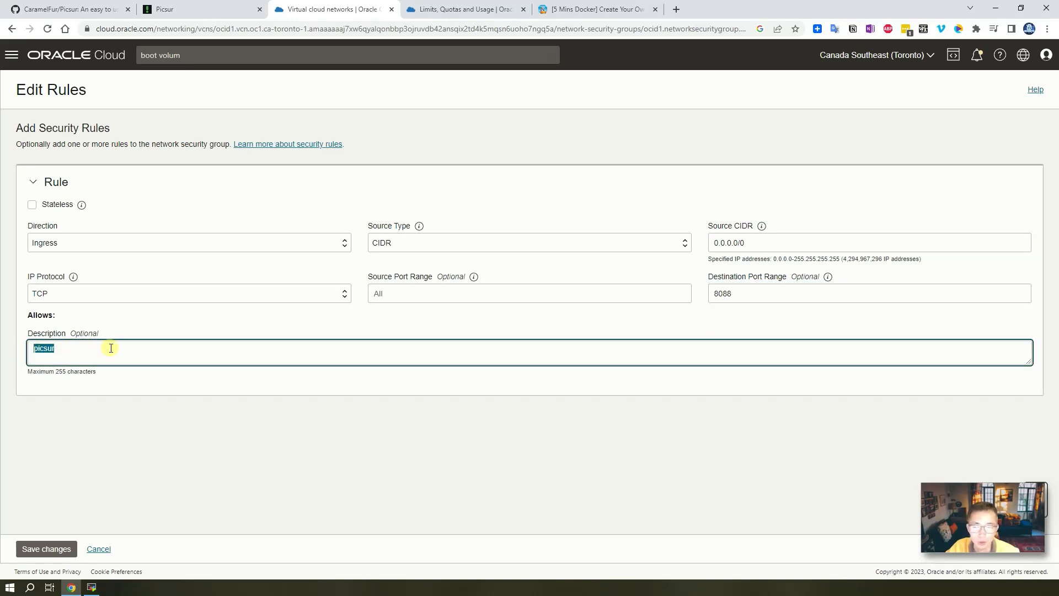
left_click(47, 548)
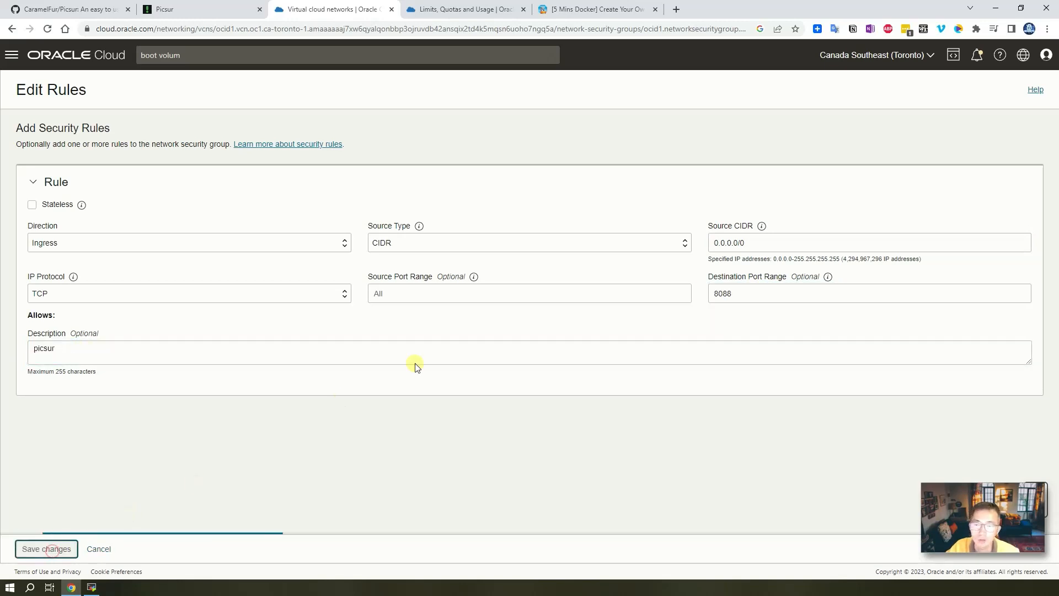
left_click(46, 548)
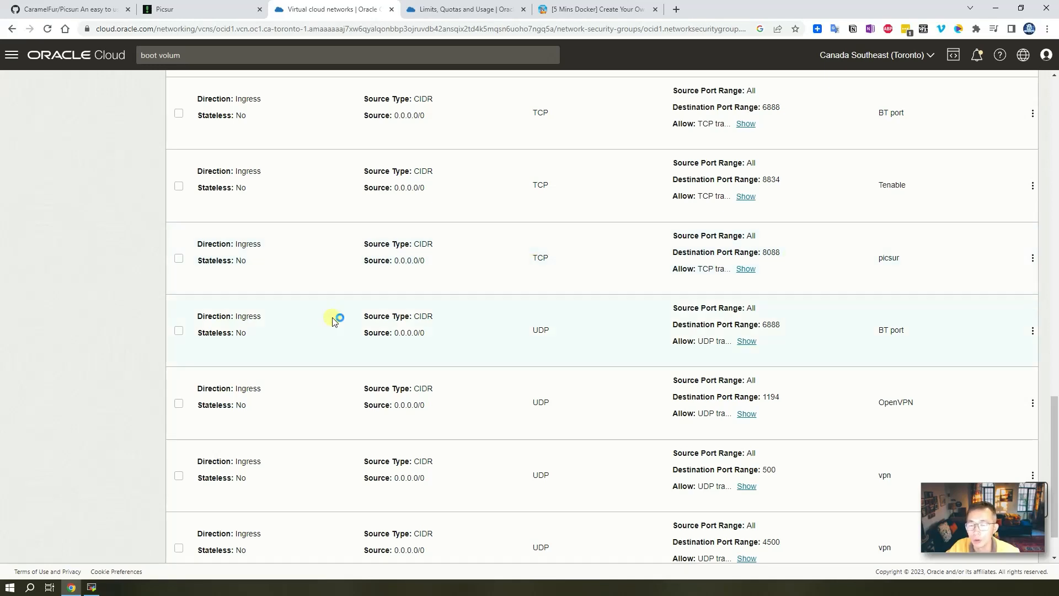
mouse_move(197, 9)
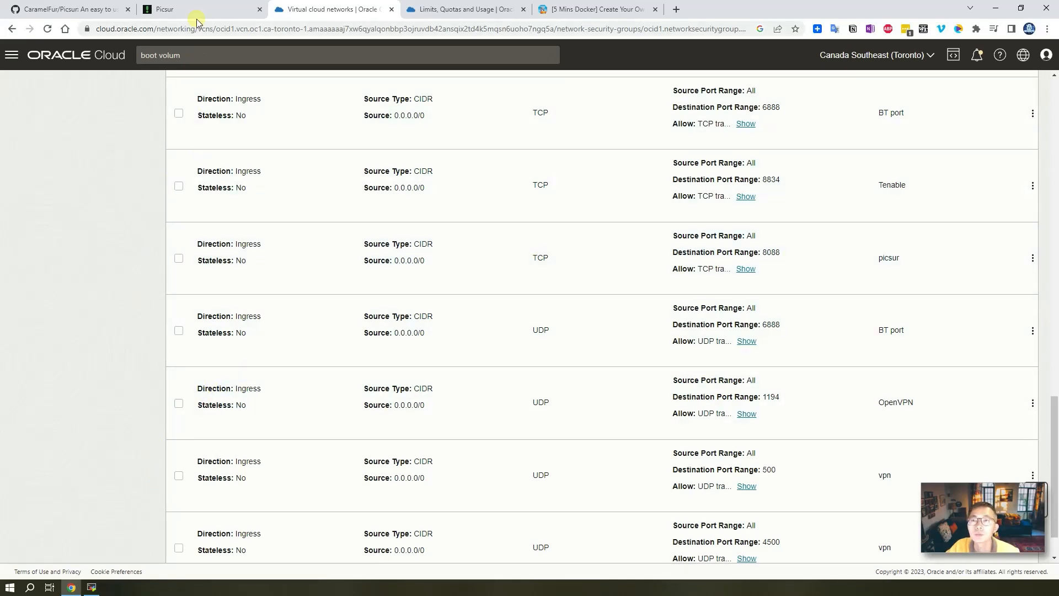
scroll("up", 3)
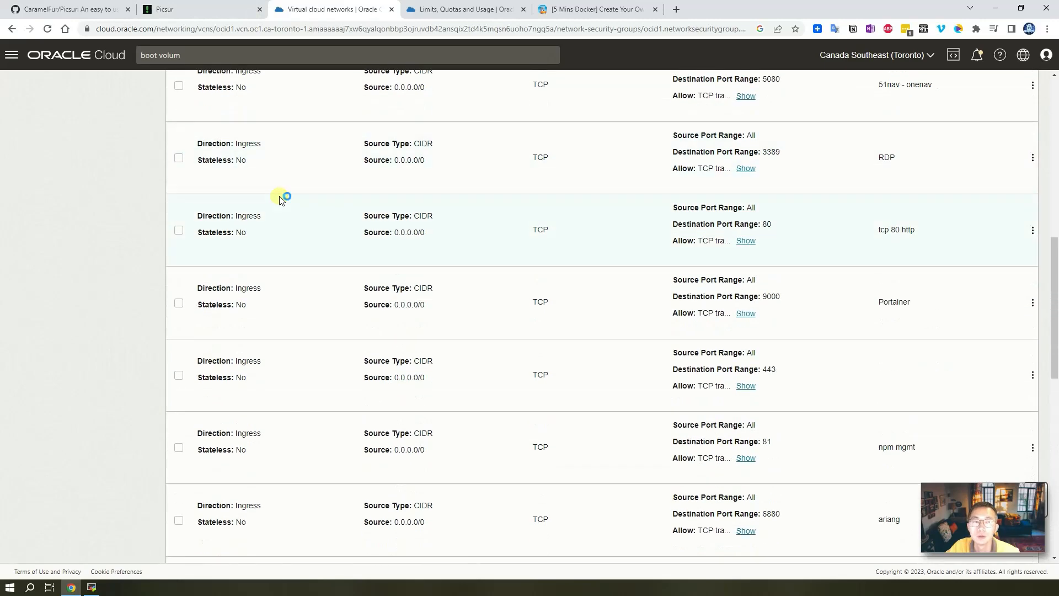
scroll("up", 3)
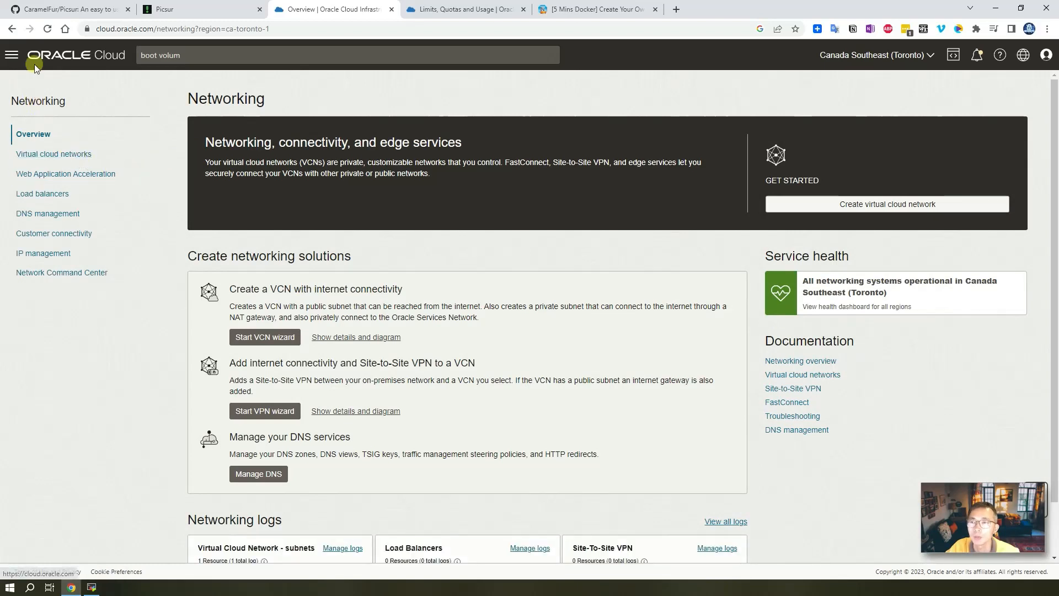
Via Compute > Instances, open the running ubuntu-test1 and copy its public IP address.
left_click(11, 55)
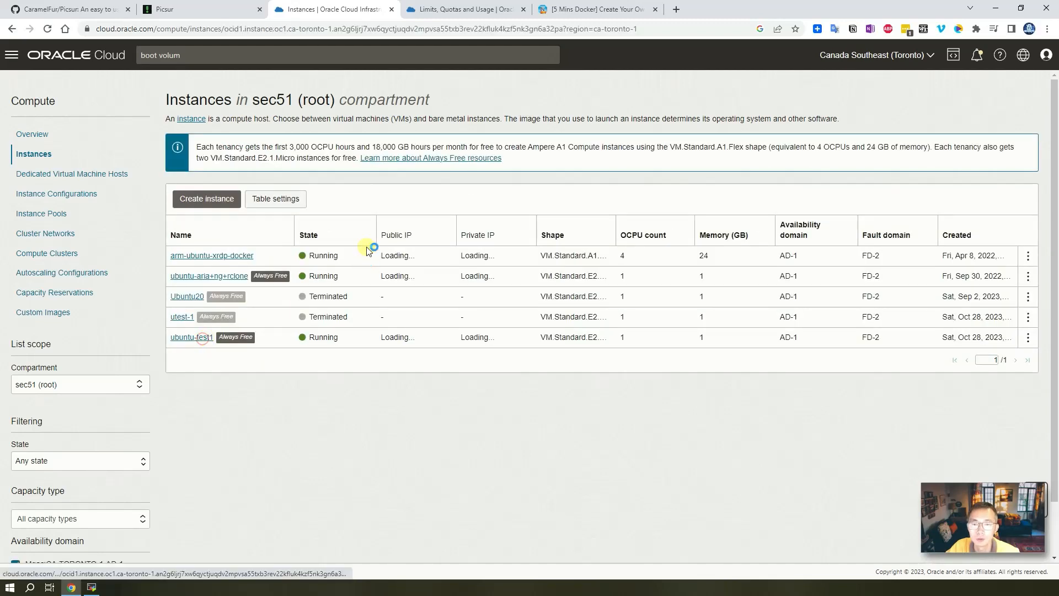
left_click(191, 338)
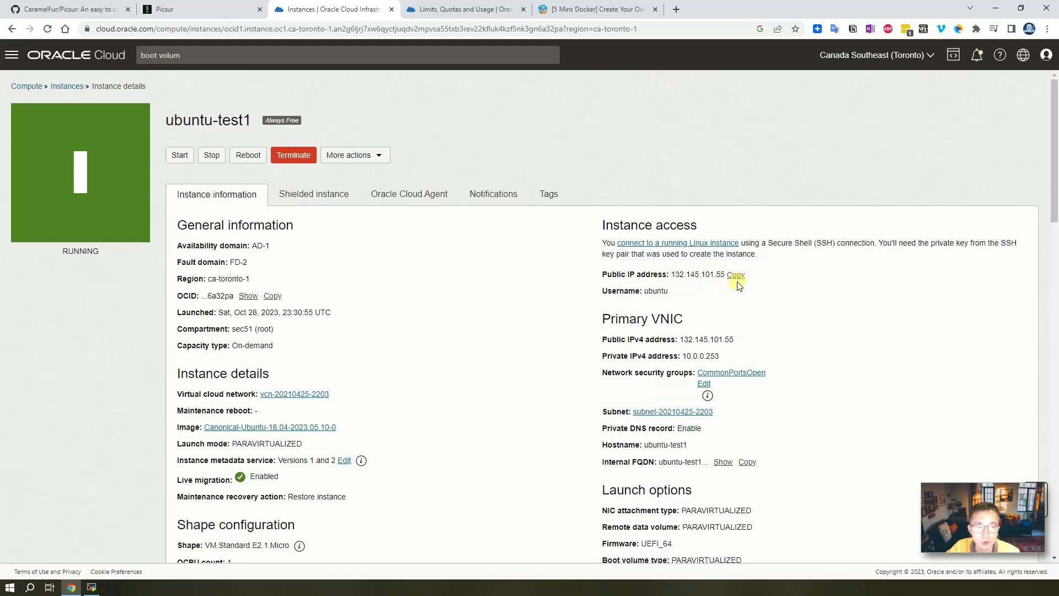
mouse_move(413, 339)
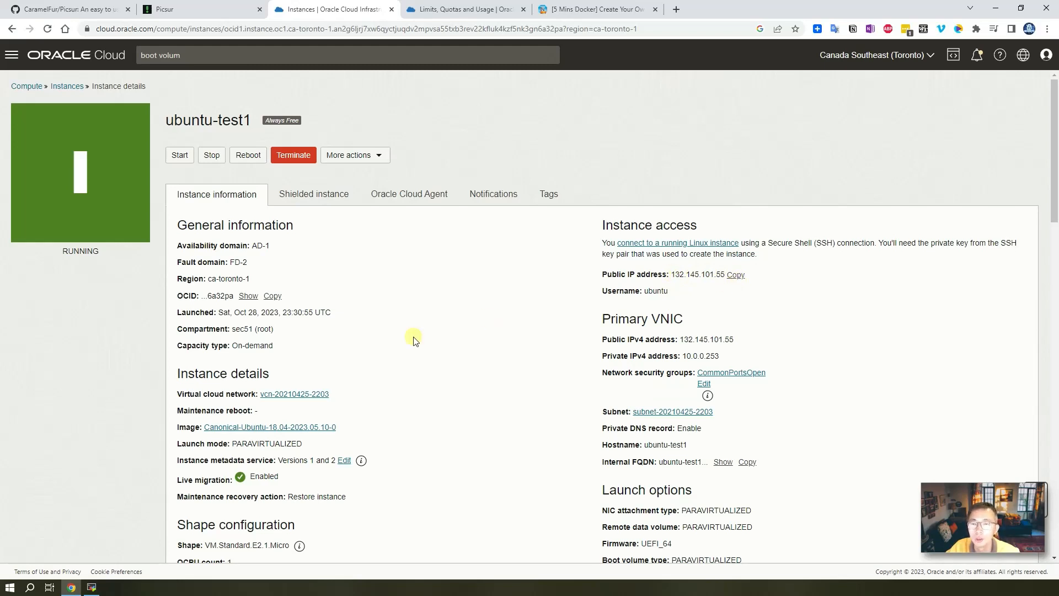
mouse_move(423, 365)
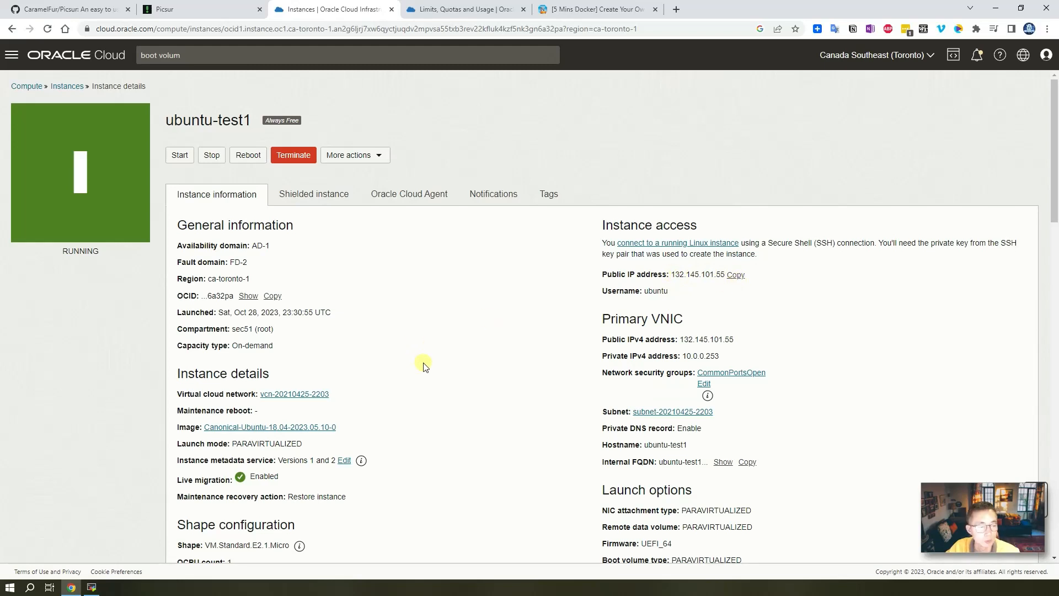
mouse_move(257, 410)
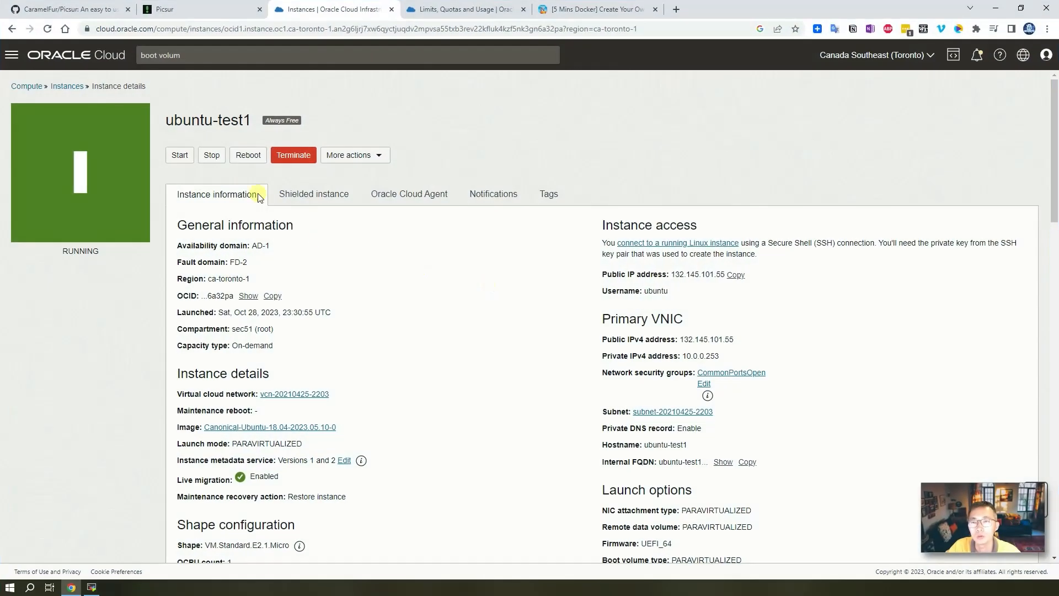
mouse_move(444, 296)
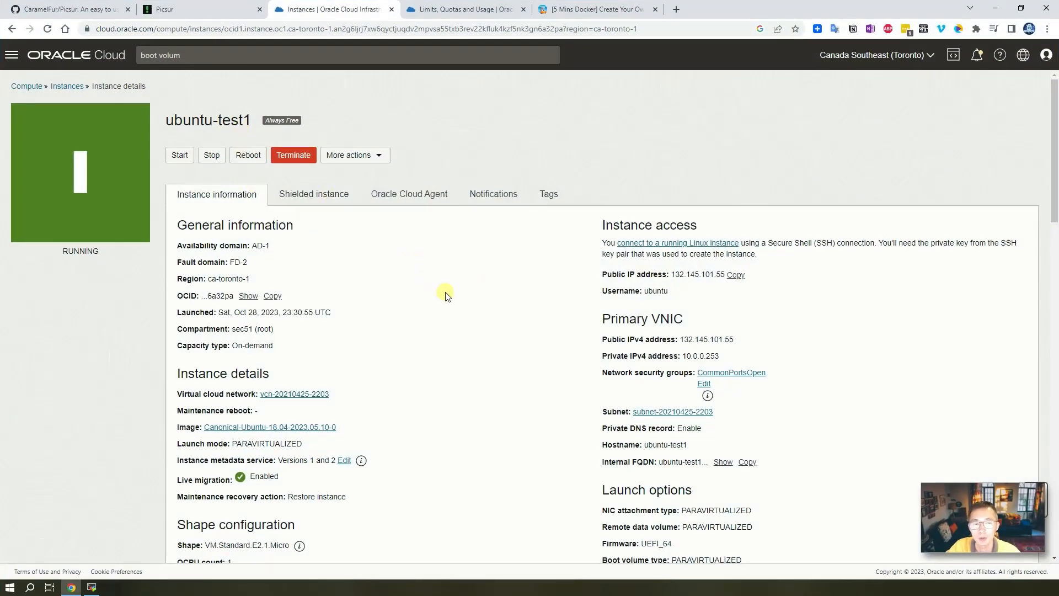
left_click(736, 274)
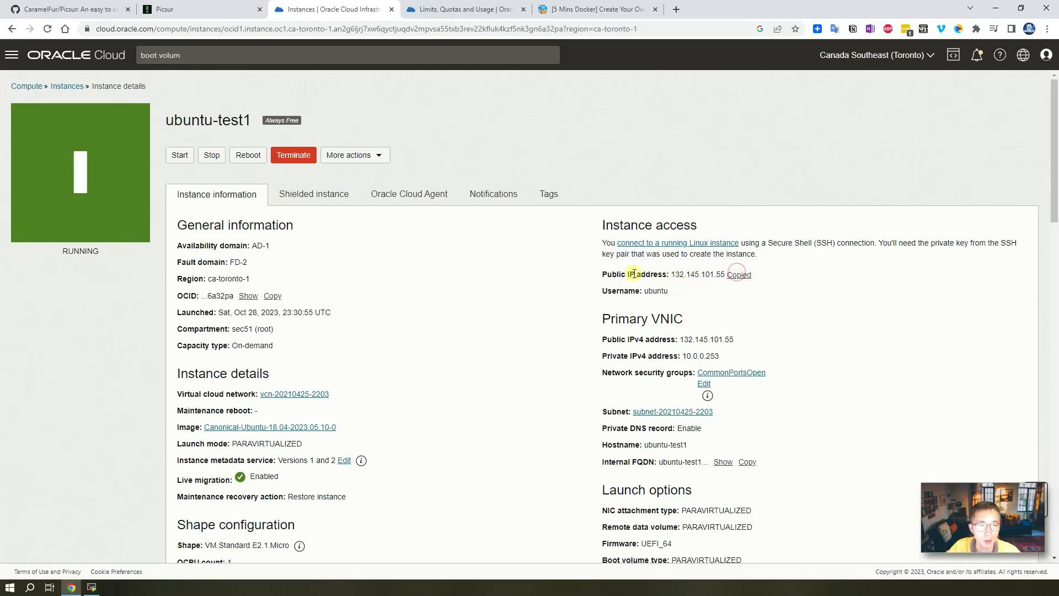
mouse_move(699, 284)
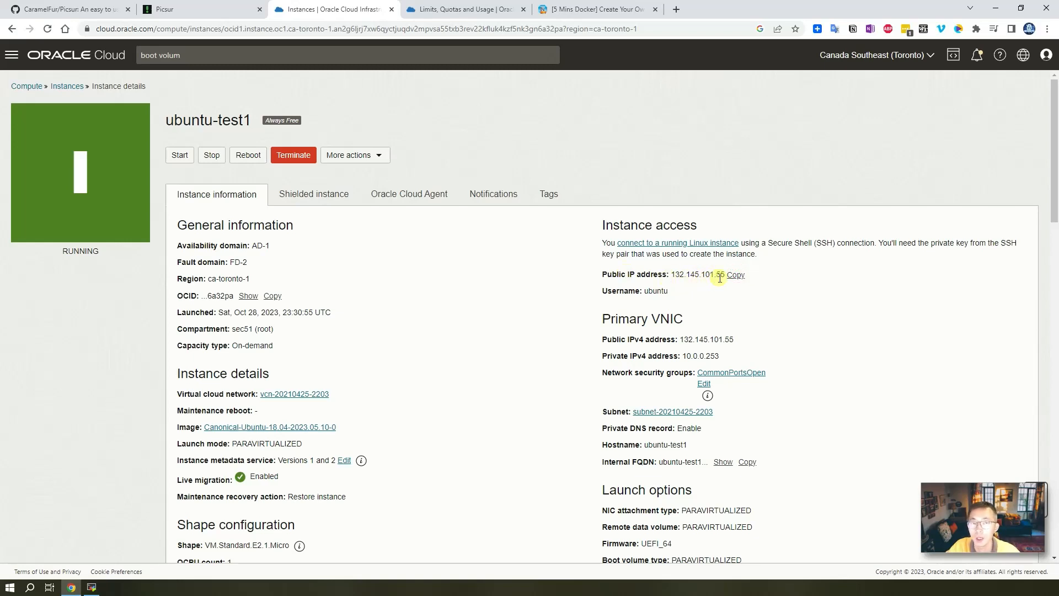
Run the blog's apt update && apt install docker.io docker-compose command in the root SSH session on ubuntu-test1.
left_click(92, 586)
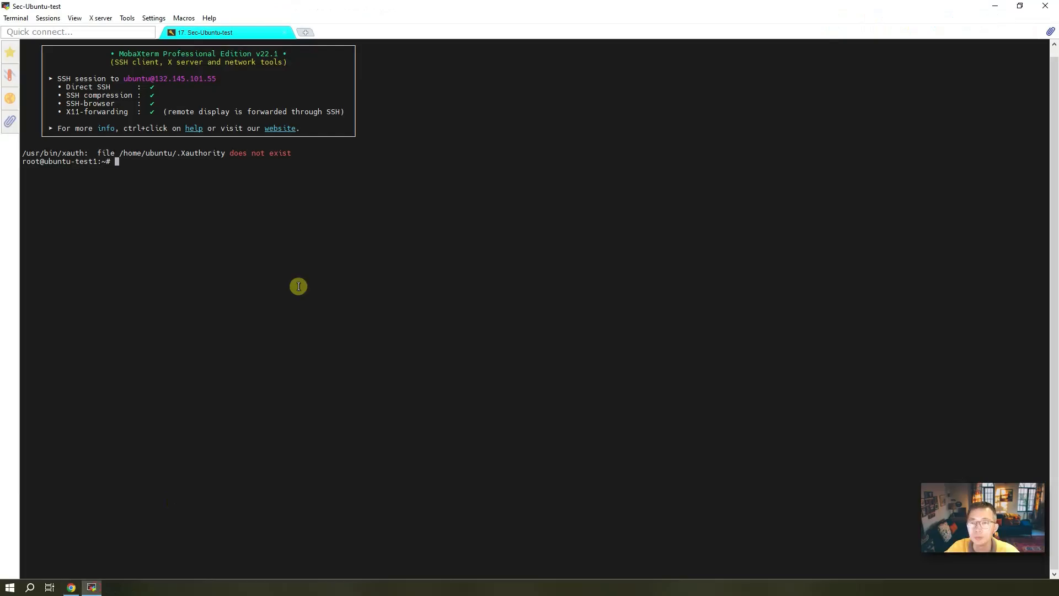
mouse_move(146, 86)
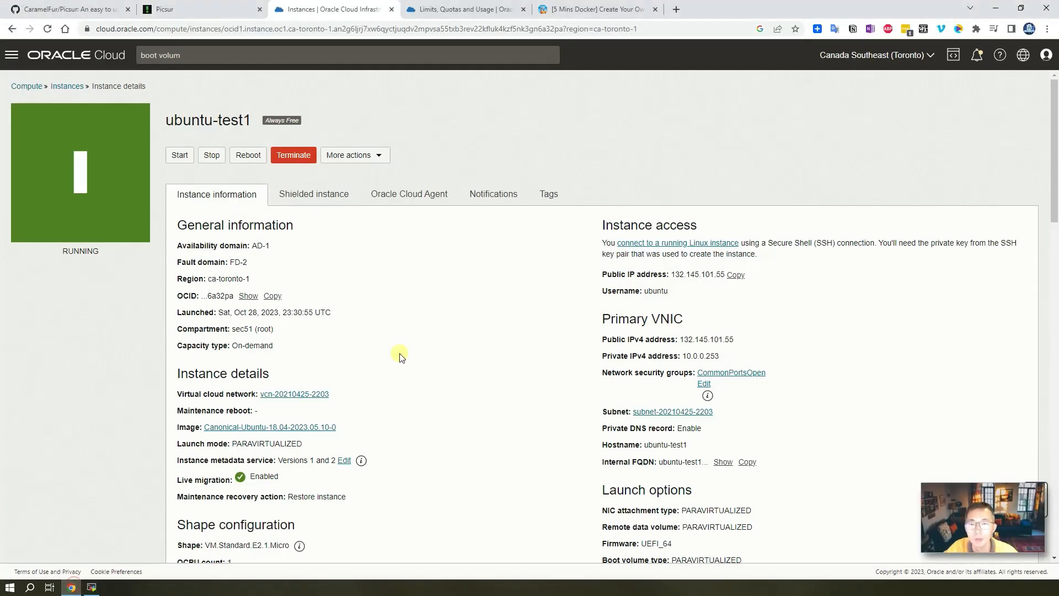
left_click(597, 8)
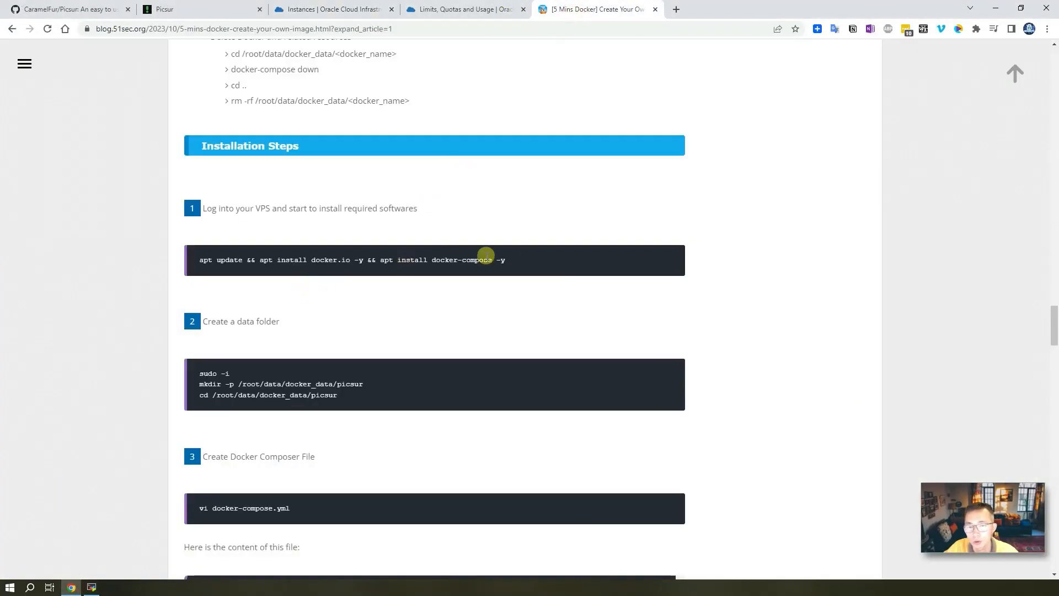
right_click(483, 259)
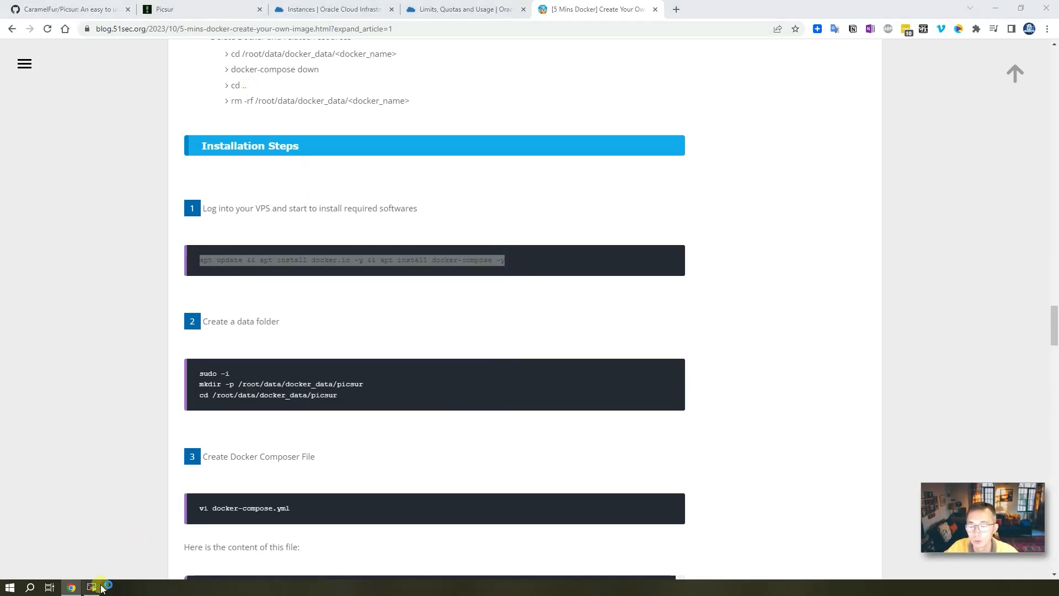
left_click(92, 586)
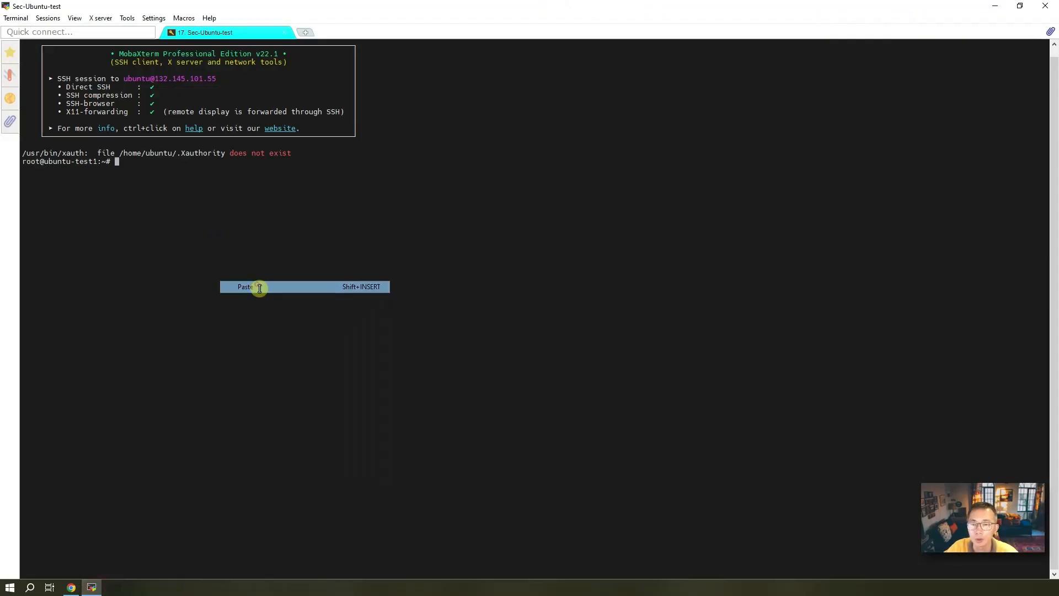
left_click(245, 286)
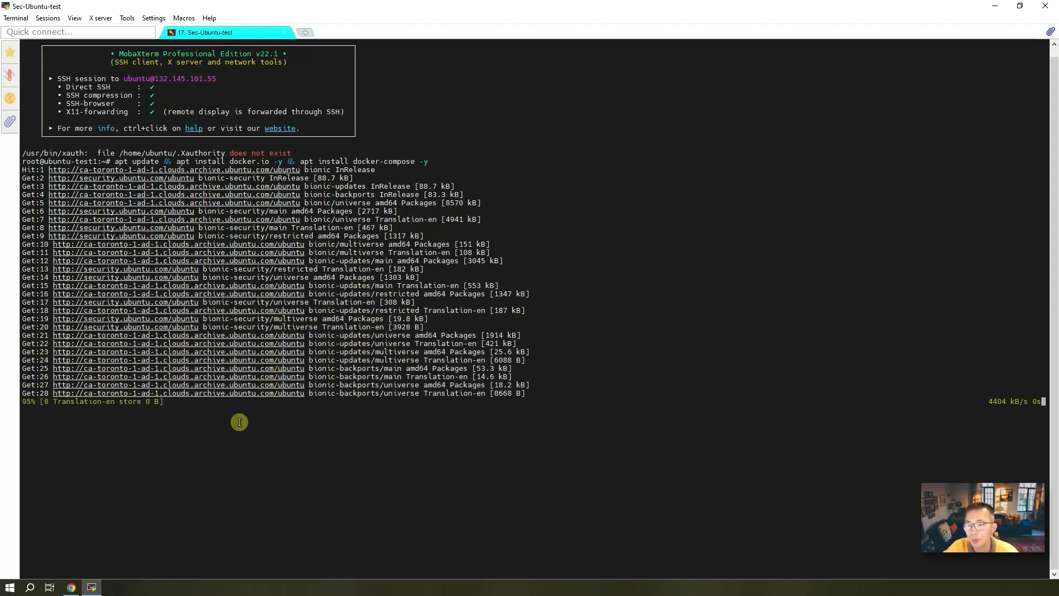
mouse_move(205, 489)
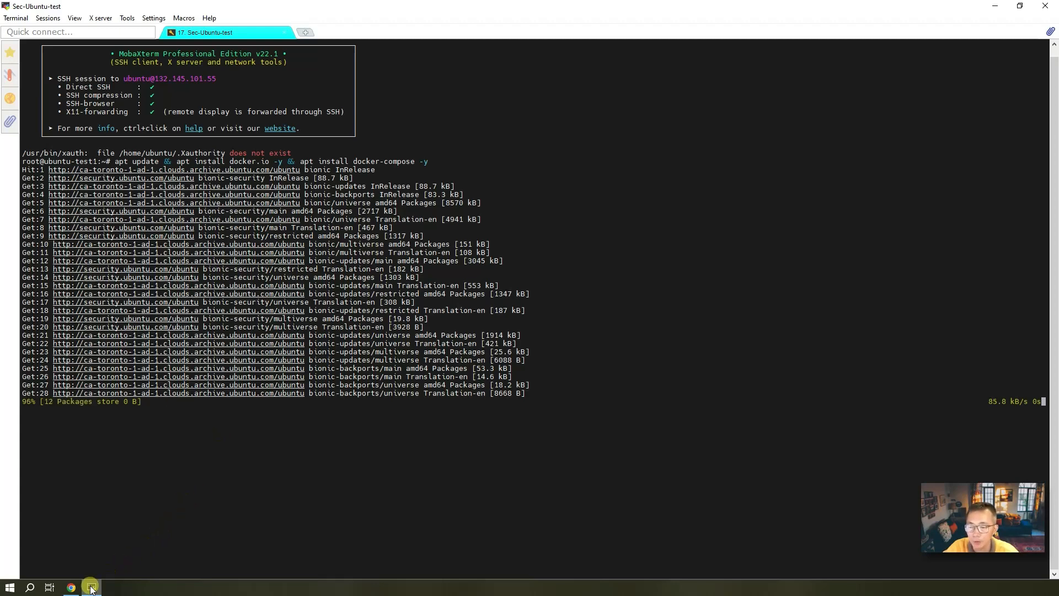
left_click(70, 586)
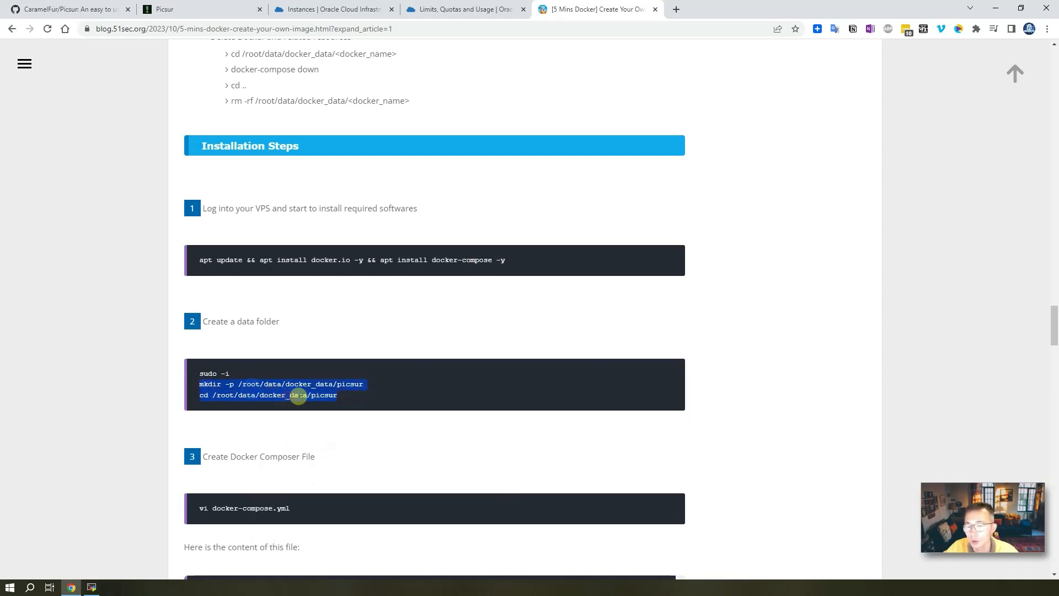
mouse_move(300, 396)
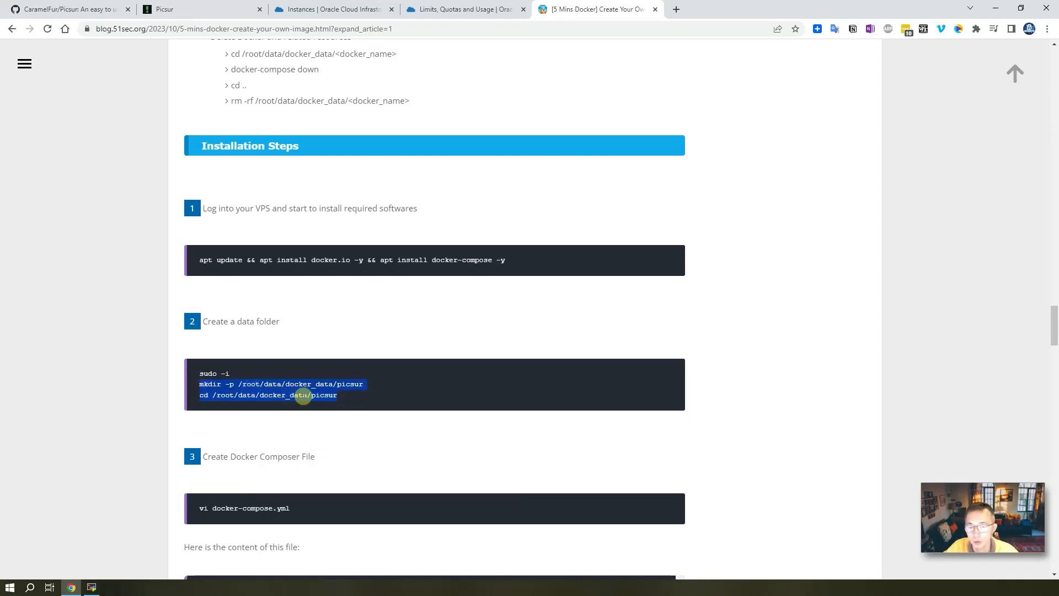
left_click(92, 585)
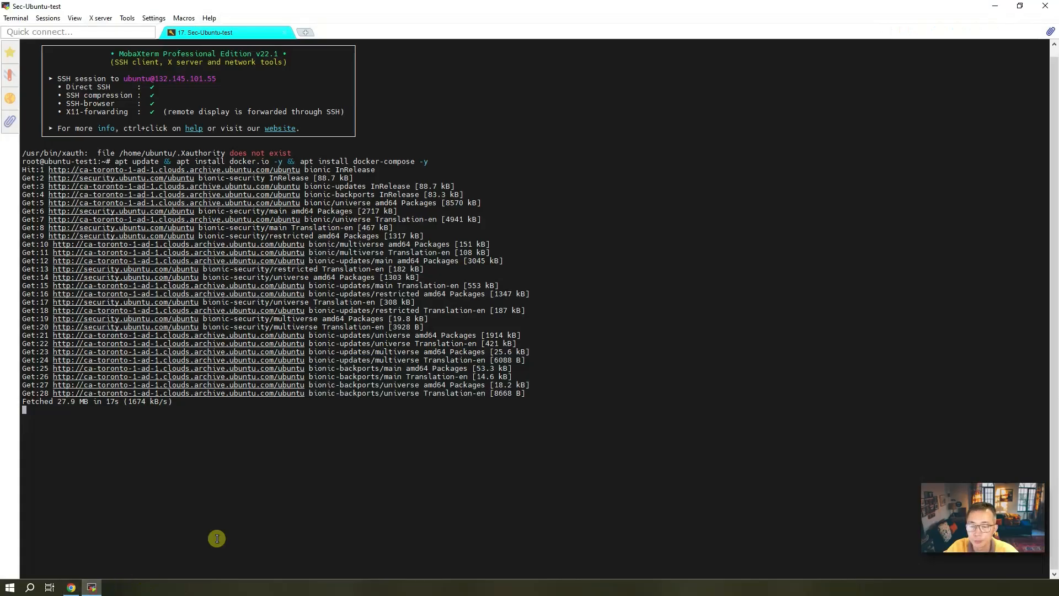
mouse_move(424, 425)
type("cd /root/data/docker_data/picsur")
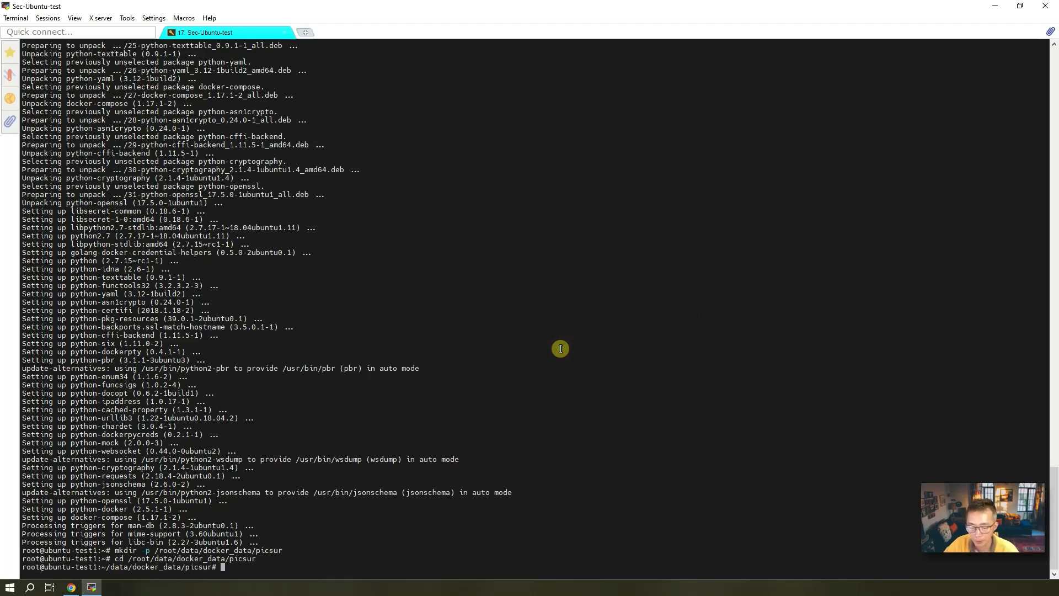
Edit docker-compose.yml in vi and paste the tutorial's picsur and postgres service definitions.
type("vi")
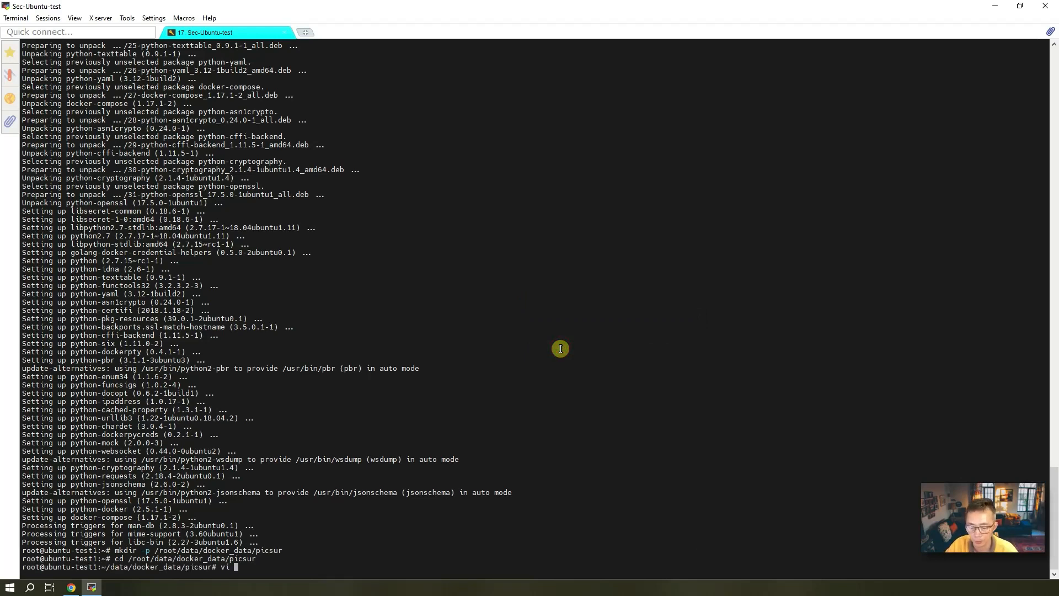
type("docker-compose.")
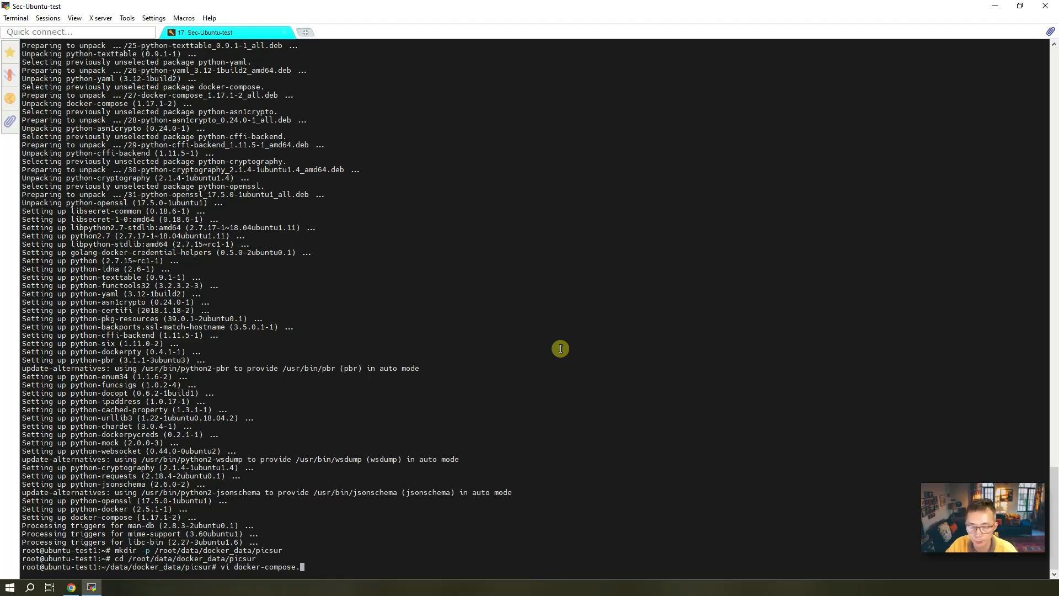
key("Return")
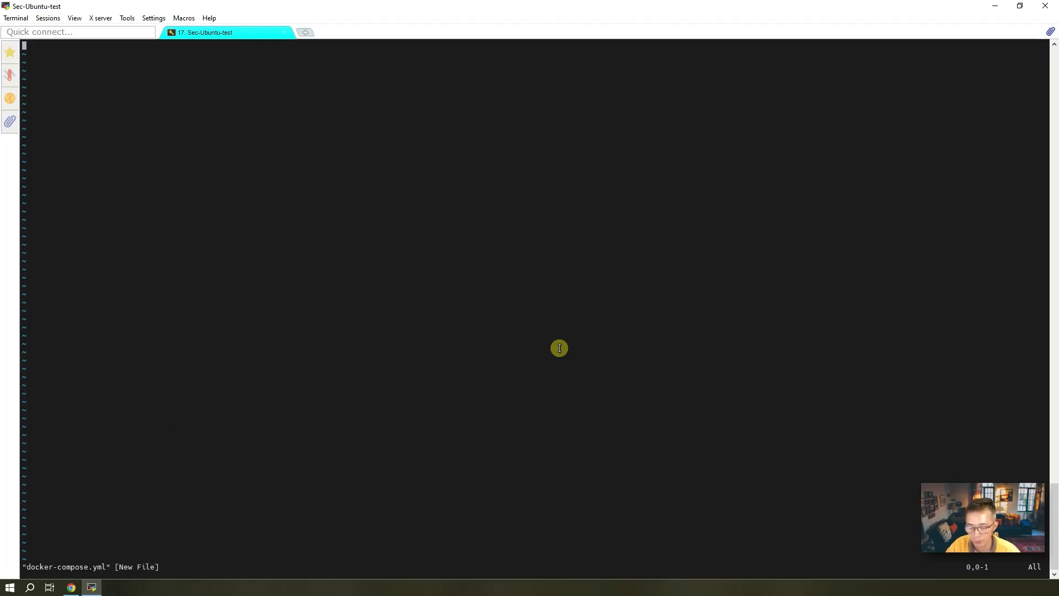
key("i")
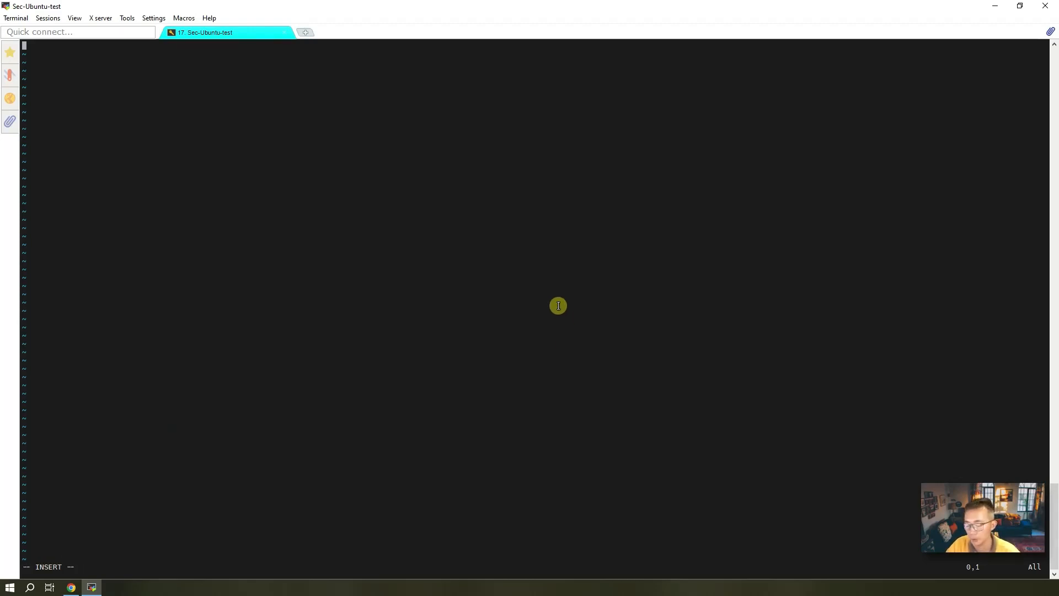
mouse_move(395, 402)
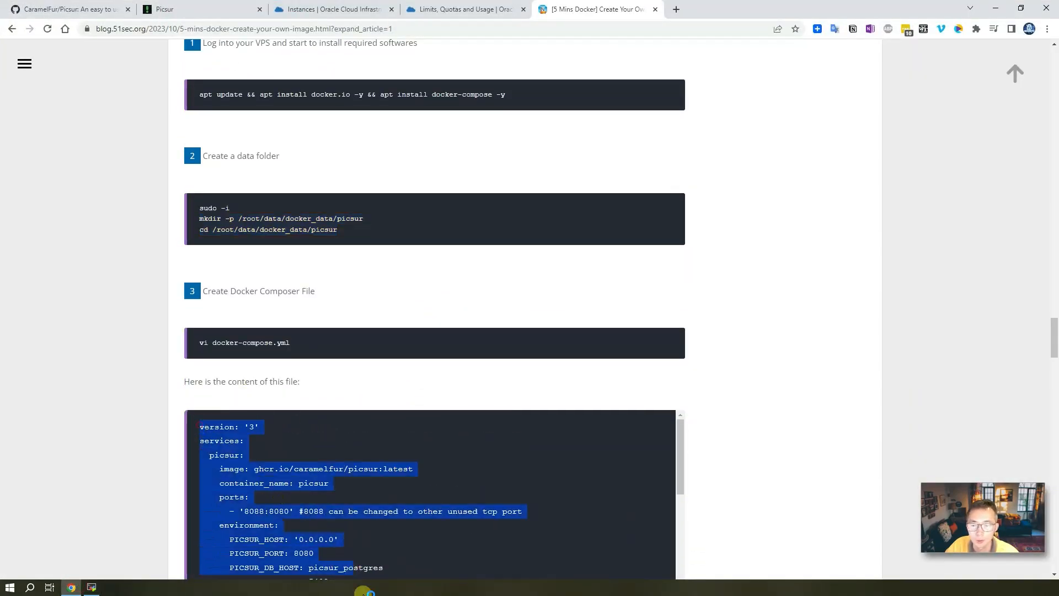
right_click(378, 341)
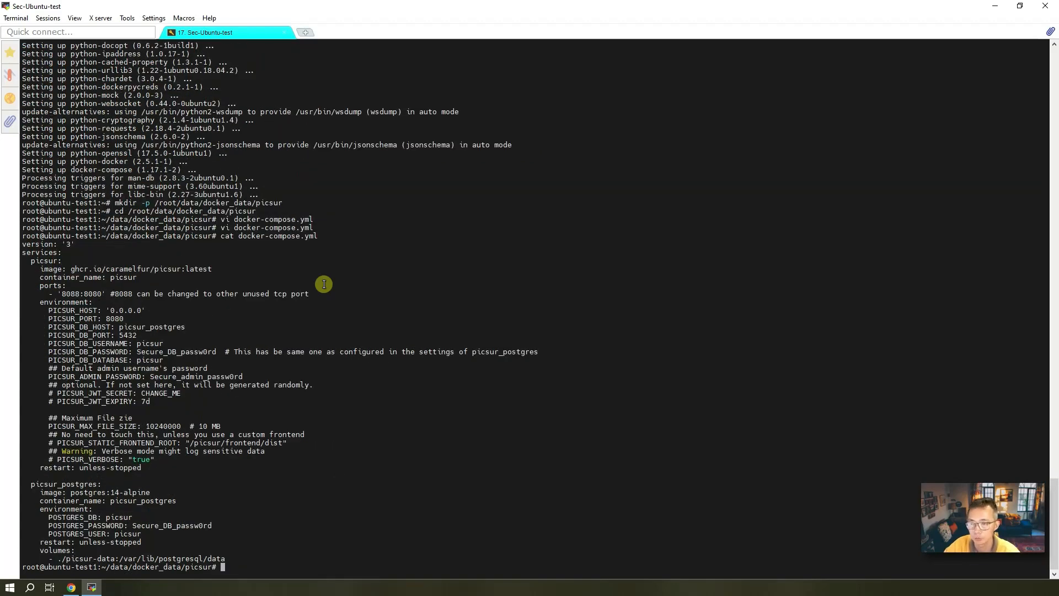
mouse_move(324, 362)
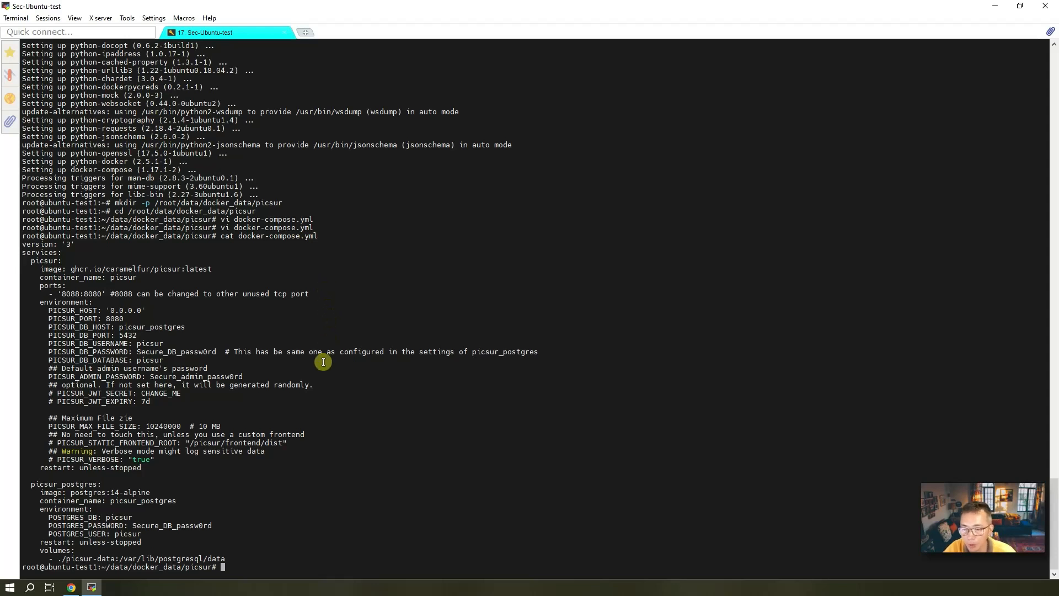
Start the picsur and picsur_postgres containers with docker-compose up -d and check they are running.
type("docker-compose up -d")
type("docker ps")
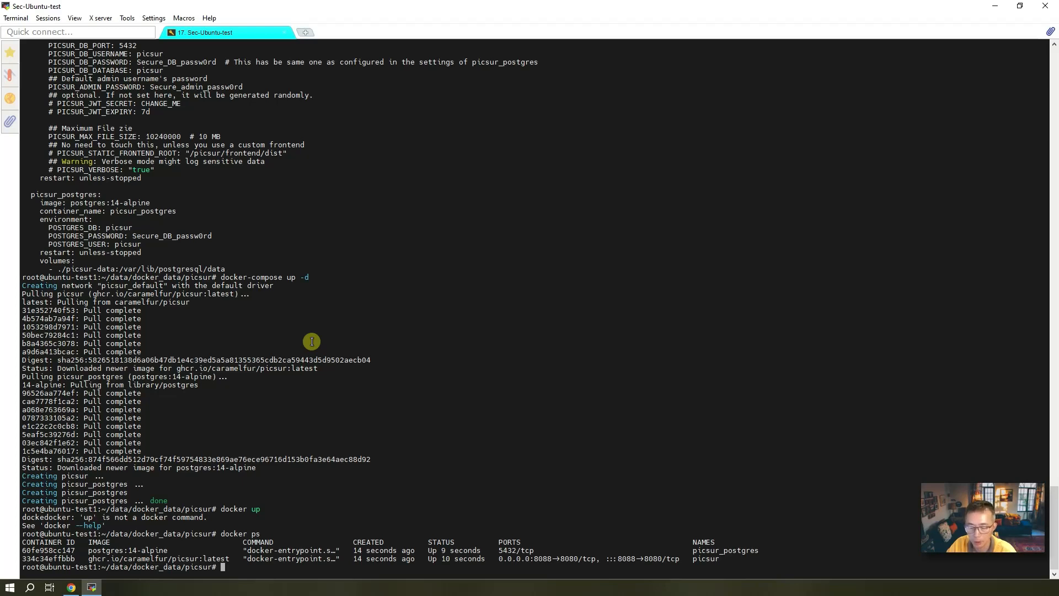
type("curl")
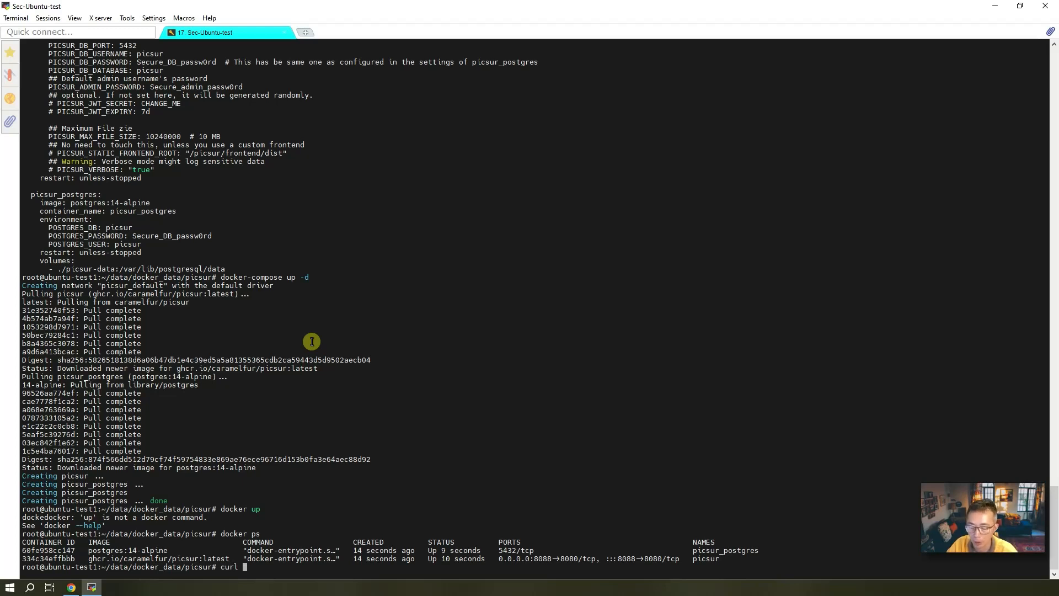
type("if")
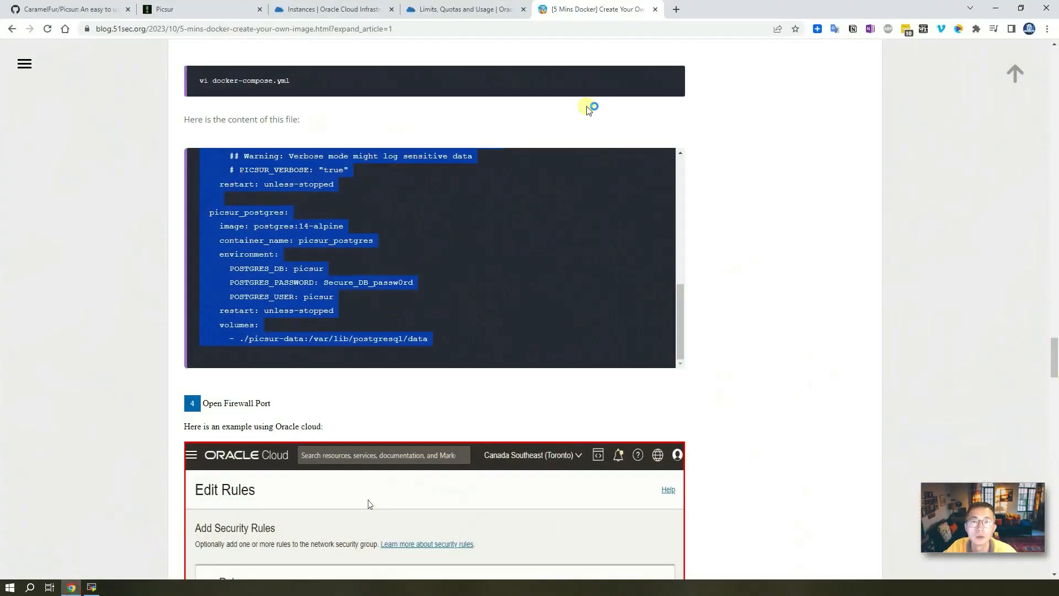
Load Picsur at 132.145.101.55:8088/upload in Chrome, showing the login-required upload page.
left_click(464, 9)
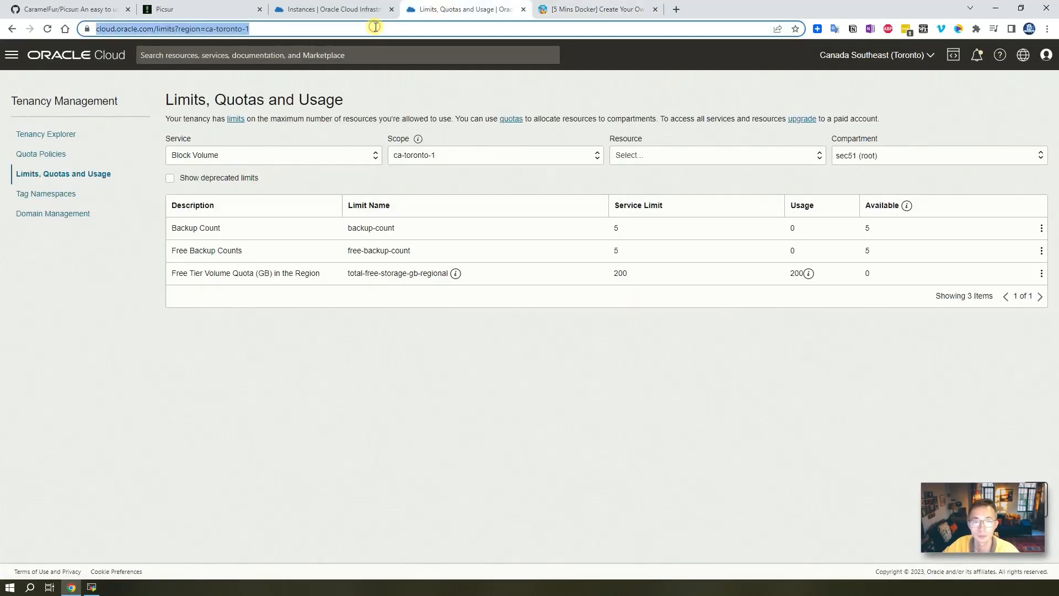
type("132.145.101.55")
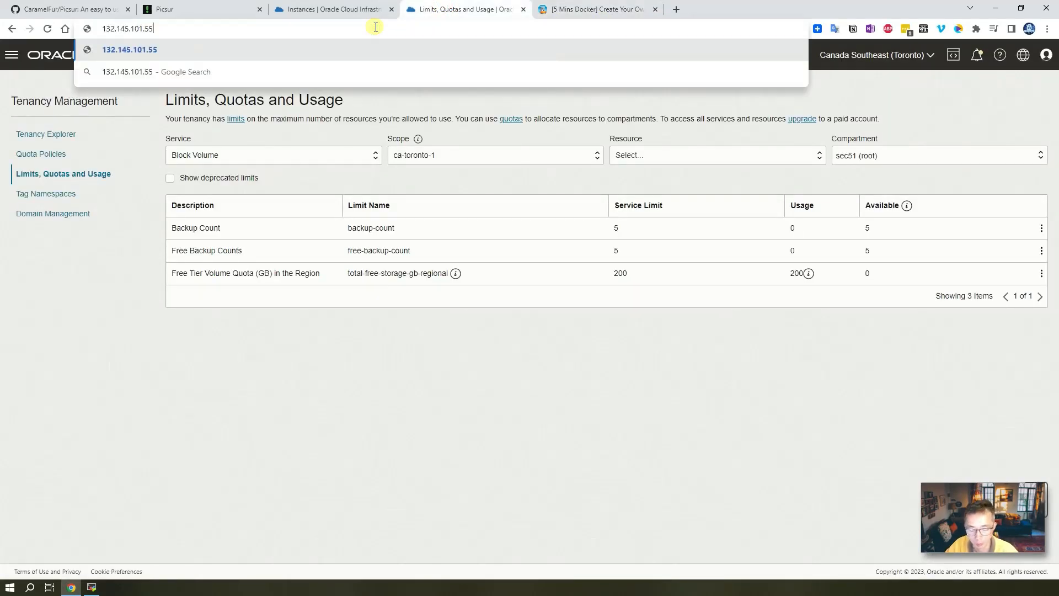
key("Return")
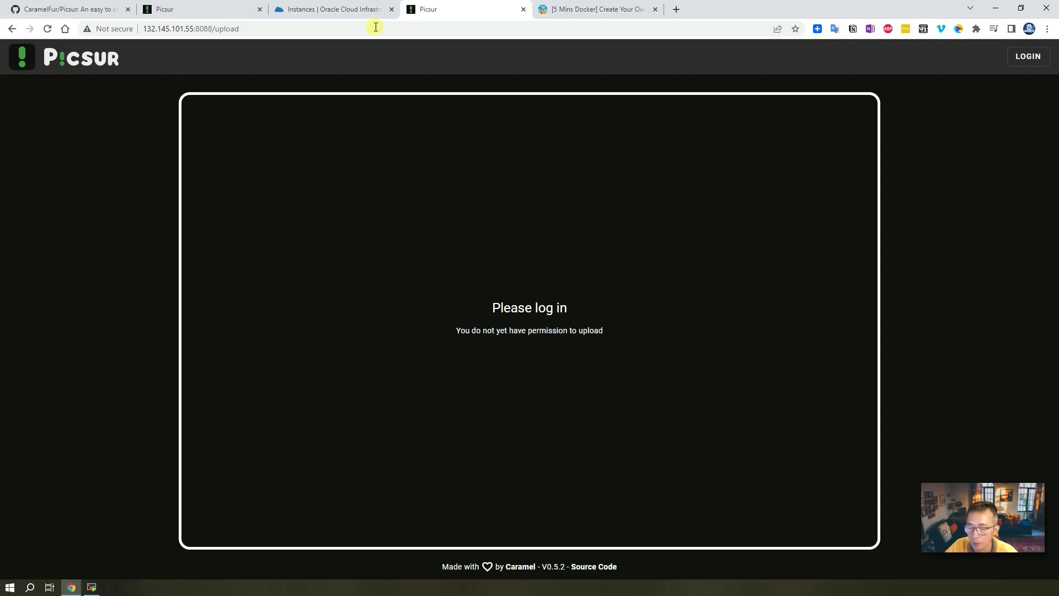
mouse_move(375, 61)
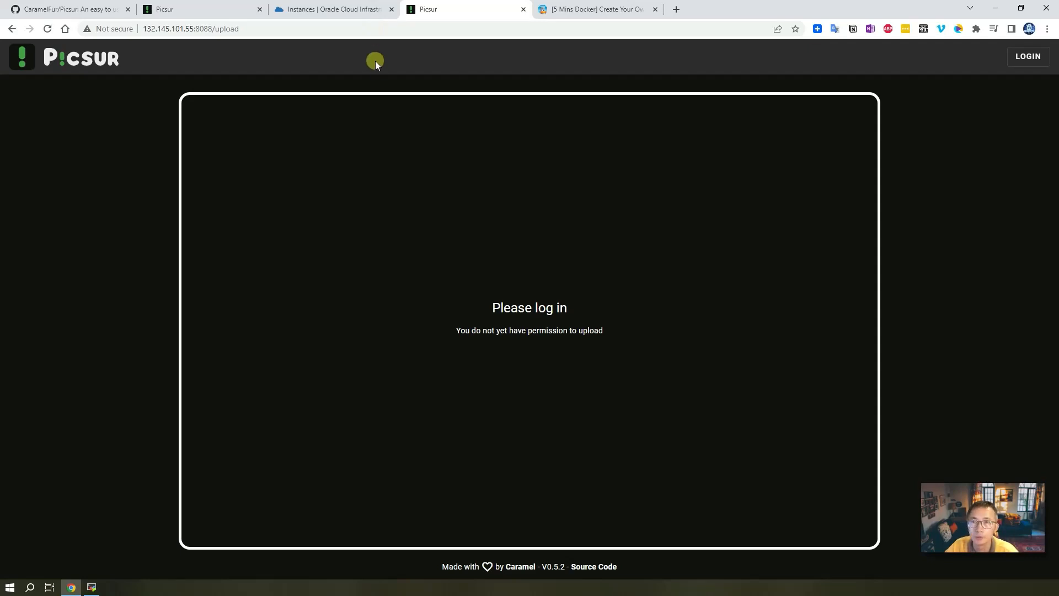
mouse_move(379, 67)
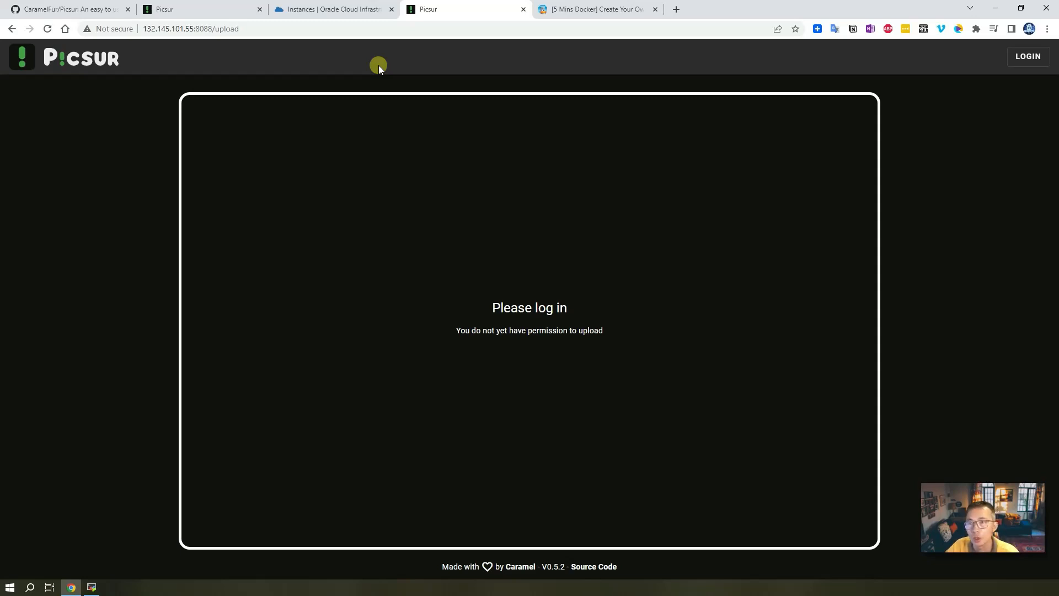
left_click(107, 29)
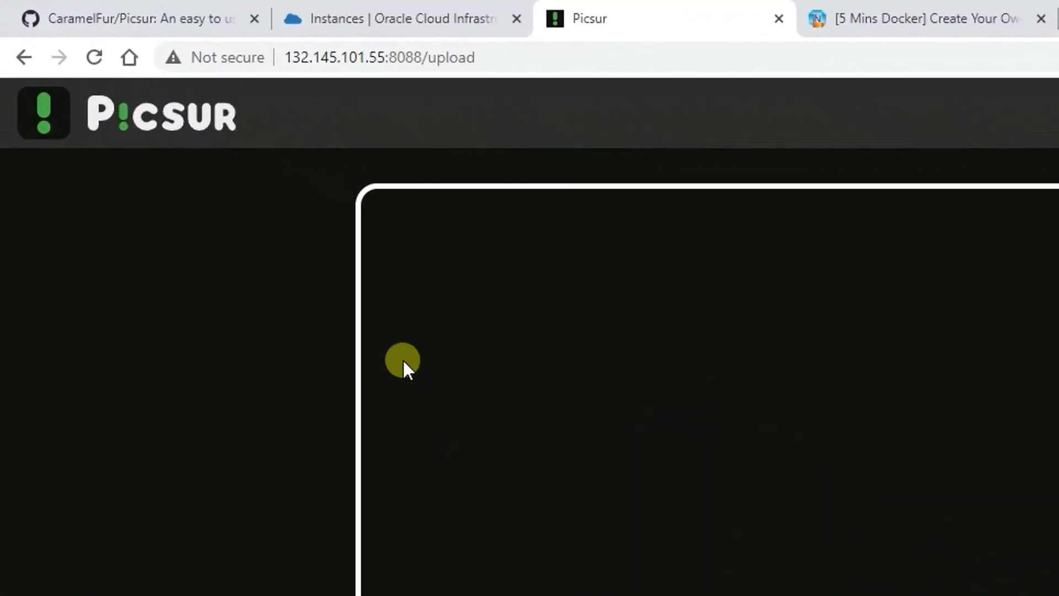
mouse_move(374, 57)
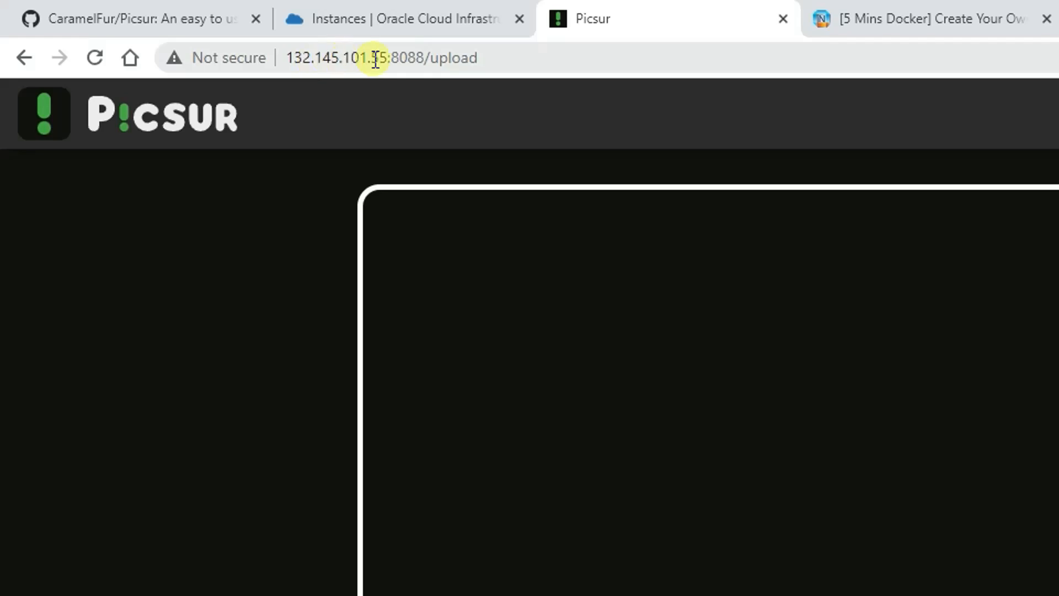
mouse_move(721, 101)
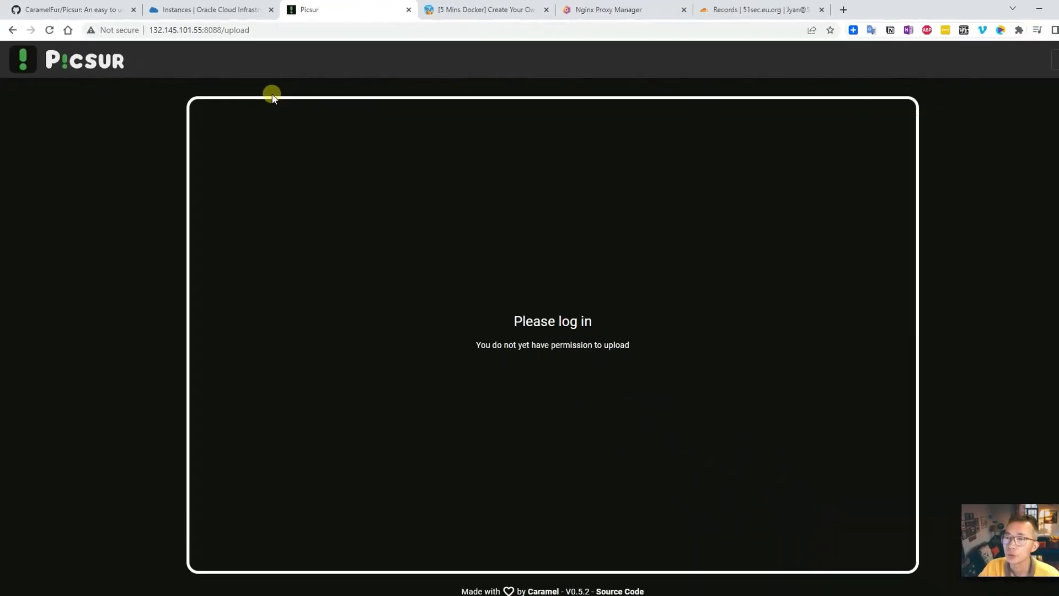
Start a new proxied A record on Cloudflare's DNS Records page for 51sec.eu.org.
left_click(759, 10)
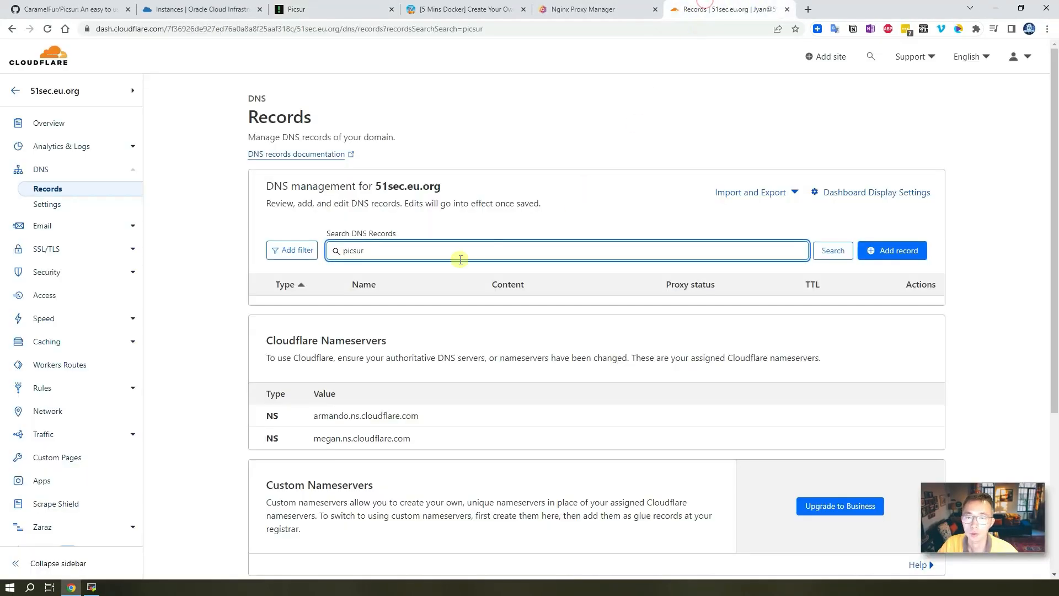
mouse_move(910, 263)
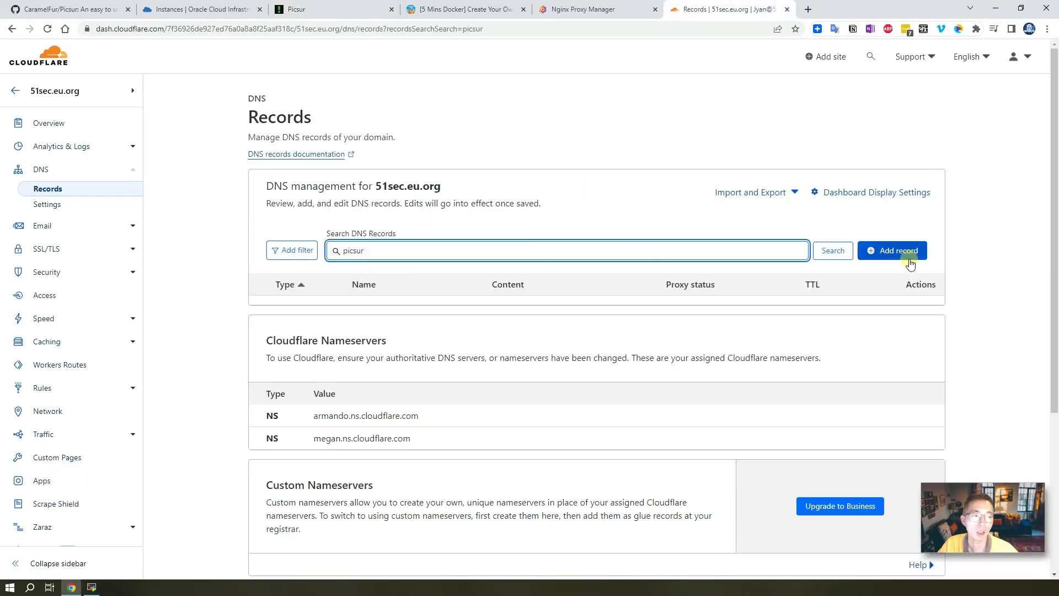
left_click(891, 250)
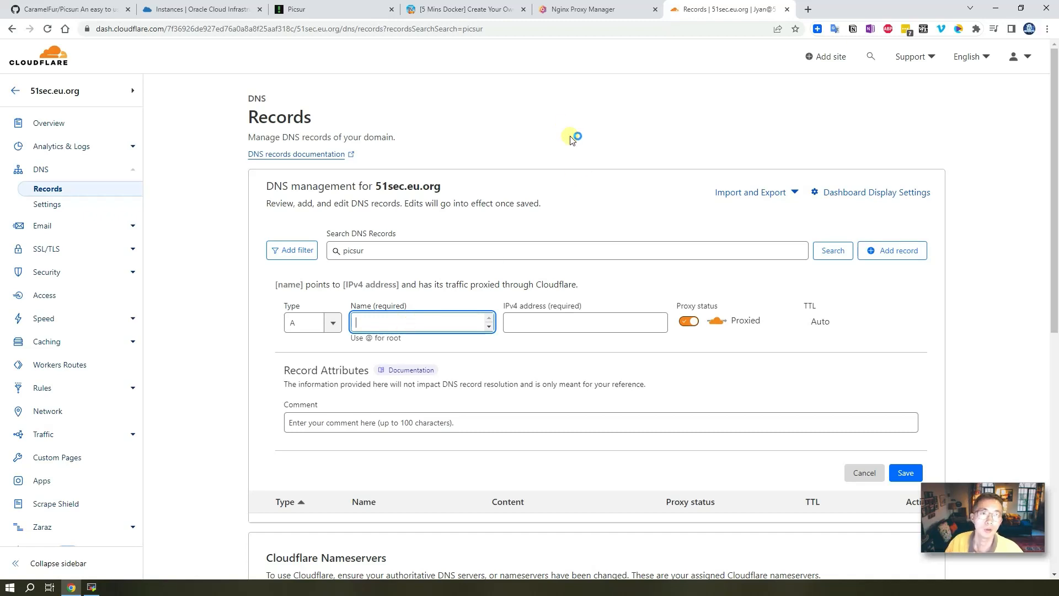
left_click(596, 9)
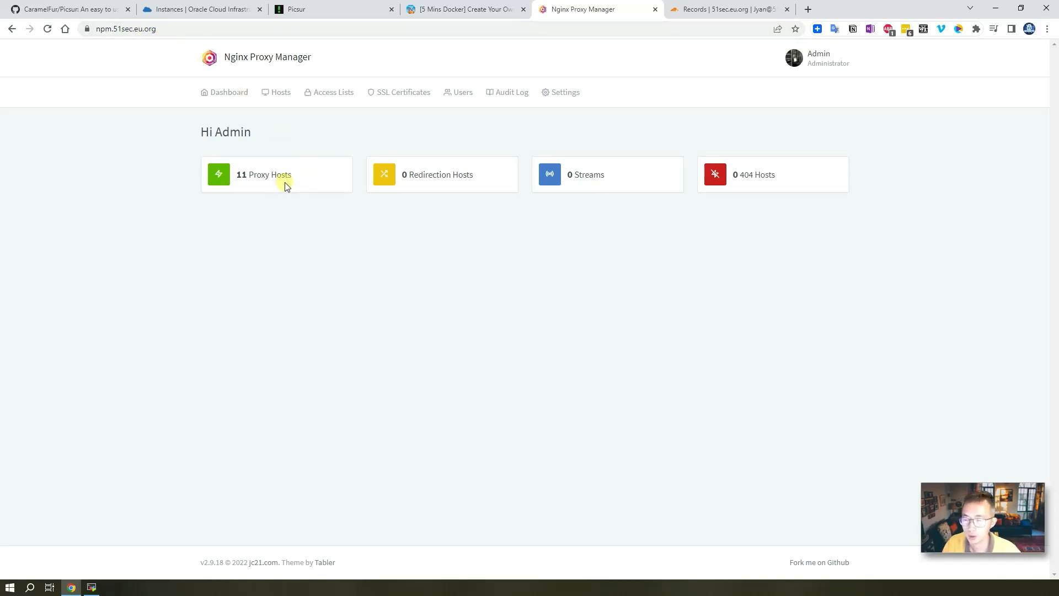
mouse_move(255, 64)
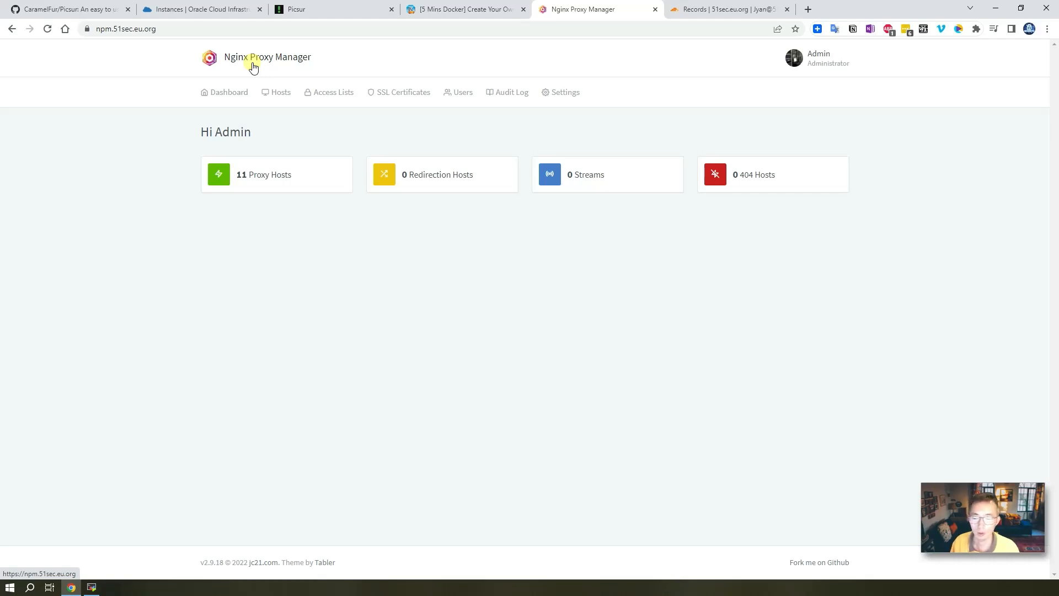
mouse_move(296, 71)
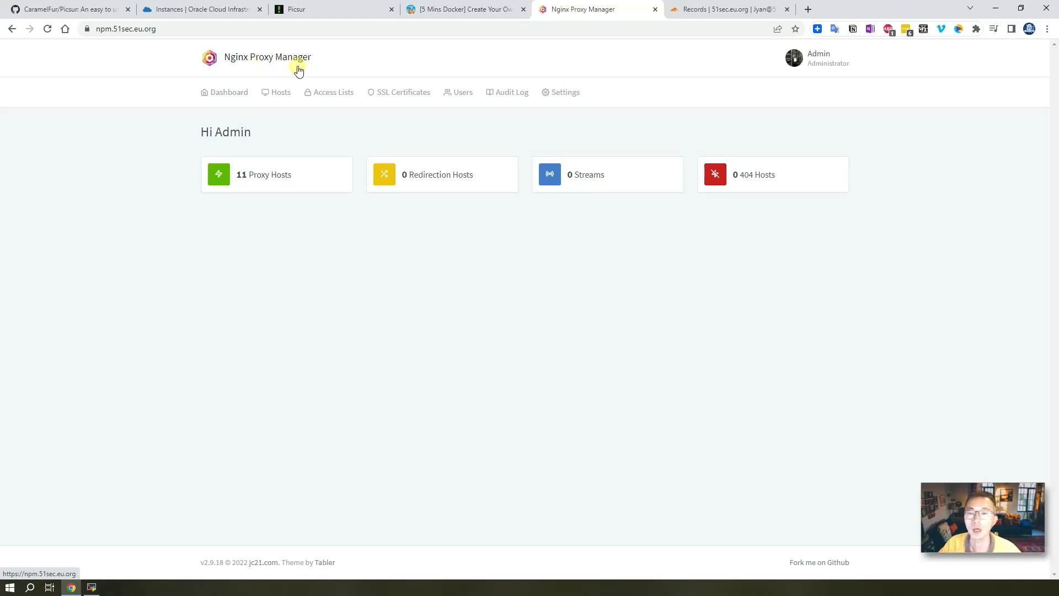
left_click(728, 9)
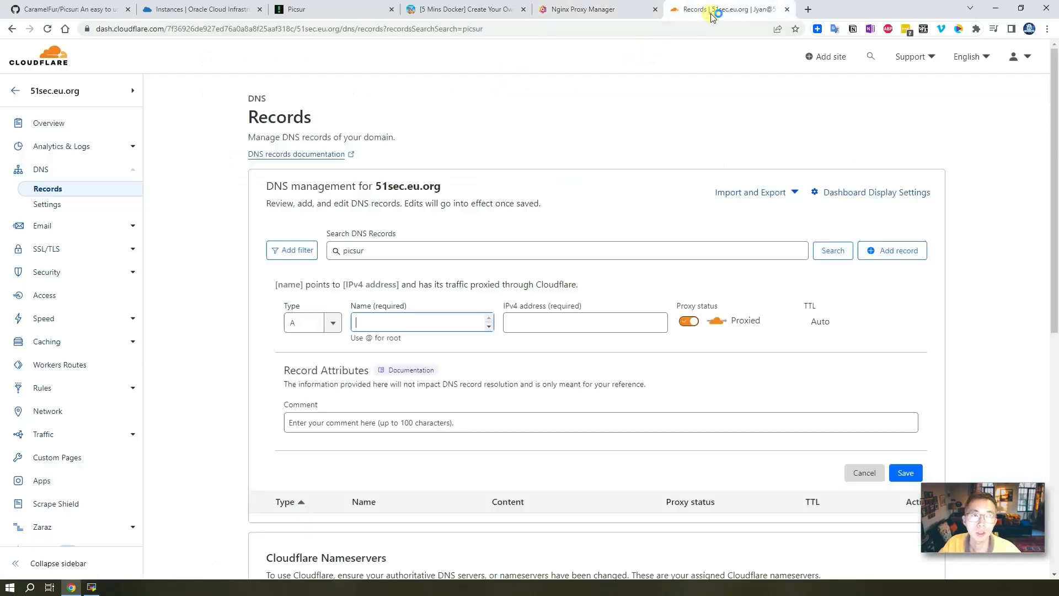
Name the new A record picsur and move to its IPv4 address field.
left_click(421, 322)
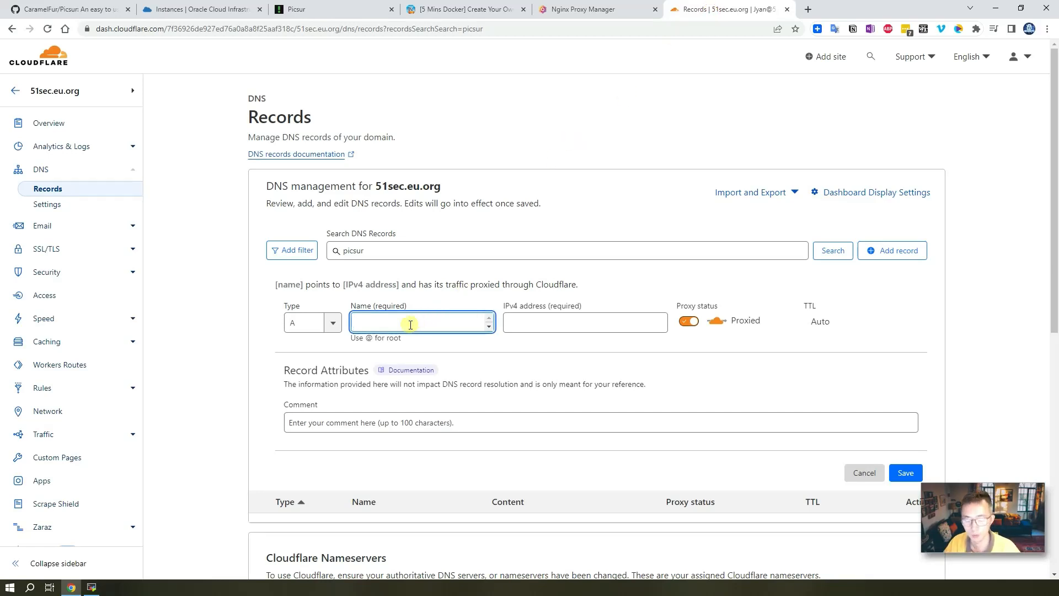
type("pics")
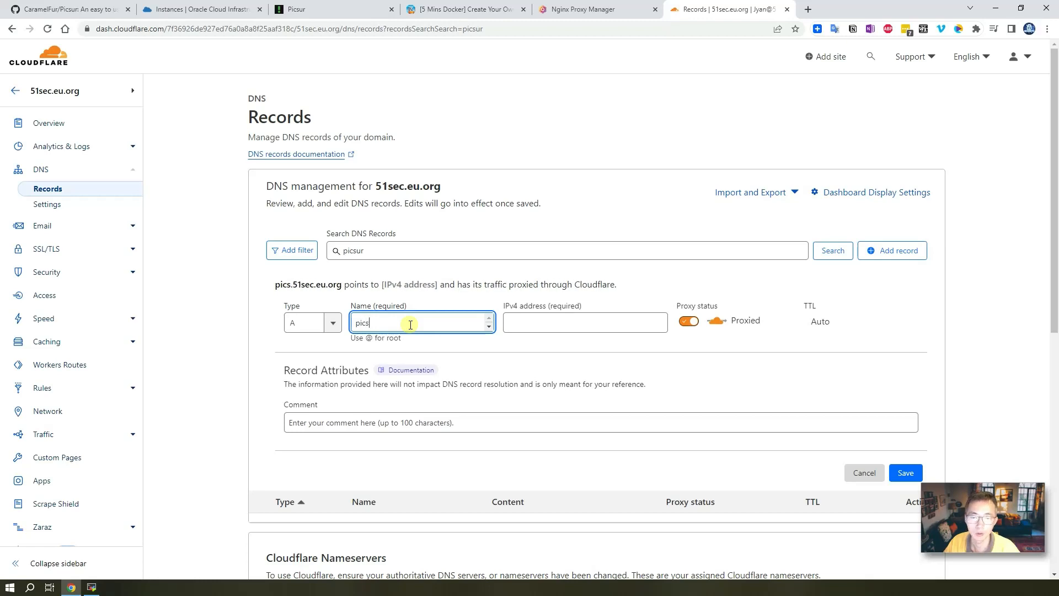
type("ur")
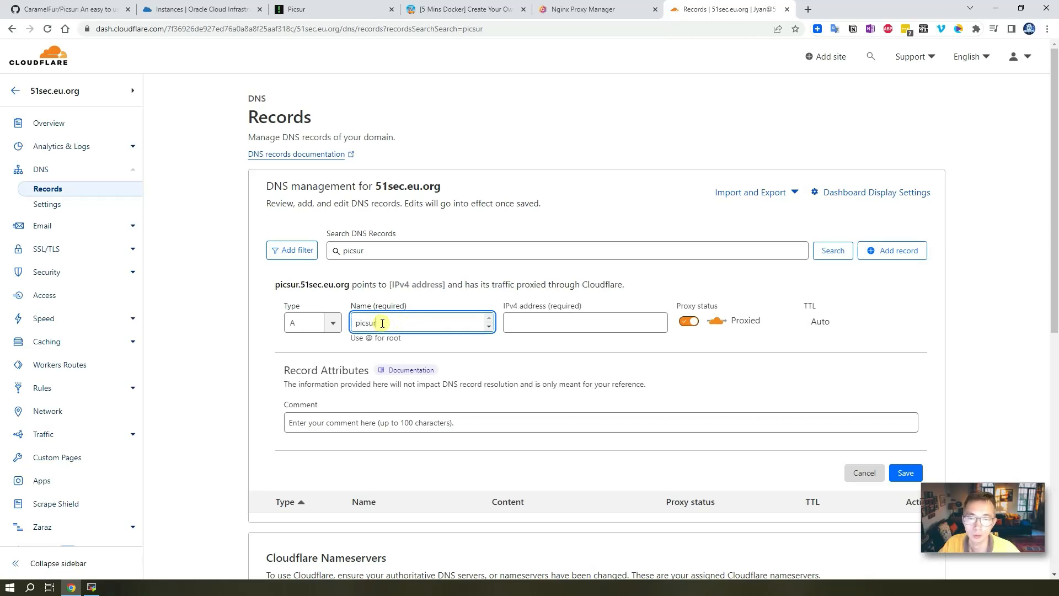
left_click(585, 322)
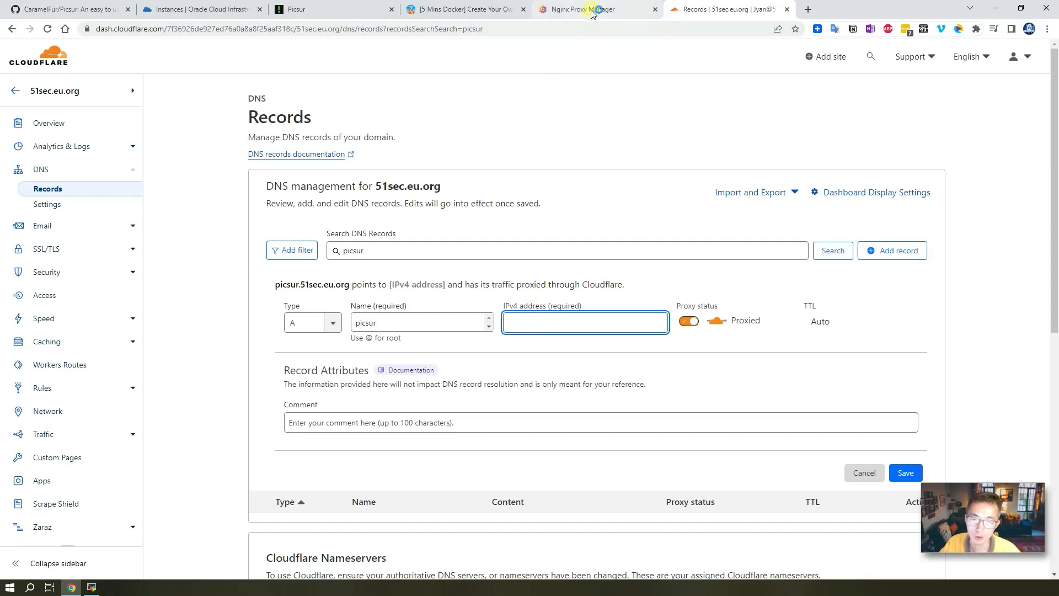
left_click(584, 321)
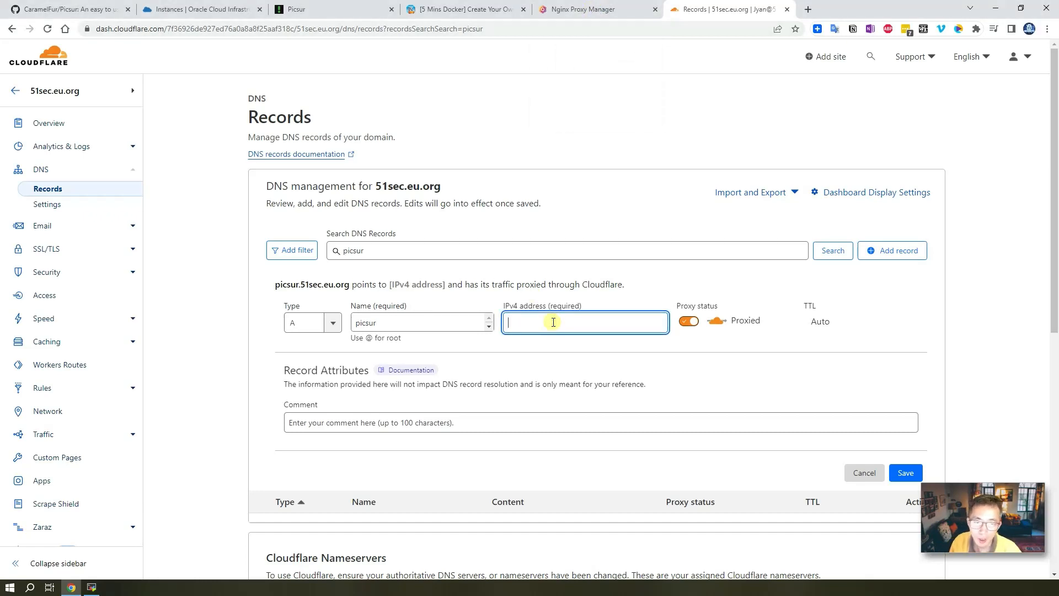
Check the server address in Nginx Proxy Manager, enter 132.145.102.201 and save the picsur record.
left_click(579, 9)
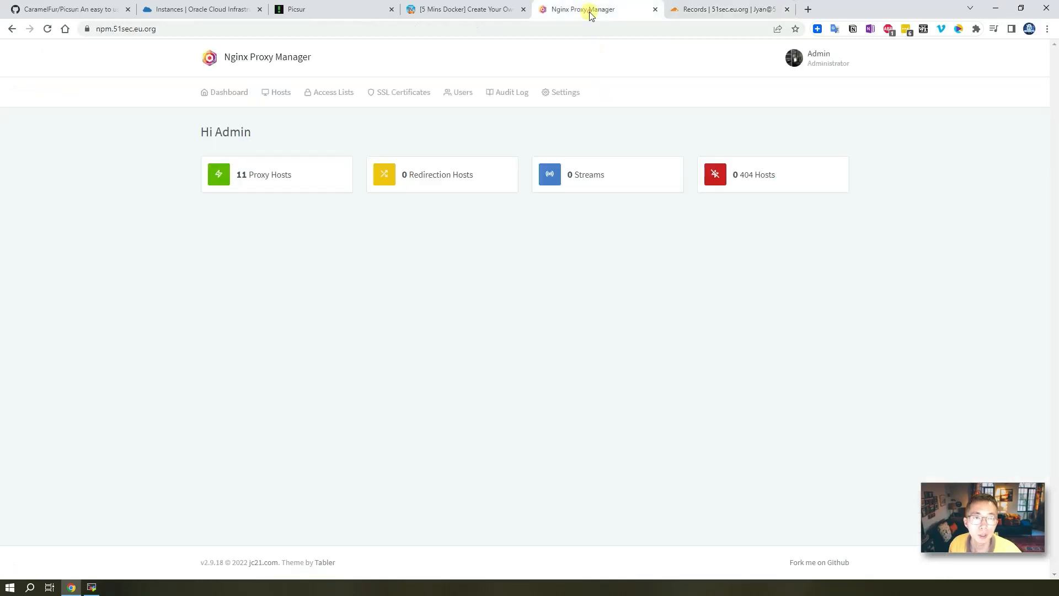
mouse_move(655, 10)
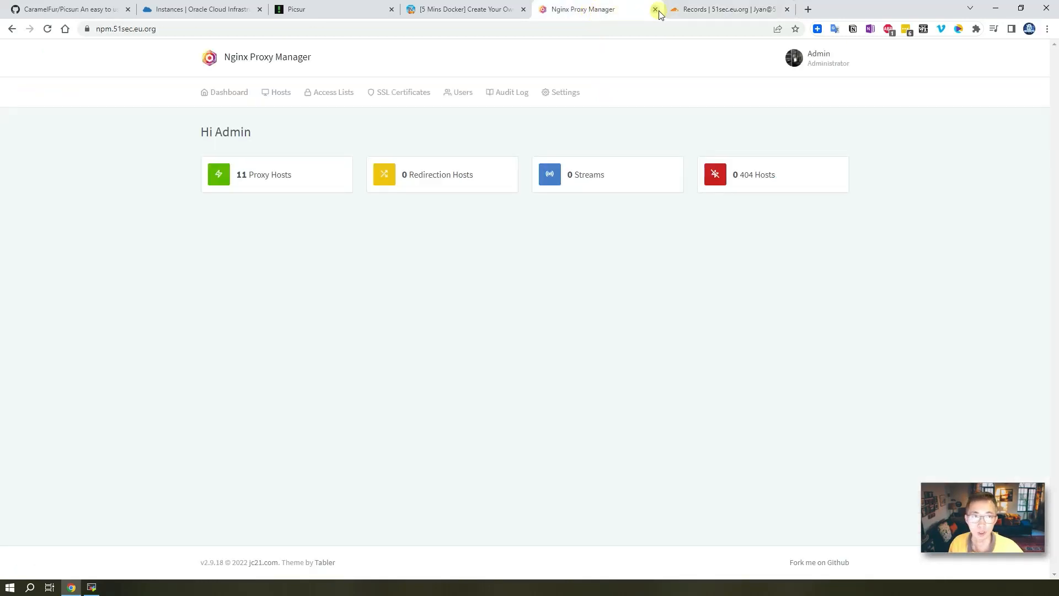
left_click(724, 9)
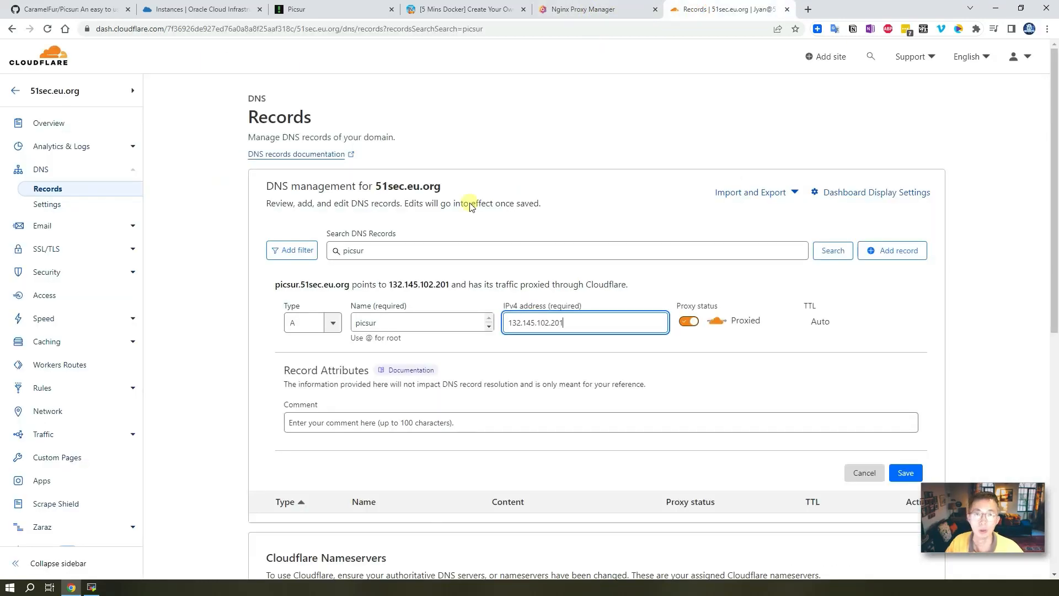
left_click(324, 8)
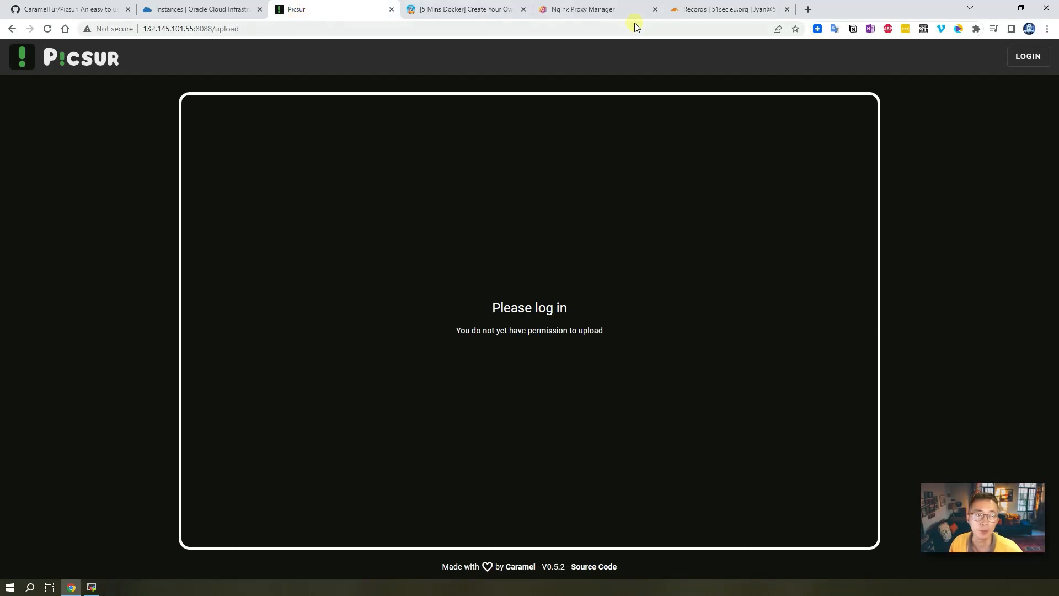
left_click(729, 8)
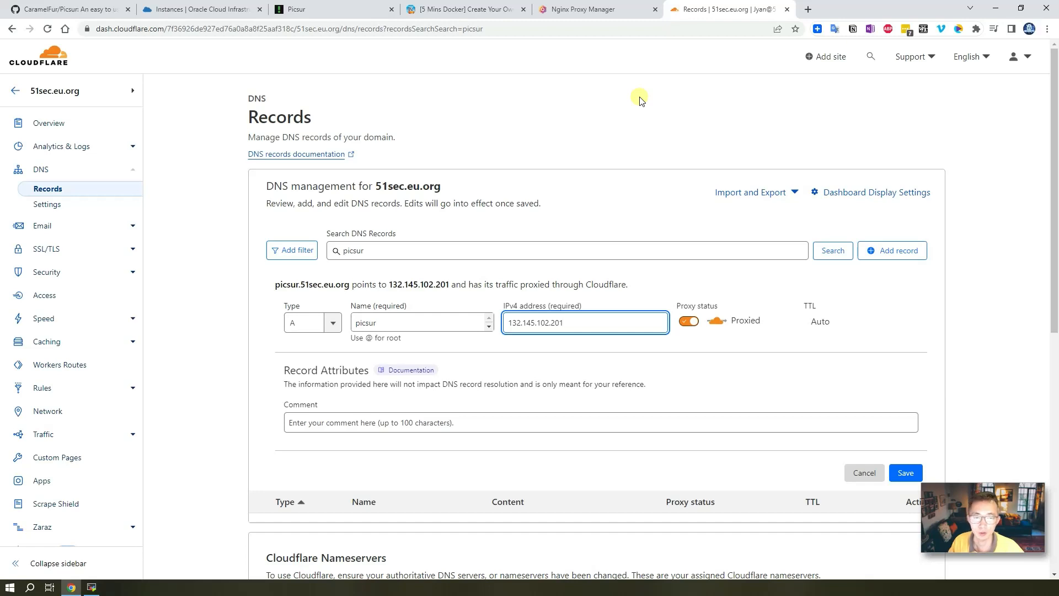
mouse_move(674, 302)
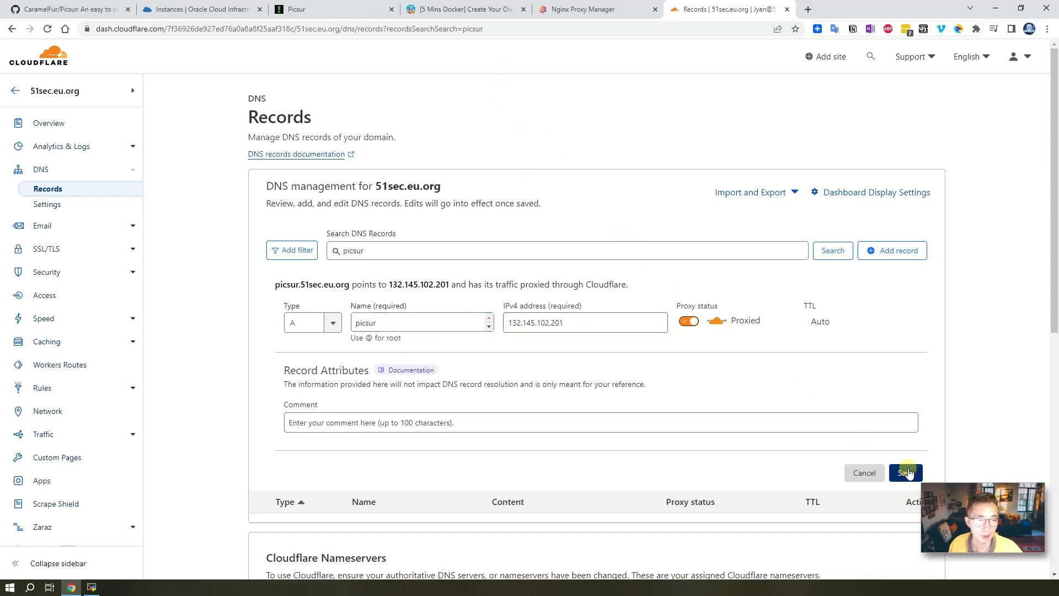
left_click(904, 473)
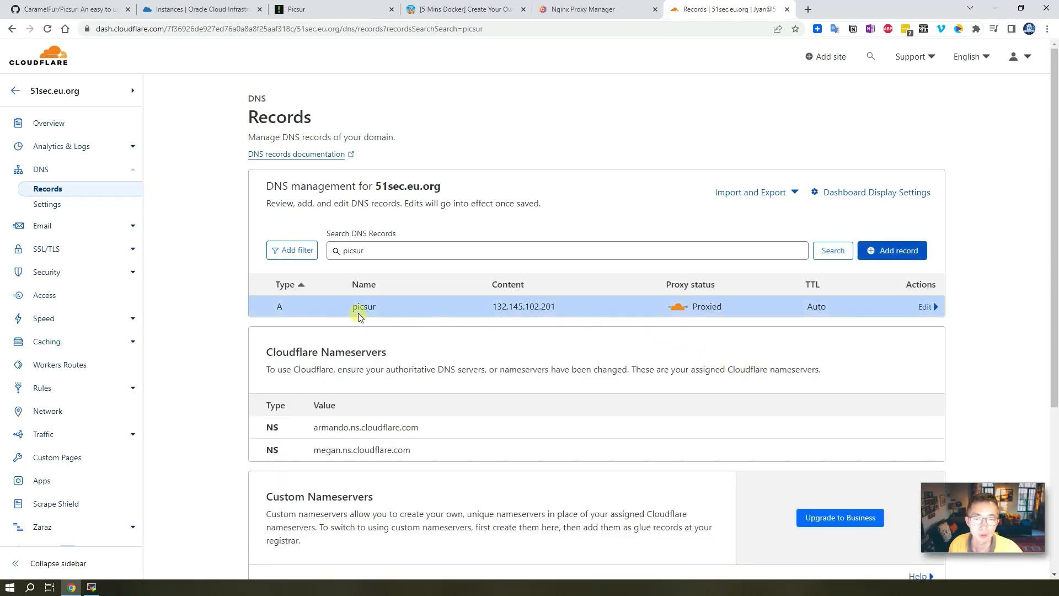
mouse_move(577, 184)
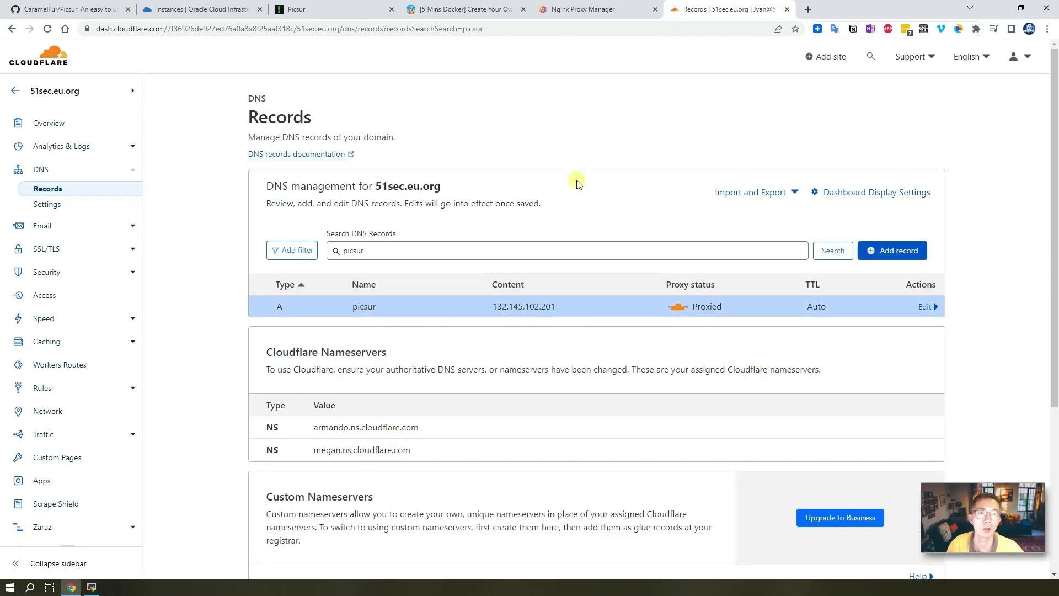
Create a new proxy host in Nginx Proxy Manager with domain picsur.51sec.eu.org.
left_click(591, 9)
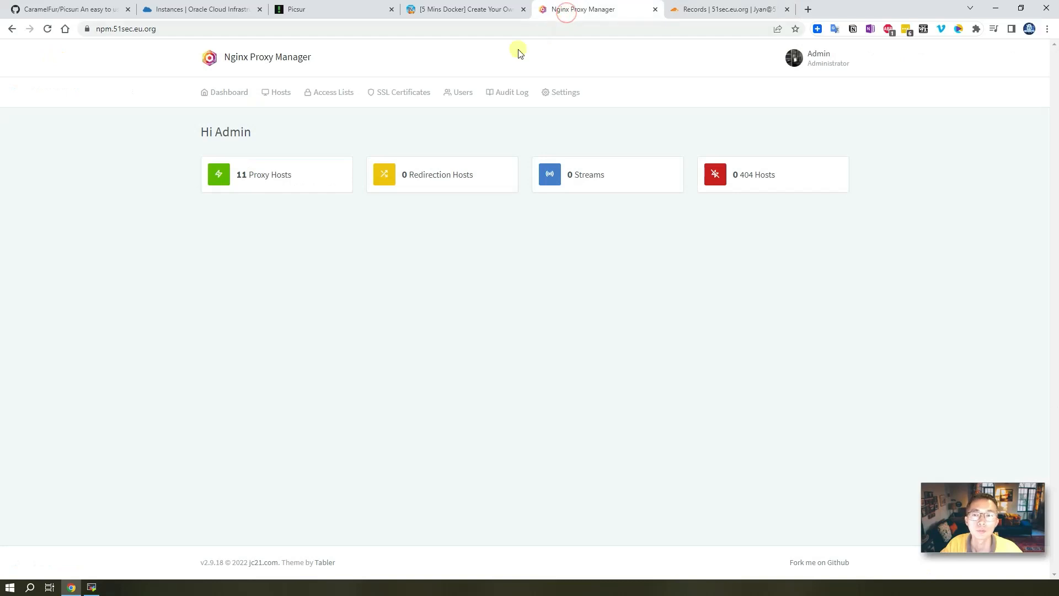
left_click(264, 174)
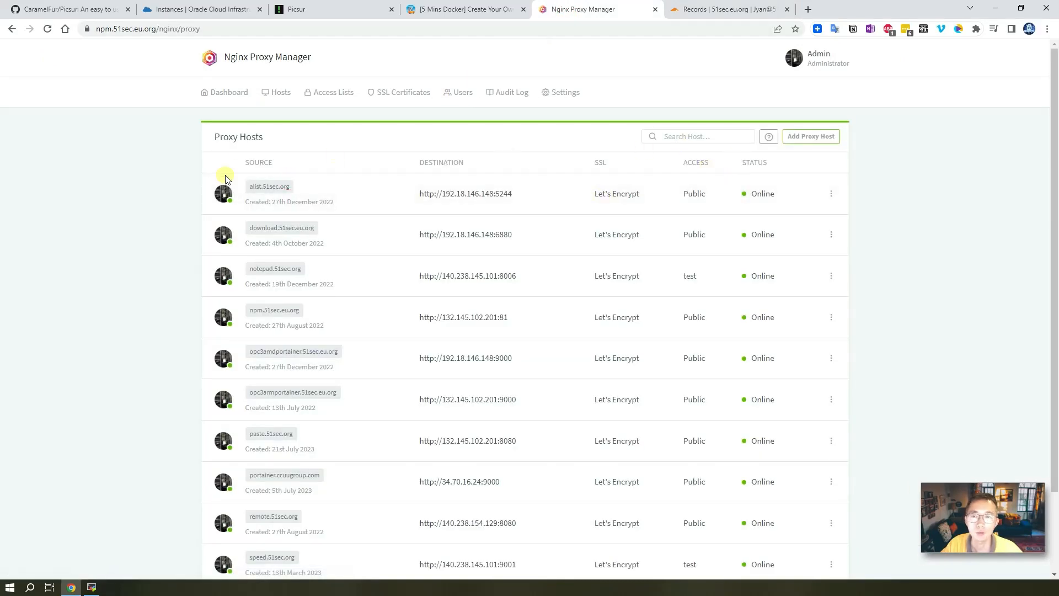
mouse_move(296, 166)
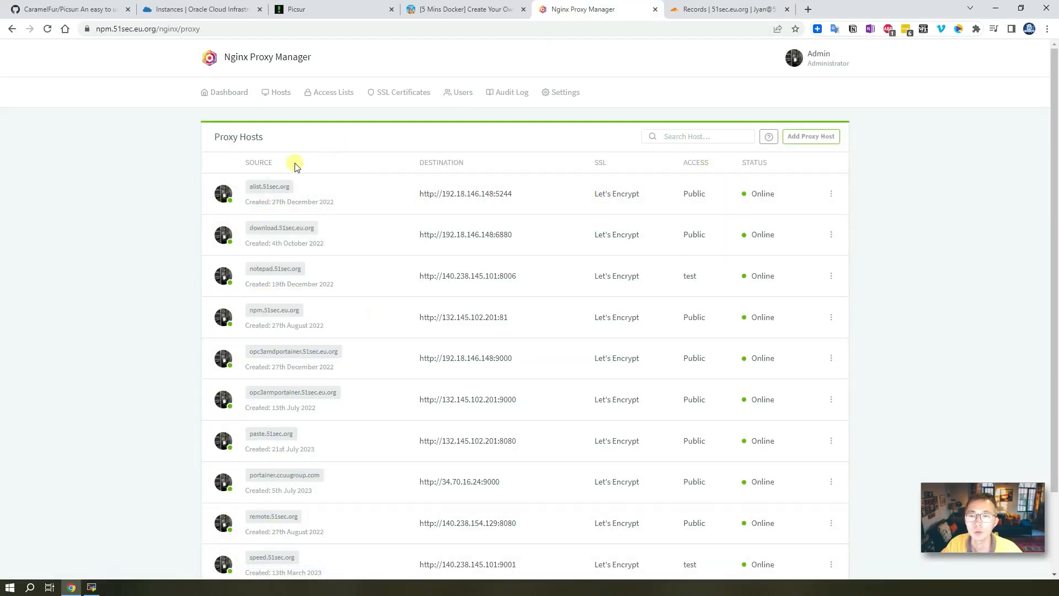
mouse_move(811, 135)
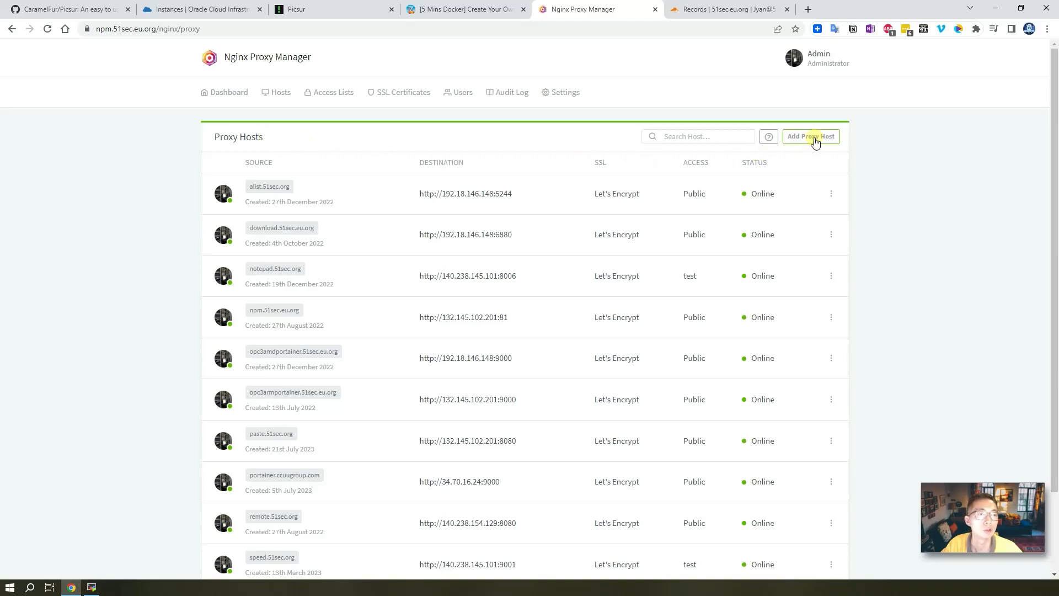
left_click(810, 136)
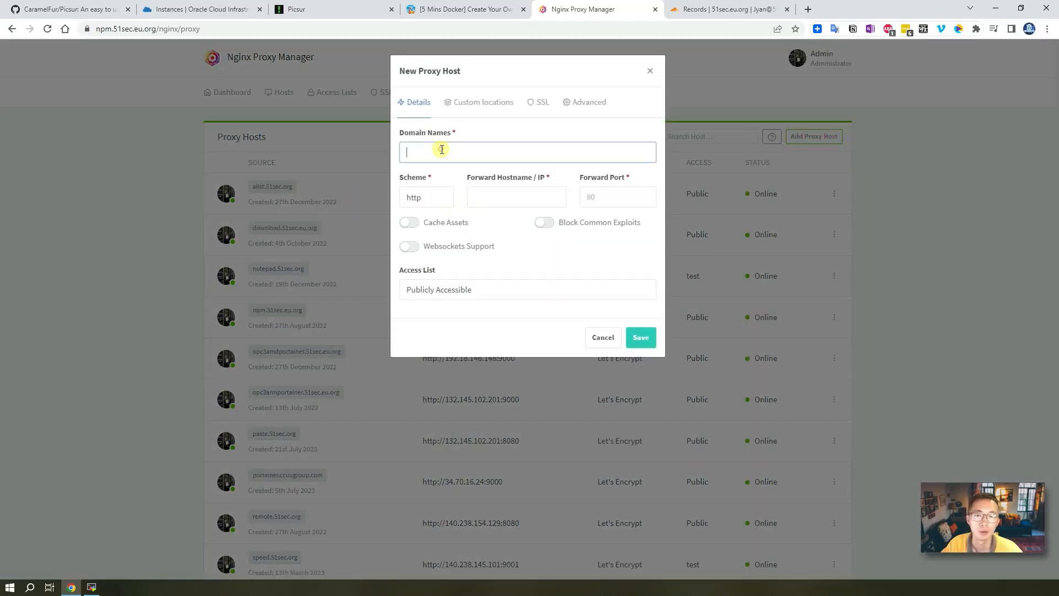
type("p")
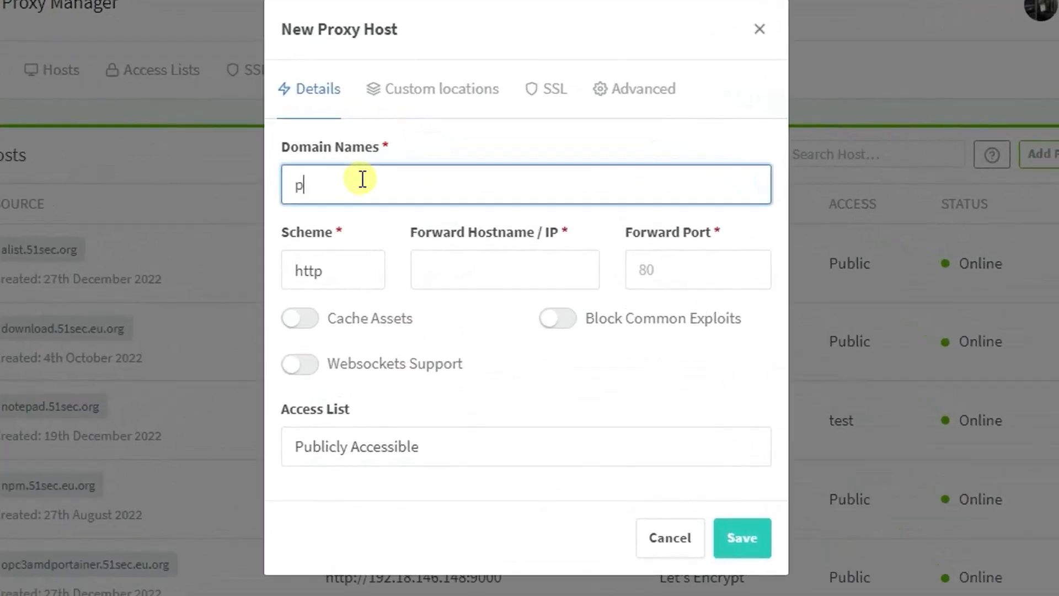
type("icu")
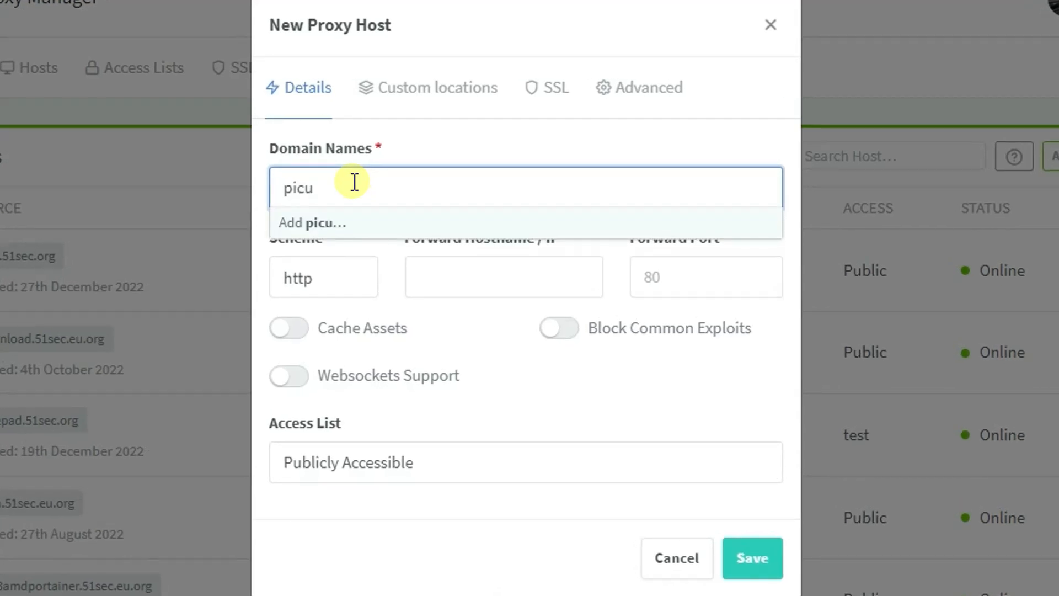
type("sur")
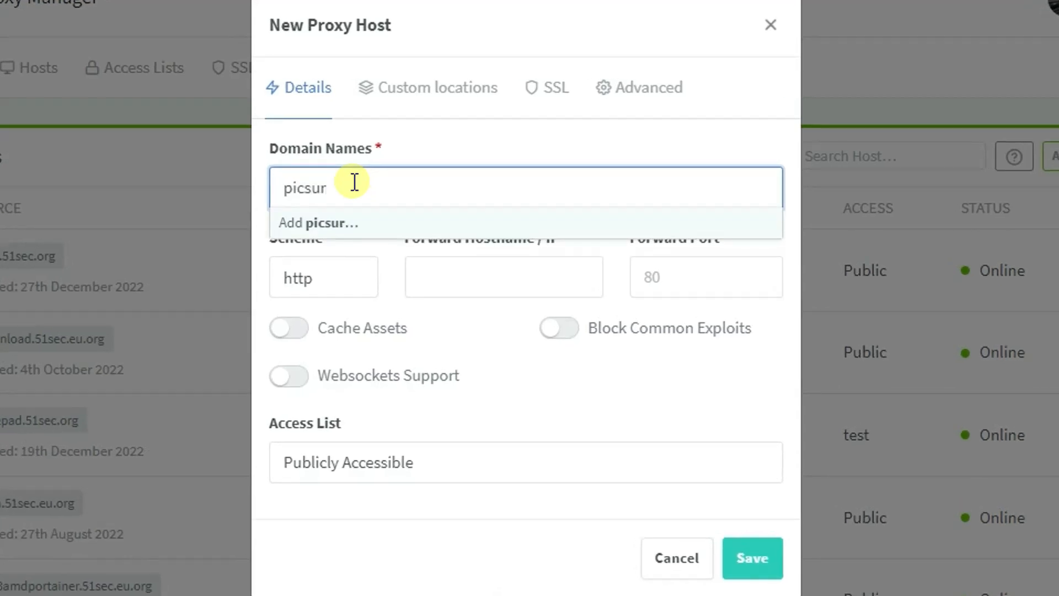
type(".51")
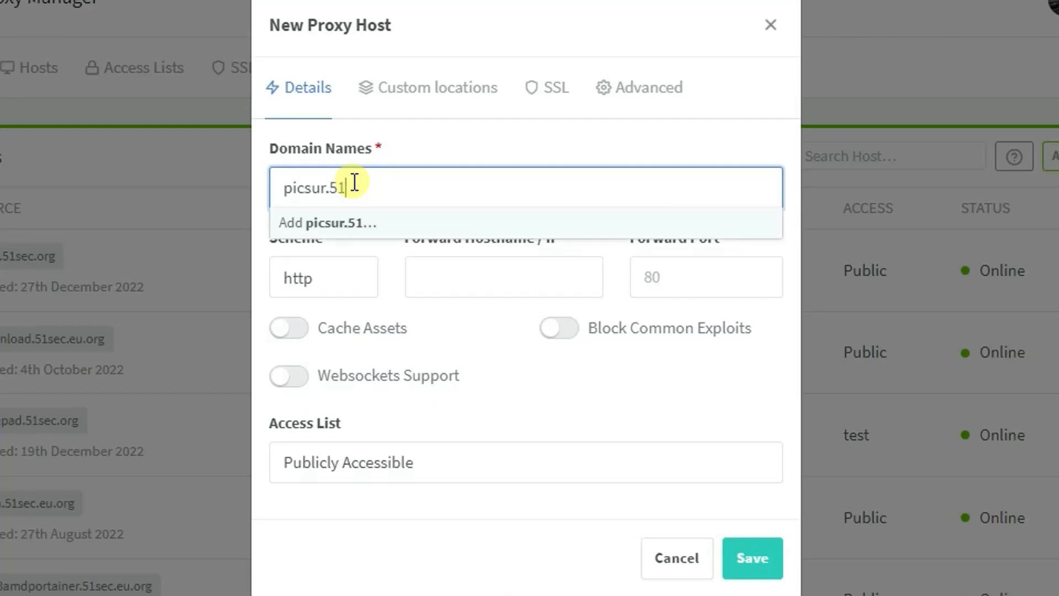
type("sec.eu.org")
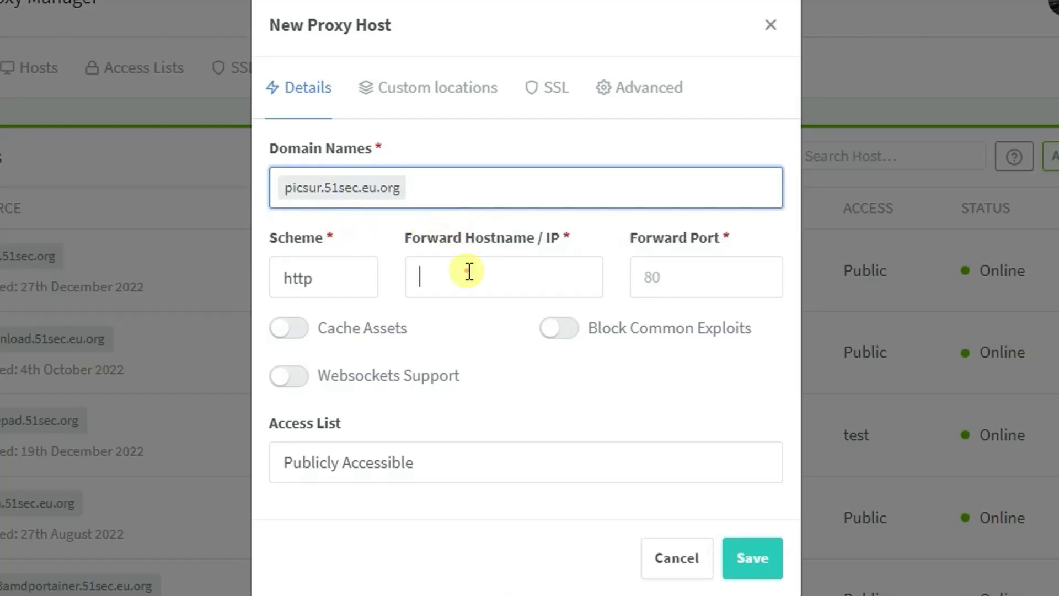
Forward the host to 132.145.101.55 on port 8088.
left_click(503, 277)
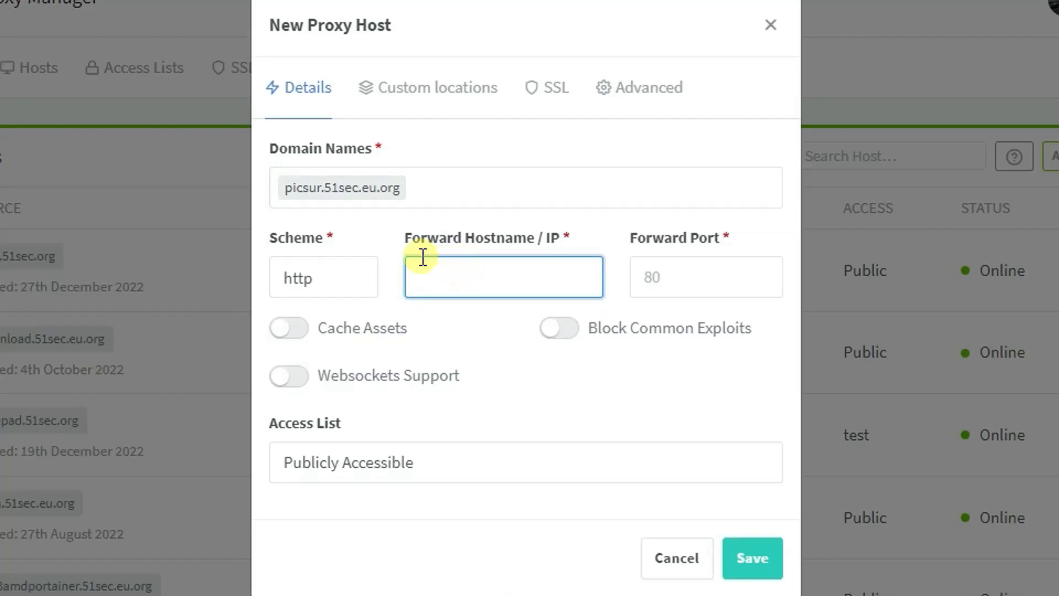
type("132.145.101.55")
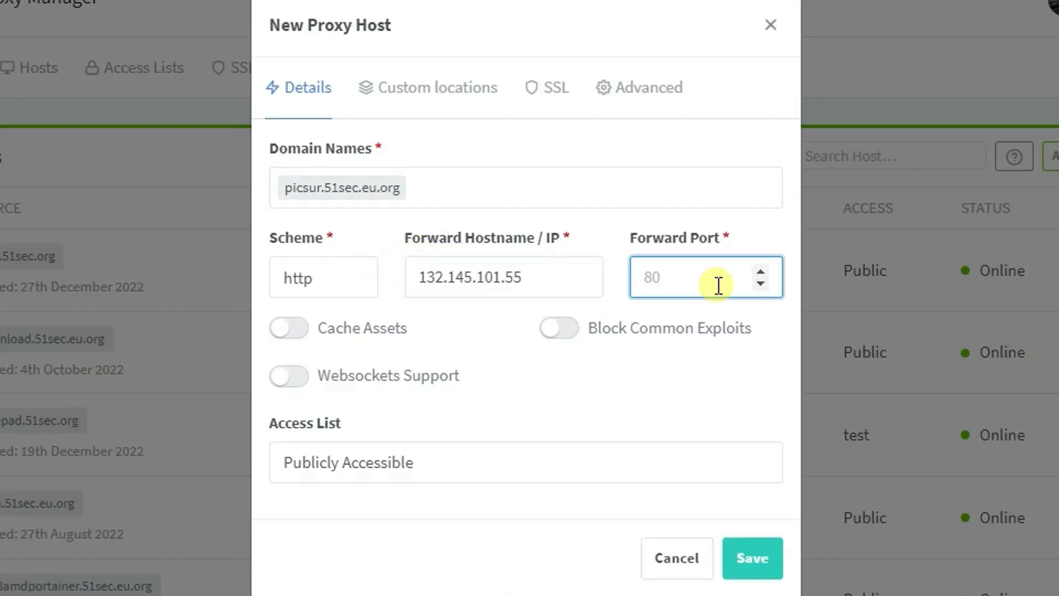
type("8088")
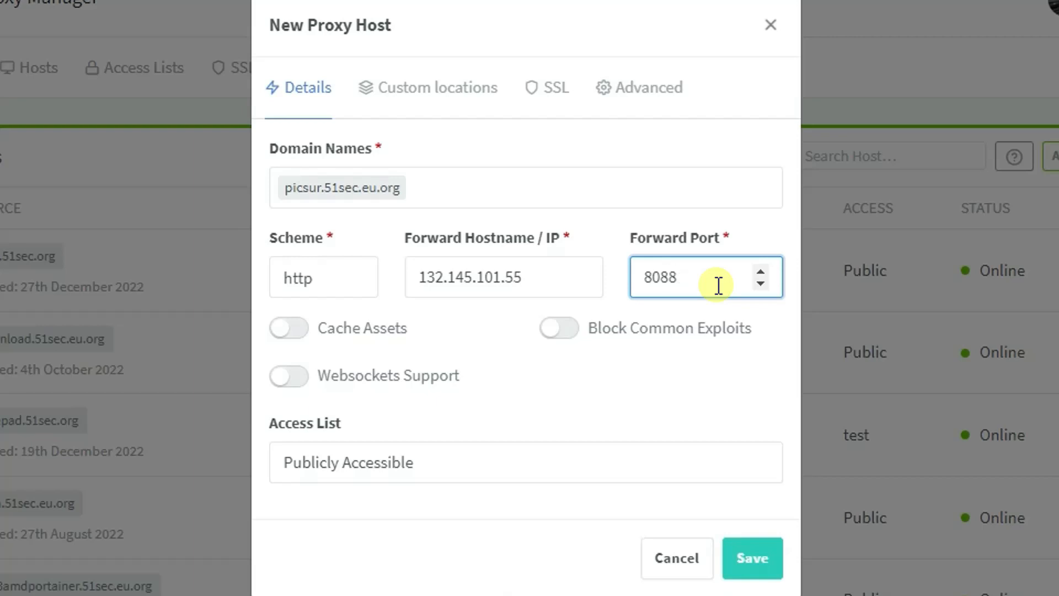
left_click(553, 87)
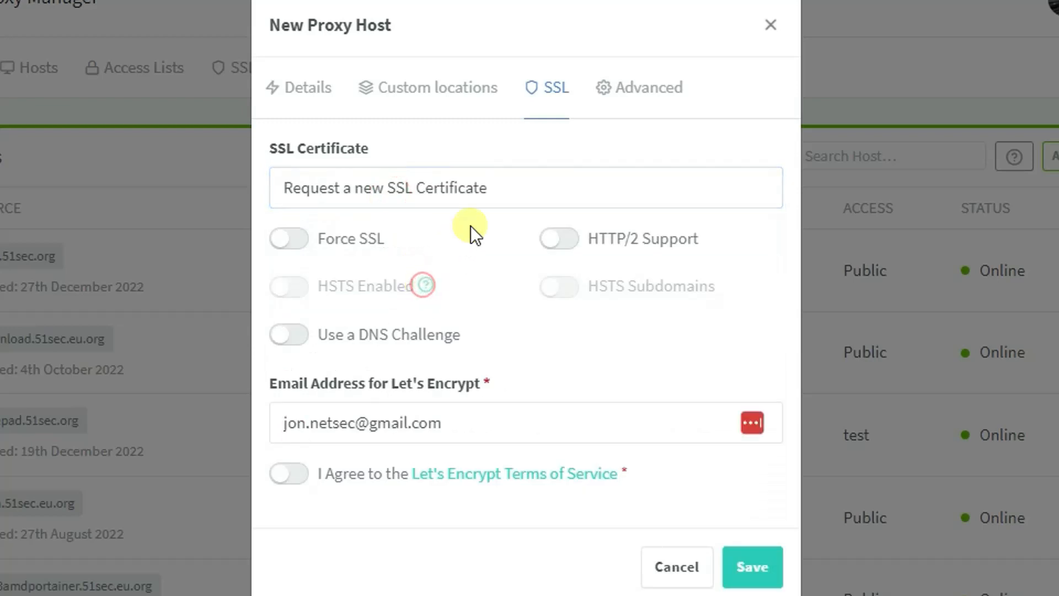
mouse_move(476, 429)
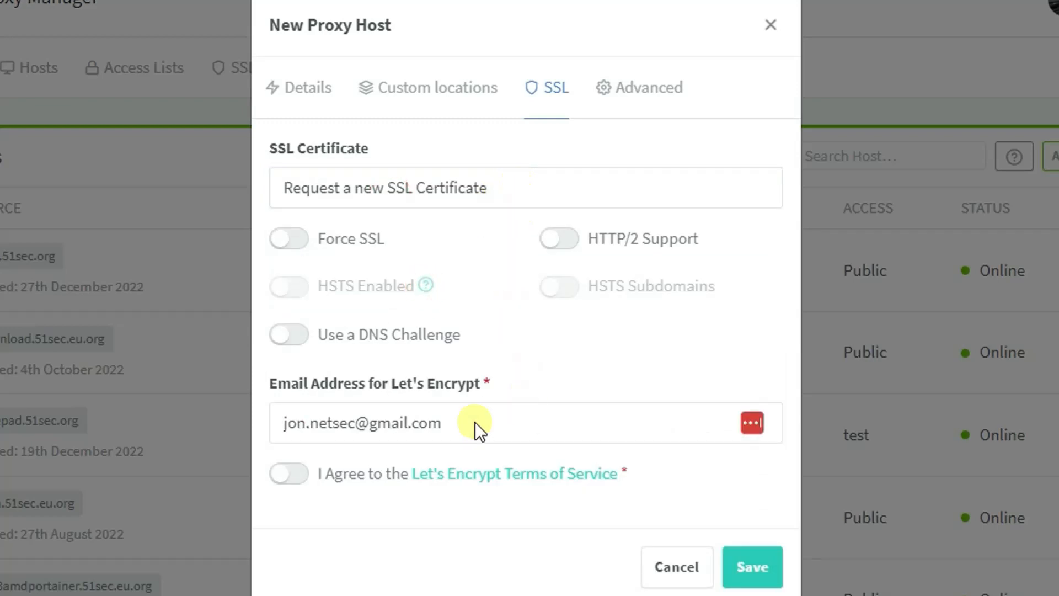
Agree to the Let's Encrypt terms and save the proxy host with a newly requested certificate.
left_click(288, 473)
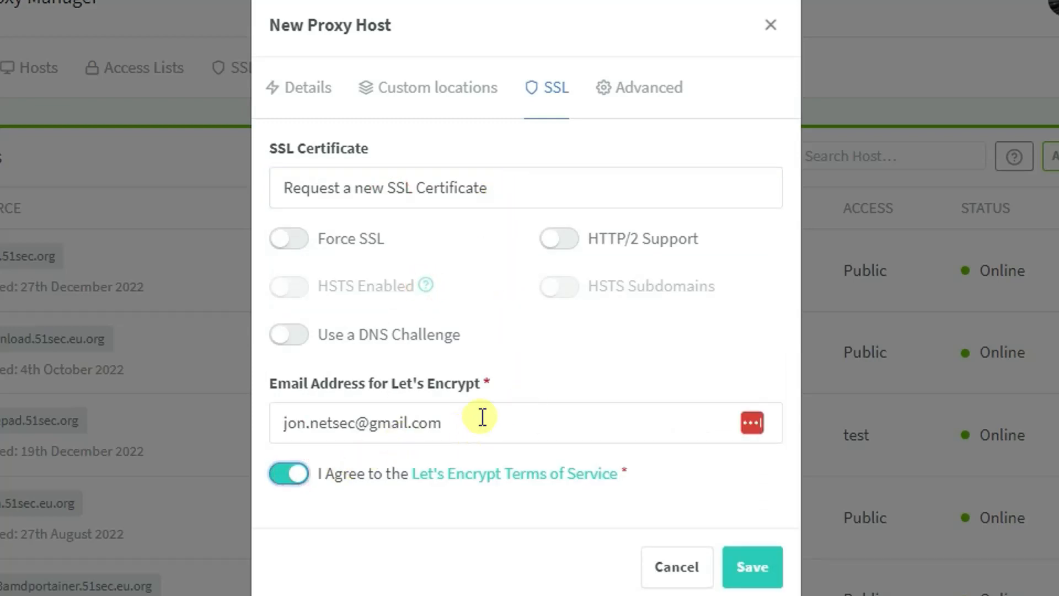
mouse_move(547, 522)
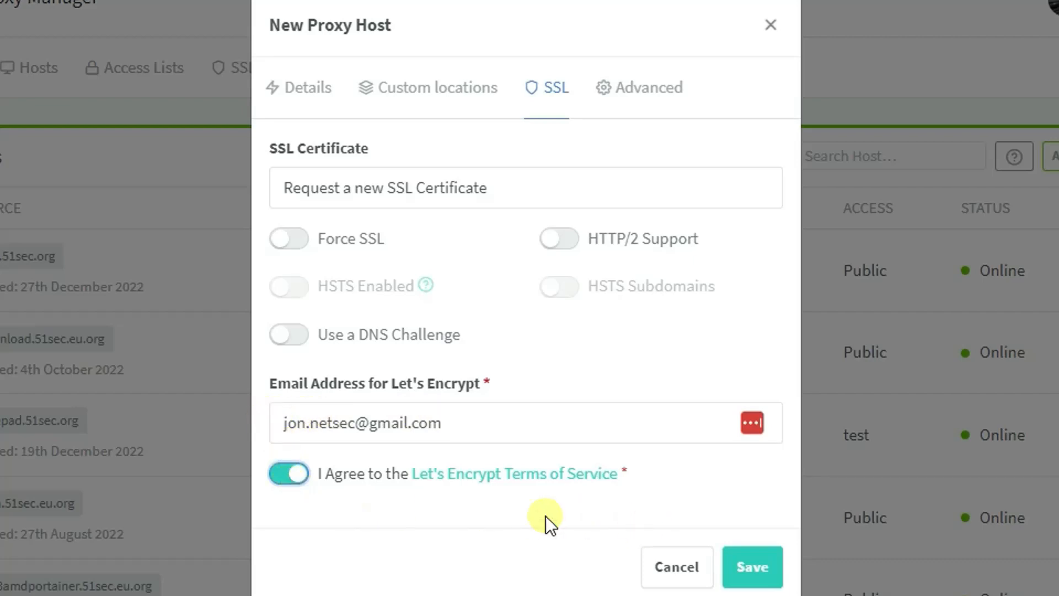
left_click(750, 566)
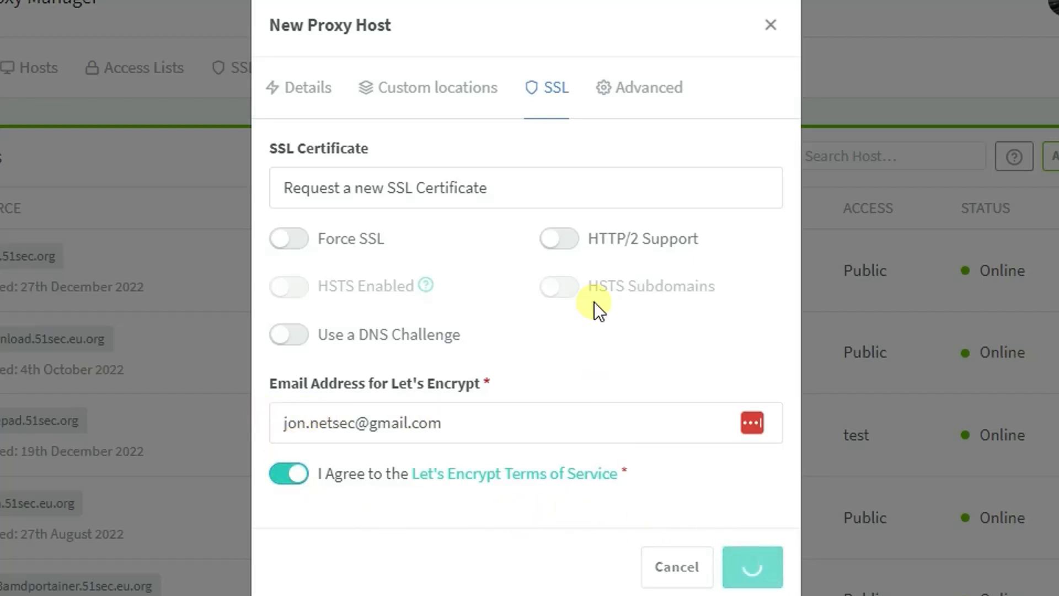
mouse_move(554, 320)
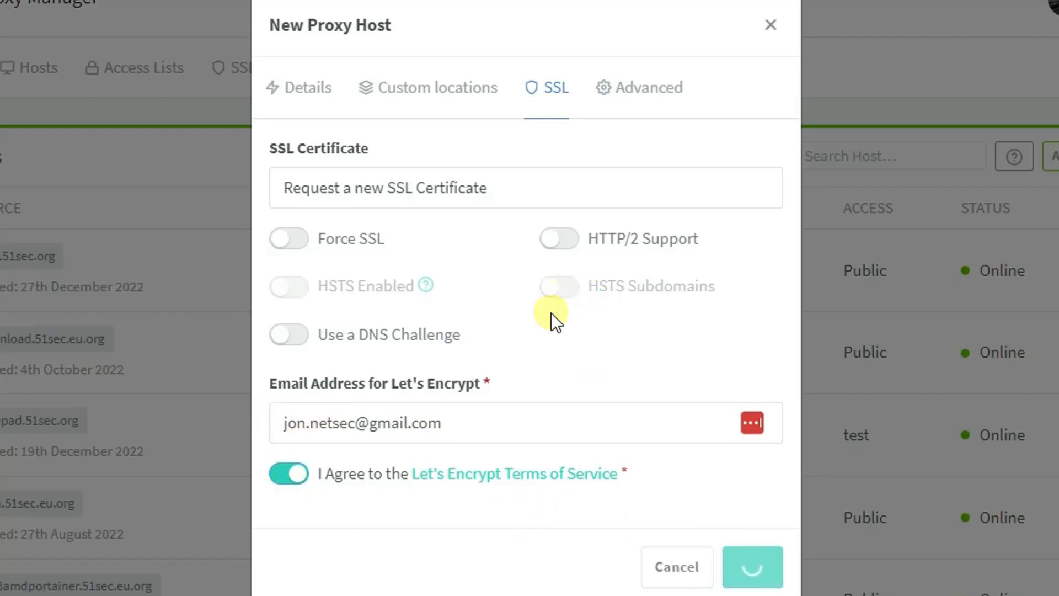
mouse_move(596, 254)
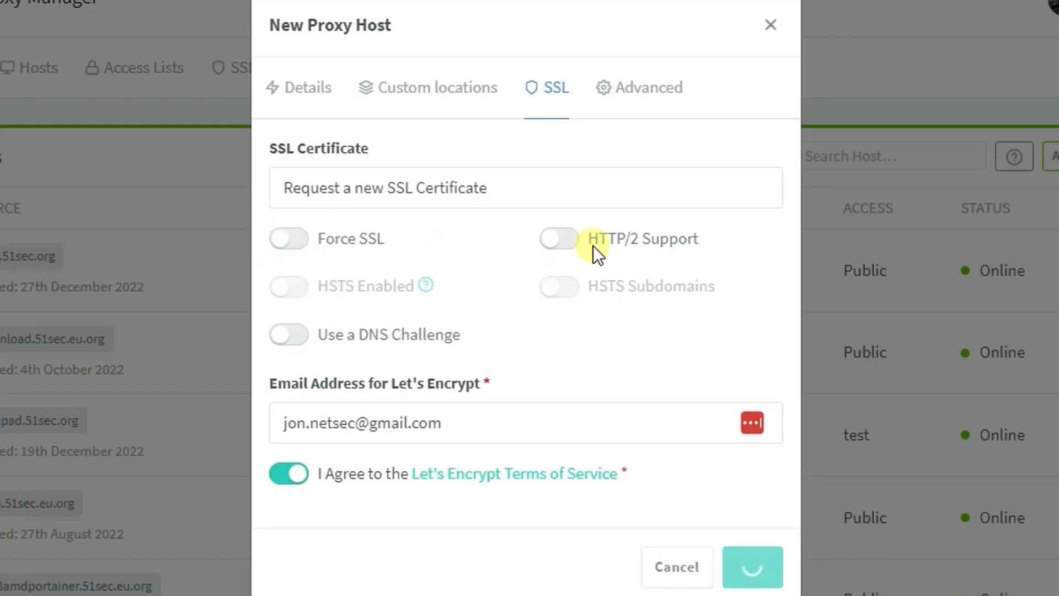
mouse_move(673, 256)
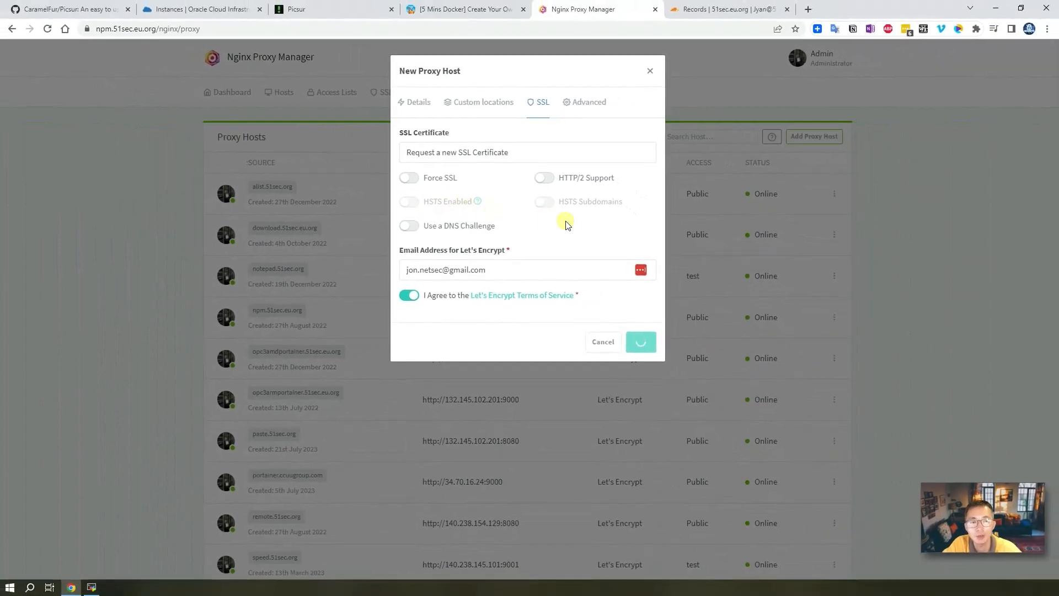
mouse_move(483, 101)
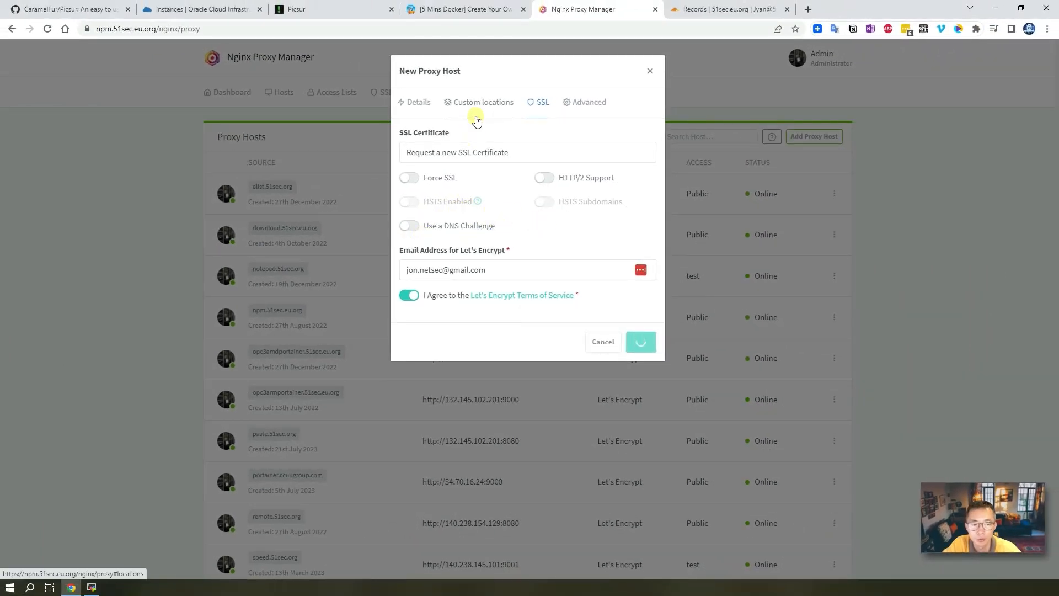
mouse_move(517, 206)
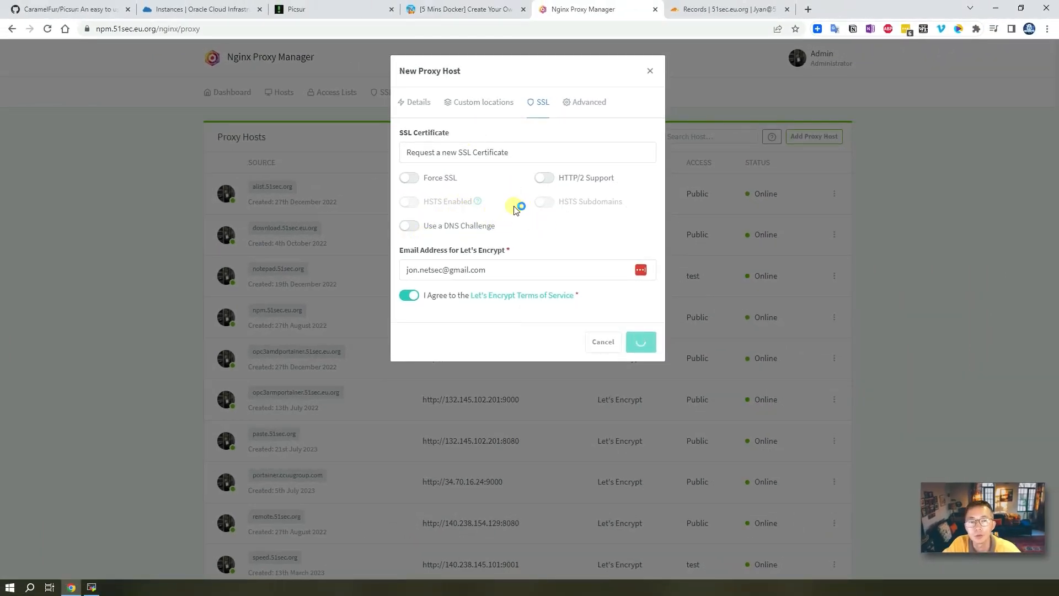
left_click(639, 342)
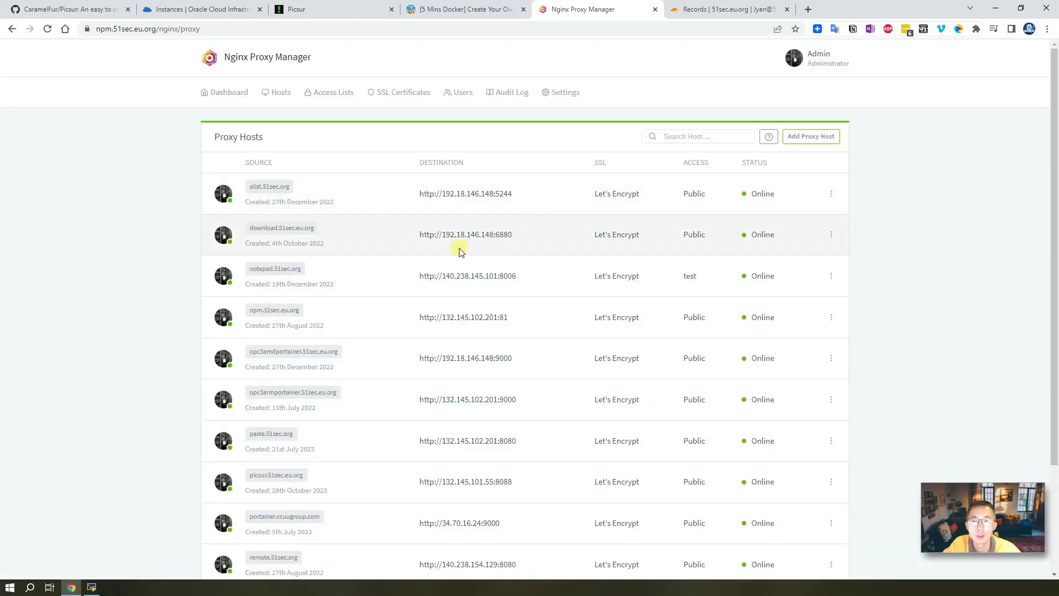
mouse_move(319, 263)
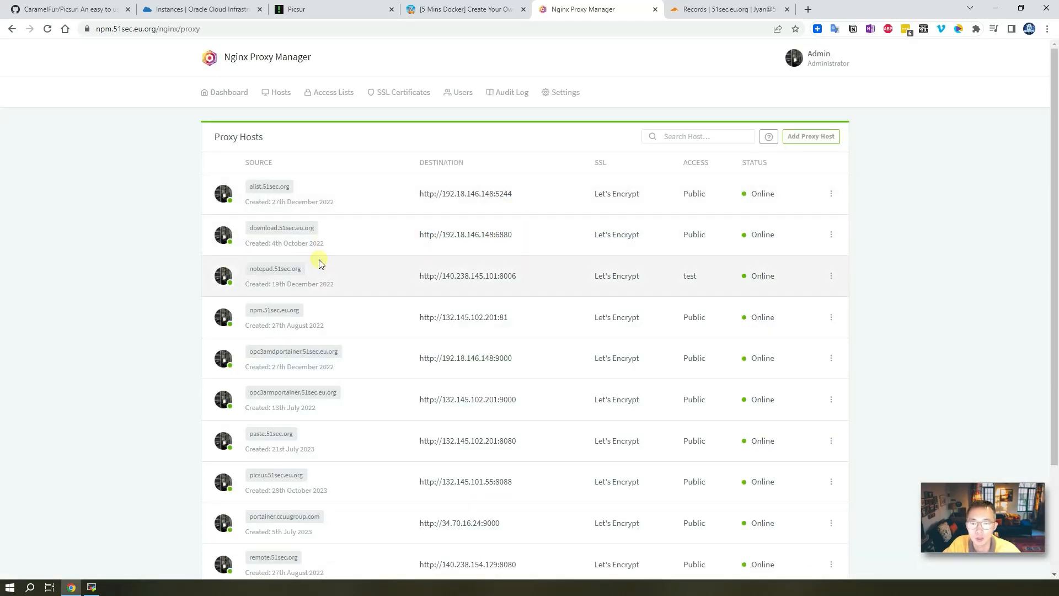
Open picsur.51sec.eu.org from the Proxy Hosts list, loading Picsur over HTTPS.
scroll("down", 3)
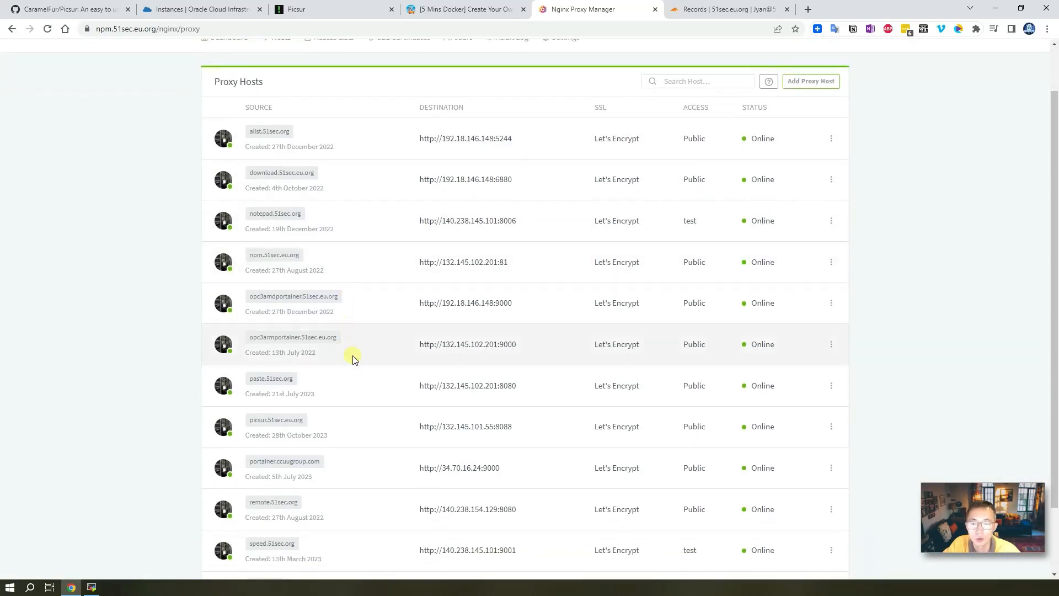
scroll("down", 3)
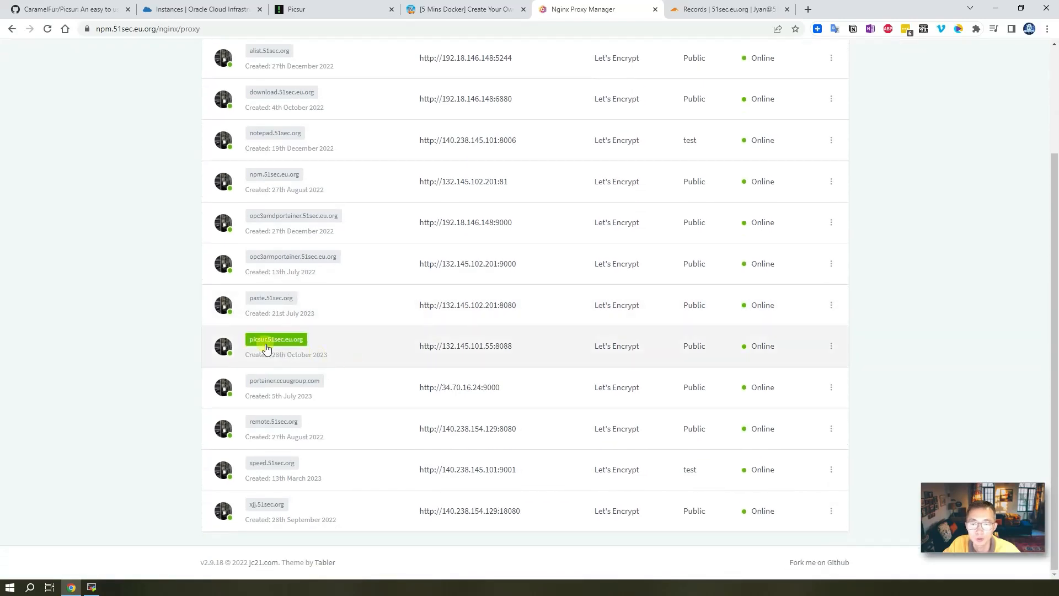
mouse_move(293, 346)
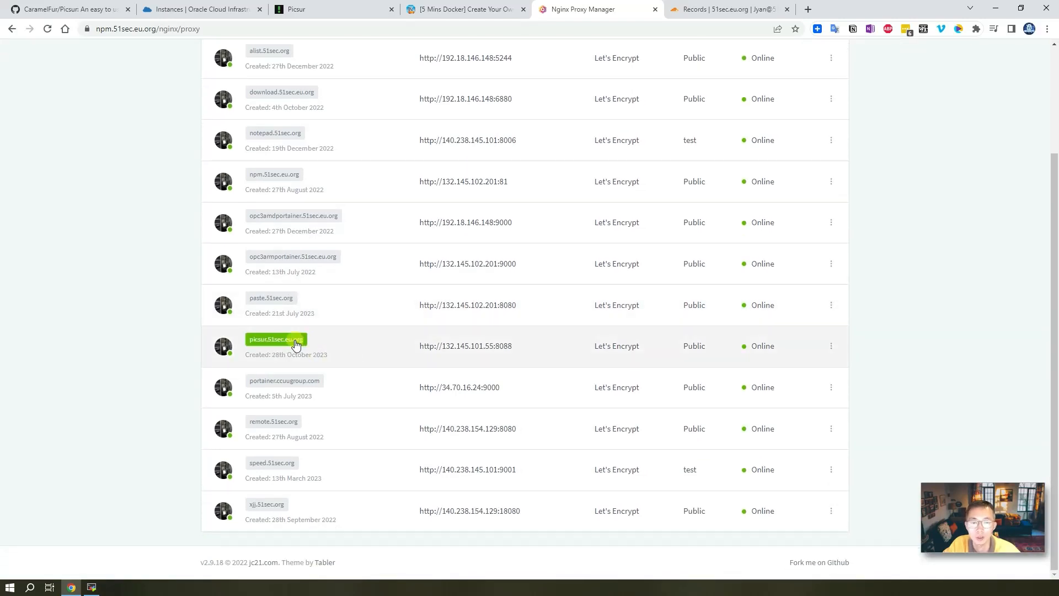
mouse_move(347, 353)
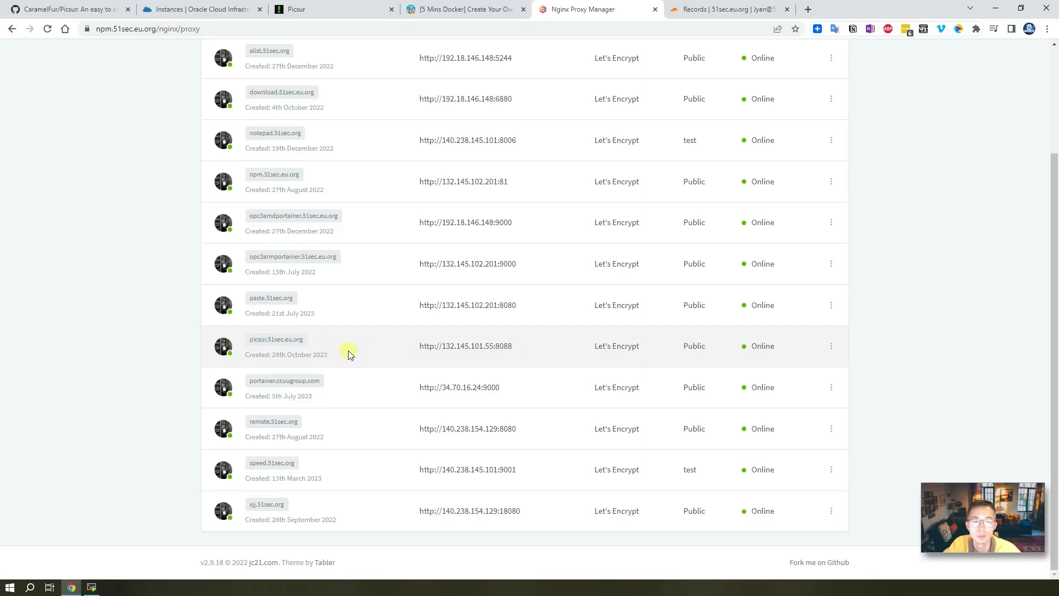
left_click(276, 339)
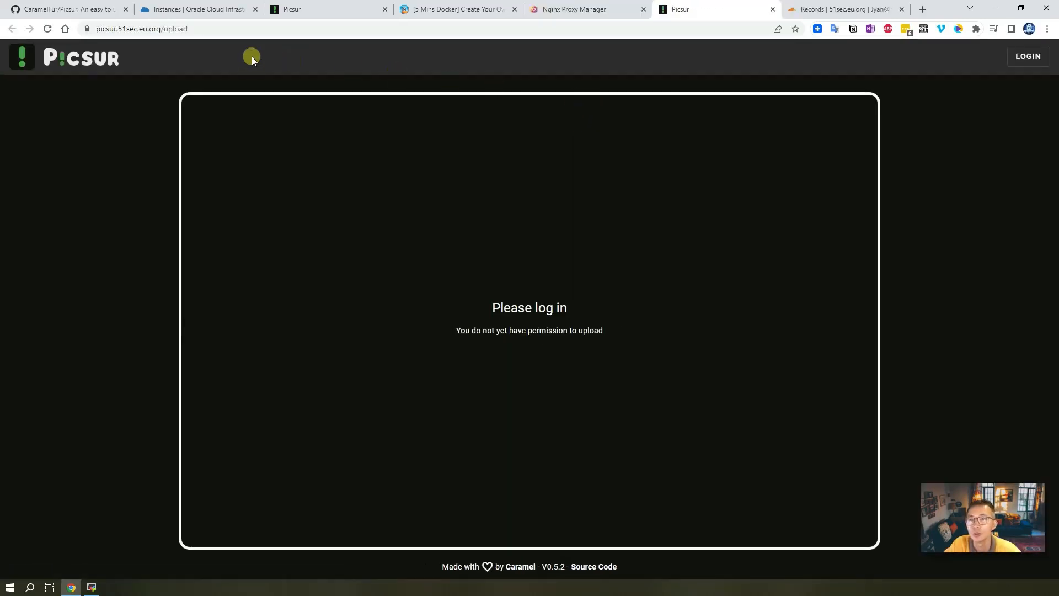
mouse_move(128, 50)
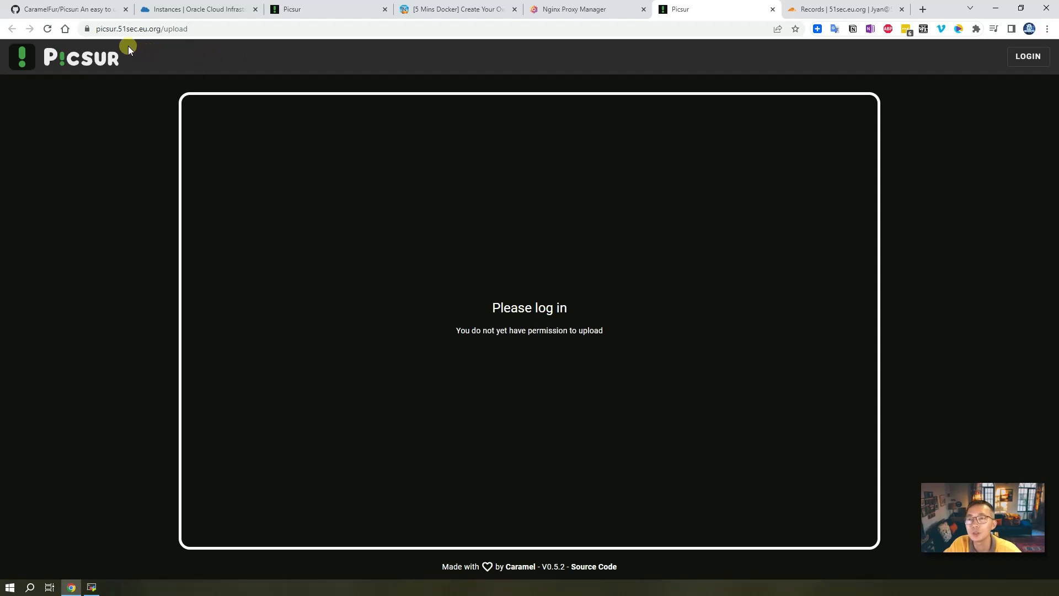
Follow the 'Please log in' link from Picsur's upload page to the login form.
left_click(142, 29)
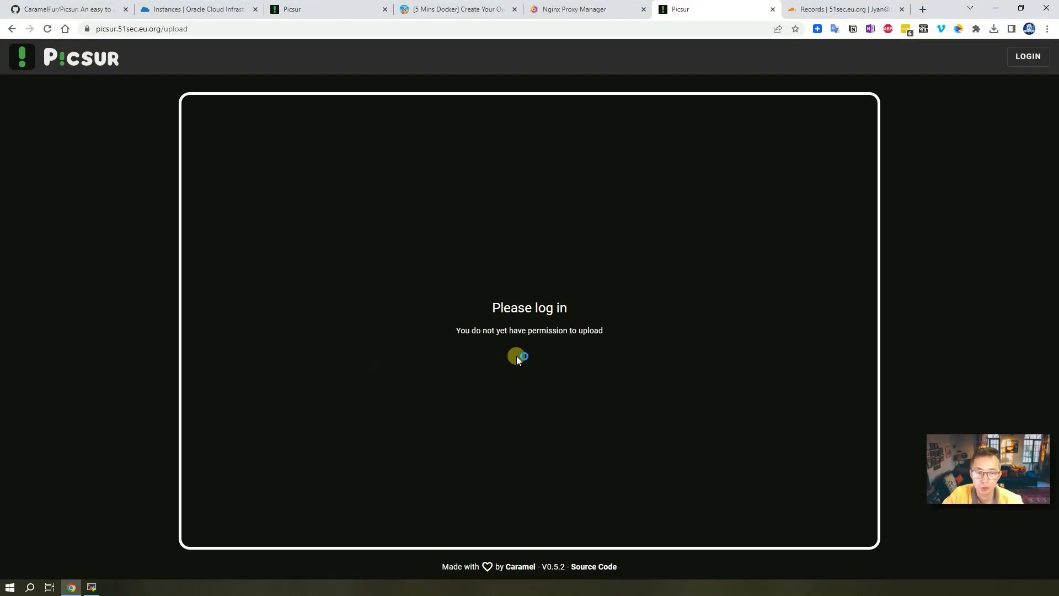
mouse_move(621, 347)
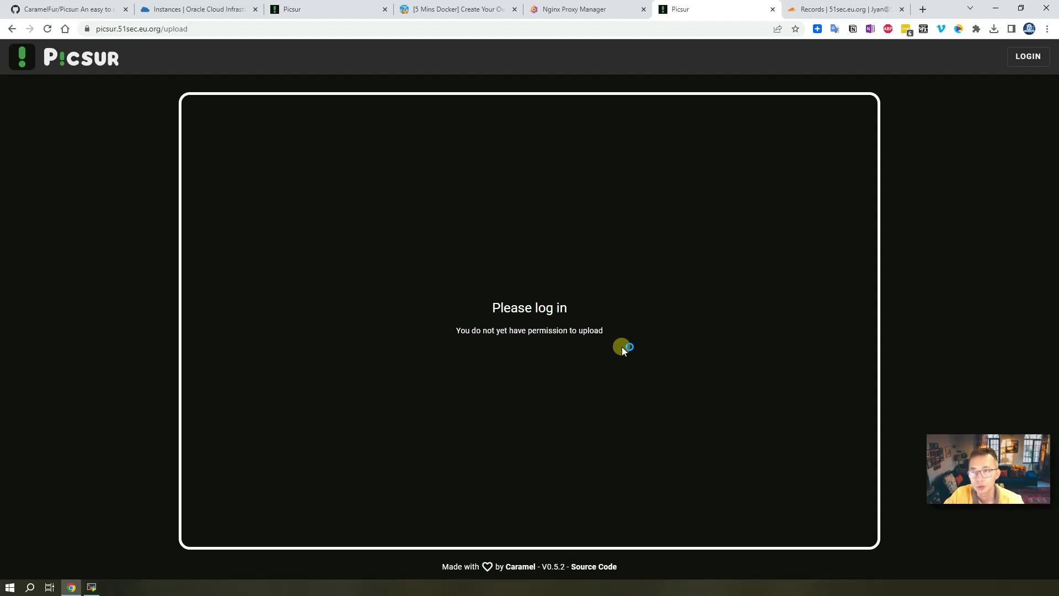
mouse_move(529, 308)
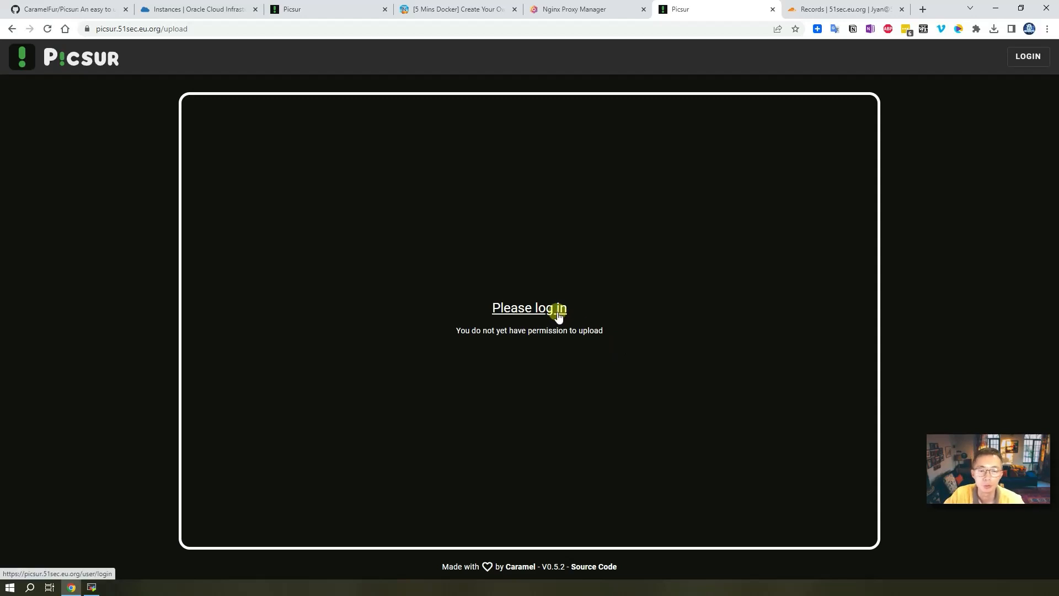
left_click(529, 308)
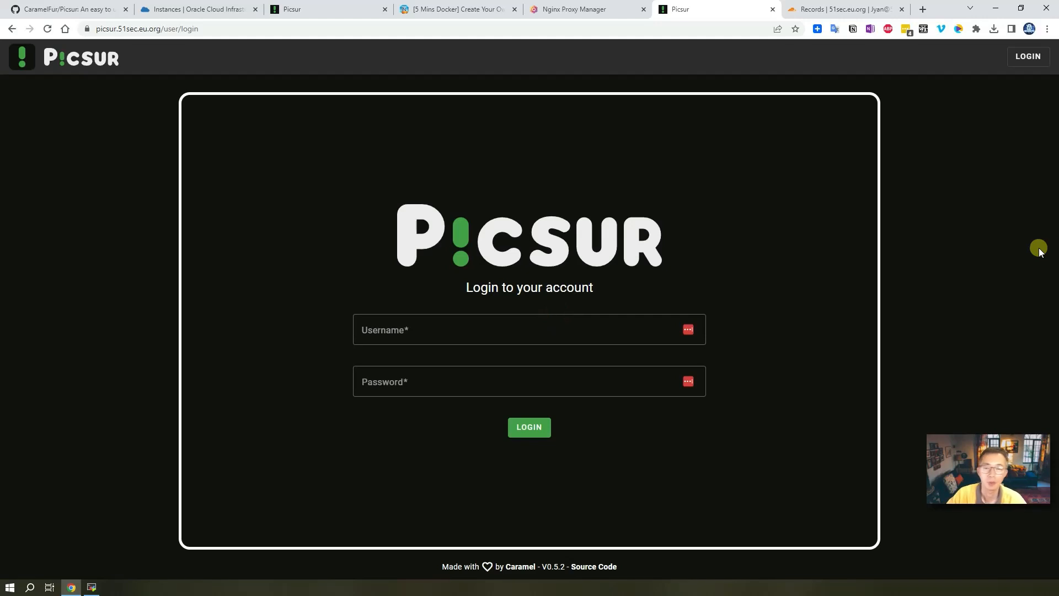
mouse_move(993, 309)
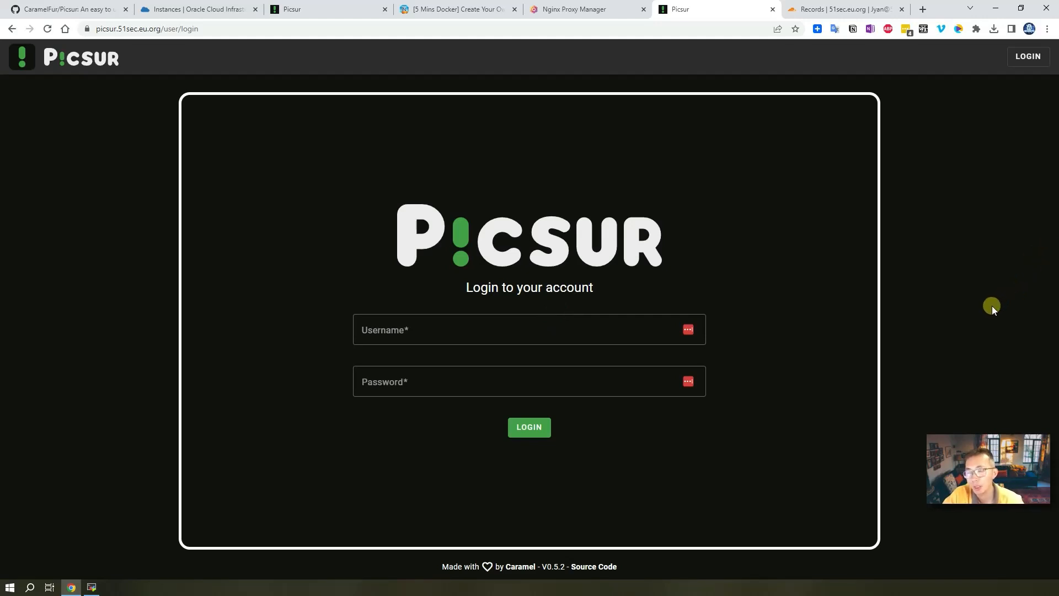
mouse_move(959, 317)
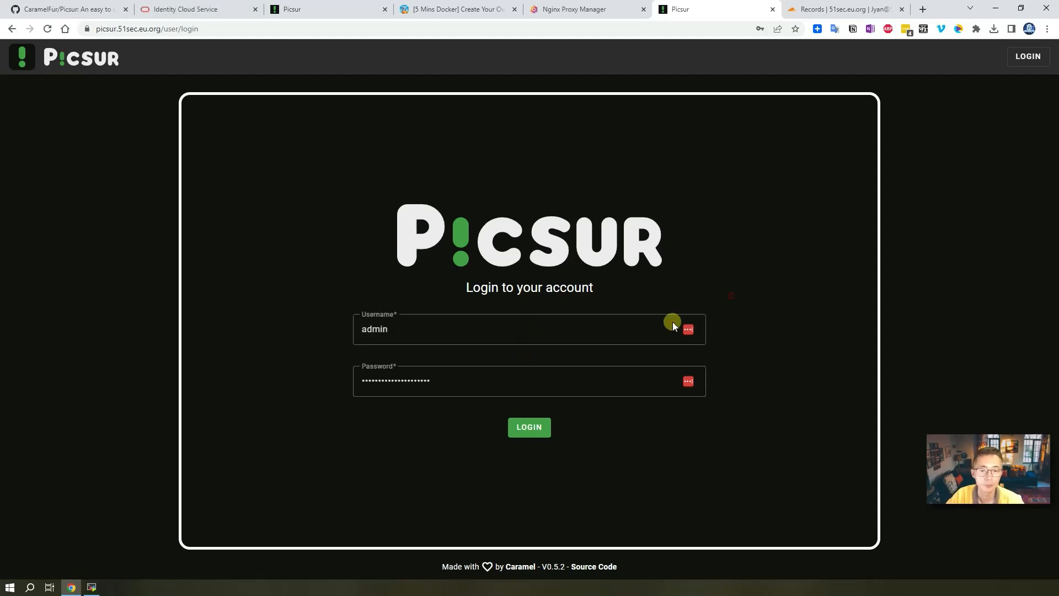
Submit the administrator login so Picsur shows Login successful and the Upload Image page.
left_click(528, 427)
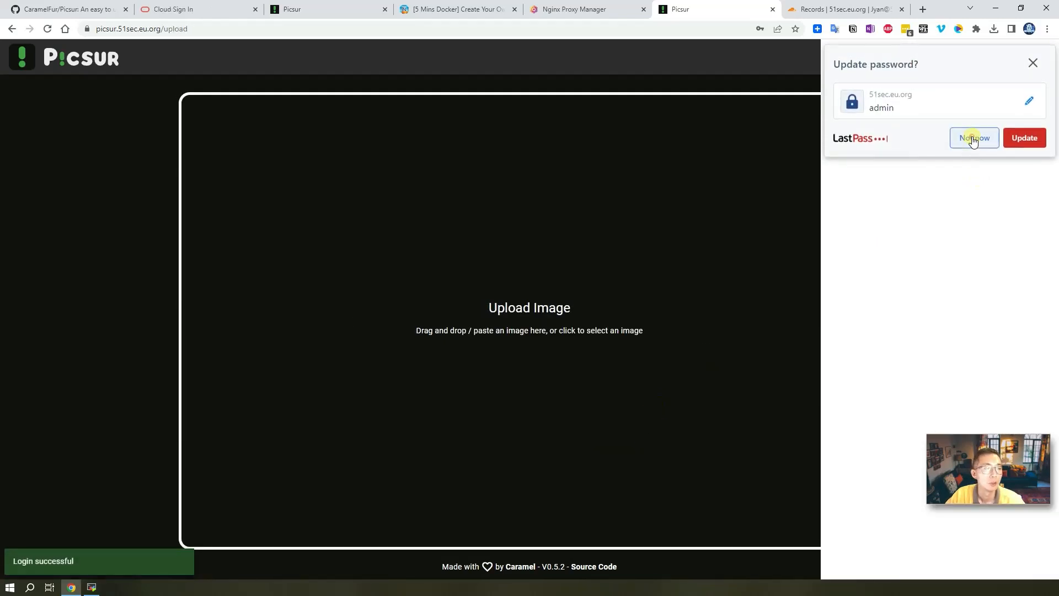
Dismiss the password prompt and reach the Api Keys settings page (empty key list) from the account menu.
left_click(974, 138)
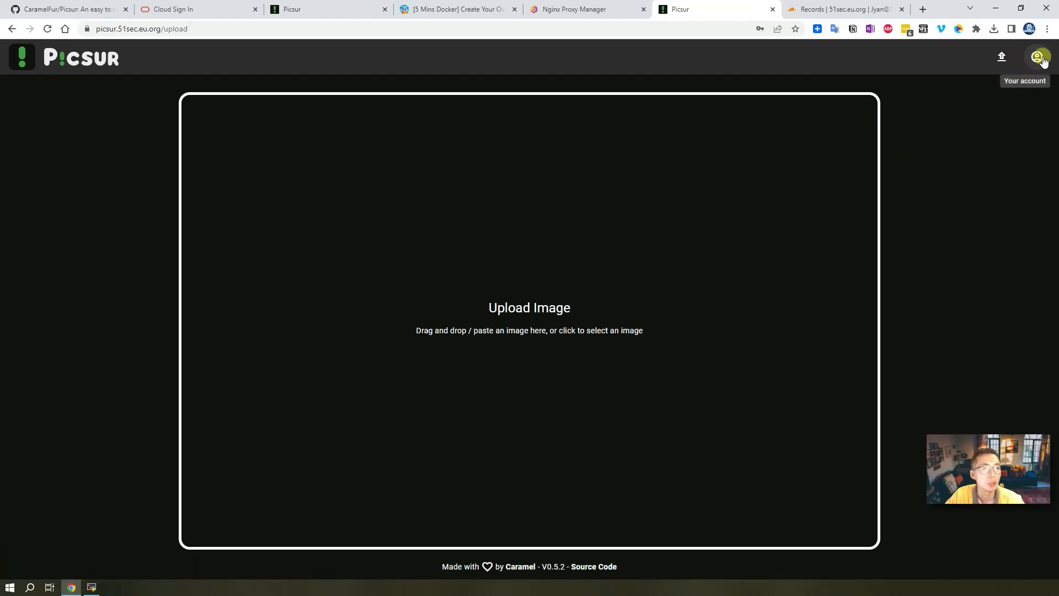
left_click(1038, 57)
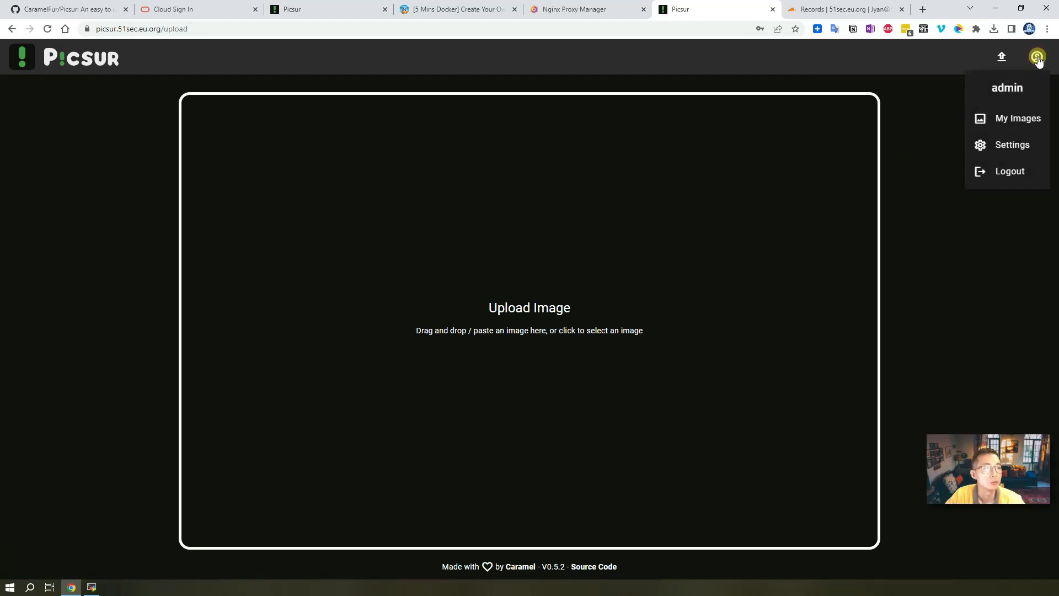
mouse_move(1011, 145)
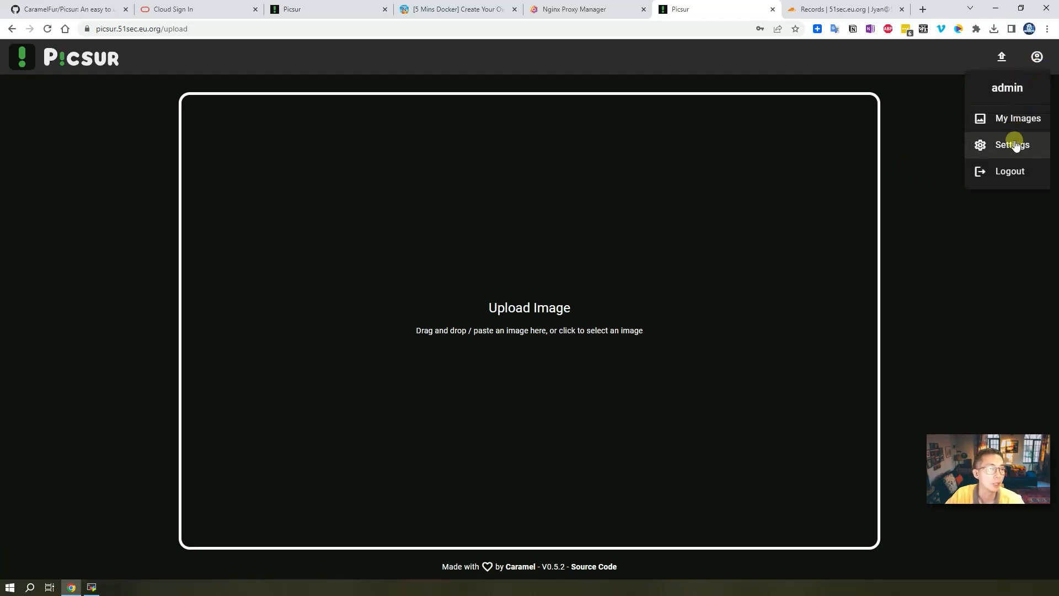
left_click(1011, 145)
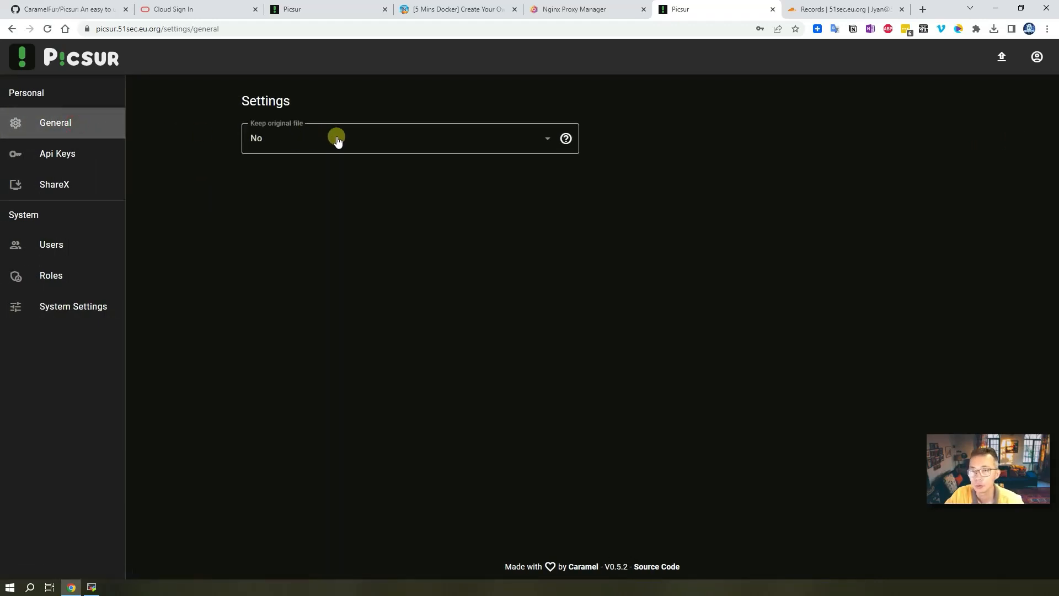
mouse_move(110, 162)
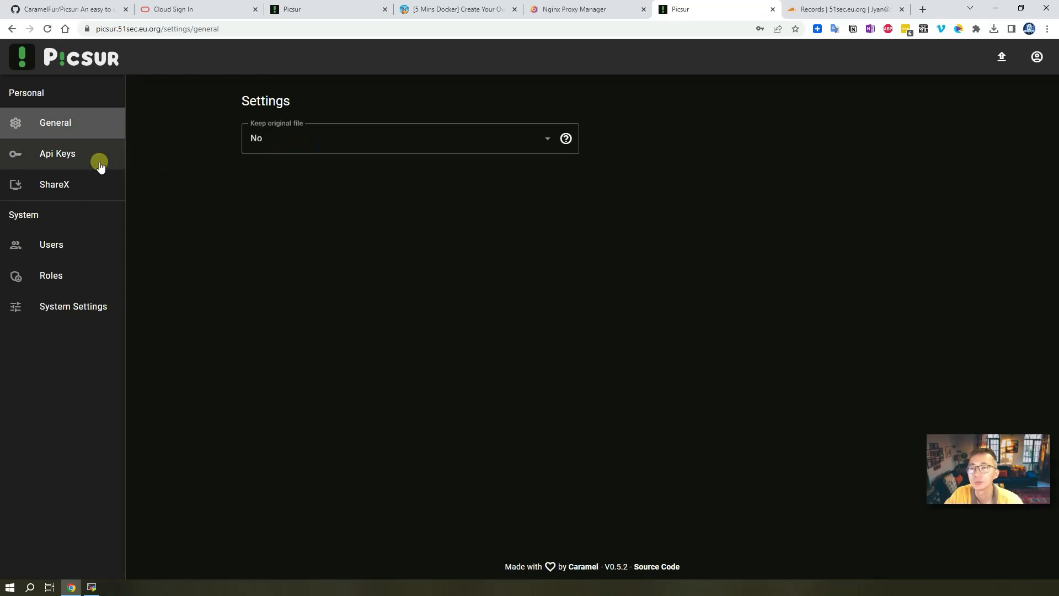
mouse_move(98, 158)
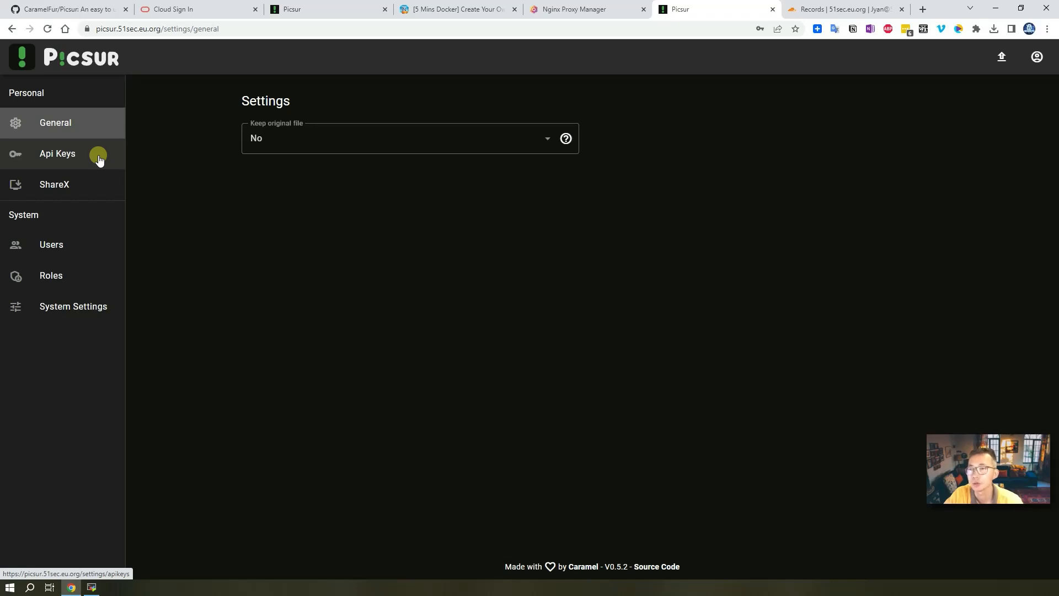
left_click(57, 154)
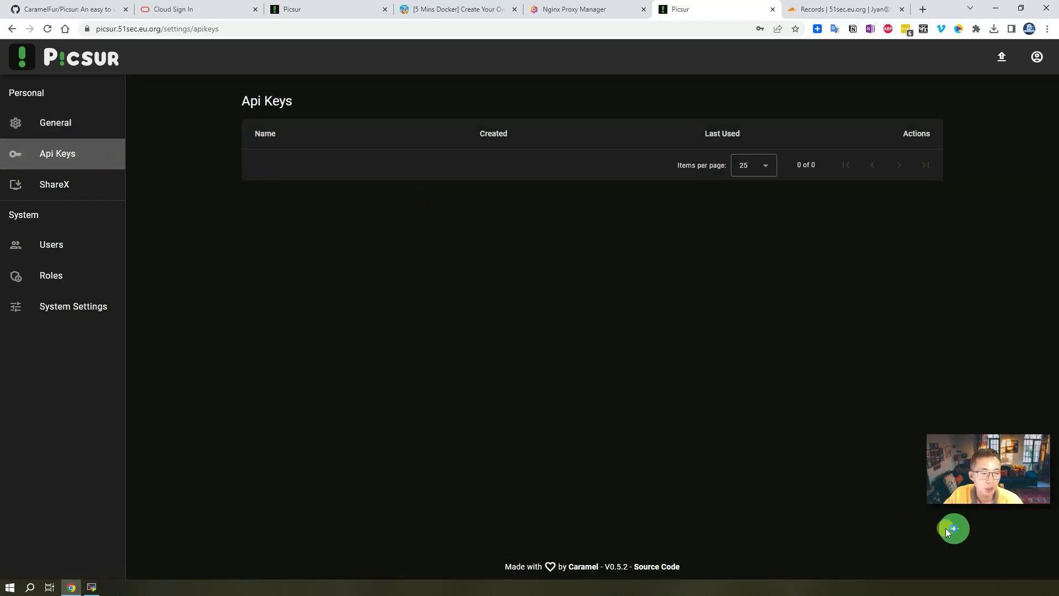
Create a new API key named 2023-10-29_21 and go to the ShareX target config page.
left_click(953, 528)
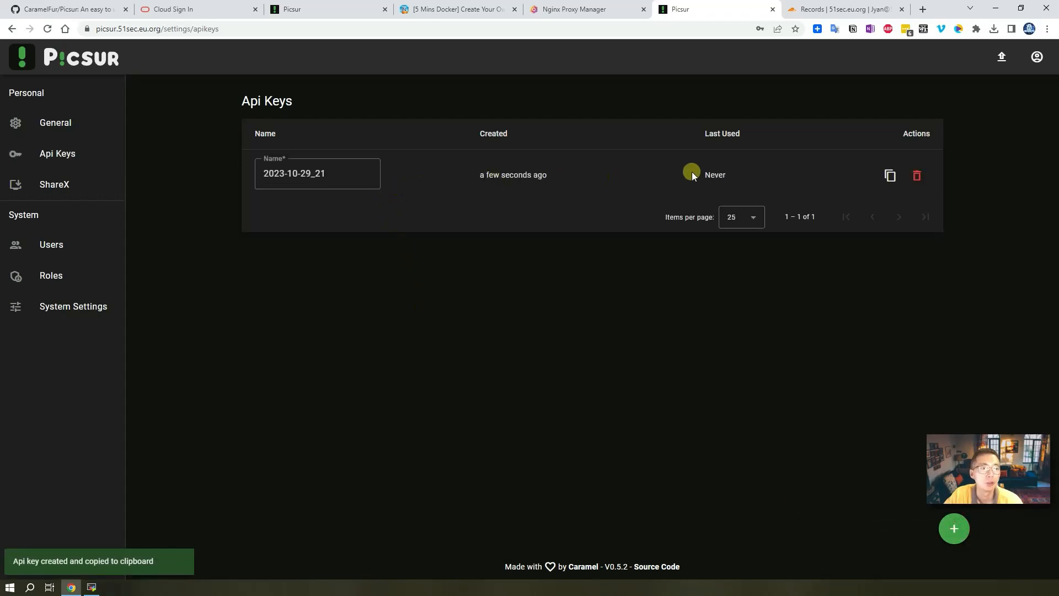
mouse_move(193, 186)
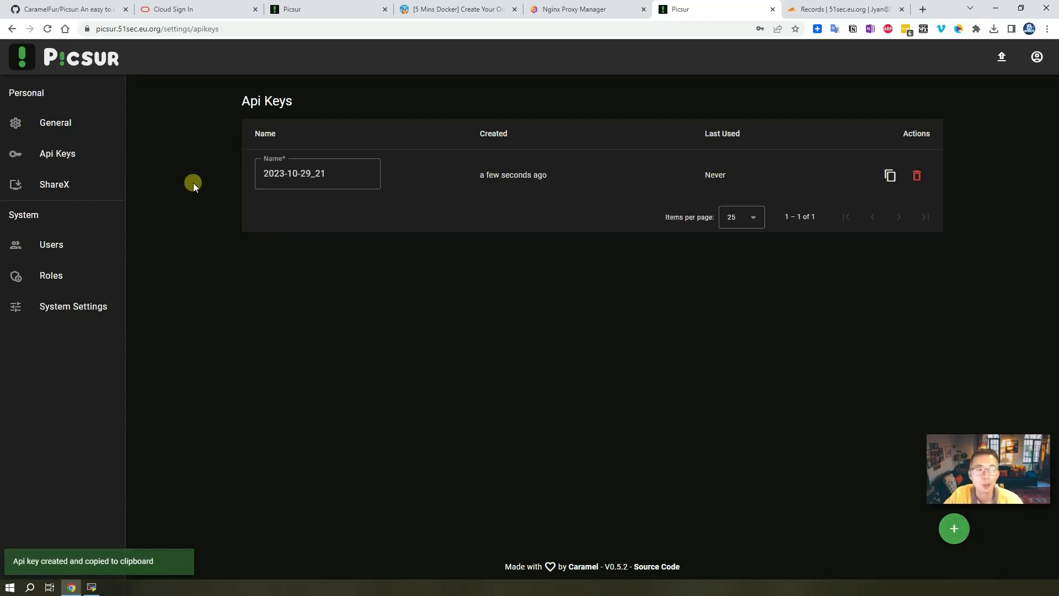
left_click(54, 184)
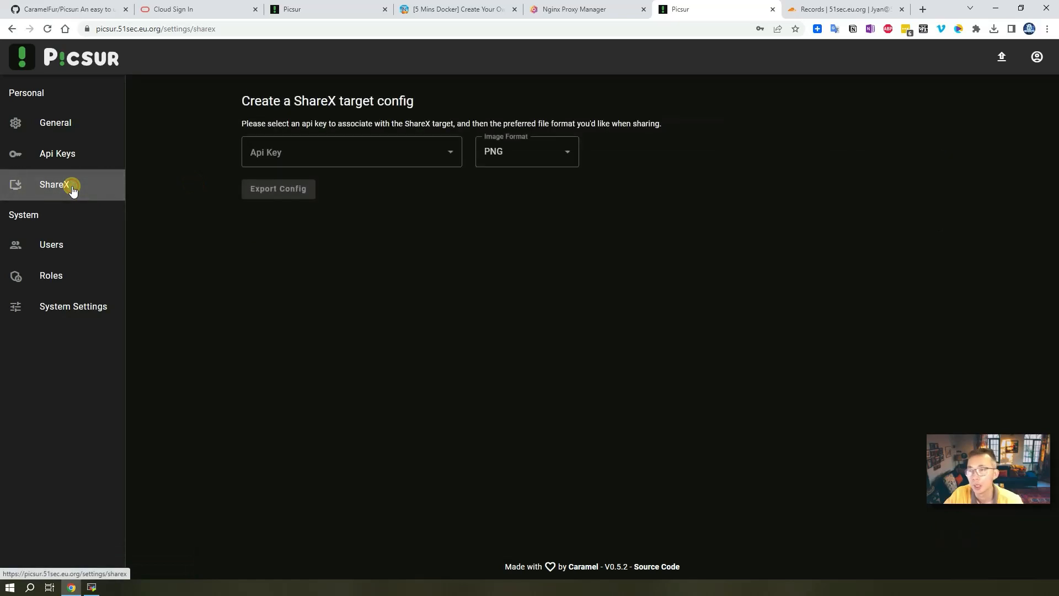
mouse_move(257, 262)
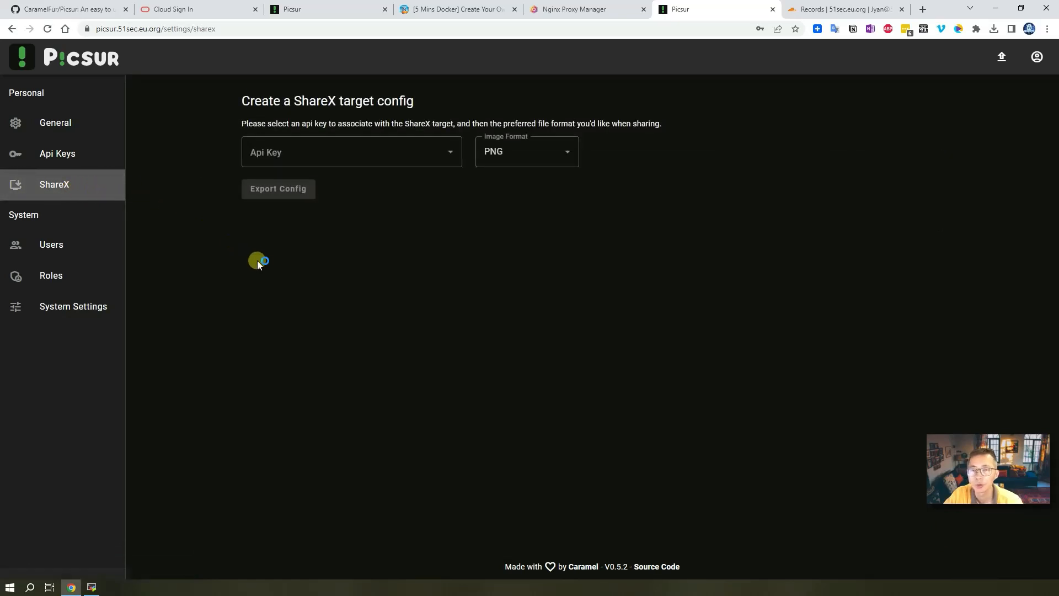
mouse_move(166, 222)
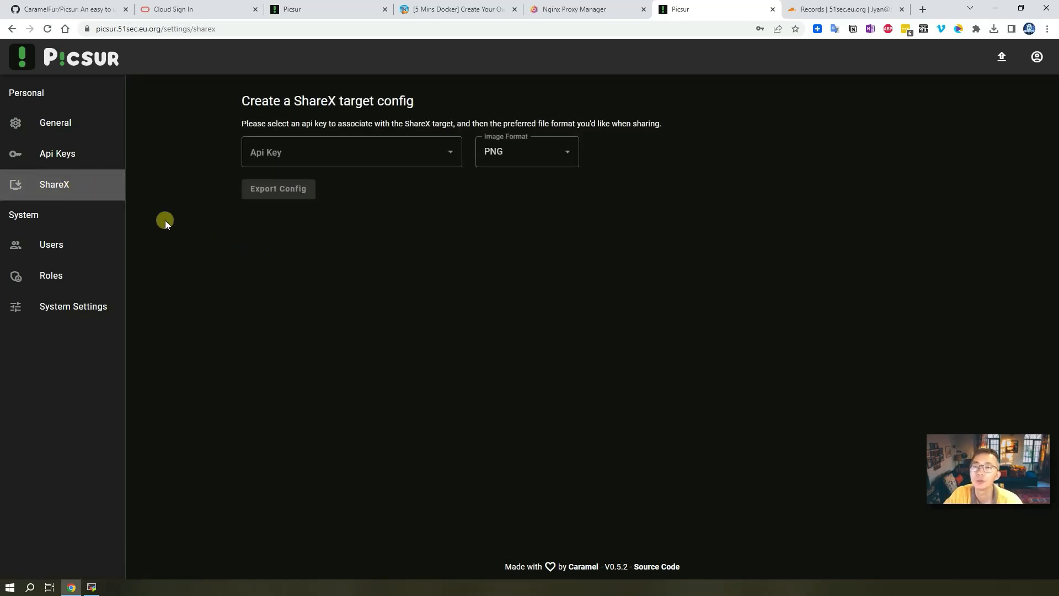
mouse_move(323, 245)
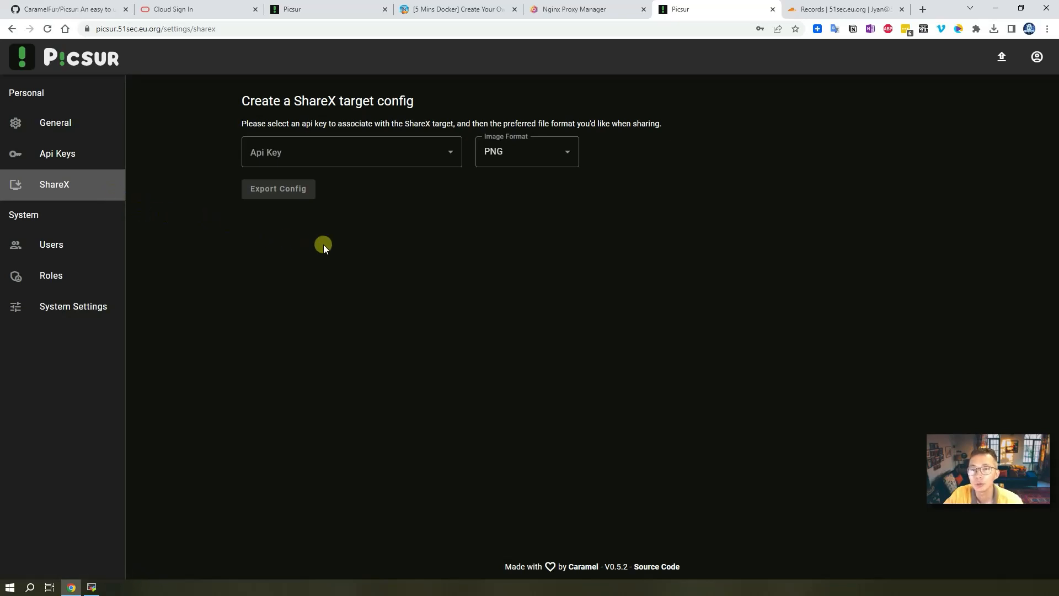
Assign API key 2023-10-29_21 to the ShareX config with PNG format, then view the Users list.
left_click(351, 151)
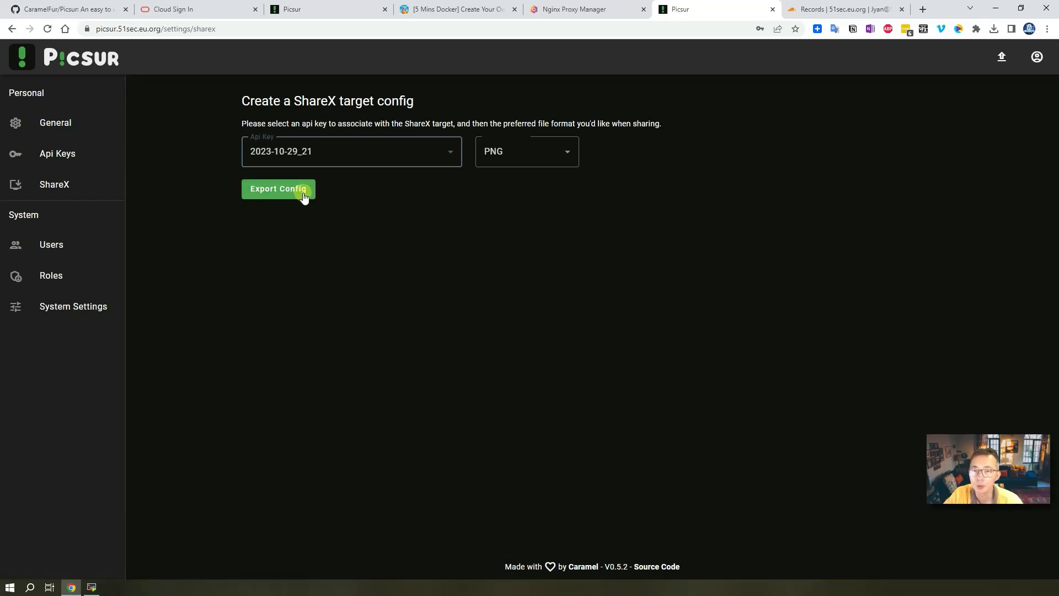
mouse_move(389, 241)
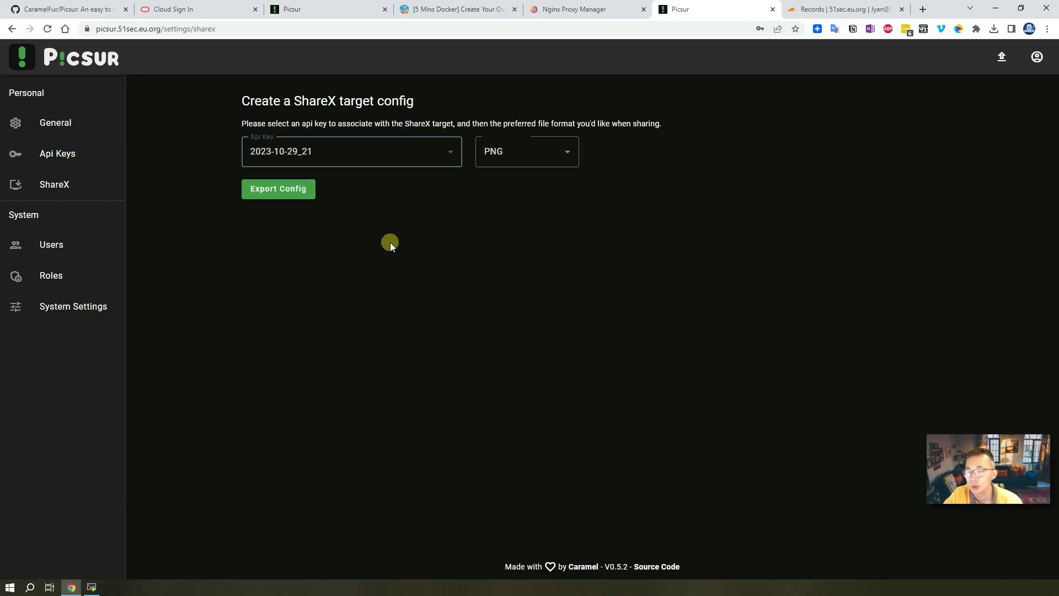
mouse_move(286, 291)
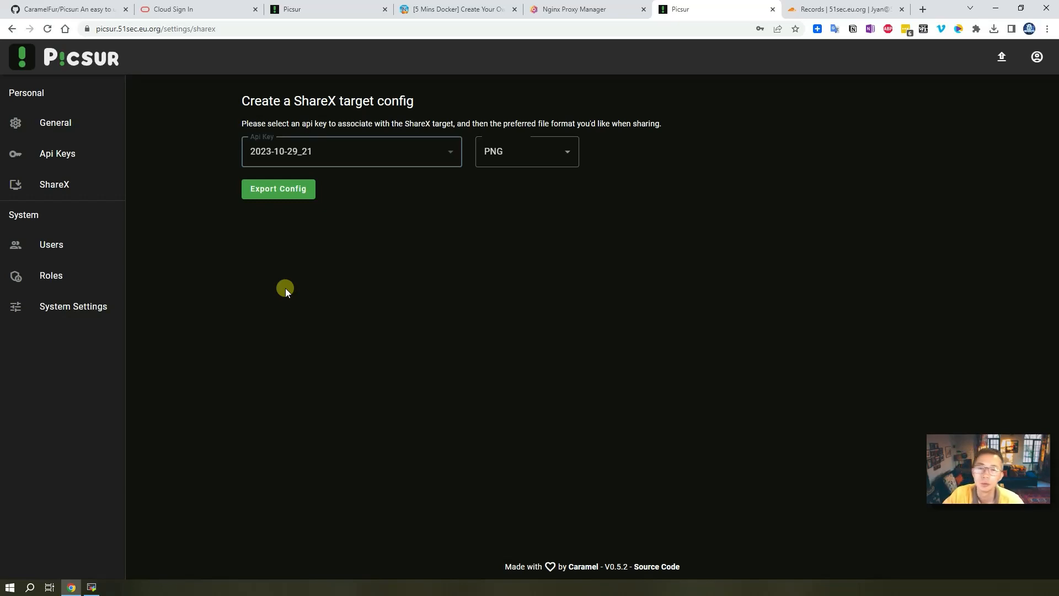
mouse_move(52, 245)
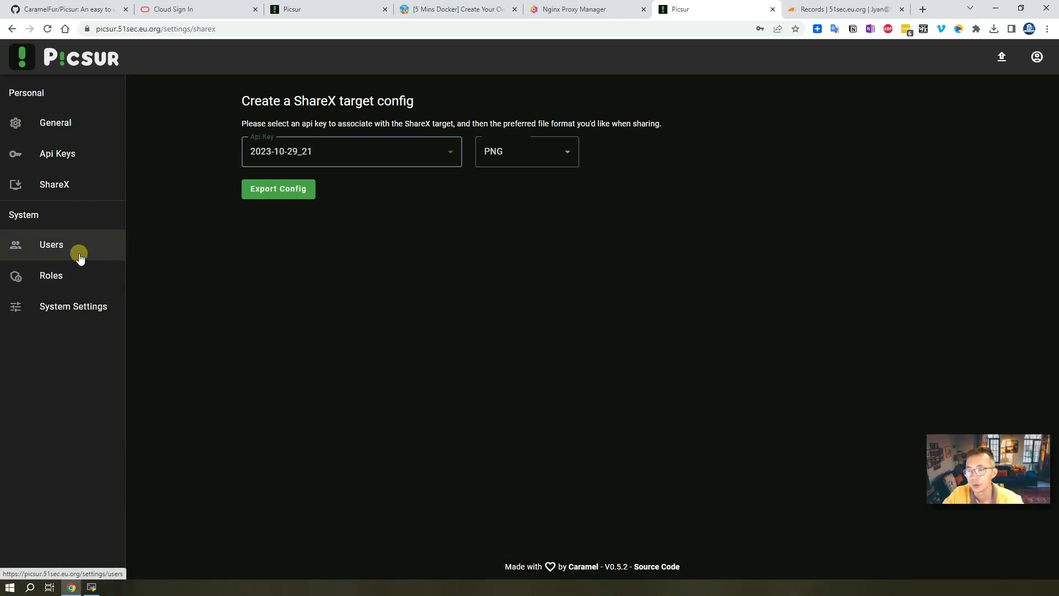
left_click(51, 244)
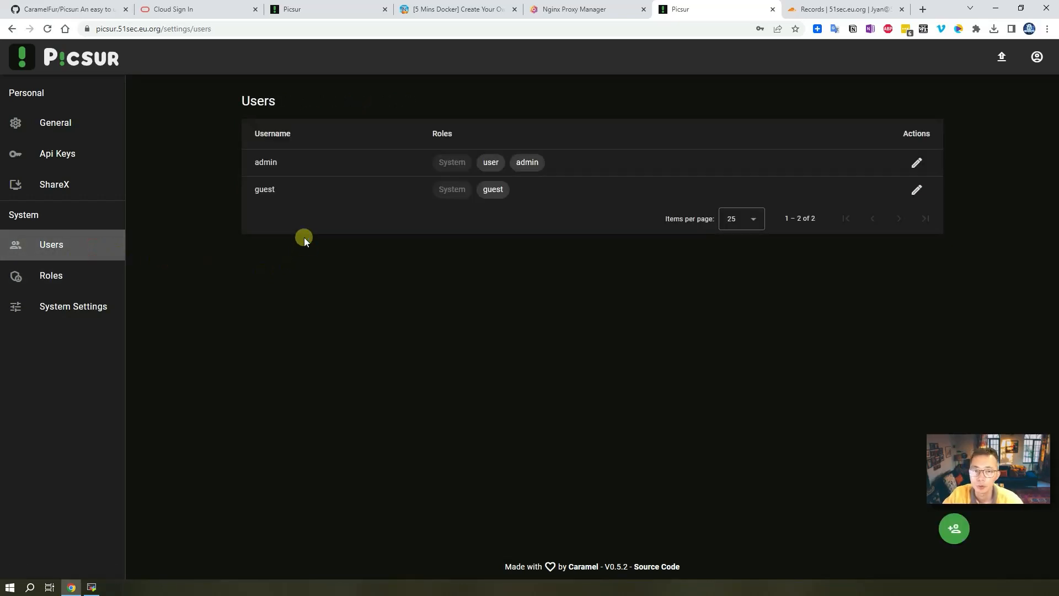
mouse_move(282, 169)
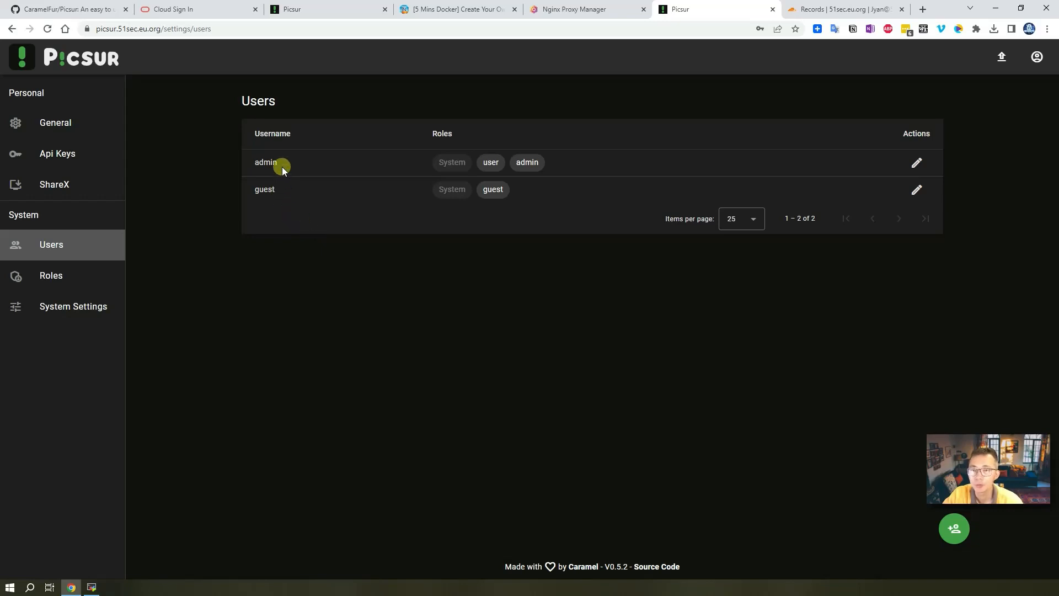
mouse_move(918, 162)
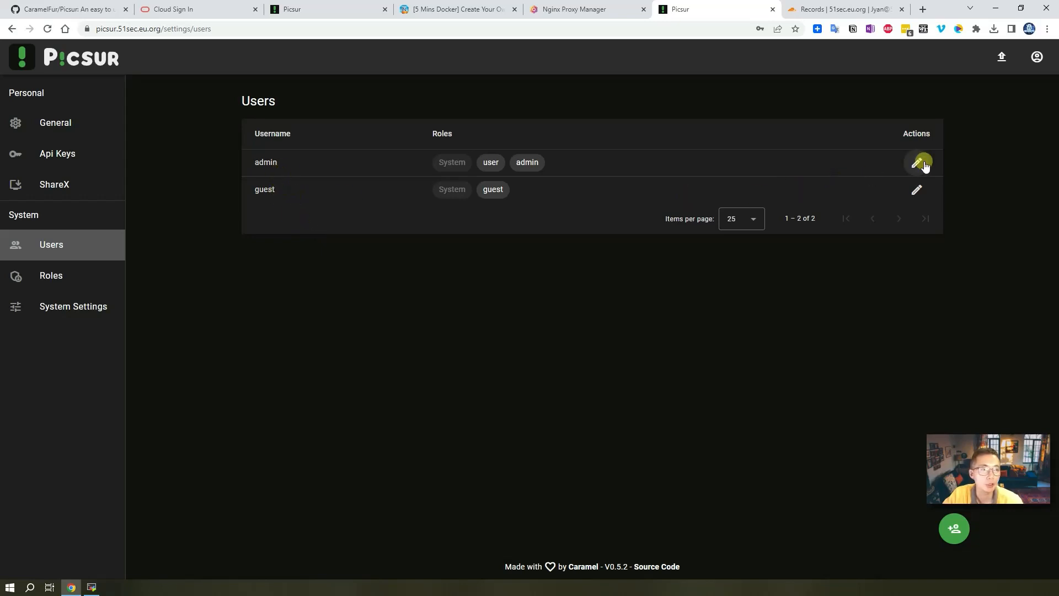
left_click(917, 162)
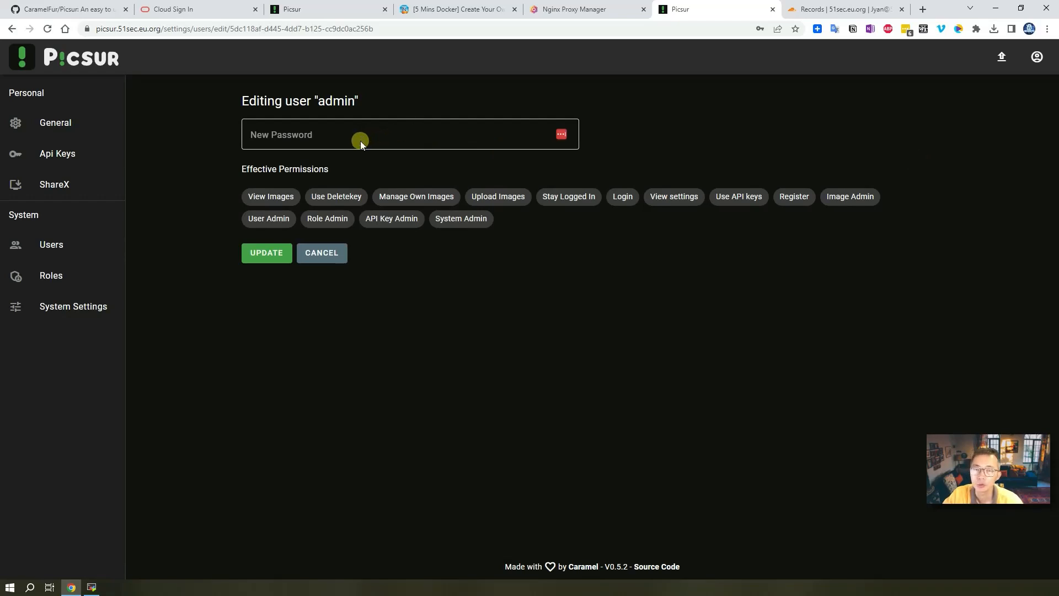
left_click(50, 245)
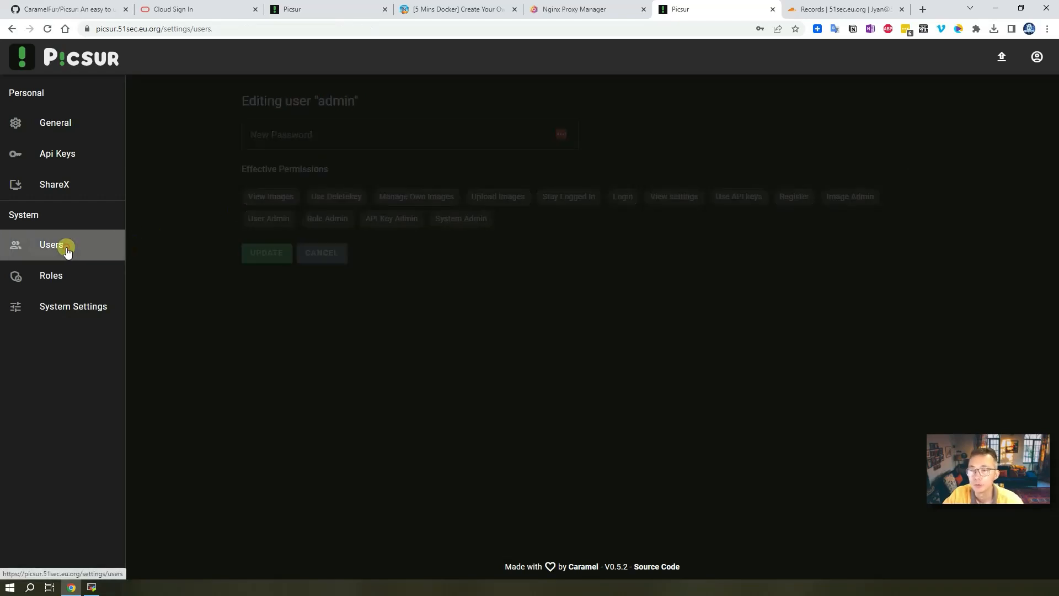
left_click(50, 244)
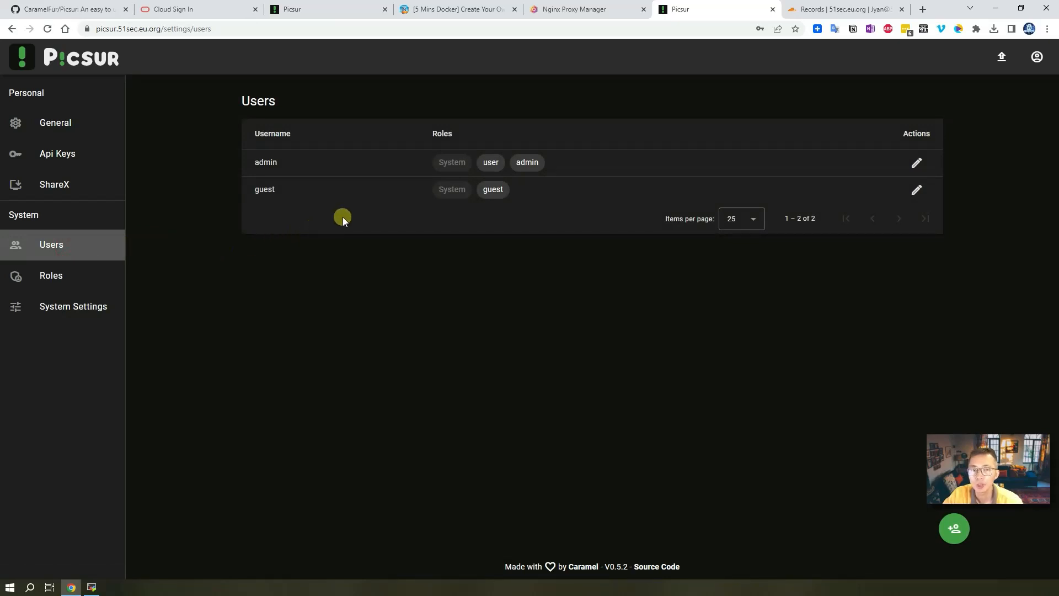
mouse_move(177, 260)
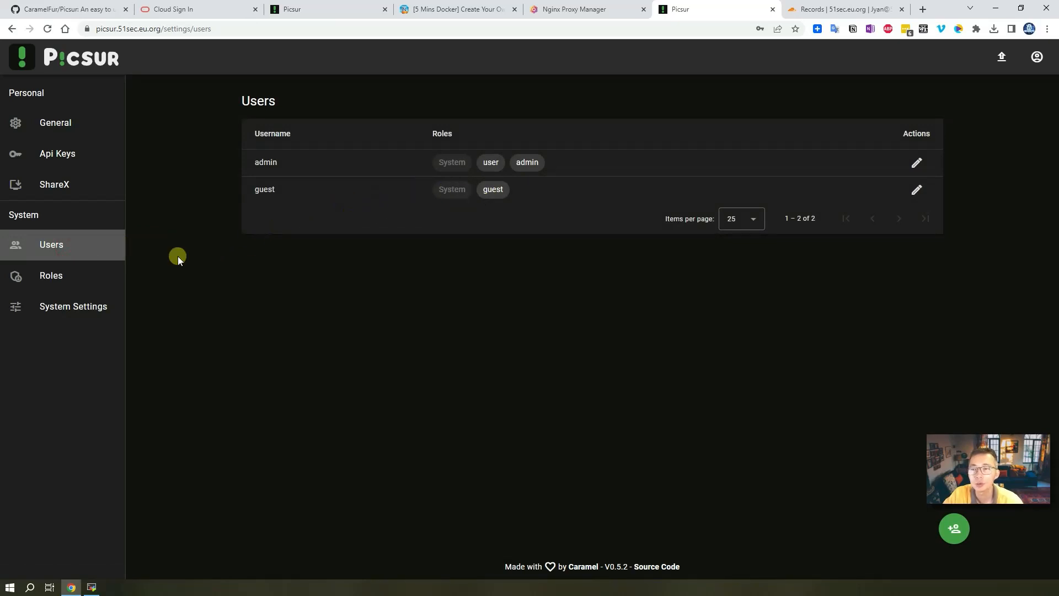
Grant the guest role Upload Images and Register permissions and update the role, then go to System Settings.
left_click(51, 274)
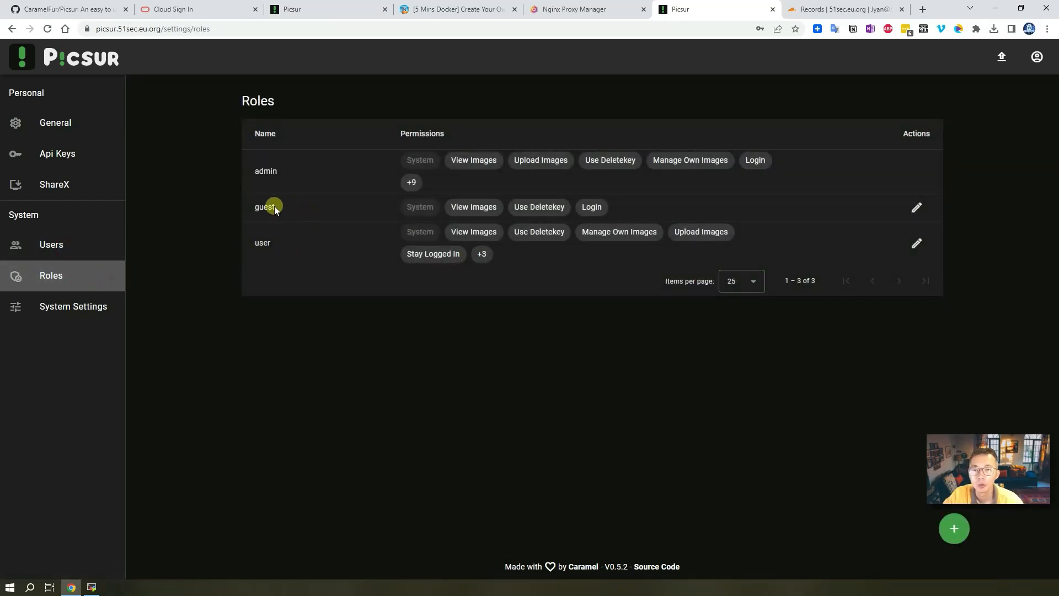
mouse_move(366, 216)
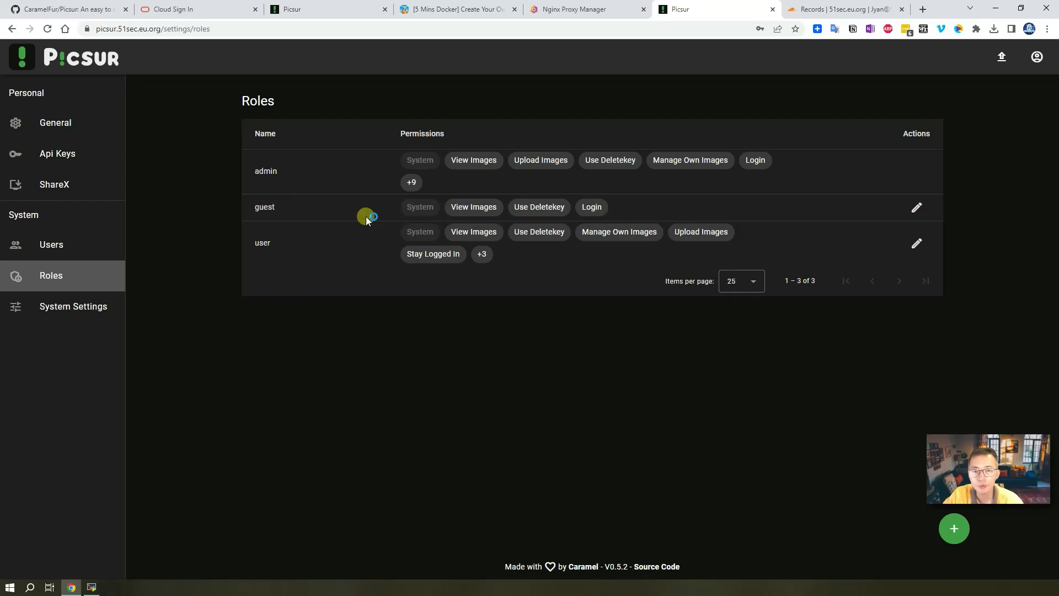
mouse_move(558, 206)
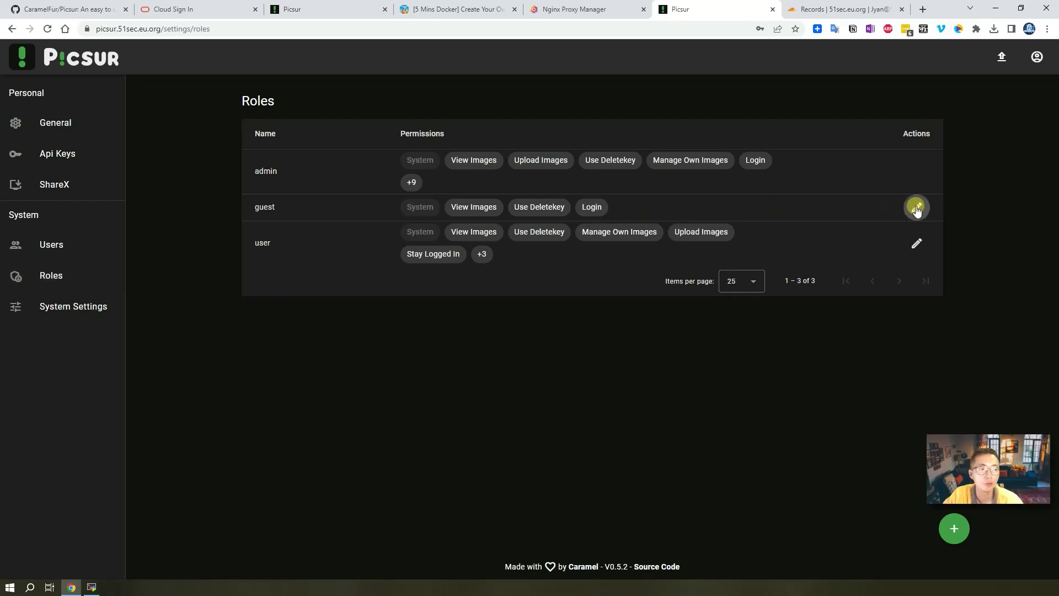
left_click(915, 206)
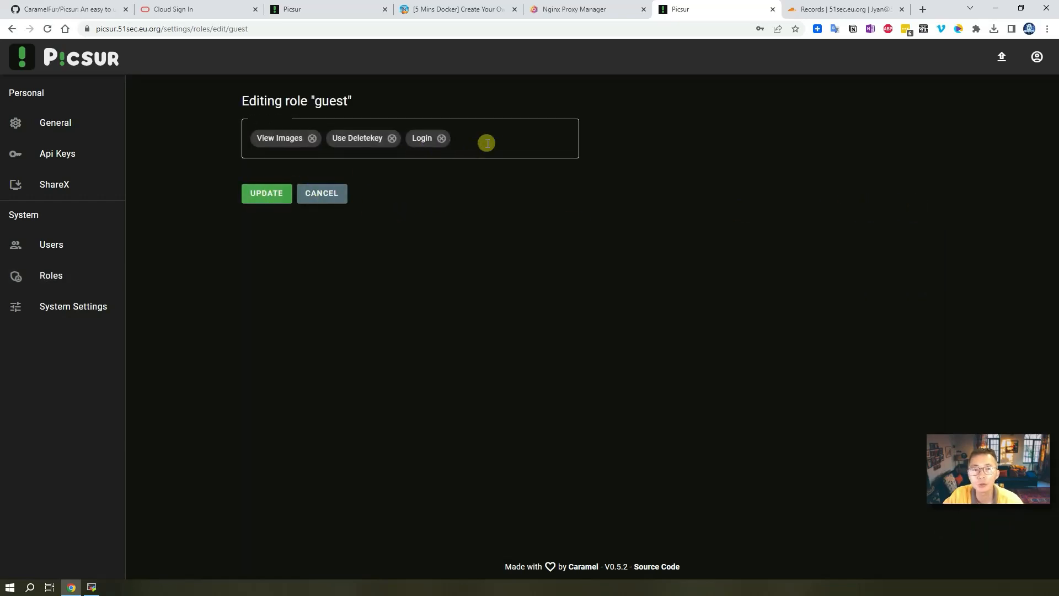
left_click(486, 142)
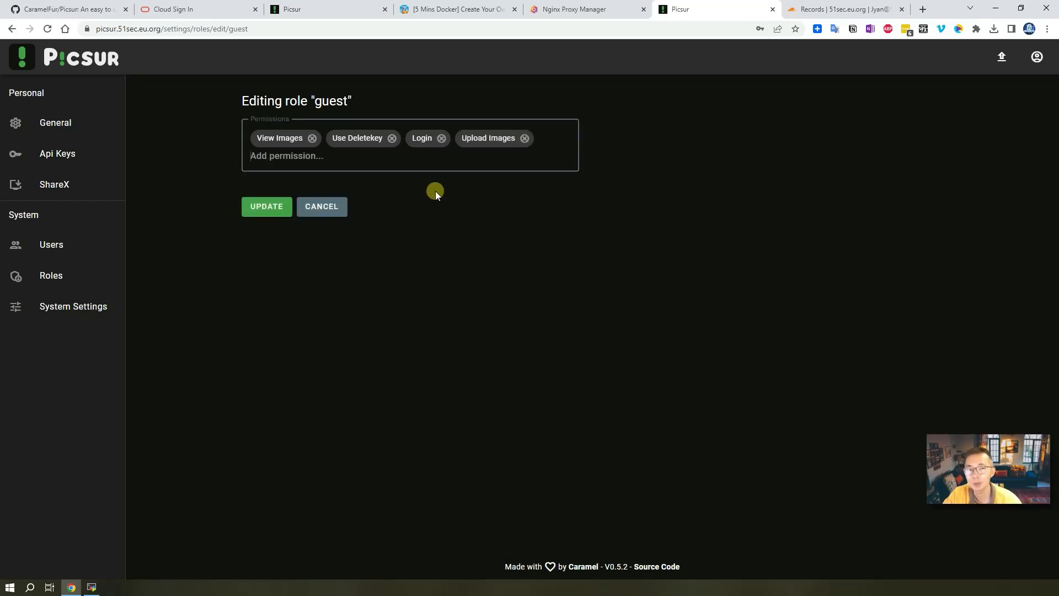
mouse_move(495, 157)
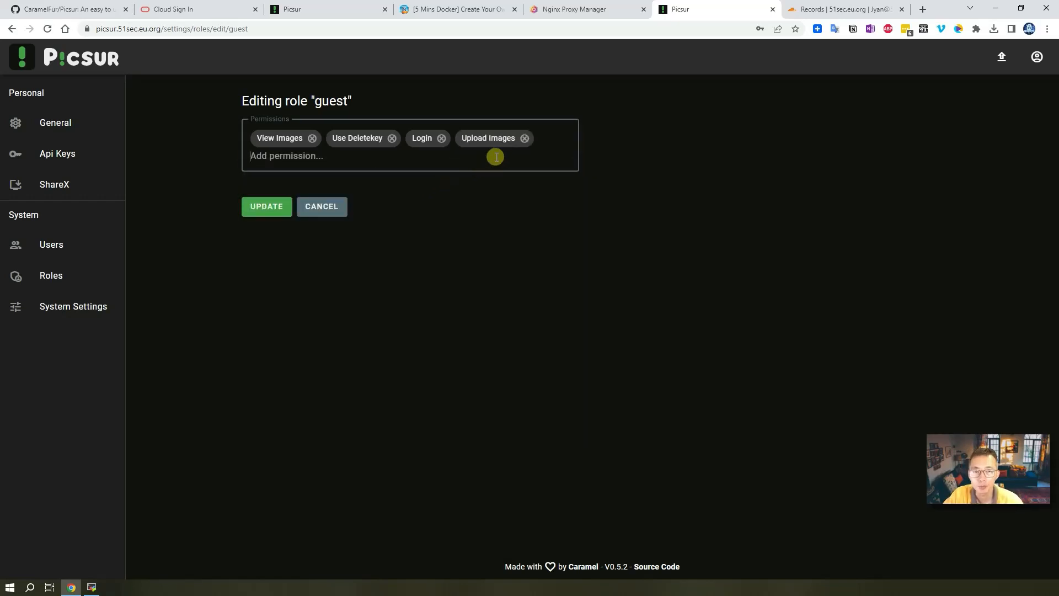
left_click(287, 156)
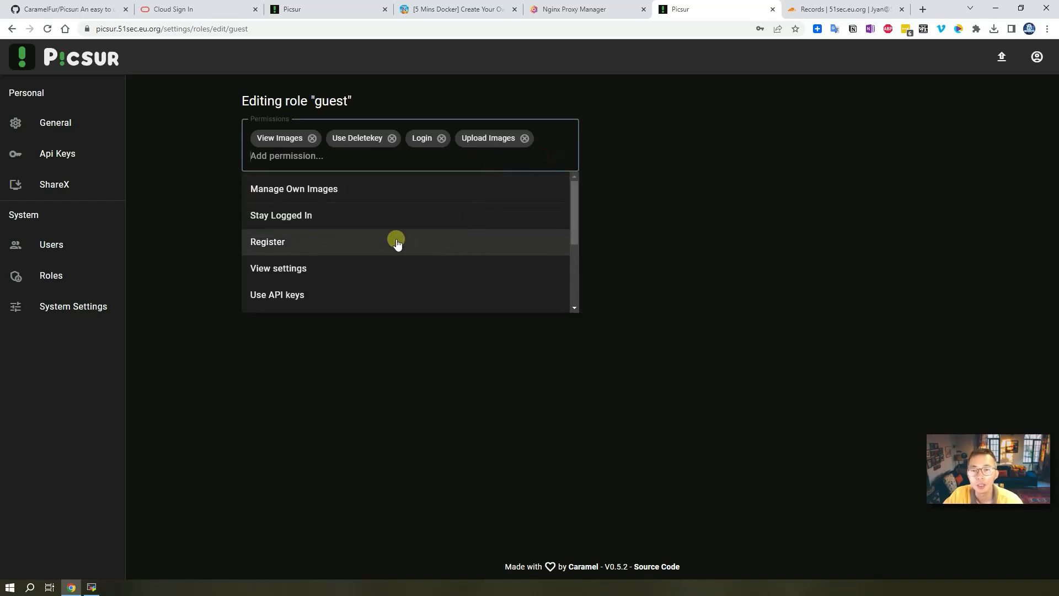
left_click(267, 242)
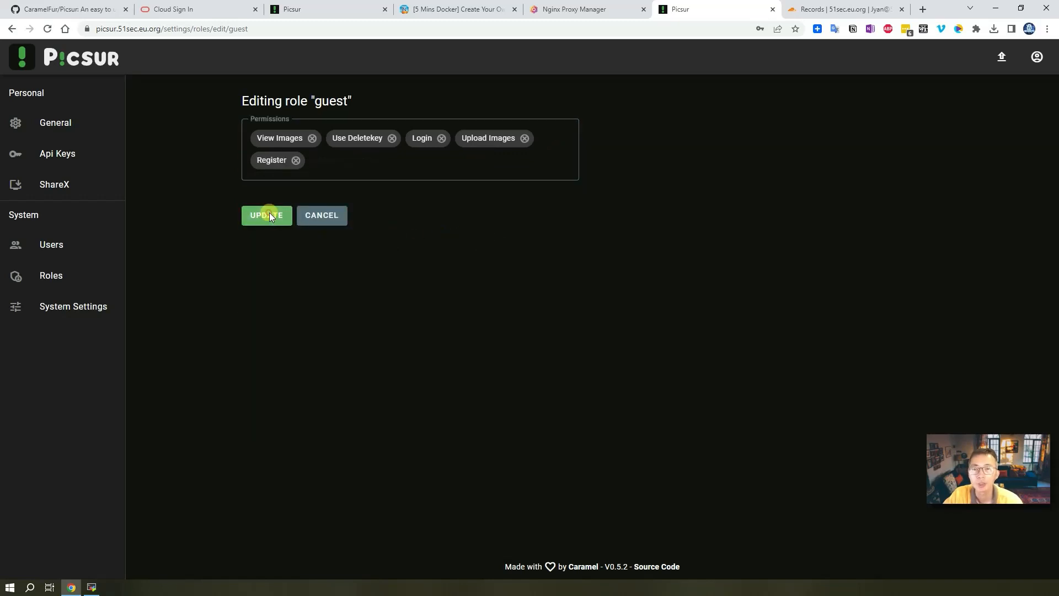
left_click(265, 215)
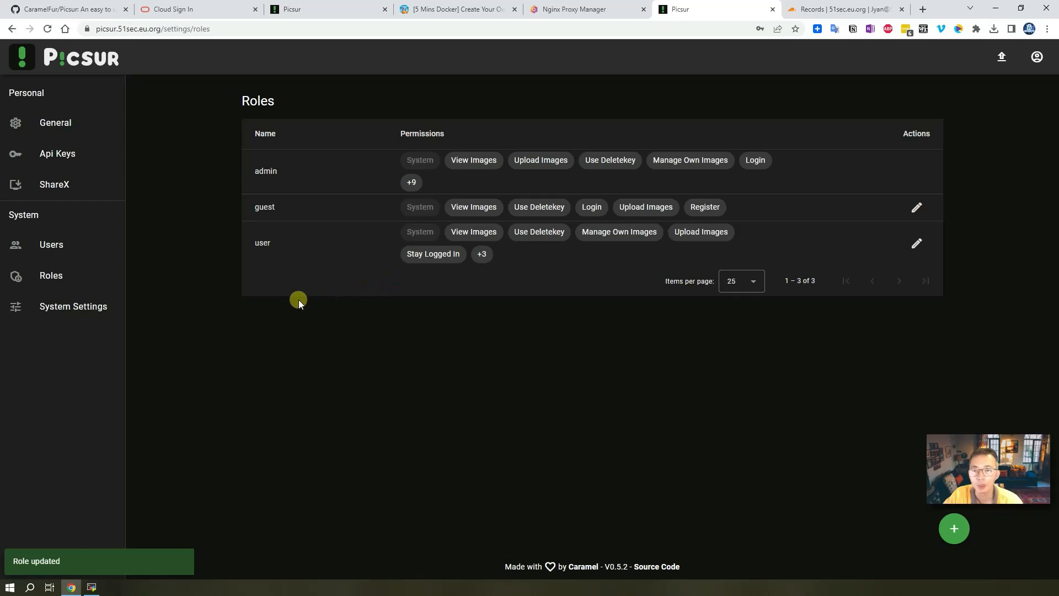
mouse_move(234, 298)
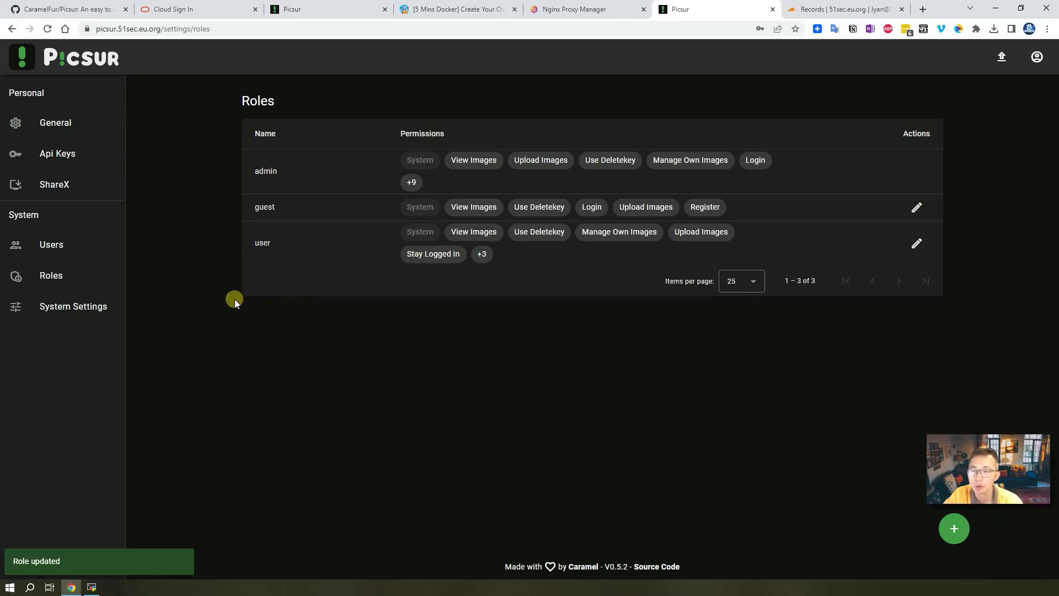
left_click(73, 305)
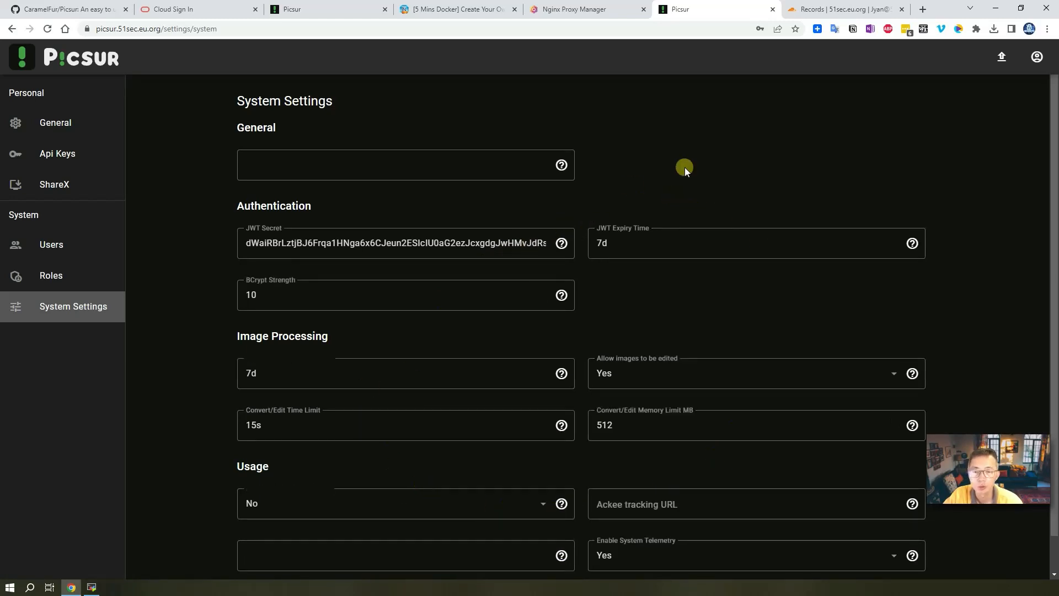
mouse_move(754, 173)
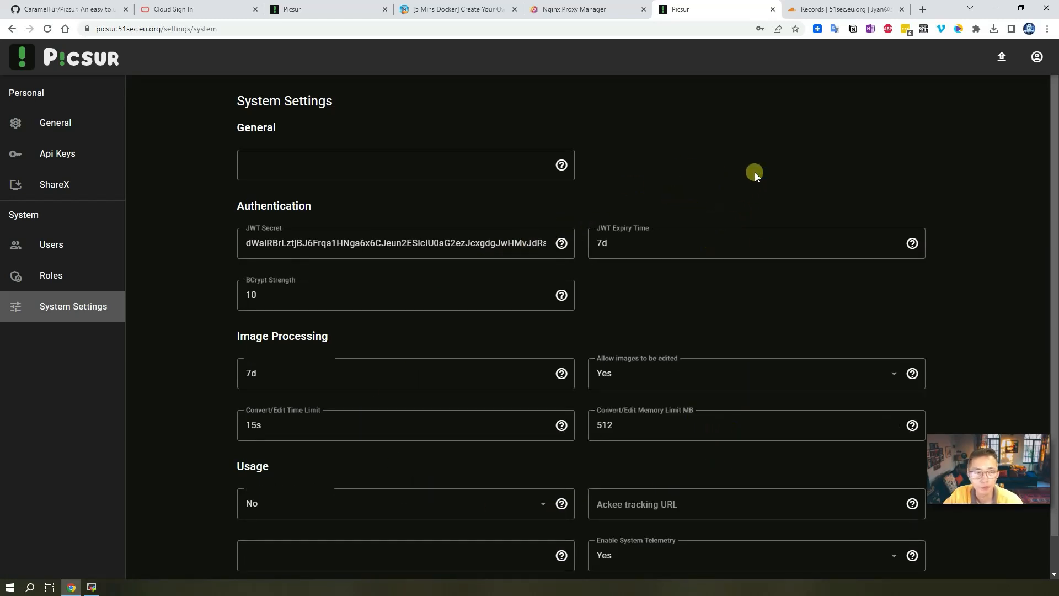
Review the system settings, then start an image upload from the top bar.
scroll("down", 3)
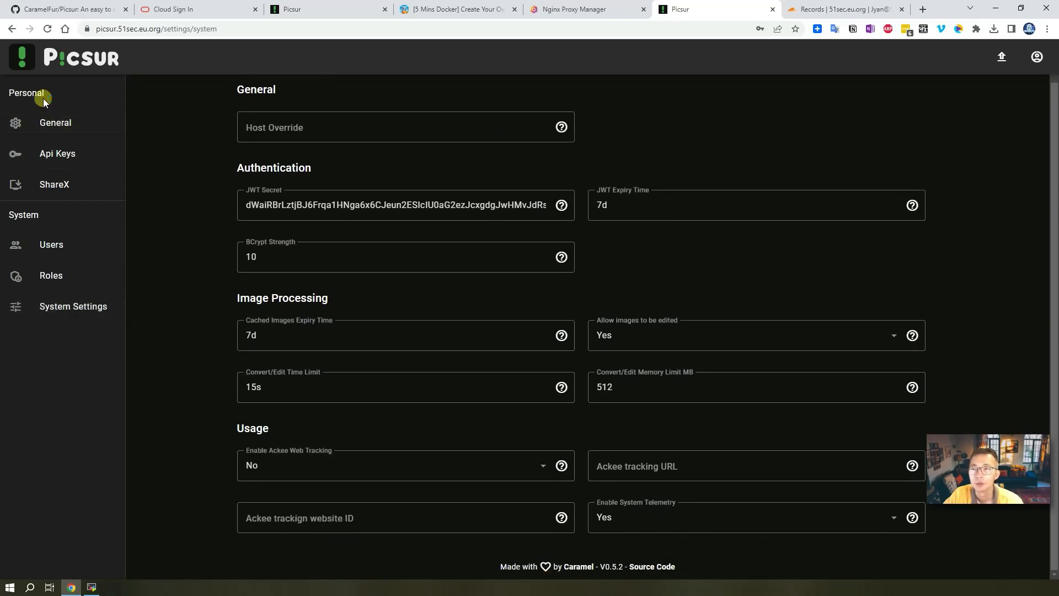
left_click(1003, 57)
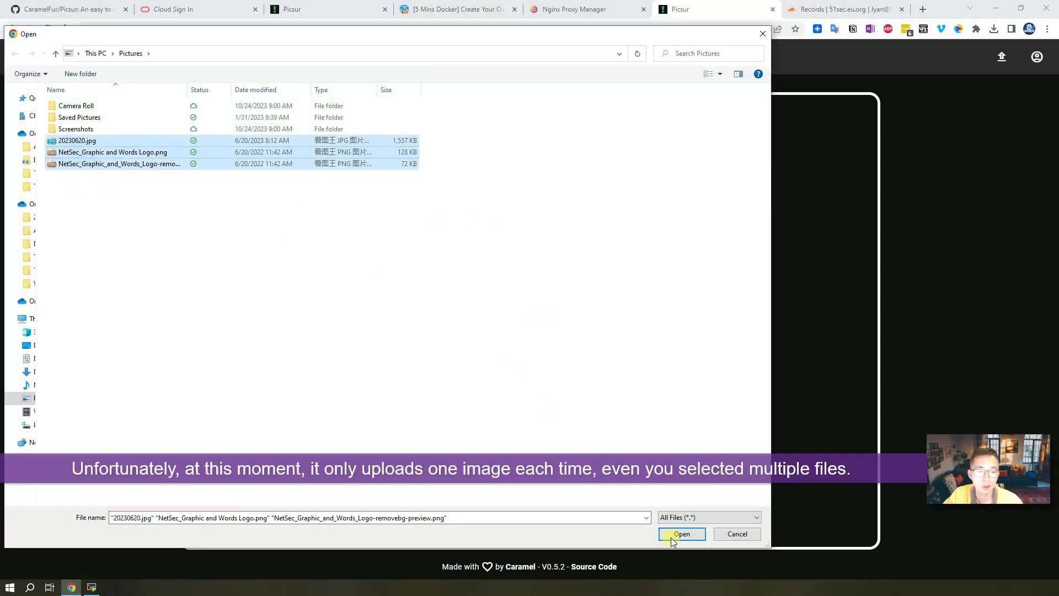
Upload the selected 20230620 eagle photo and reveal the actions on its image page.
left_click(681, 534)
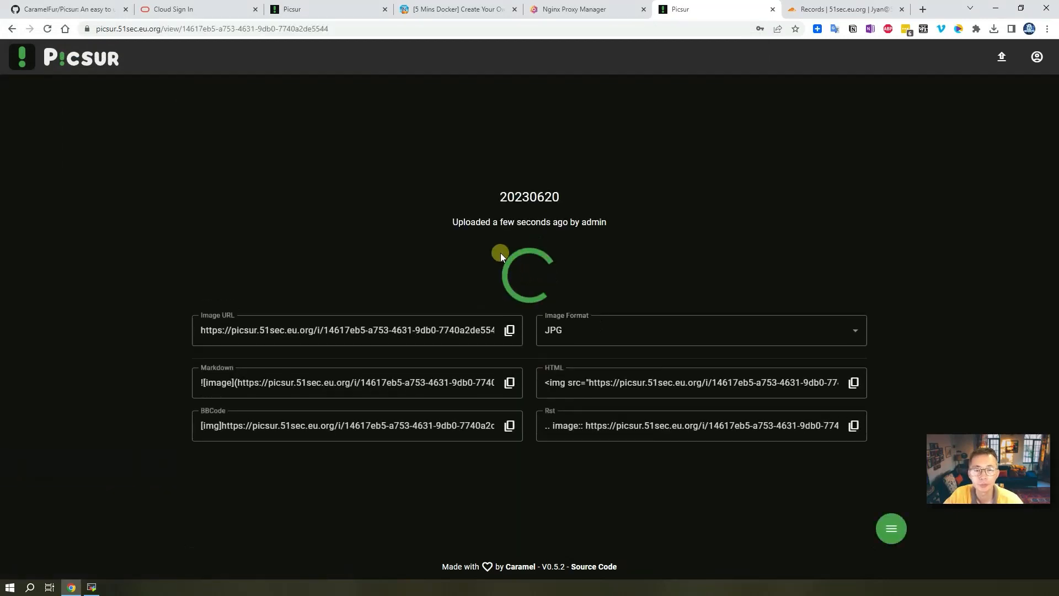
mouse_move(664, 224)
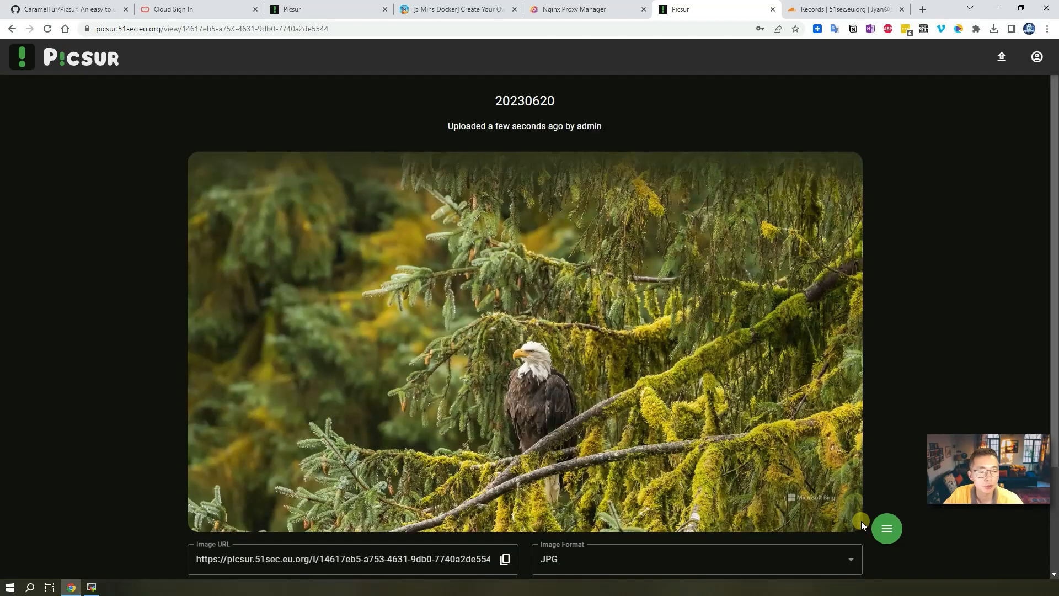
left_click(886, 528)
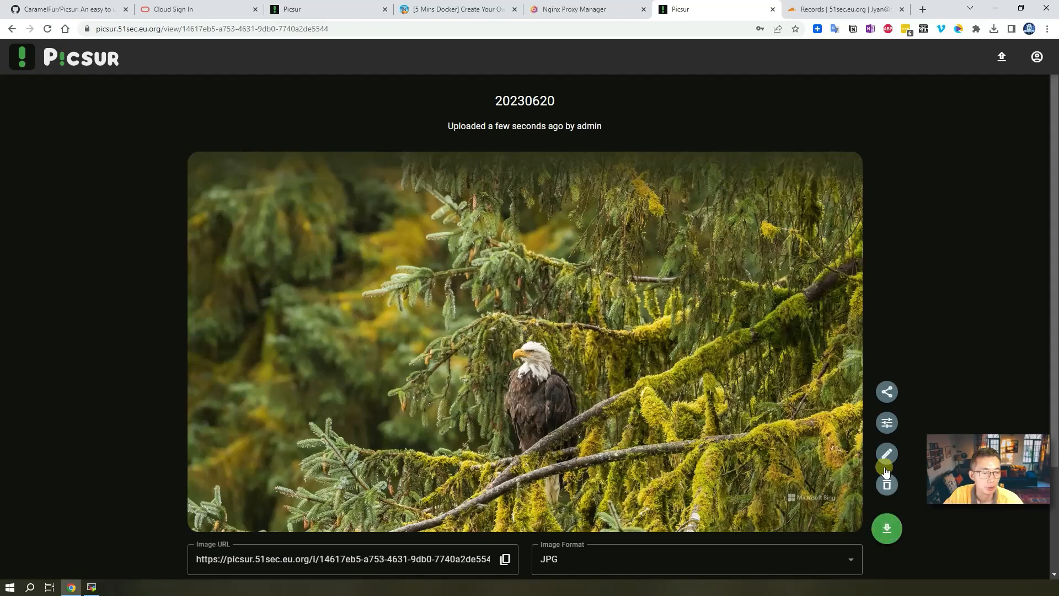
Set the 20230620 image to expire after 30 Minutes, save, download a copy and bring up Customize Image.
left_click(886, 452)
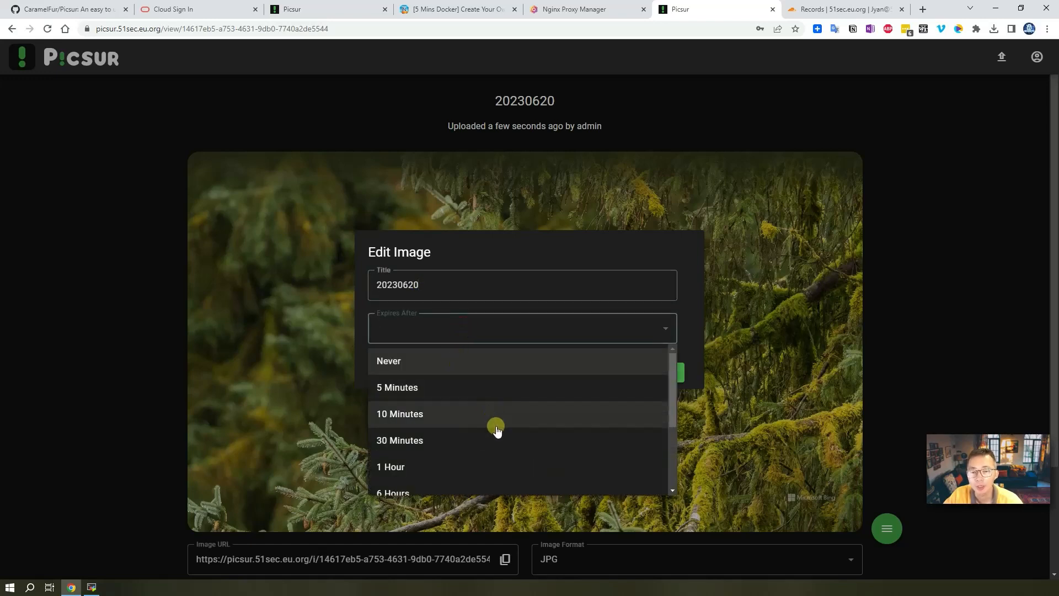
mouse_move(487, 383)
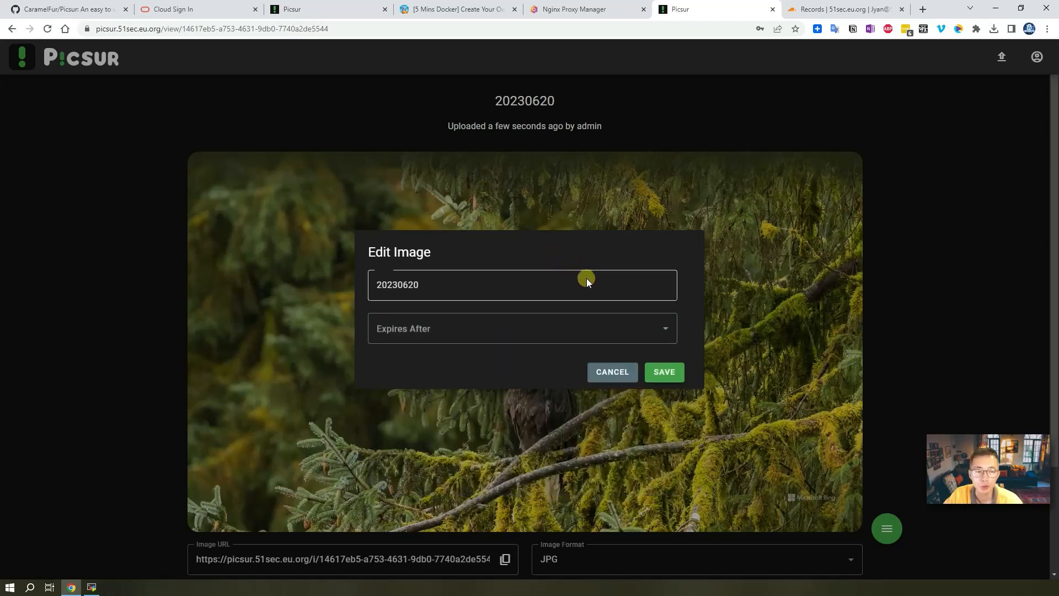
left_click(520, 328)
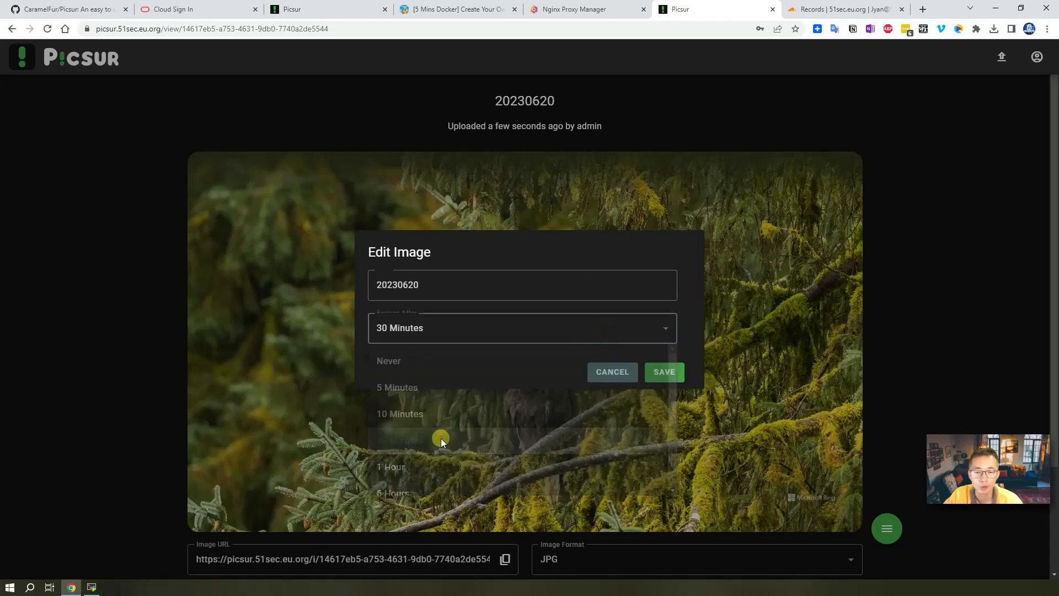
left_click(663, 371)
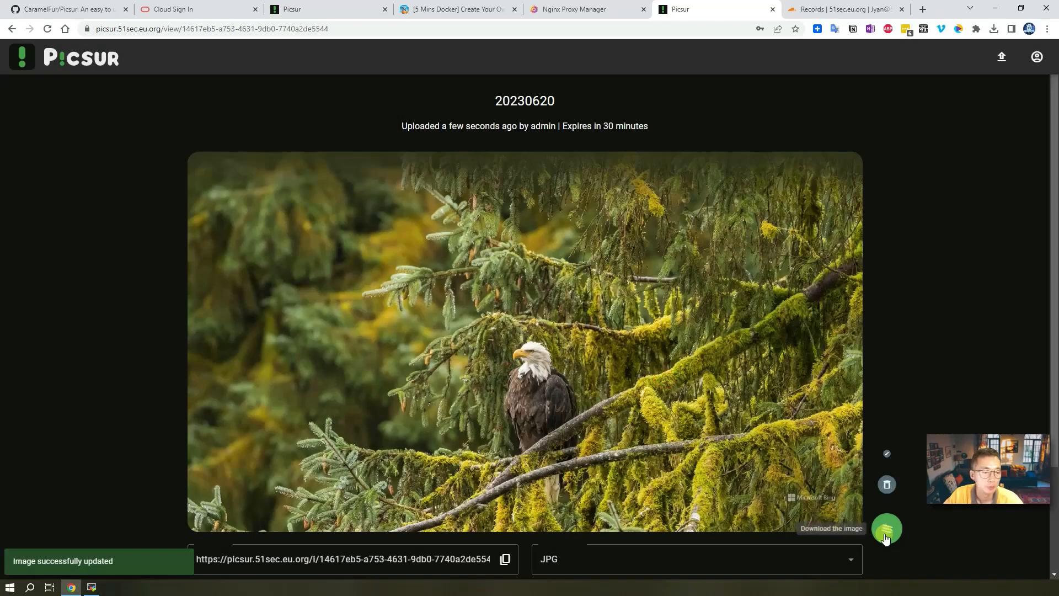
left_click(886, 529)
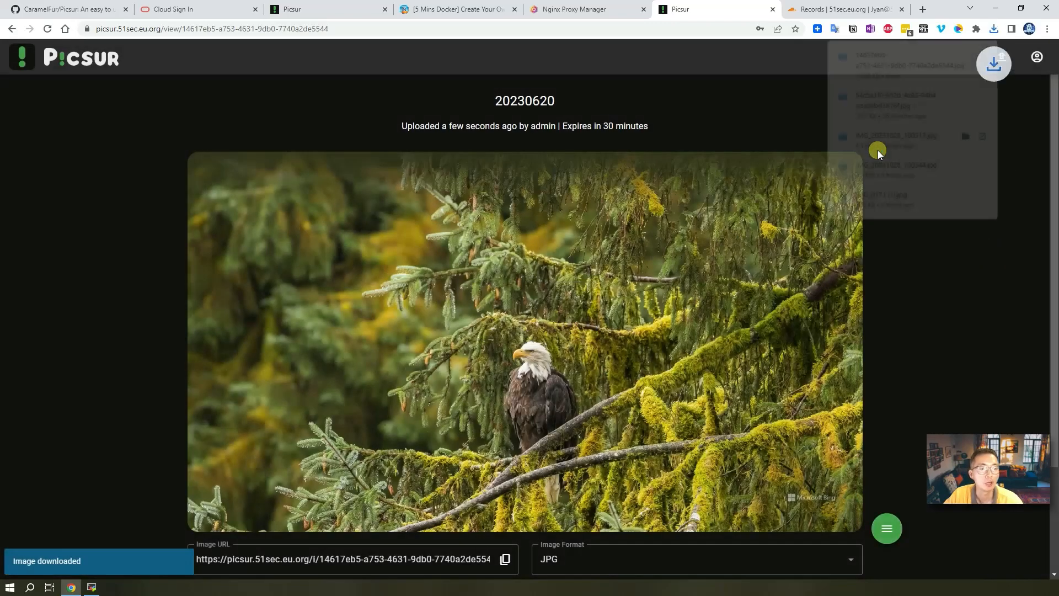
left_click(886, 528)
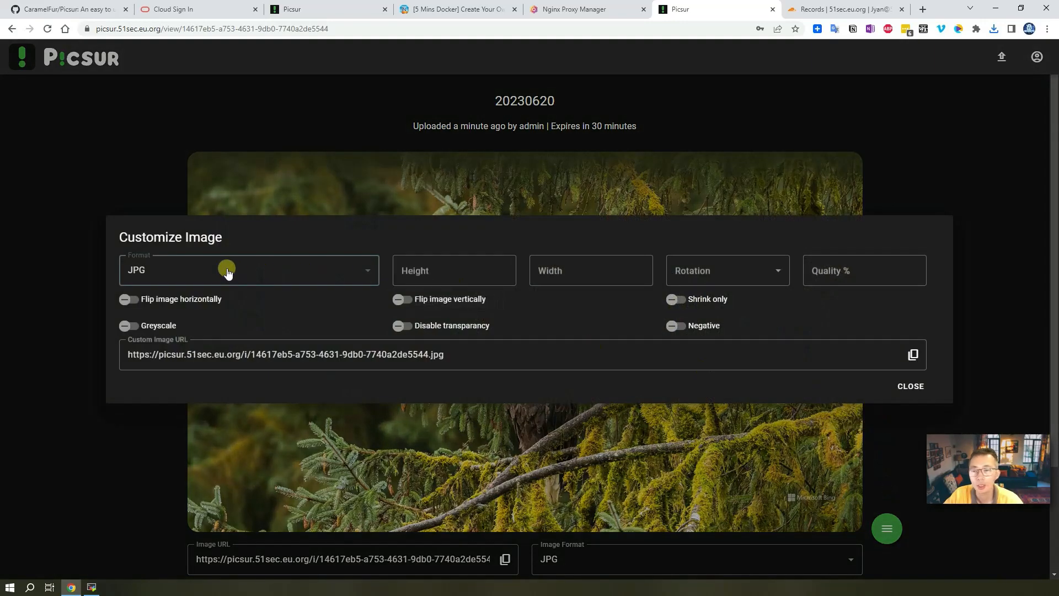
mouse_move(288, 272)
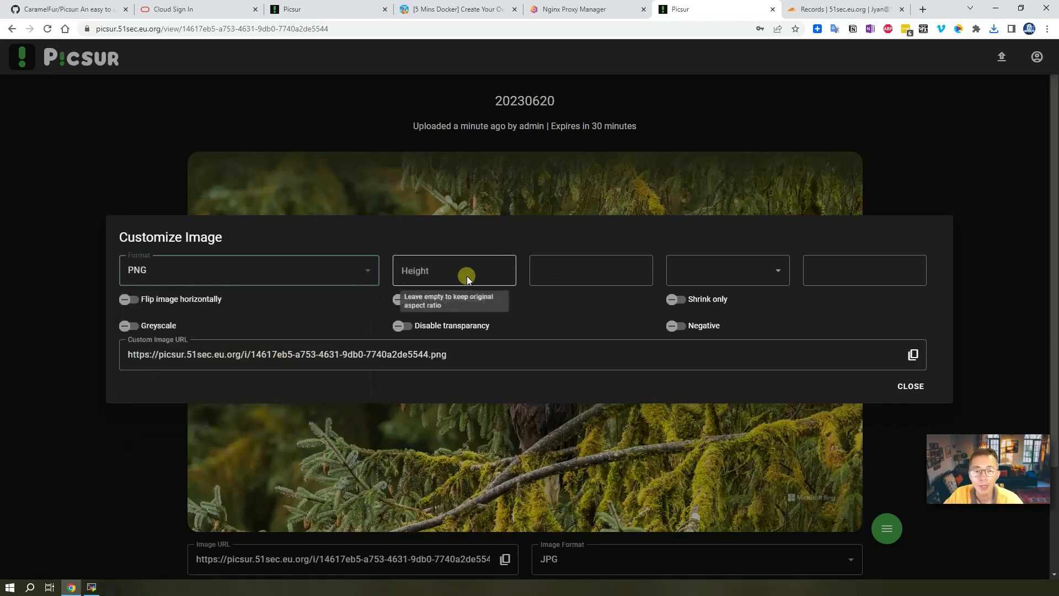
mouse_move(581, 270)
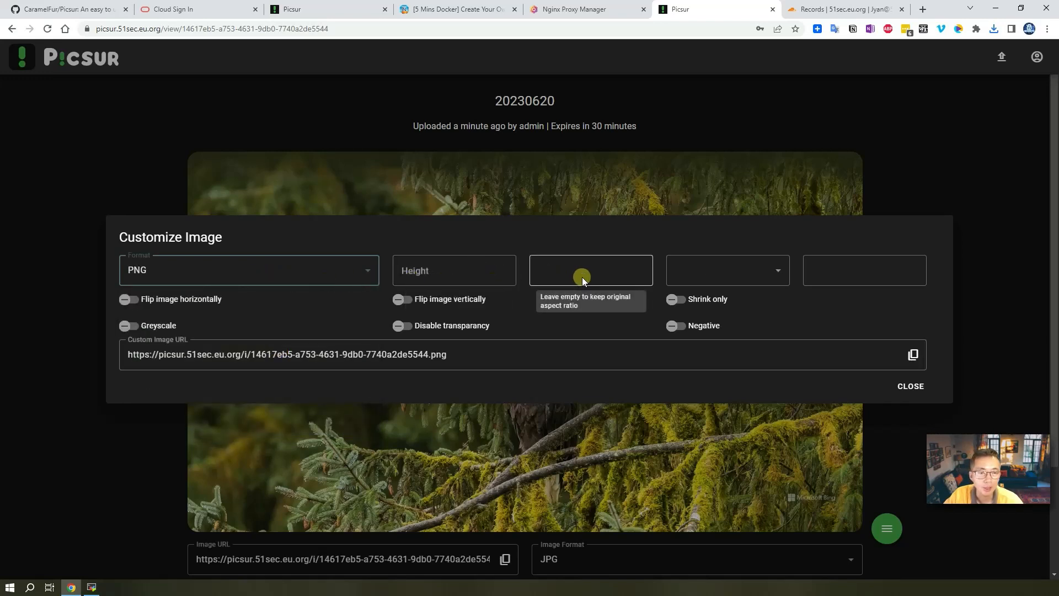
mouse_move(726, 275)
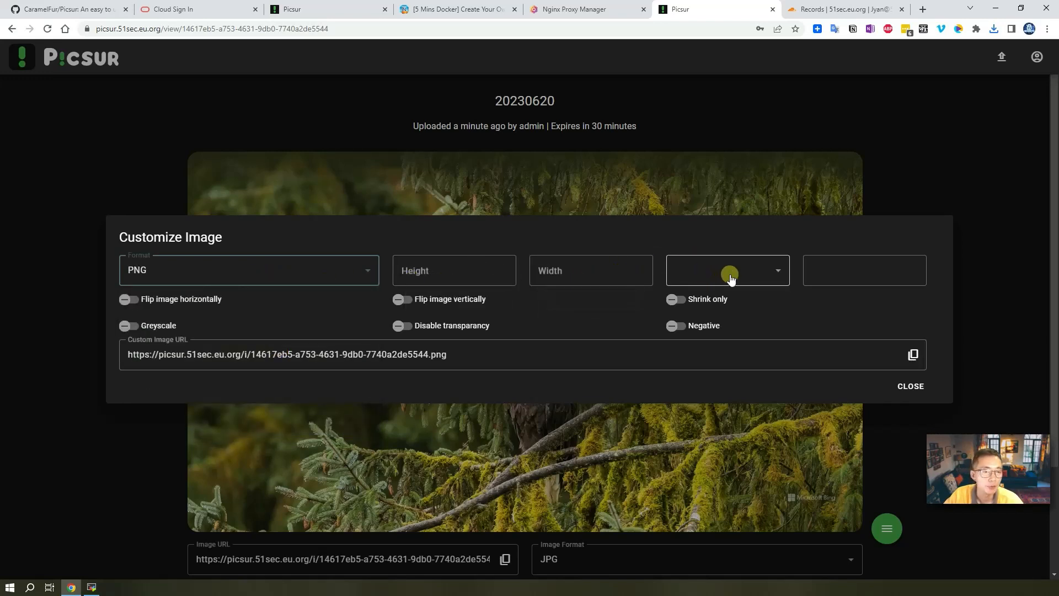
Switch the Customize Image format to PNG to get a .png custom link, ending signed out on the upload page.
left_click(726, 270)
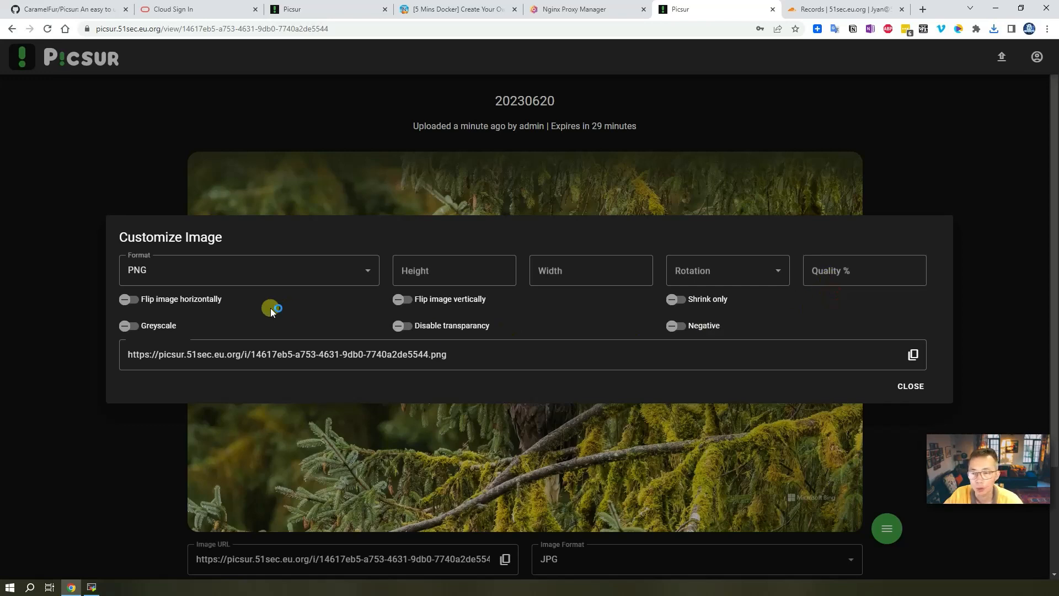
mouse_move(709, 316)
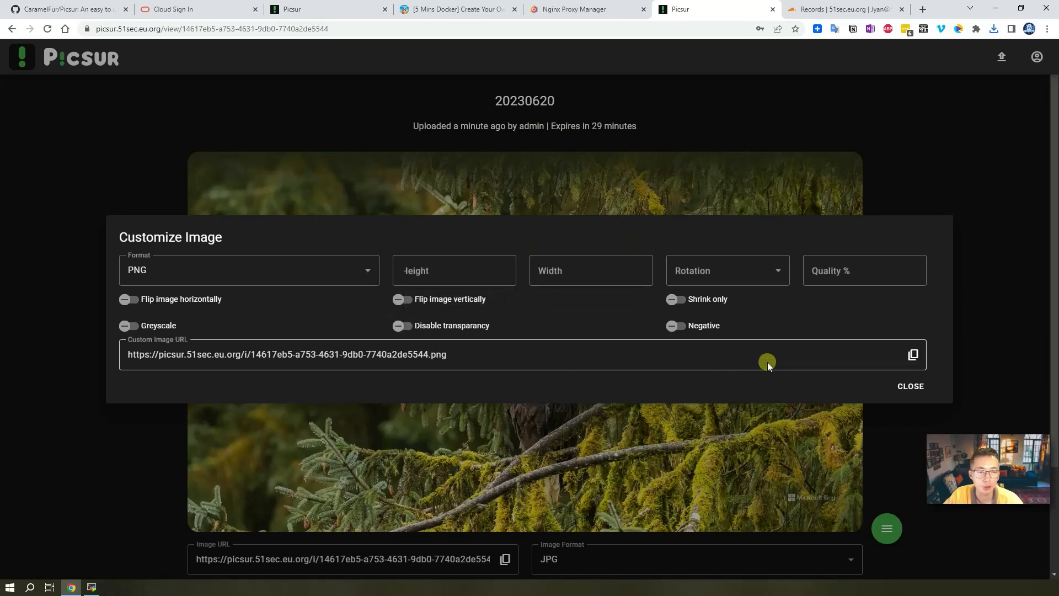
left_click(1037, 56)
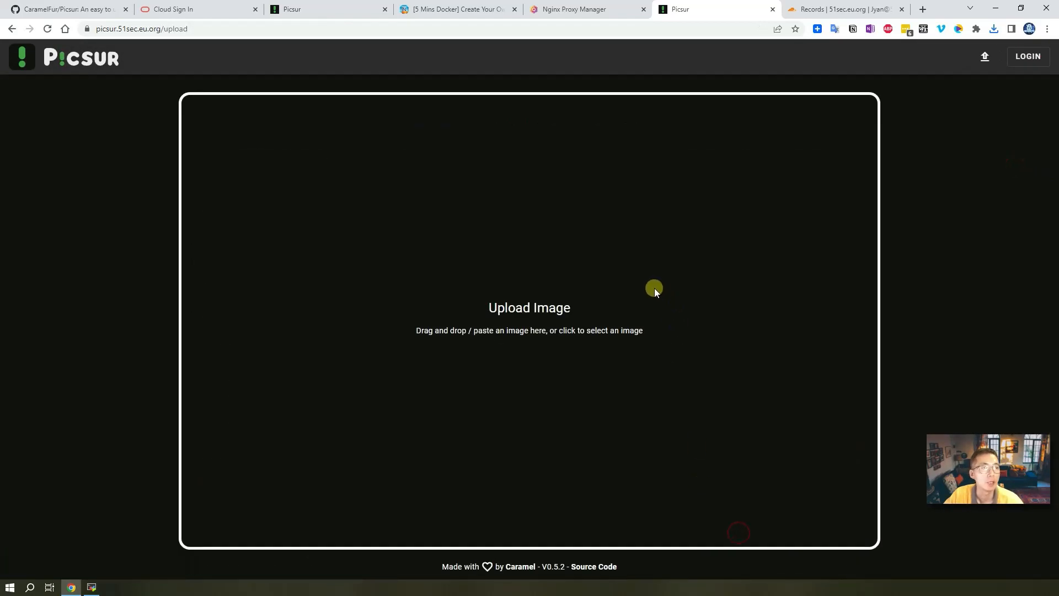
mouse_move(534, 310)
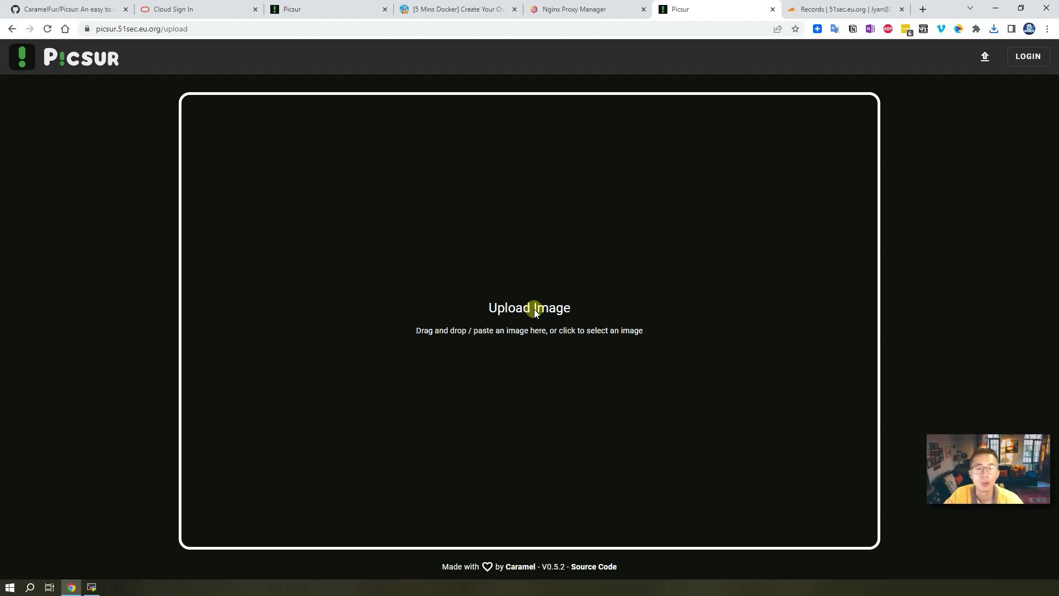
mouse_move(510, 326)
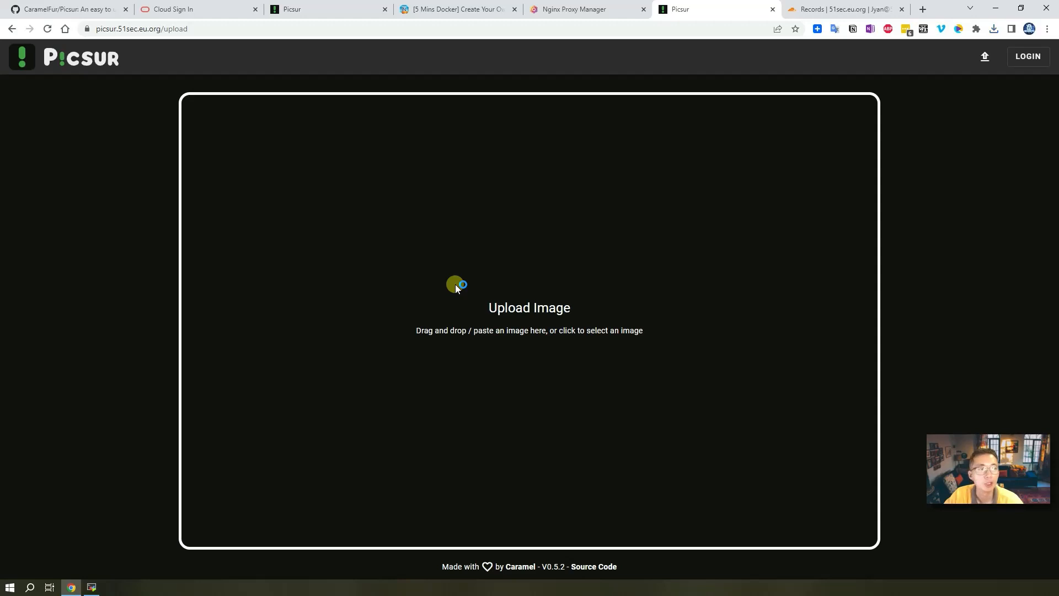
mouse_move(983, 172)
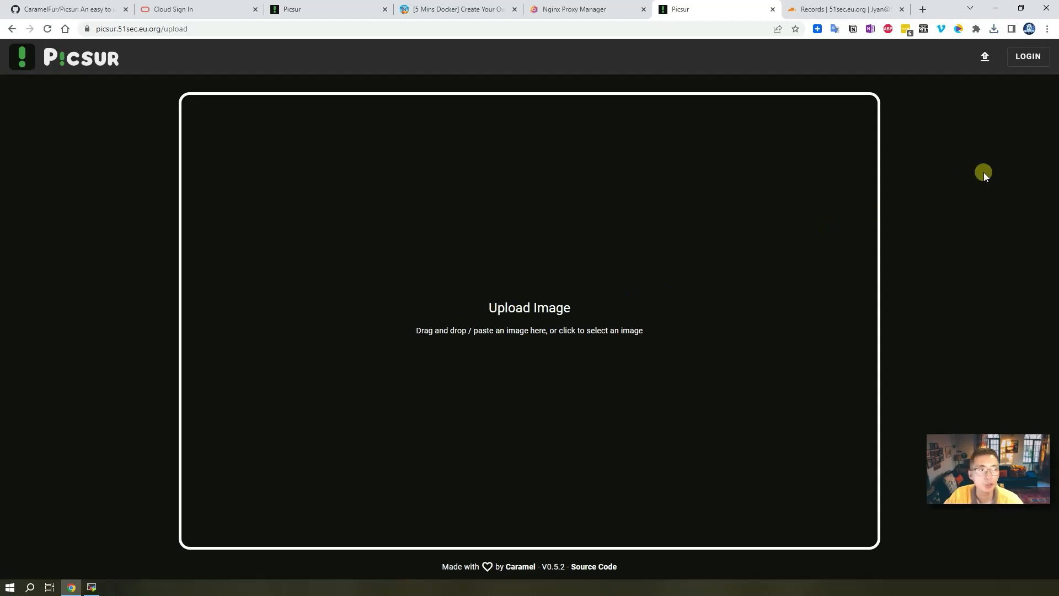
Go to the Picsur login page where the Register button is available to guests.
left_click(1027, 57)
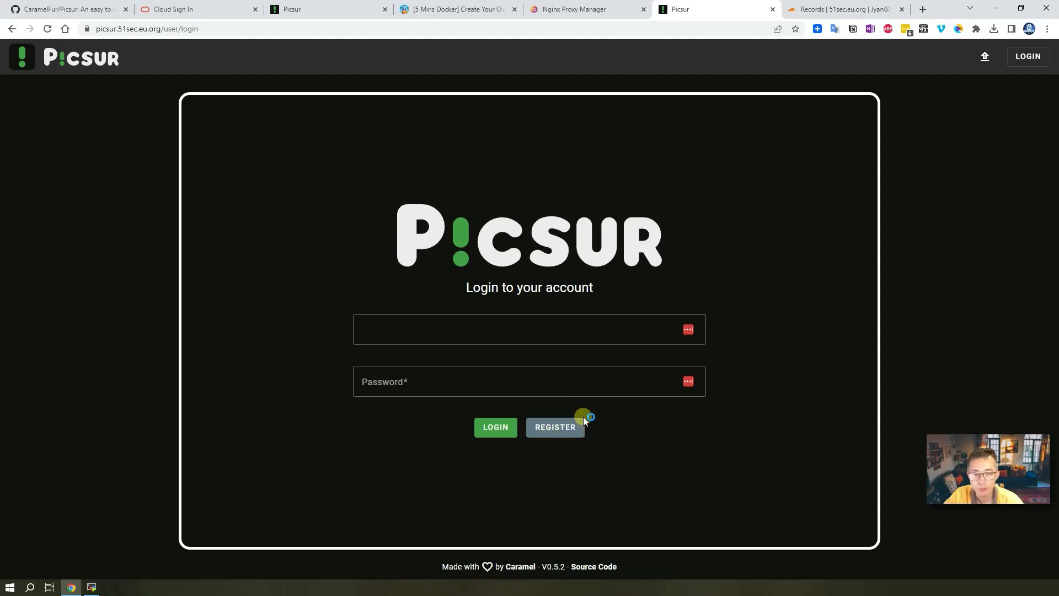
mouse_move(585, 436)
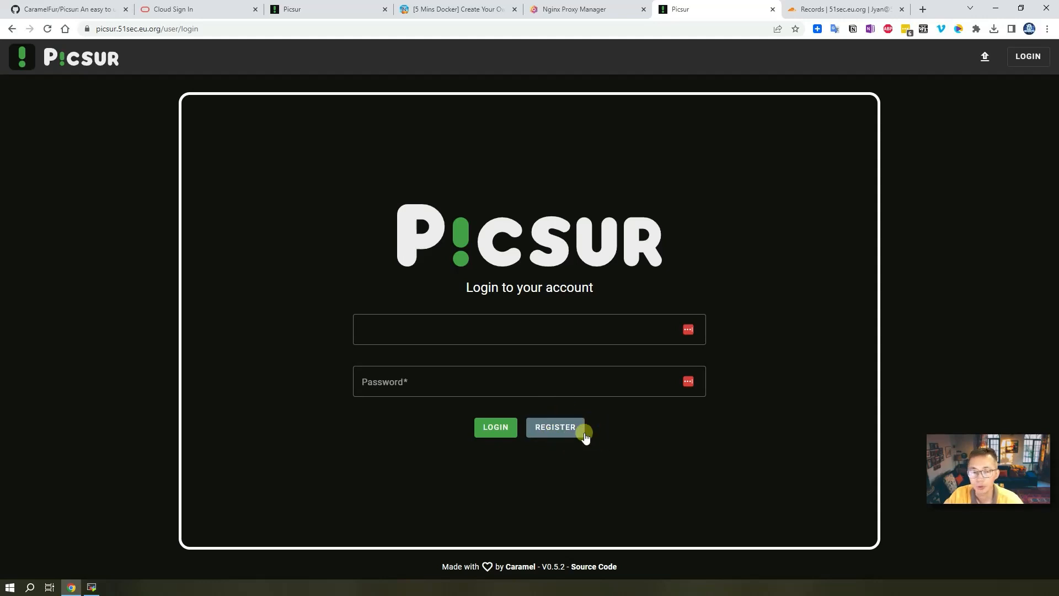
mouse_move(693, 450)
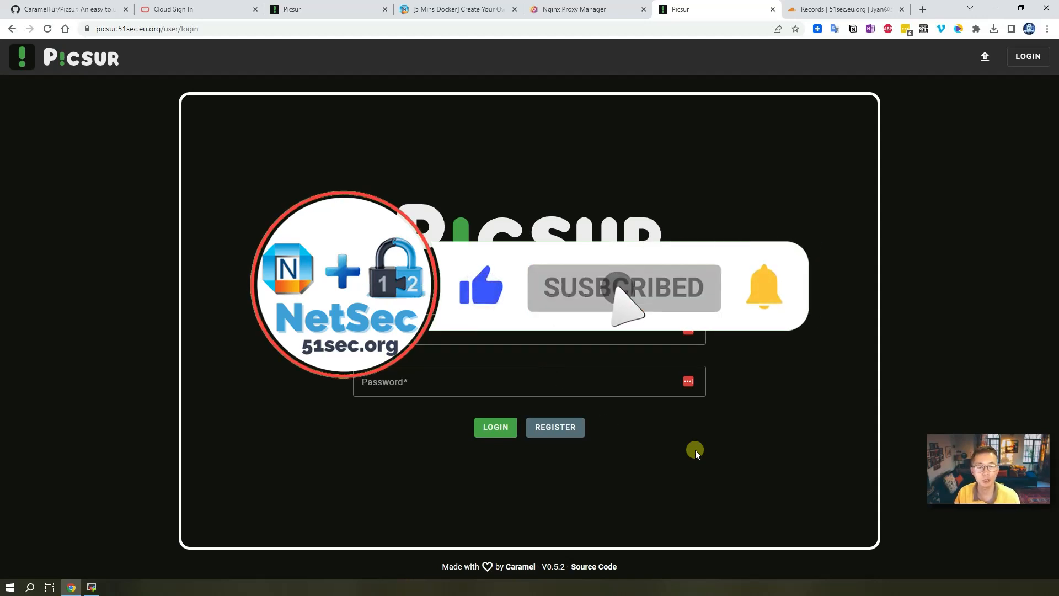
mouse_move(843, 351)
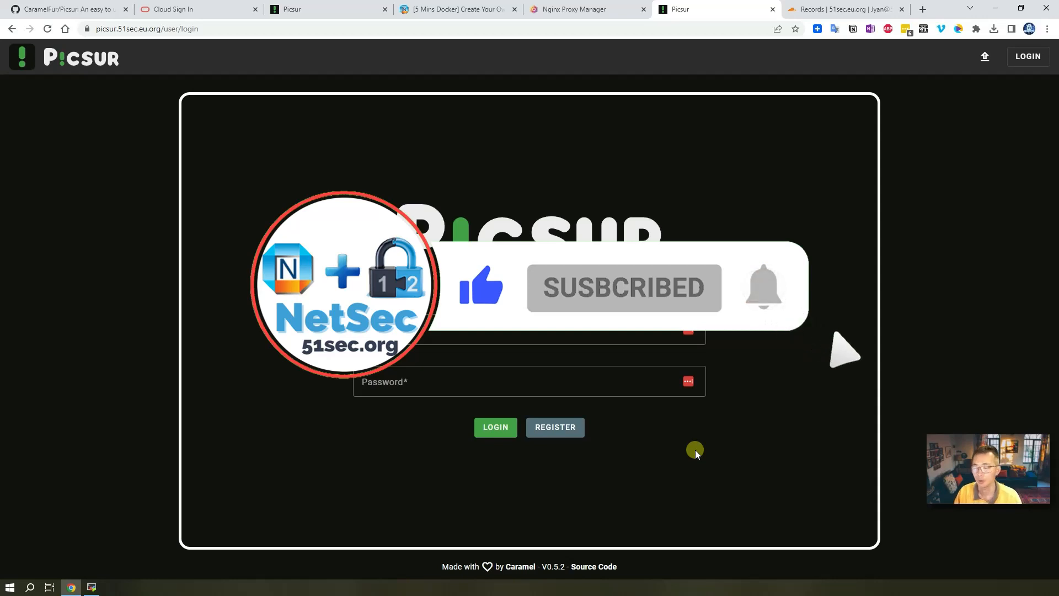